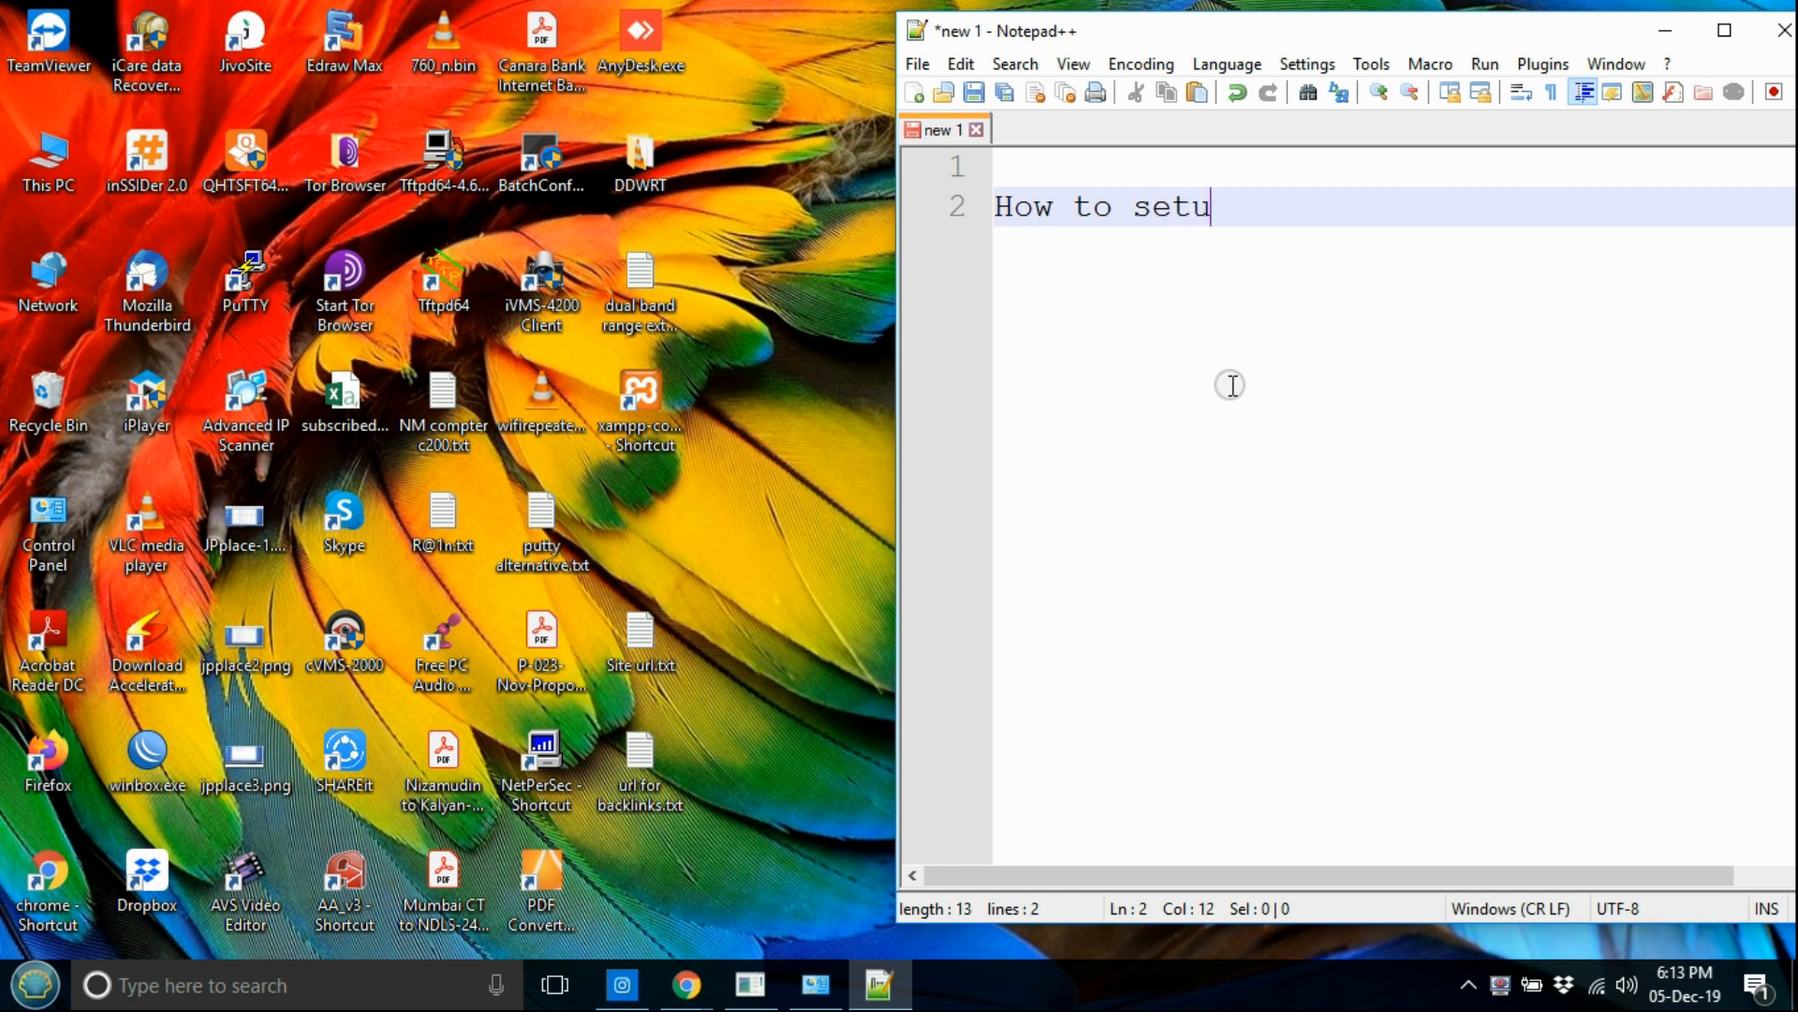
Step: Write the note title about setting up MikroTik in repeater mode
text(p Mik)
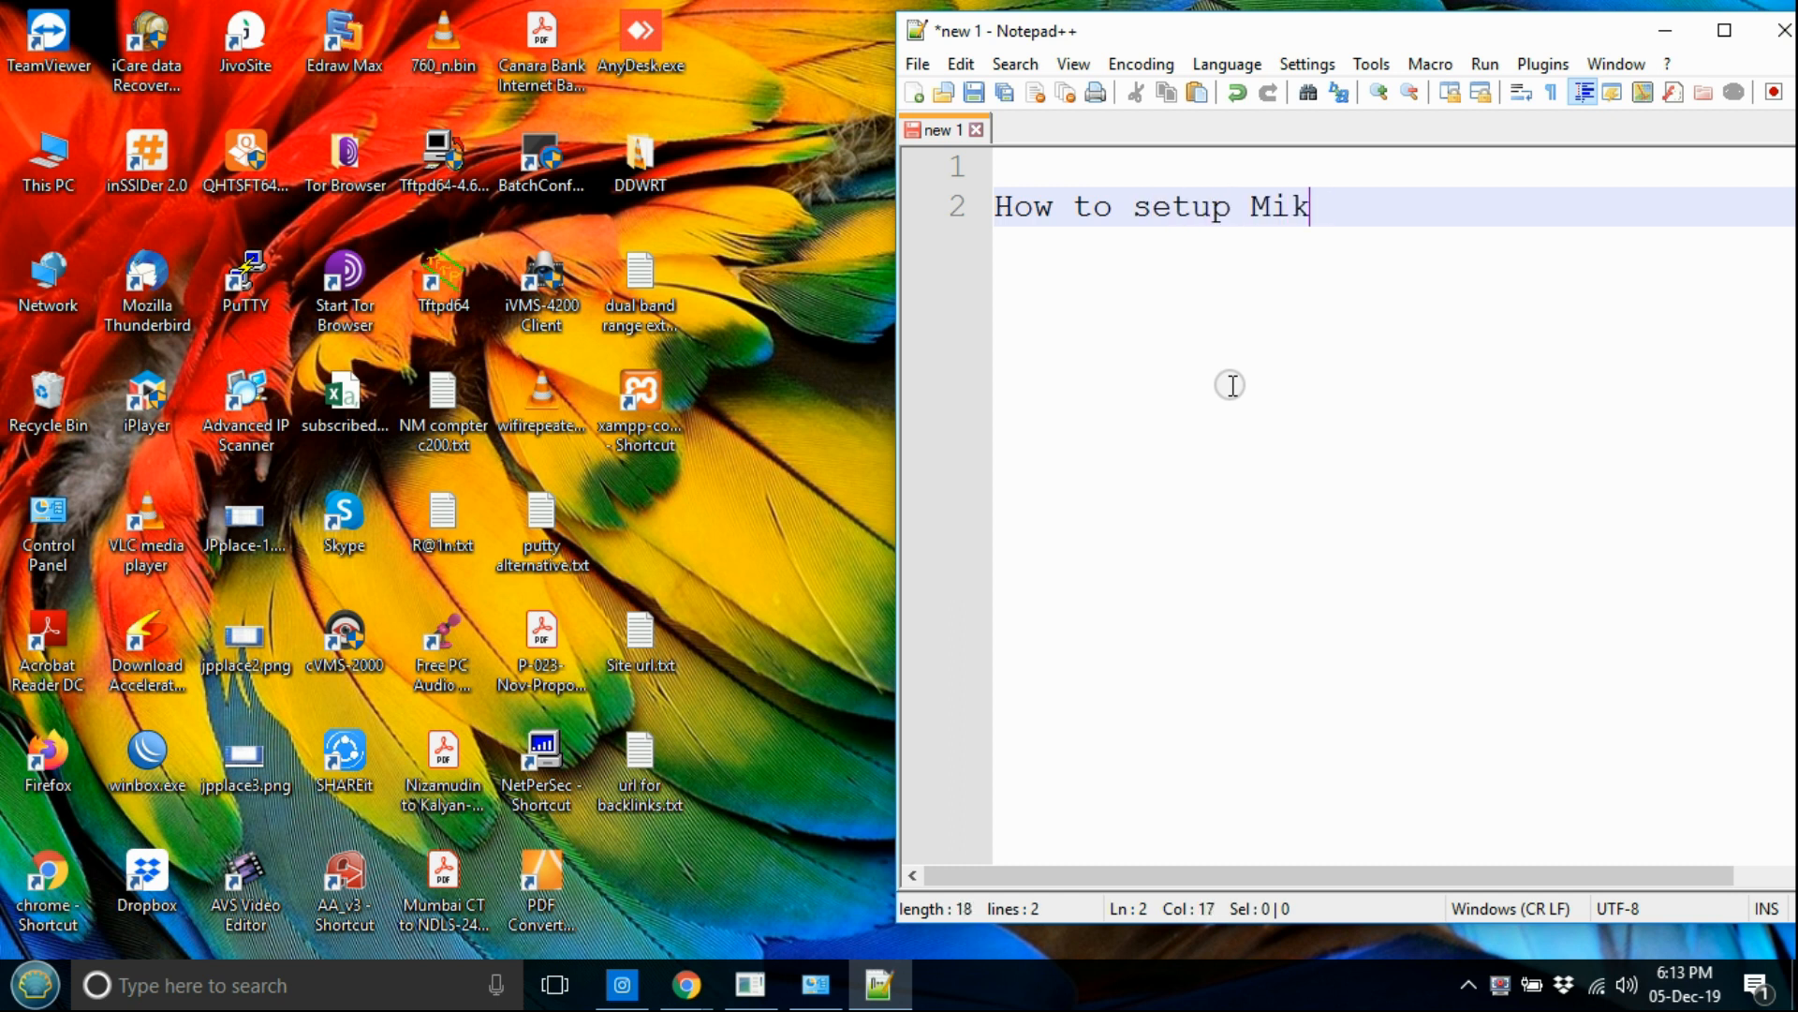
text(roTik)
text(Router as)
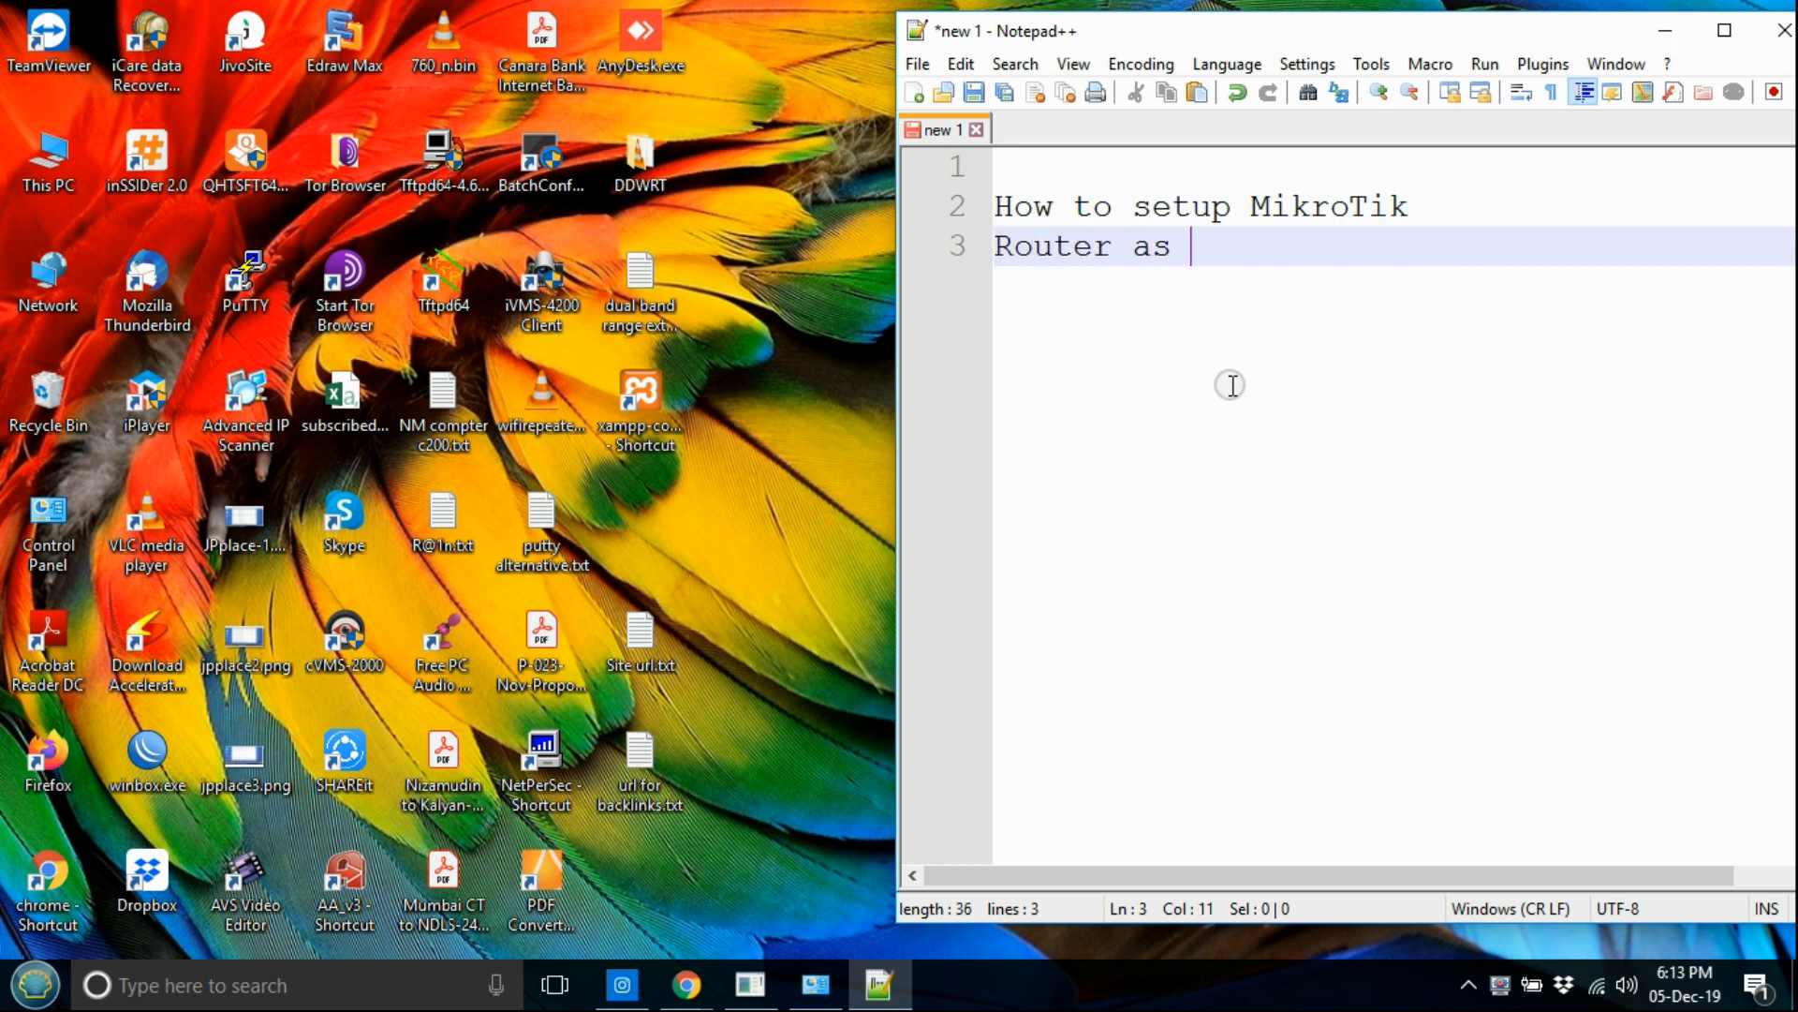
text(Repeater mde)
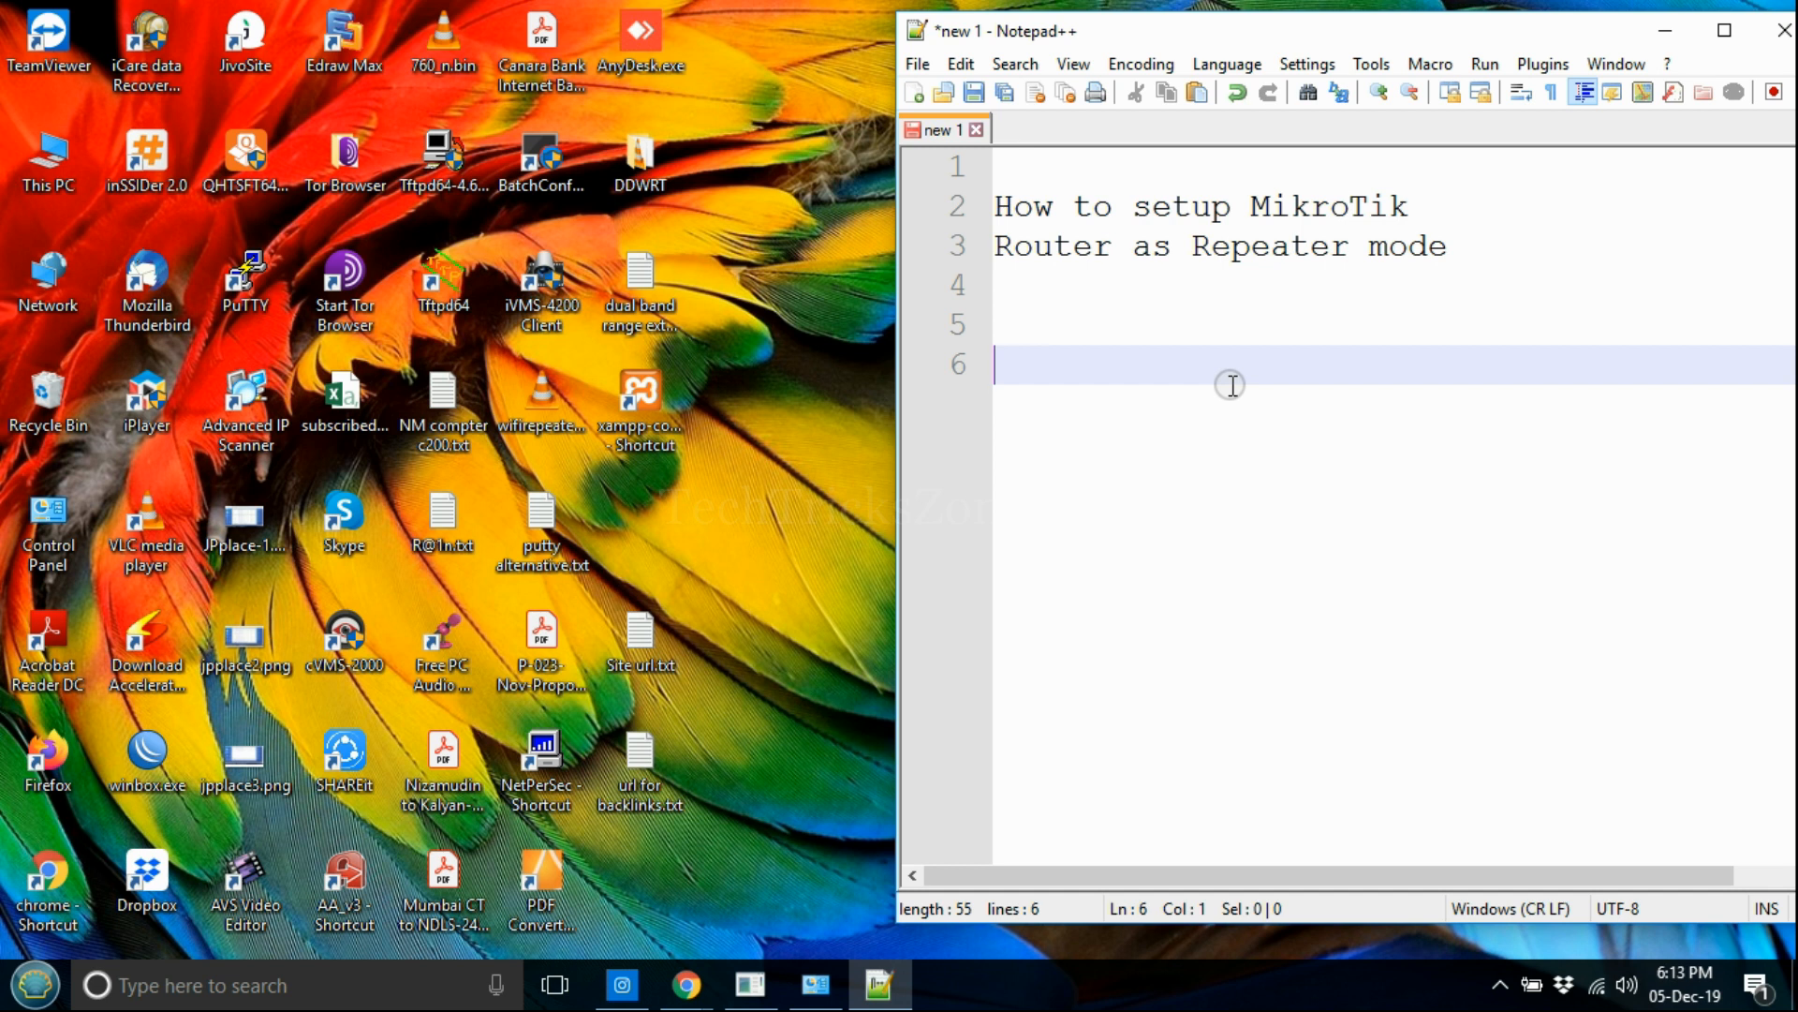
Step: Add steps: connect the router to the PC/Laptop LAN port and open it using Winbox
text(Connect MikroTik router to)
text(P)
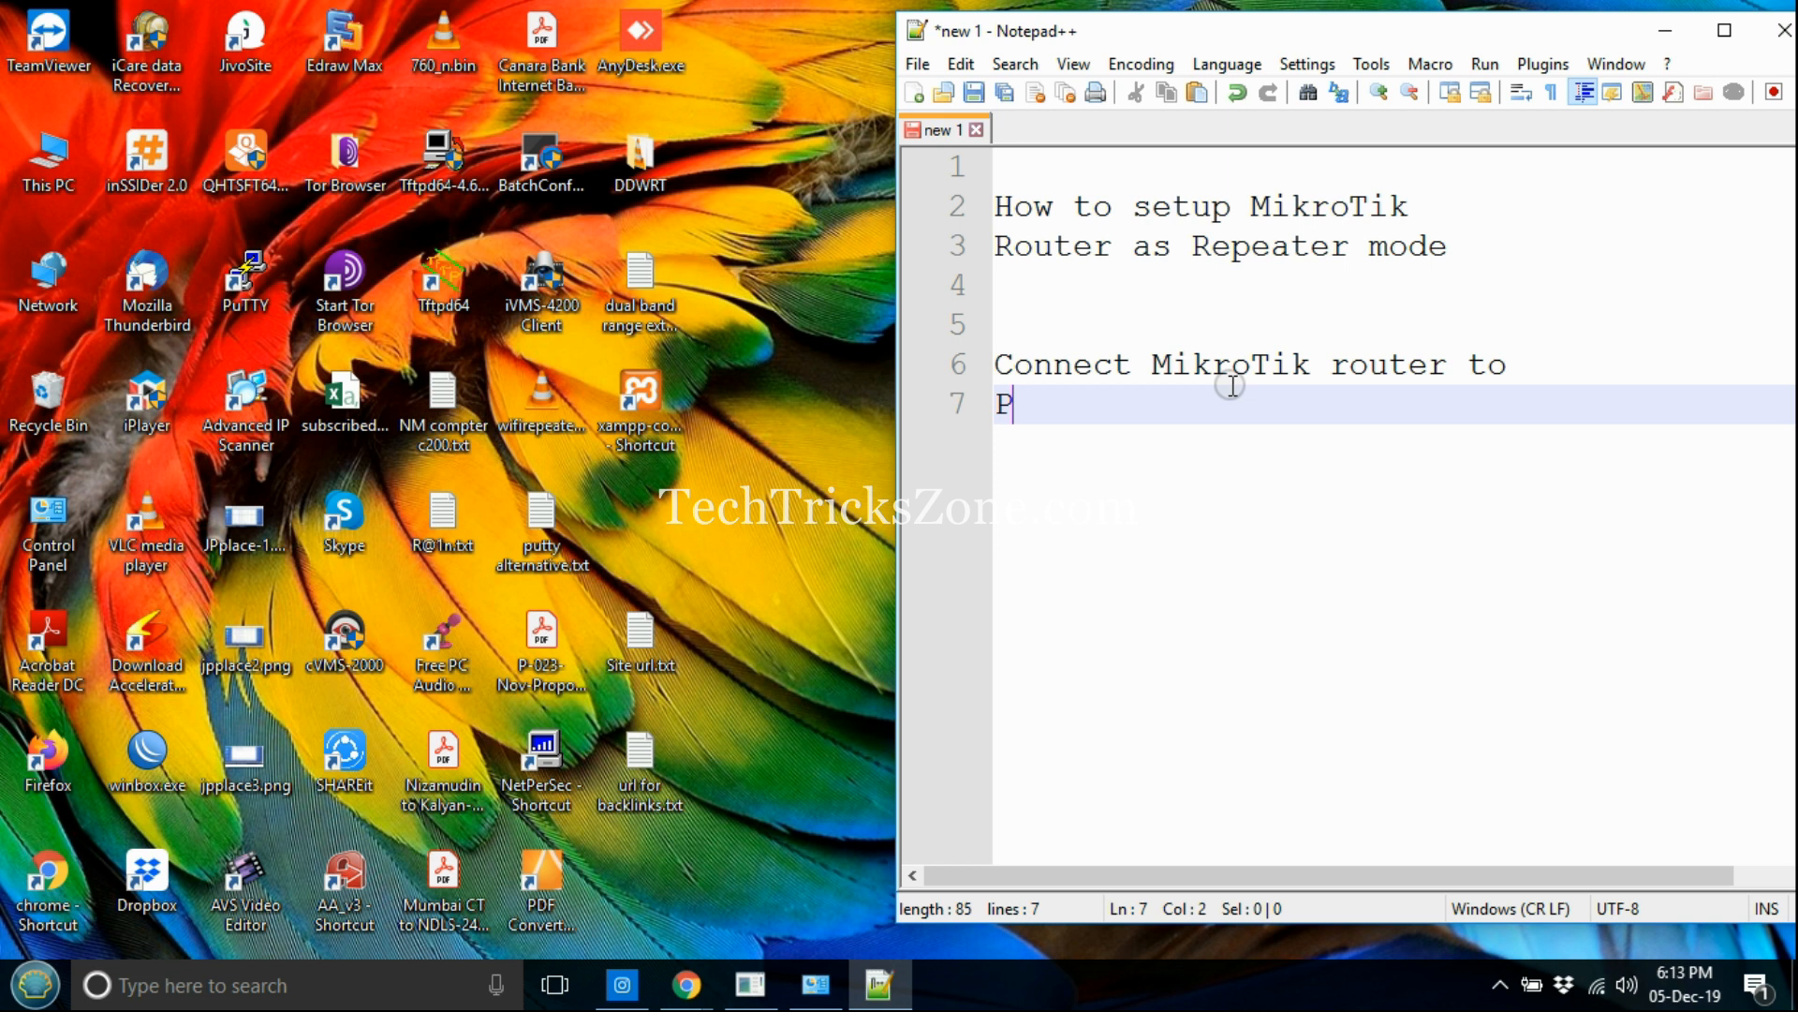
text(C/Laptop LAN p)
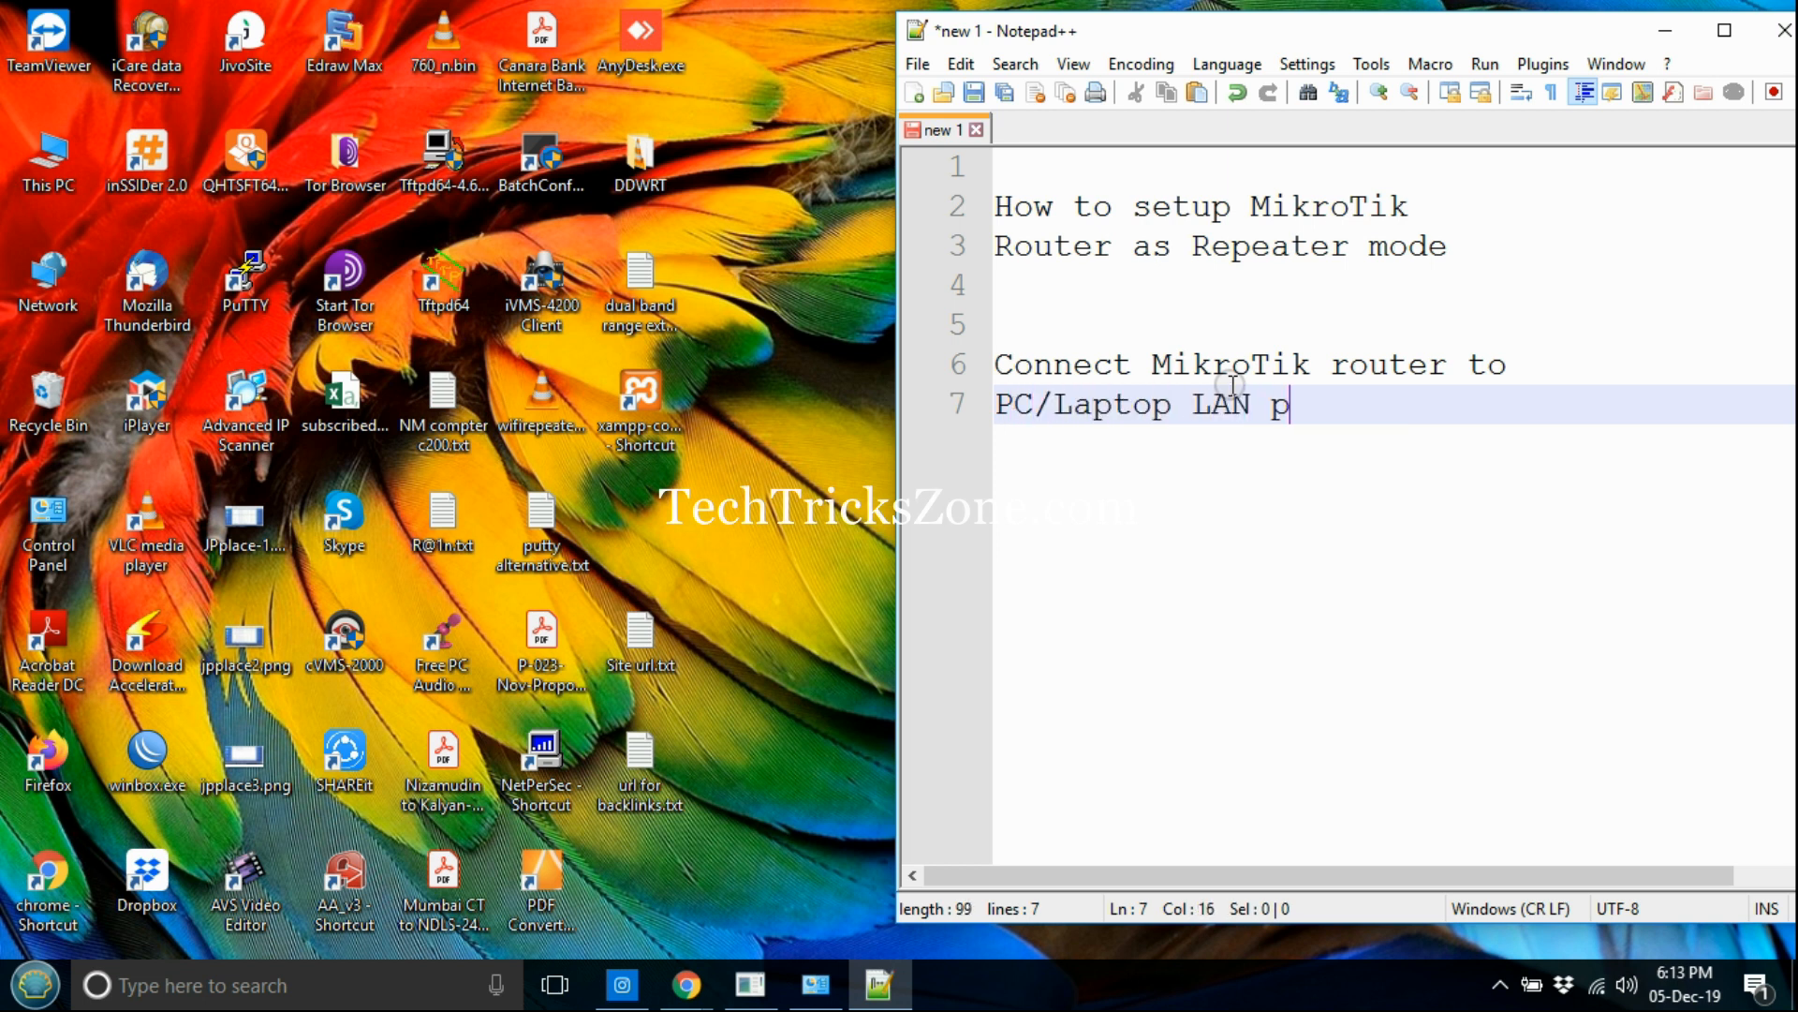
text(ort)
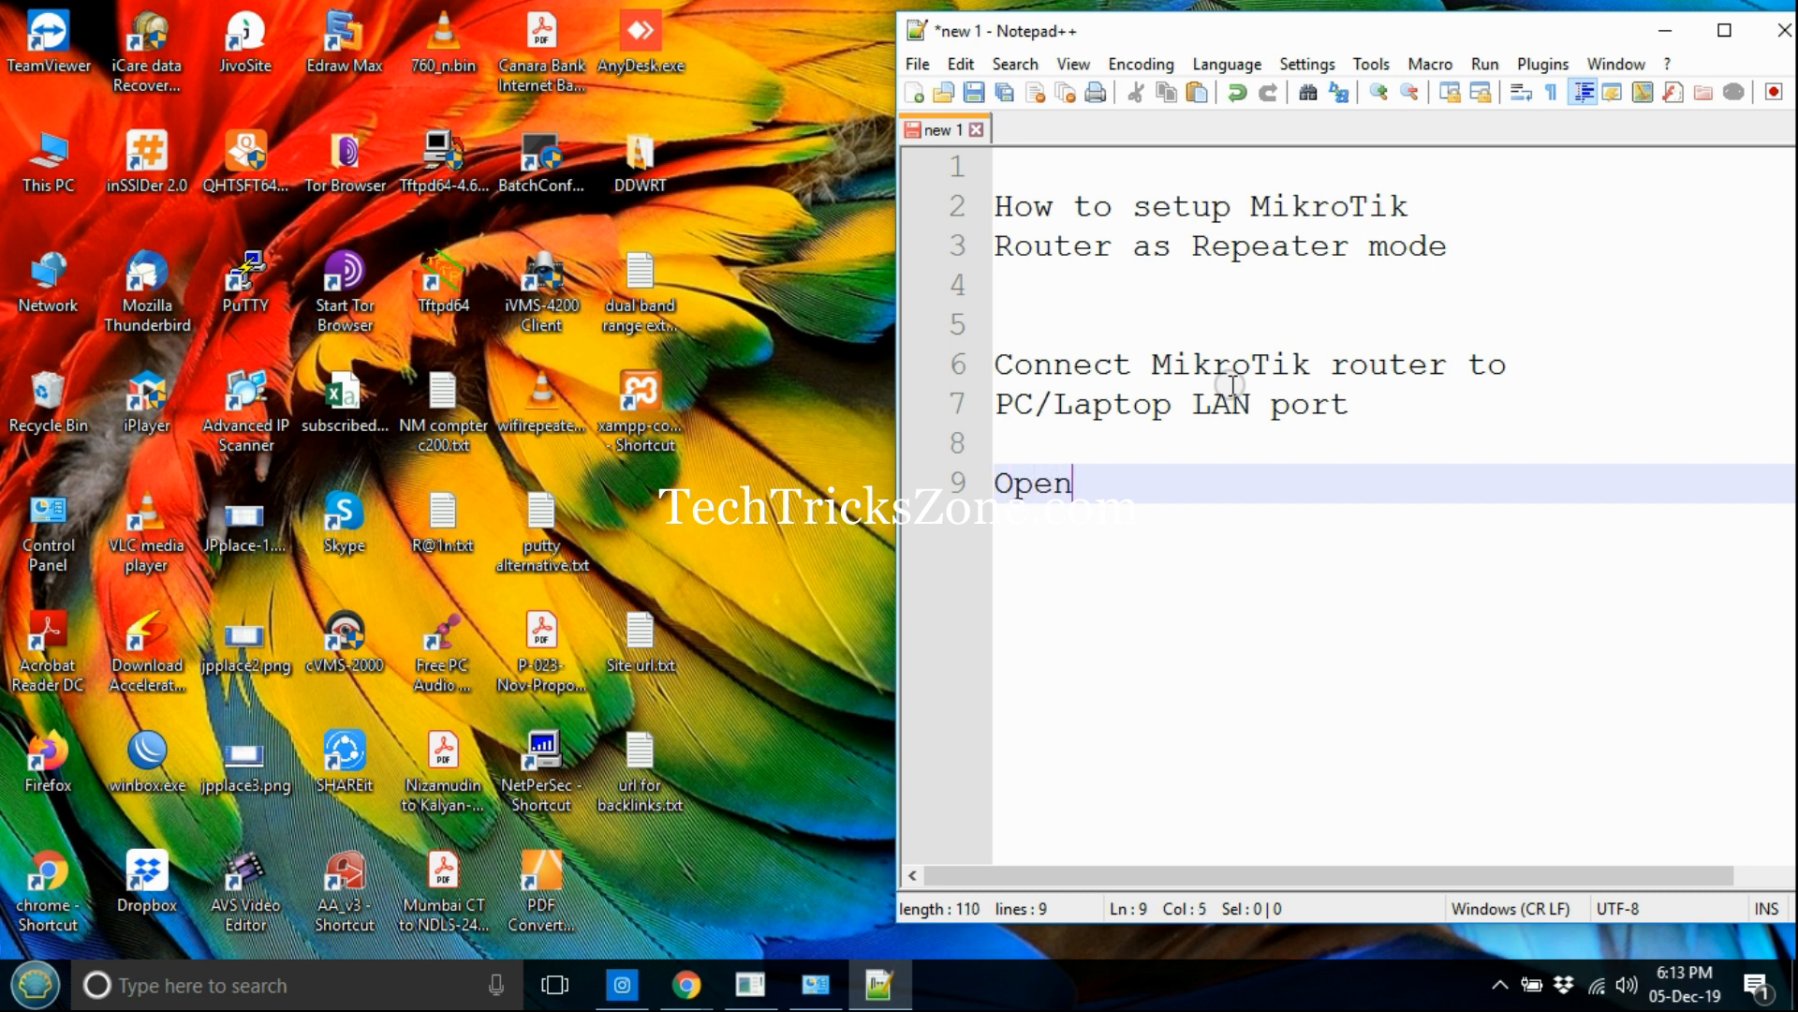
text(using WIn)
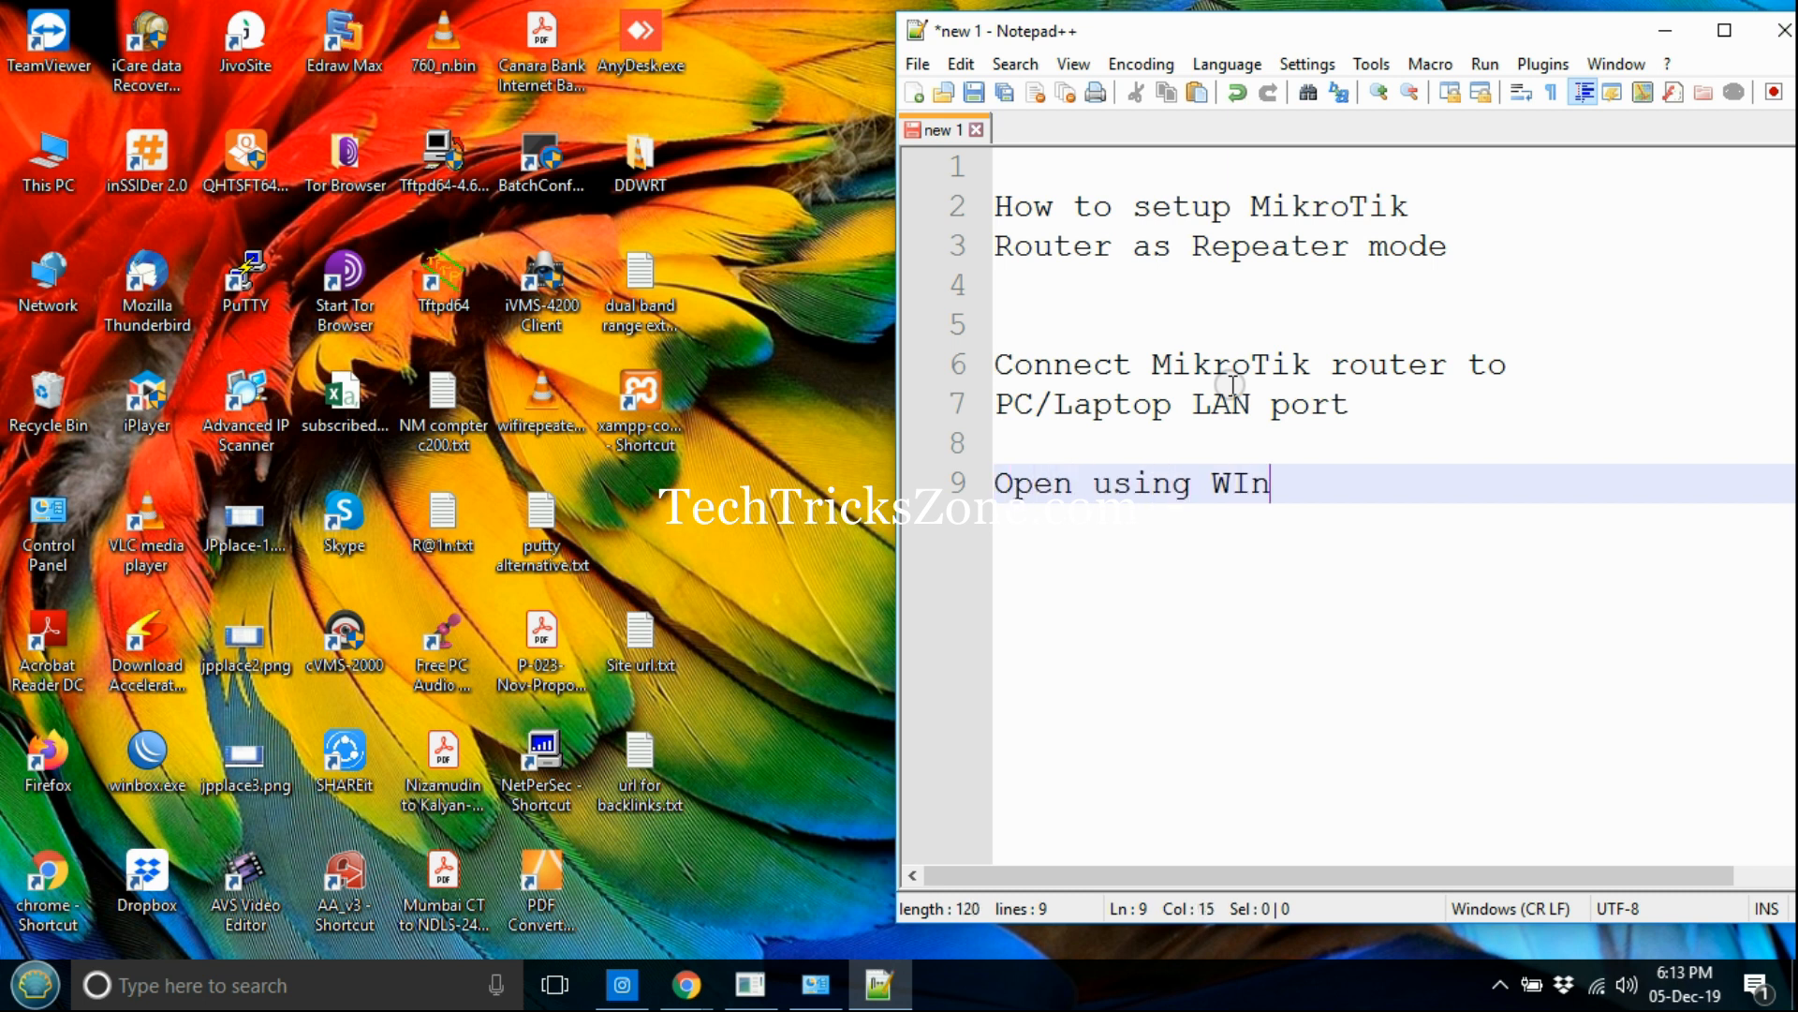
text(box)
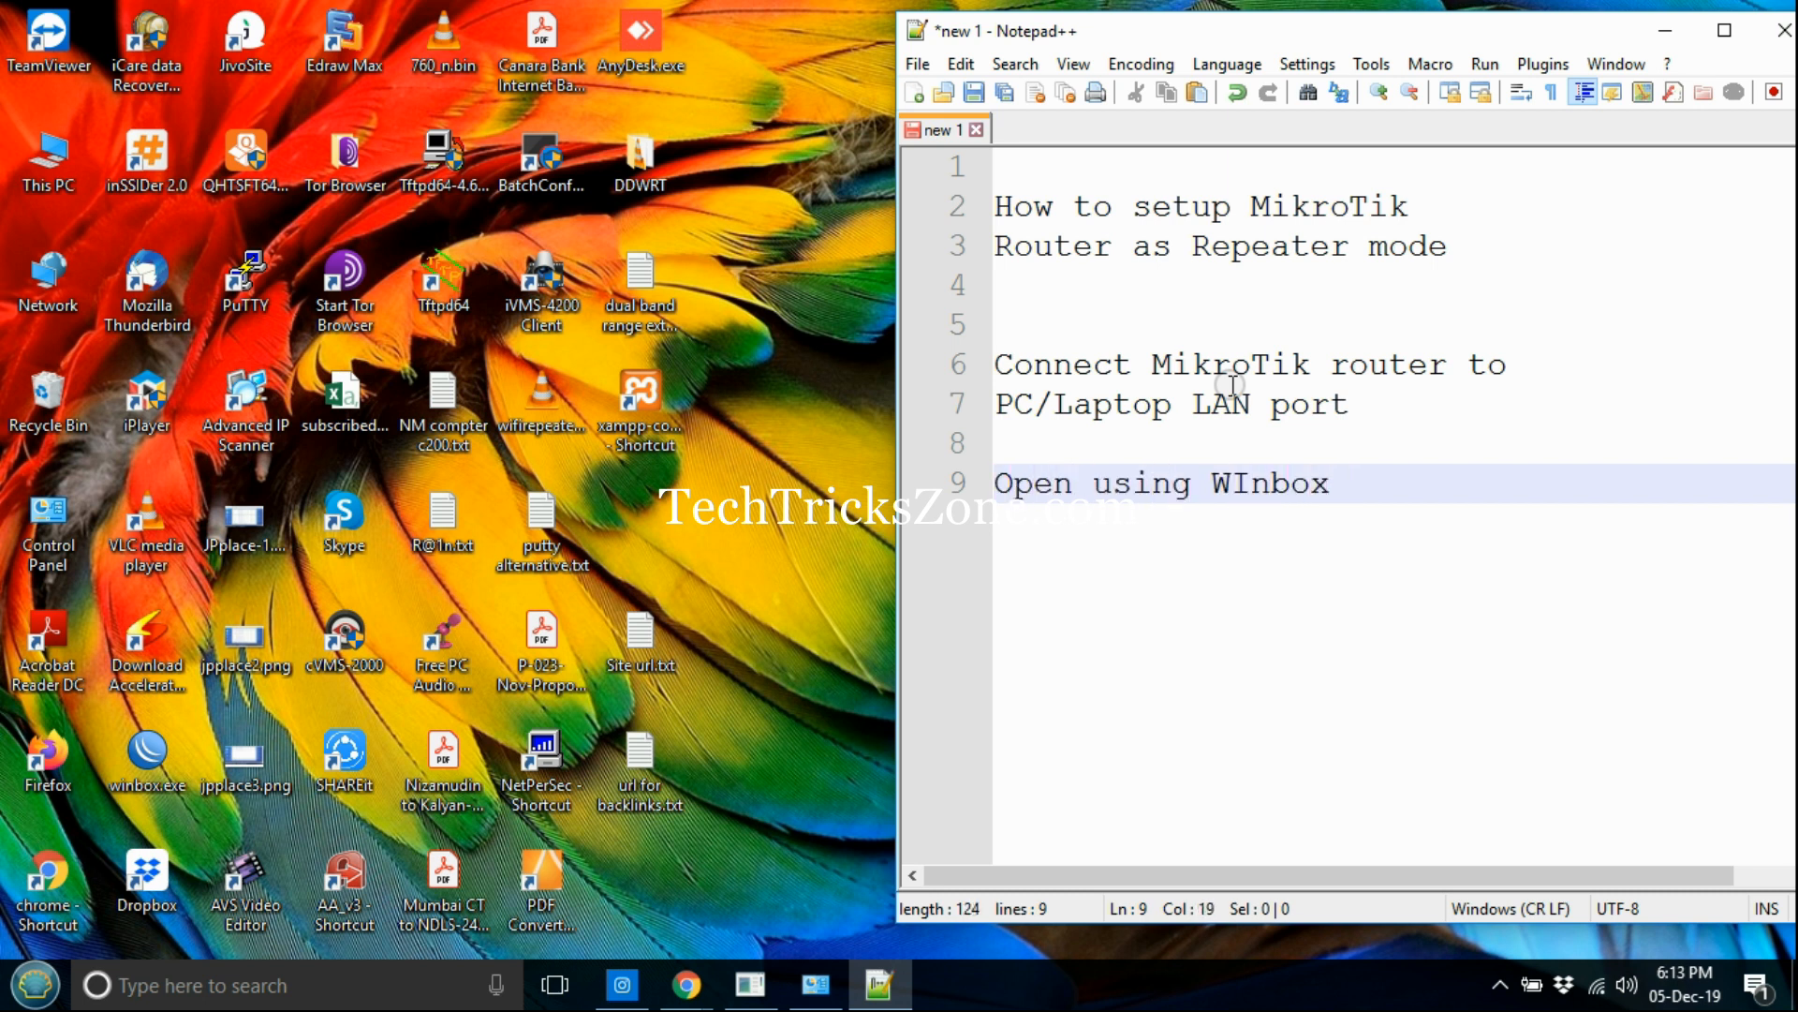
key(Enter)
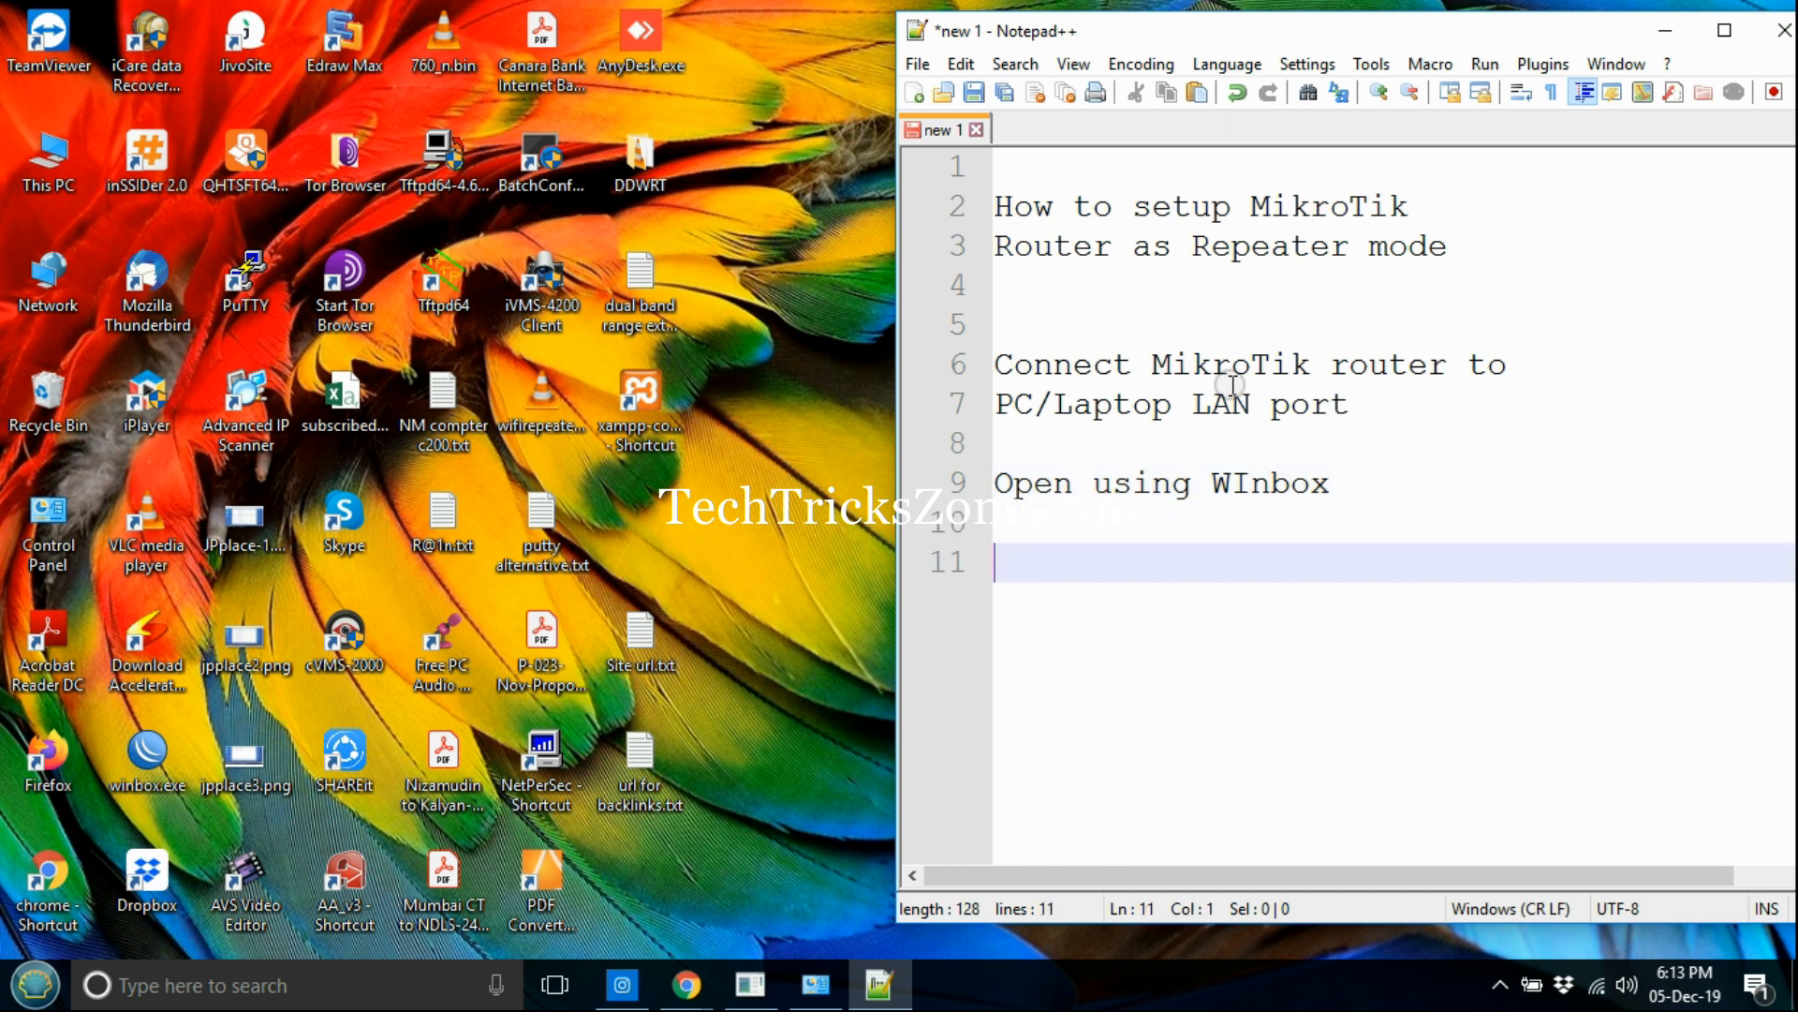
mouse_move(1574, 98)
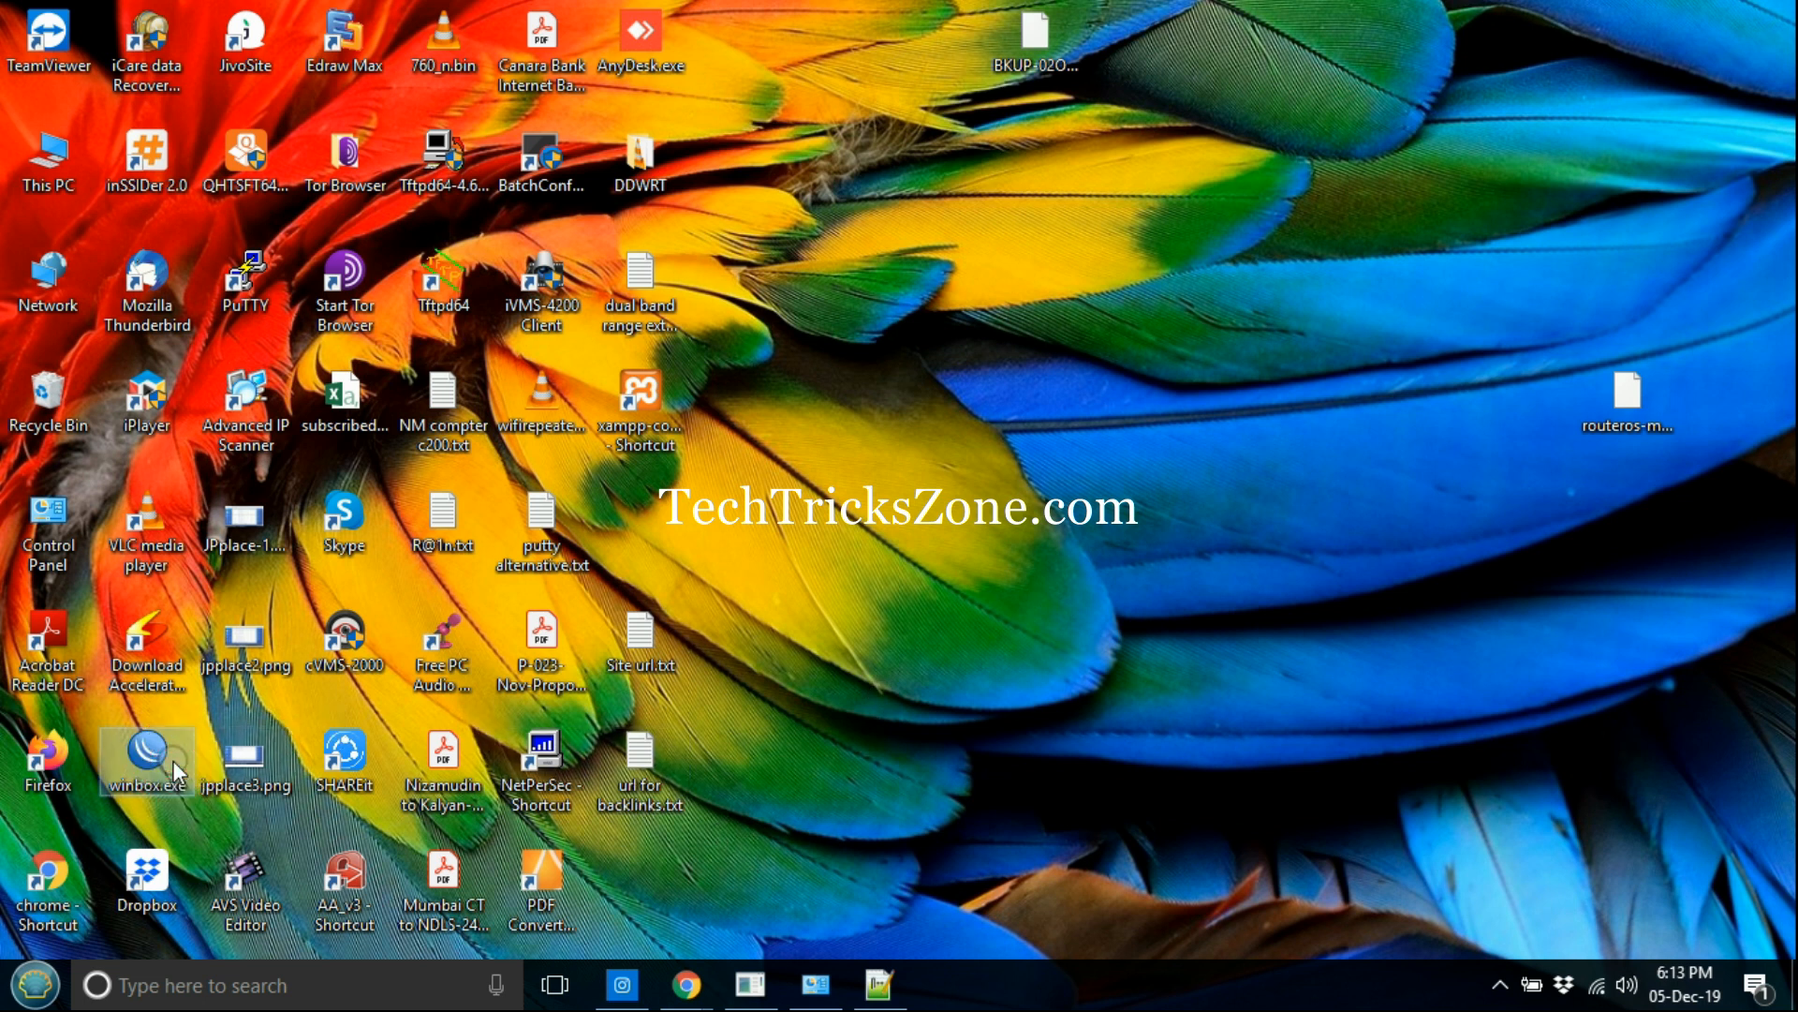
Step: Launch winbox.exe from the desktop and connect to the MikroTik router listed in Neighbors
double_click(144, 749)
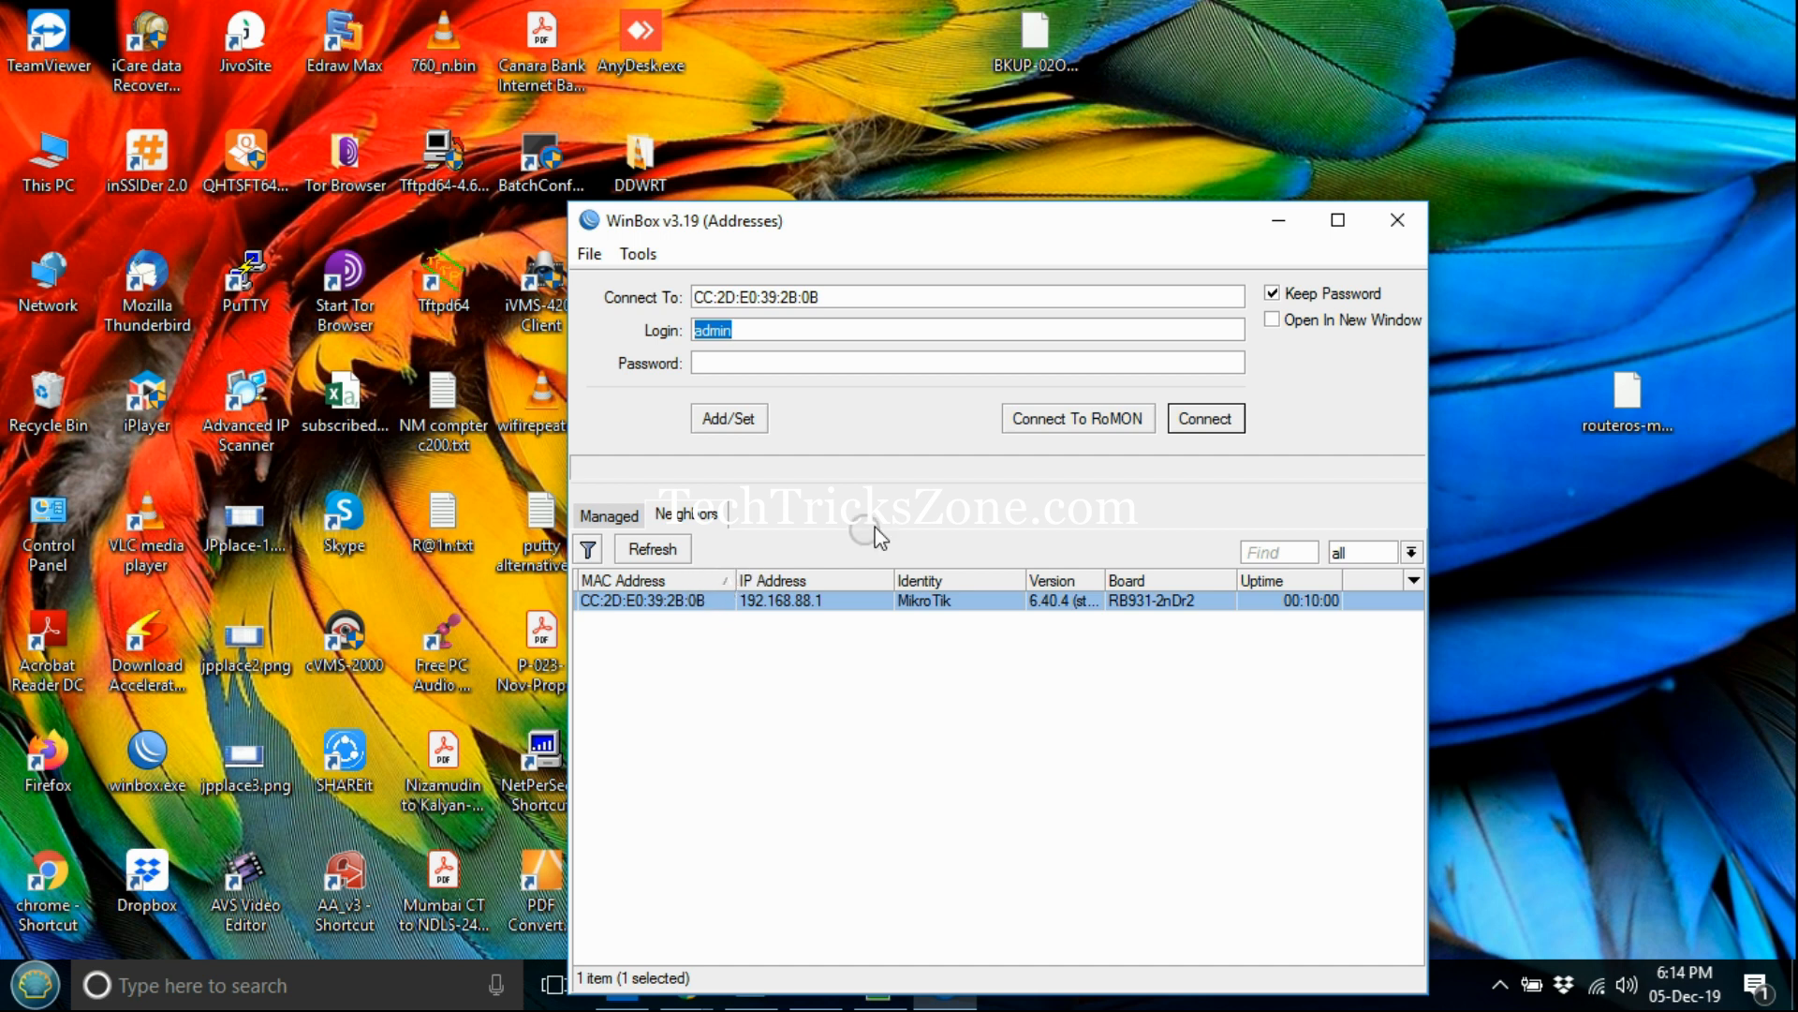
click(1206, 417)
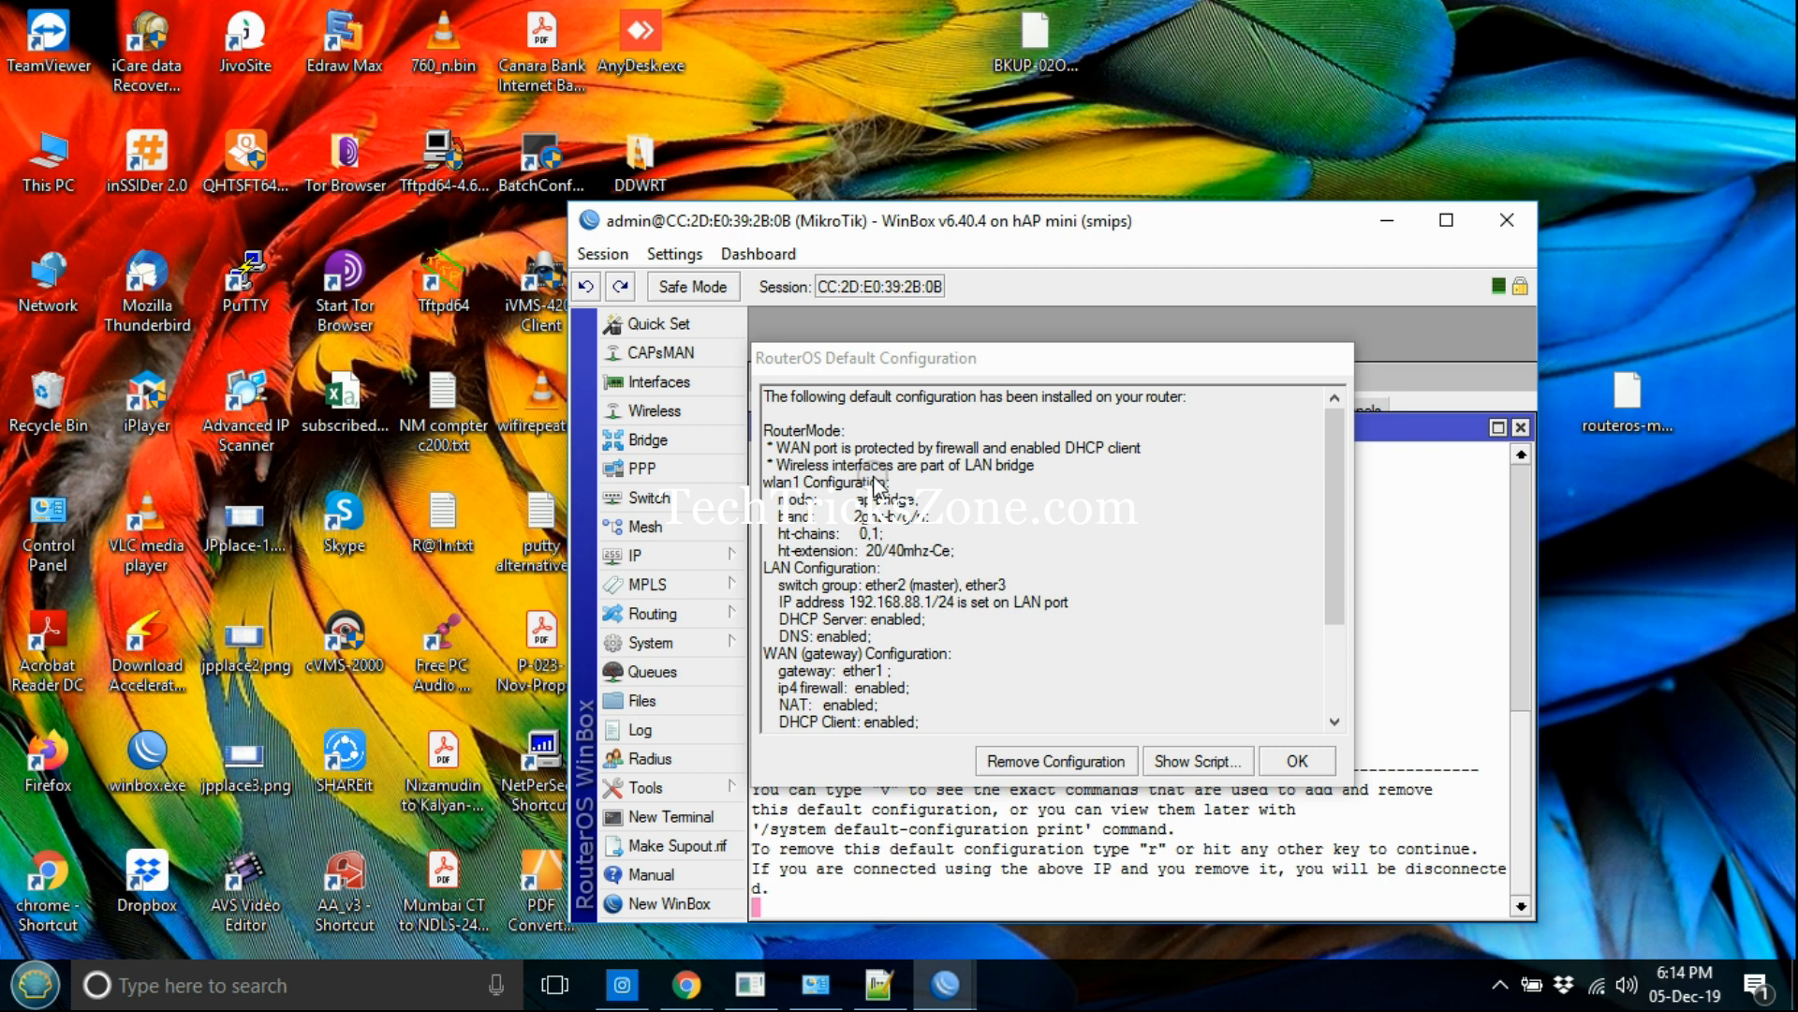
mouse_move(1079, 741)
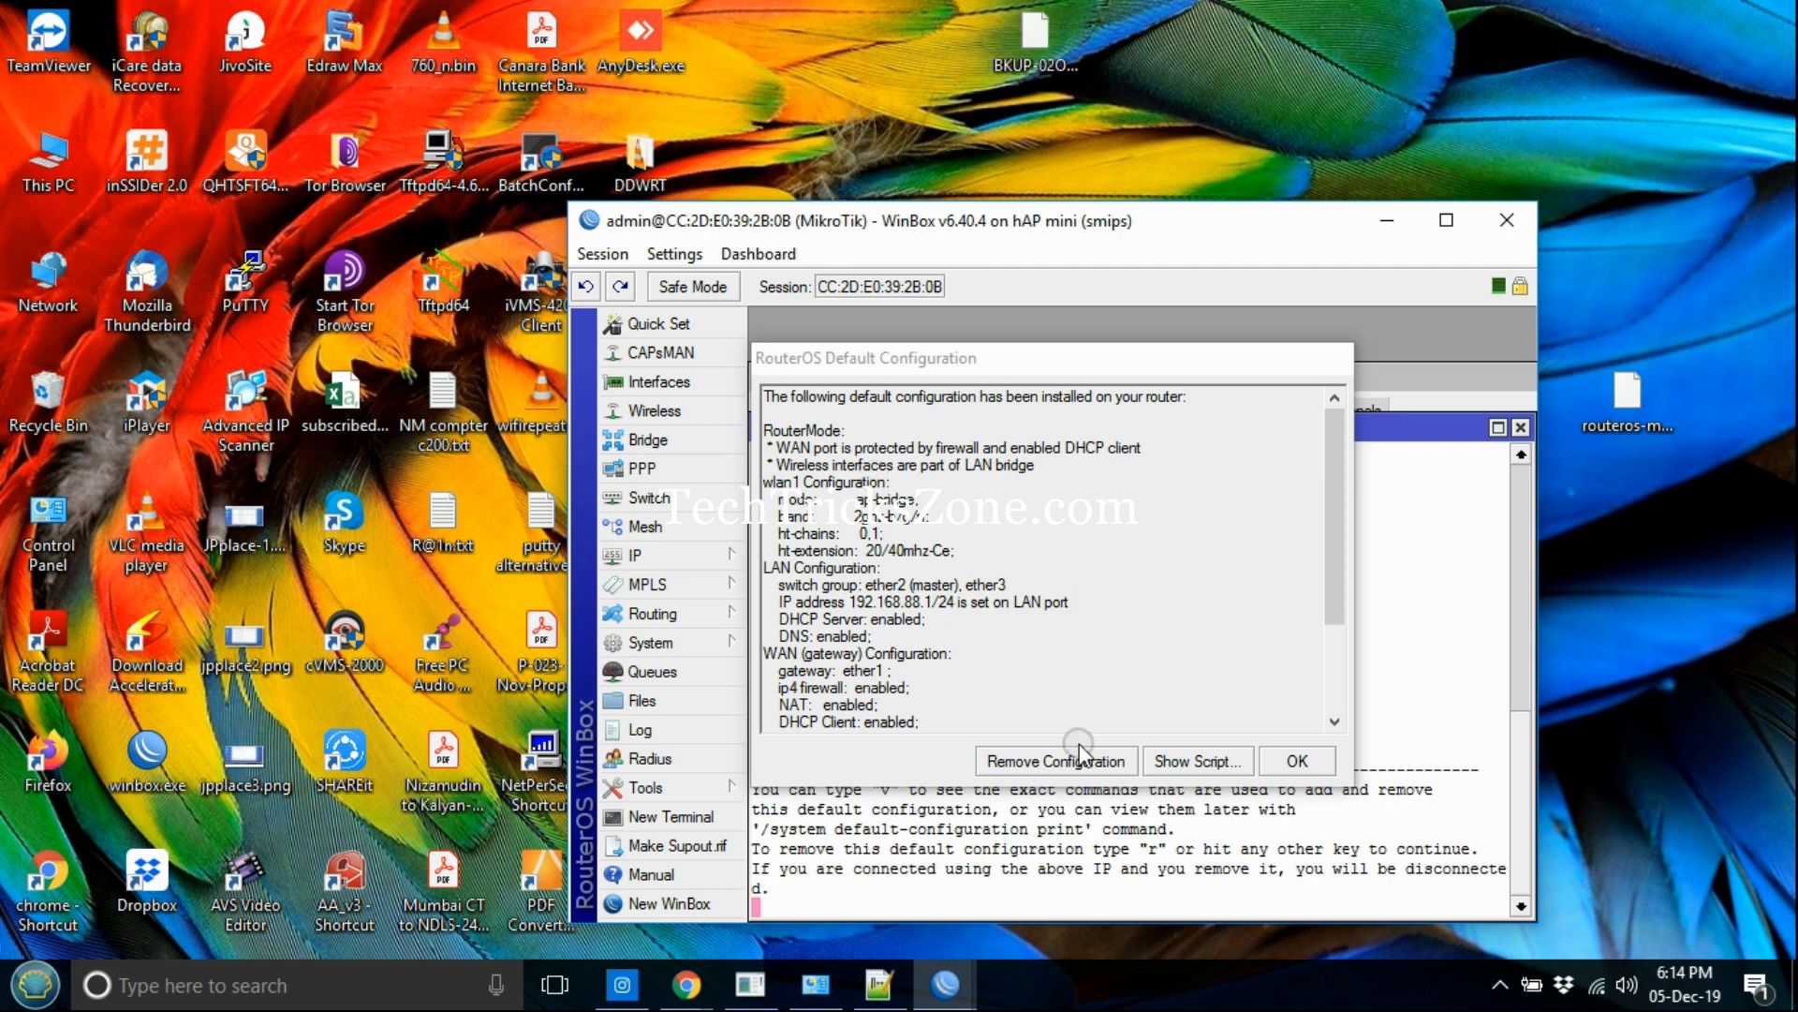
Step: Remove the router's default configuration and maximize the WinBox window
click(1297, 761)
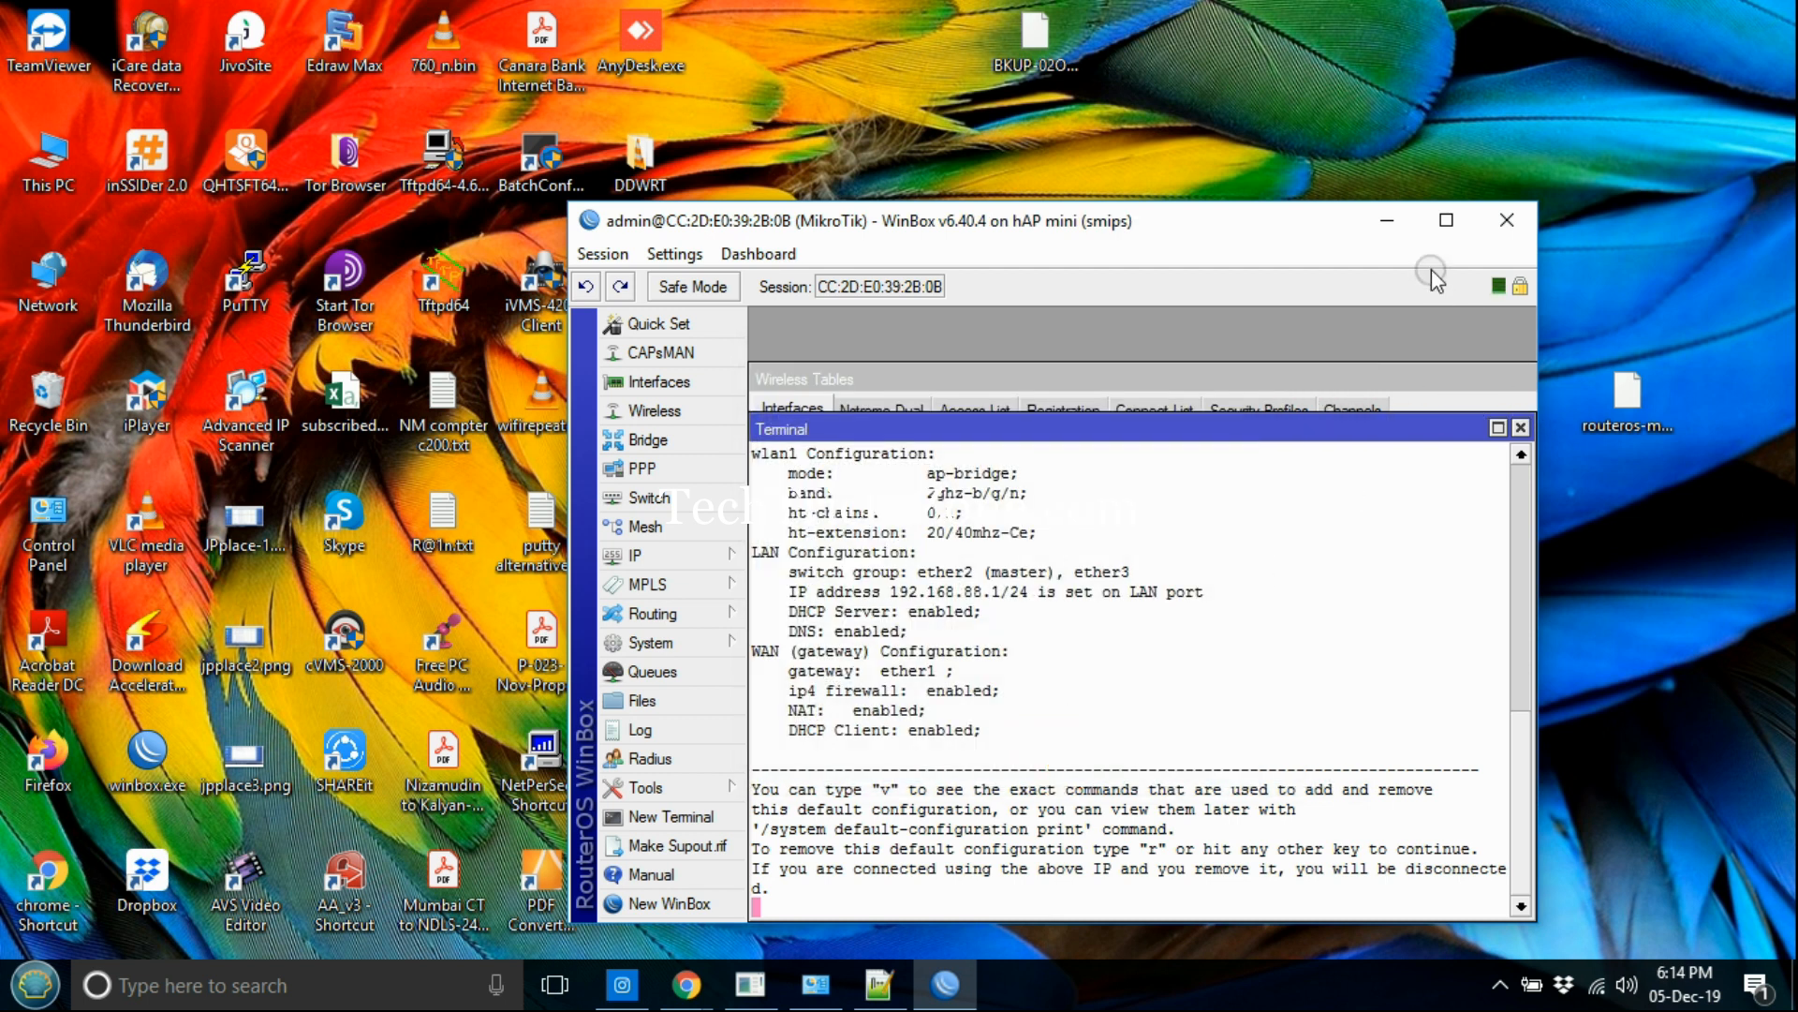
click(1446, 219)
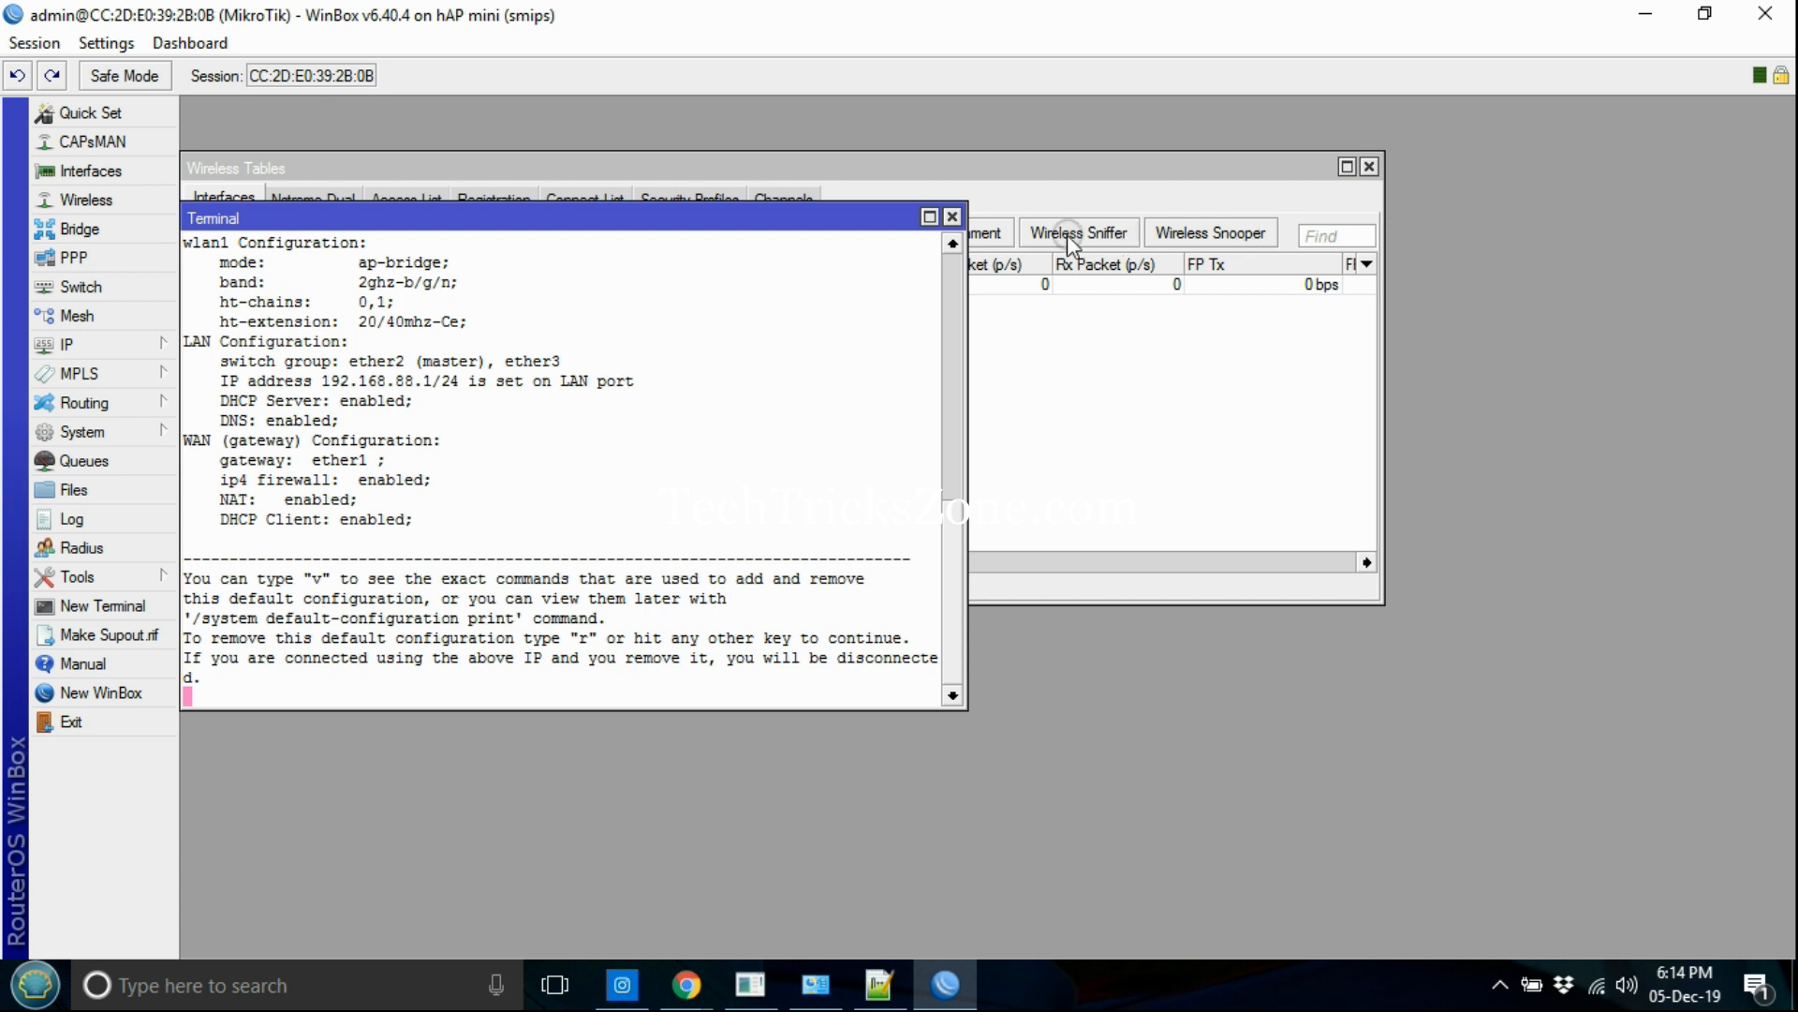
click(951, 212)
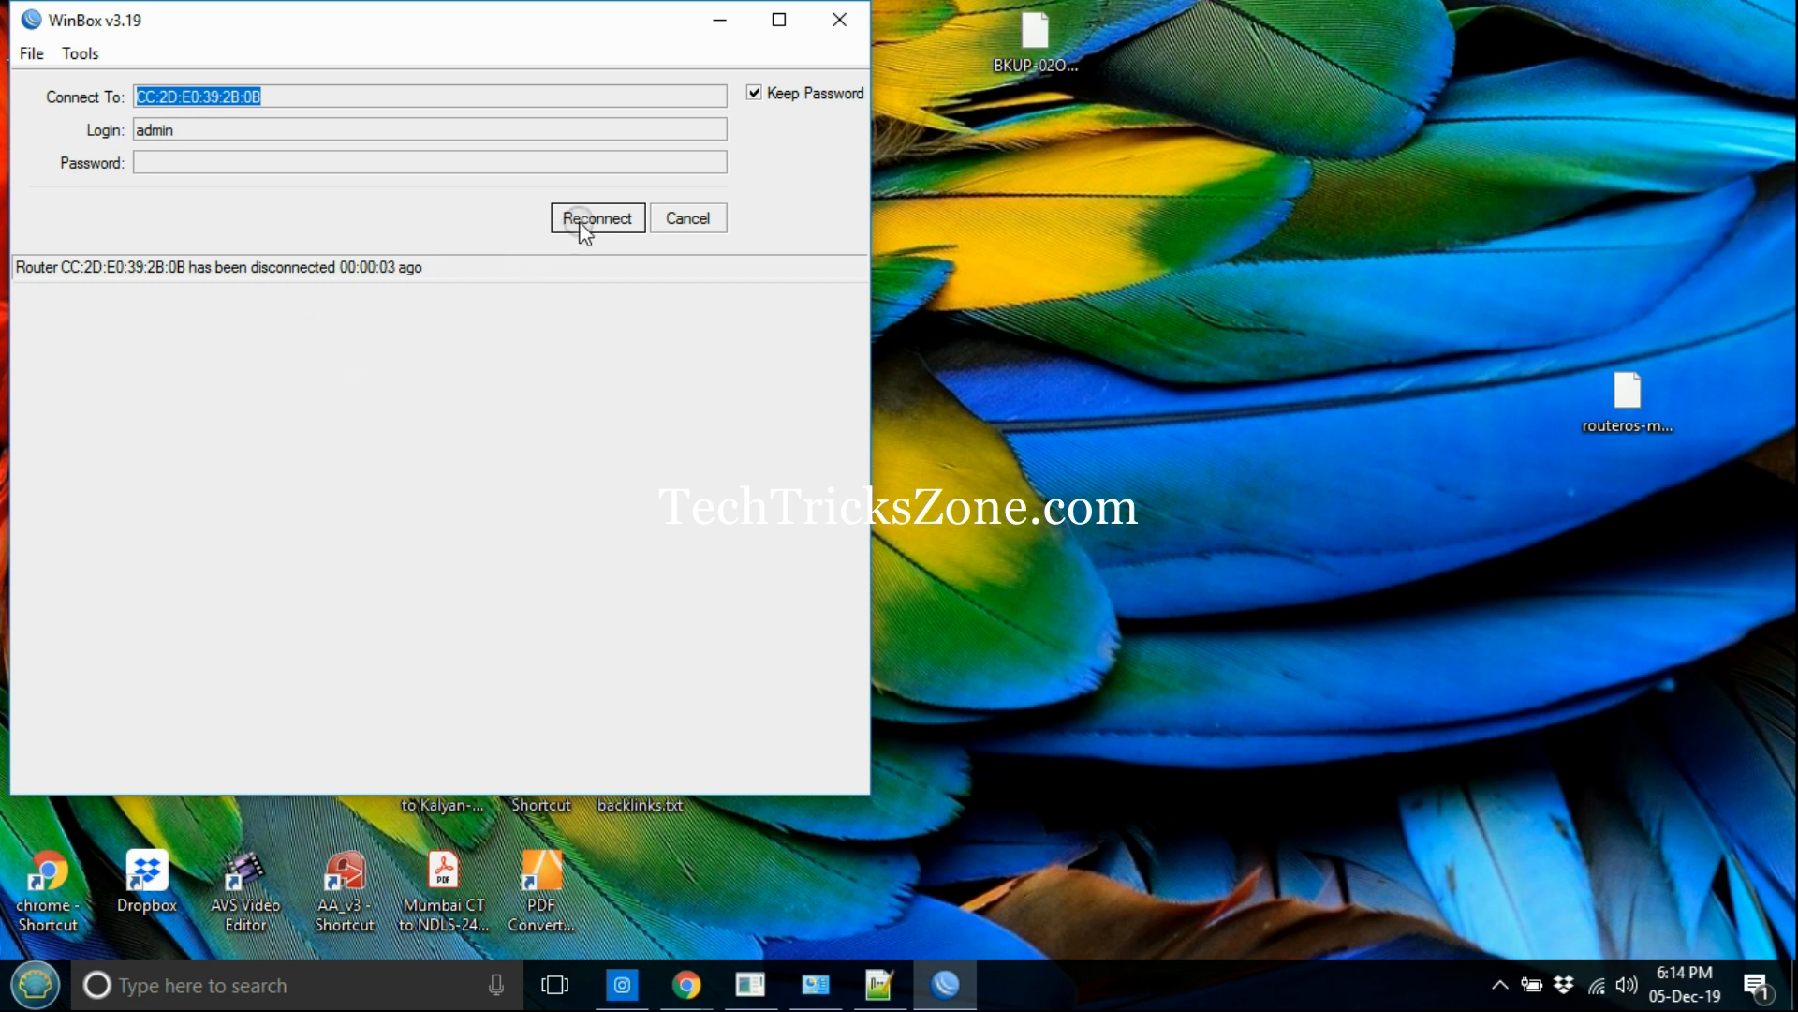
Step: Reconnect to the router after the reset and close the Wireless Tables window
click(596, 217)
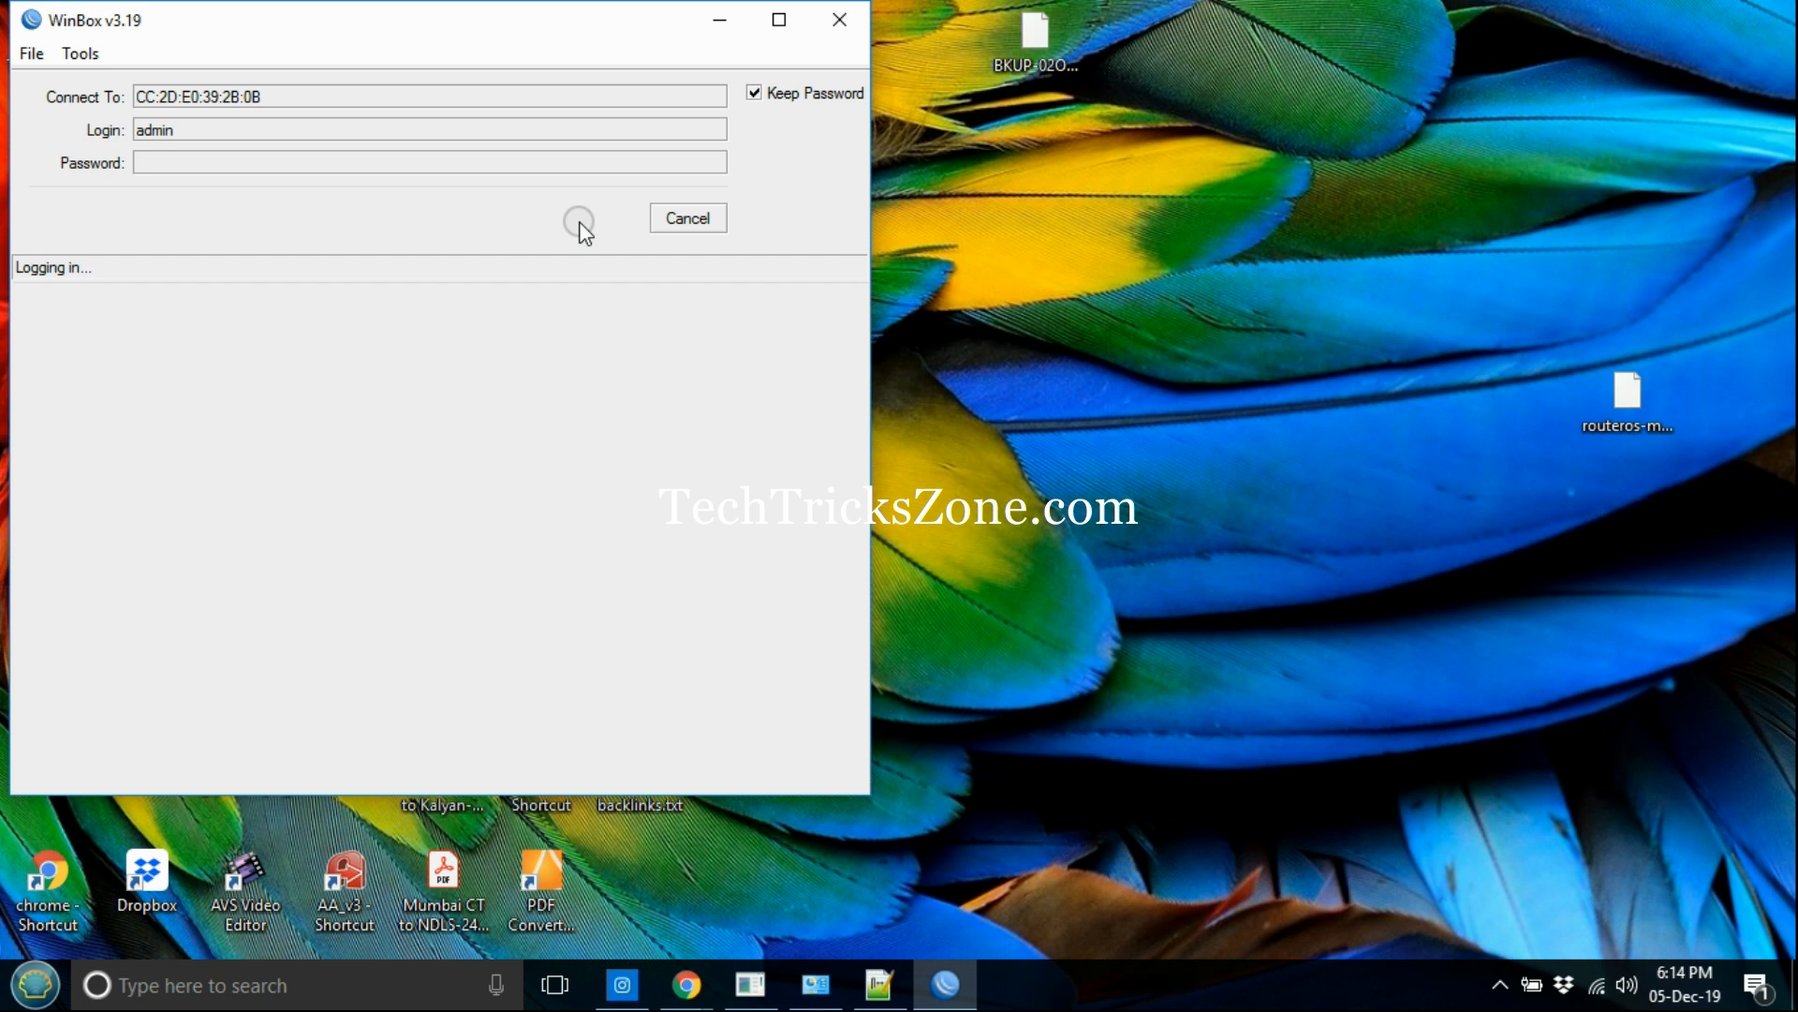
click(577, 223)
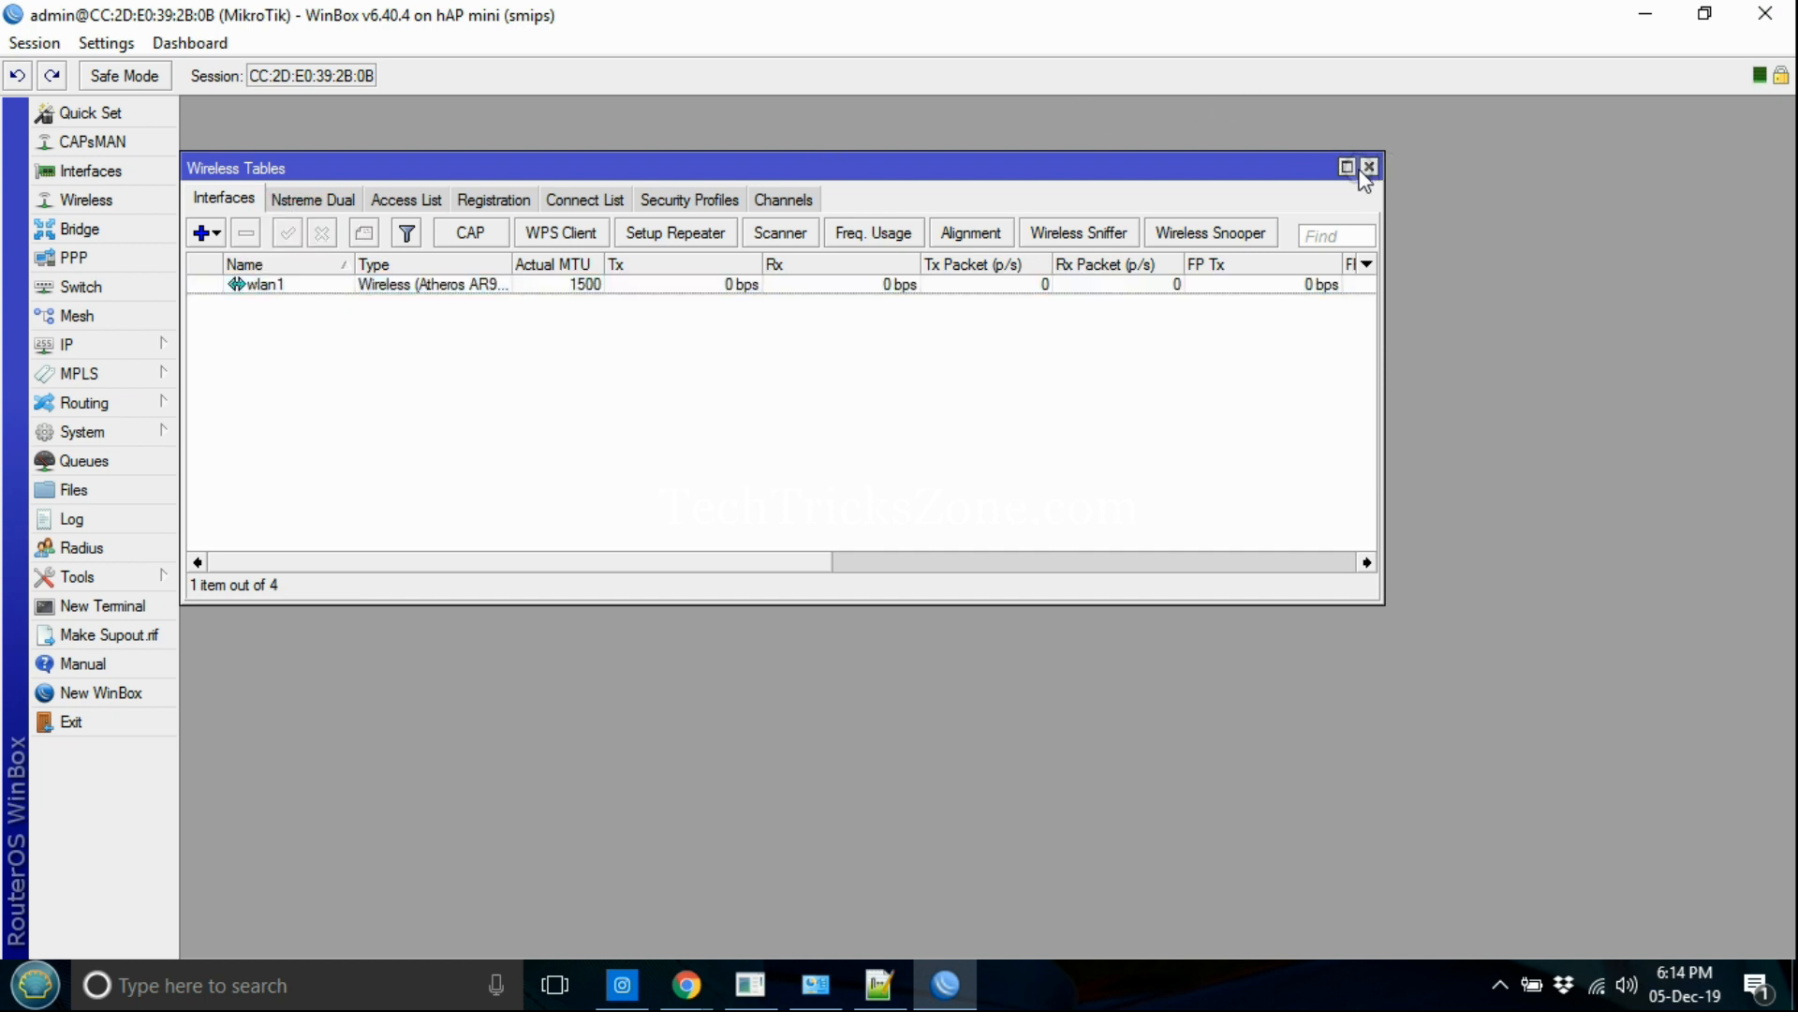
click(1367, 167)
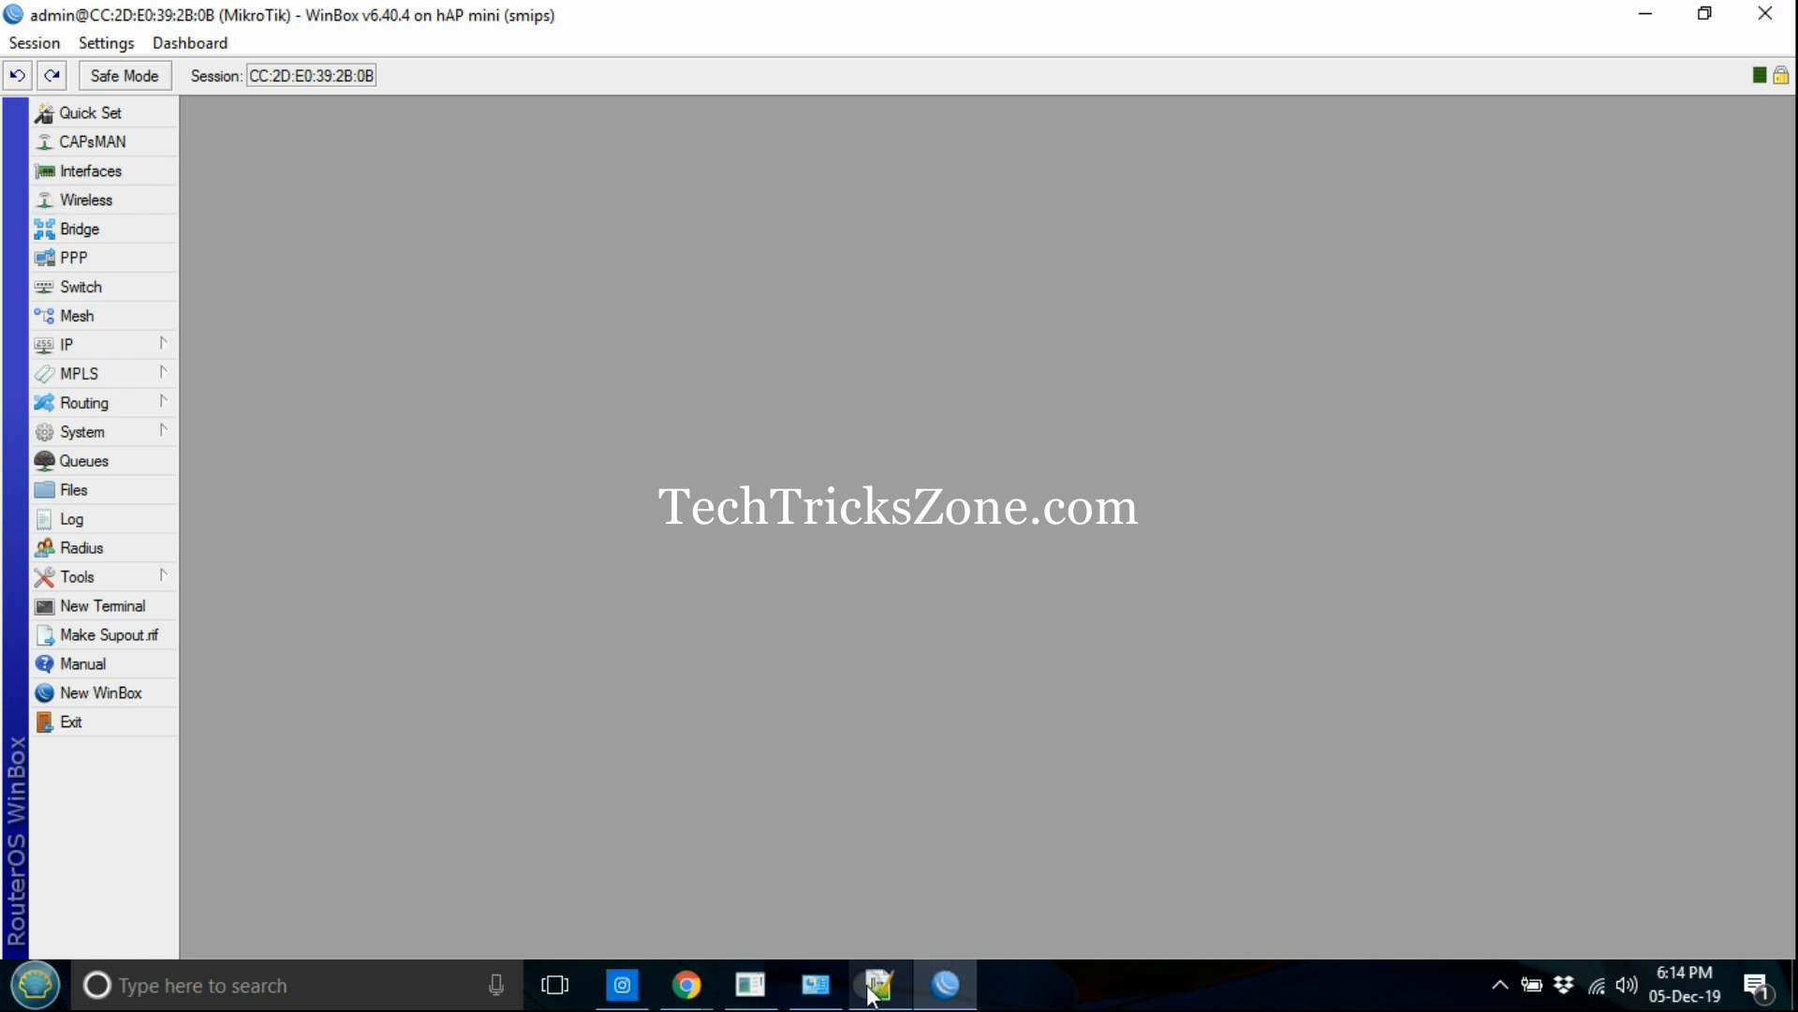
Step: Add a note step about creating a bridge and adding all ports into it
click(879, 985)
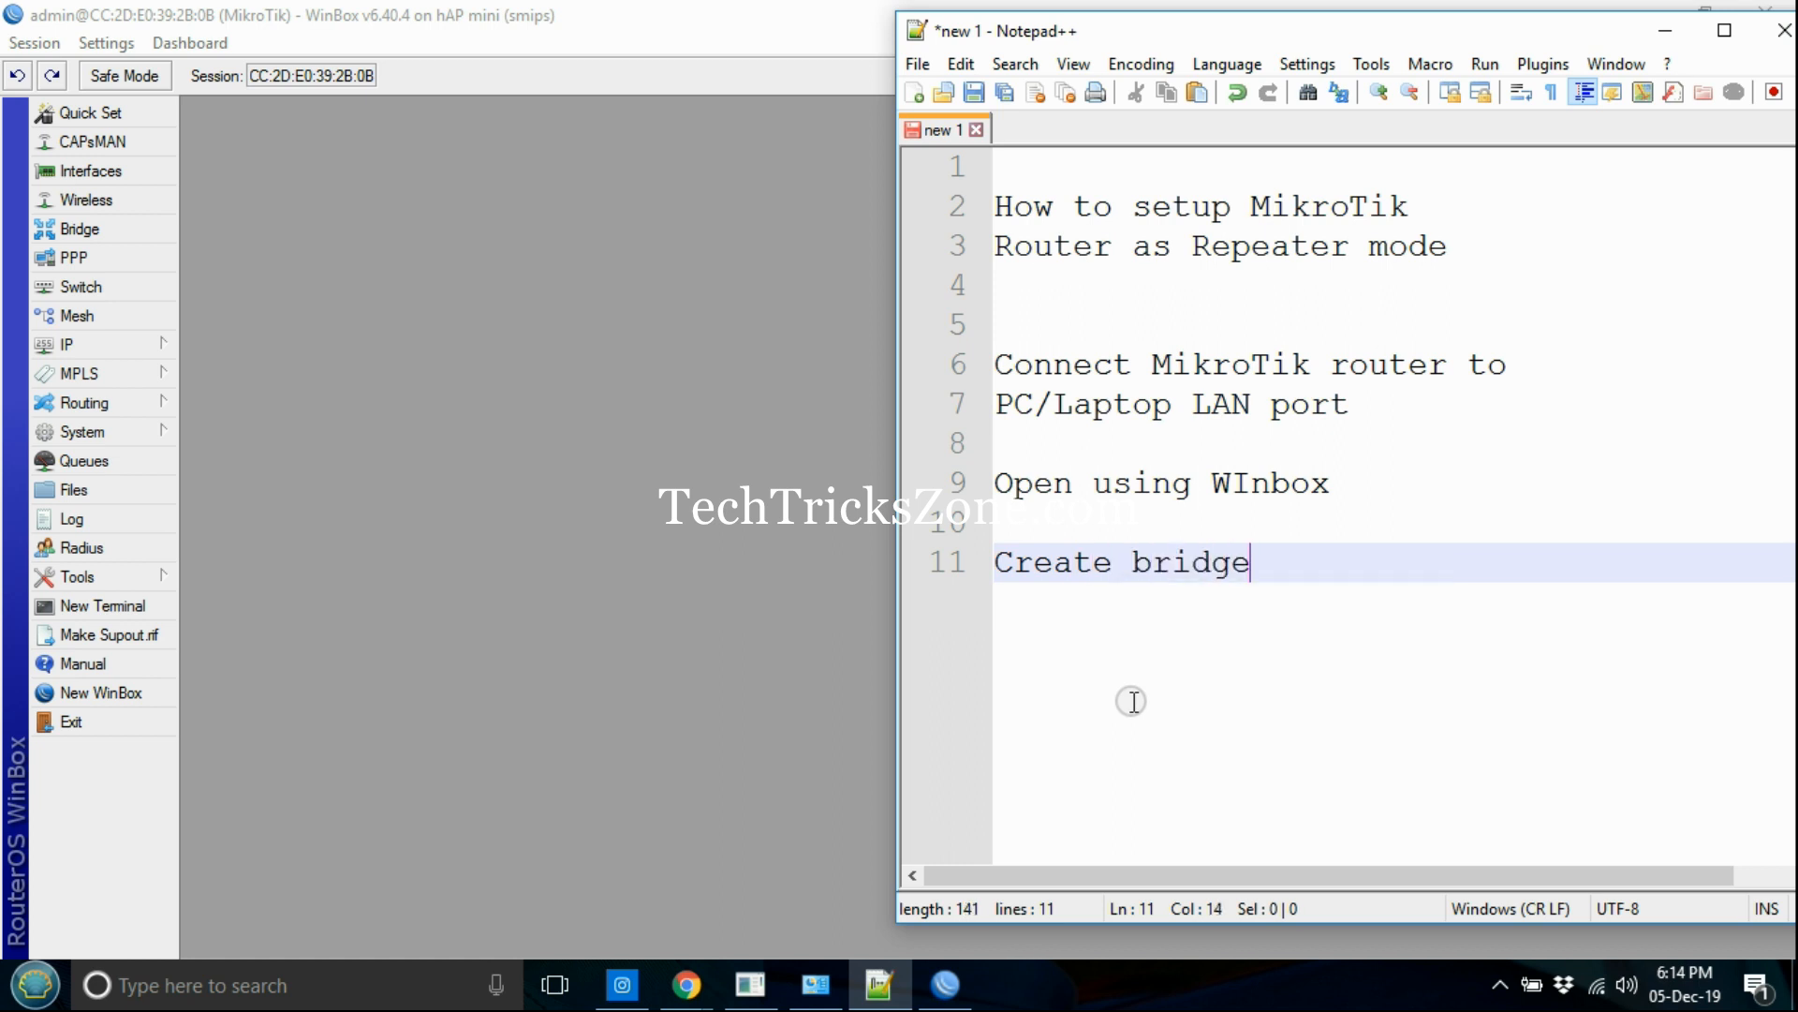
text(and add all)
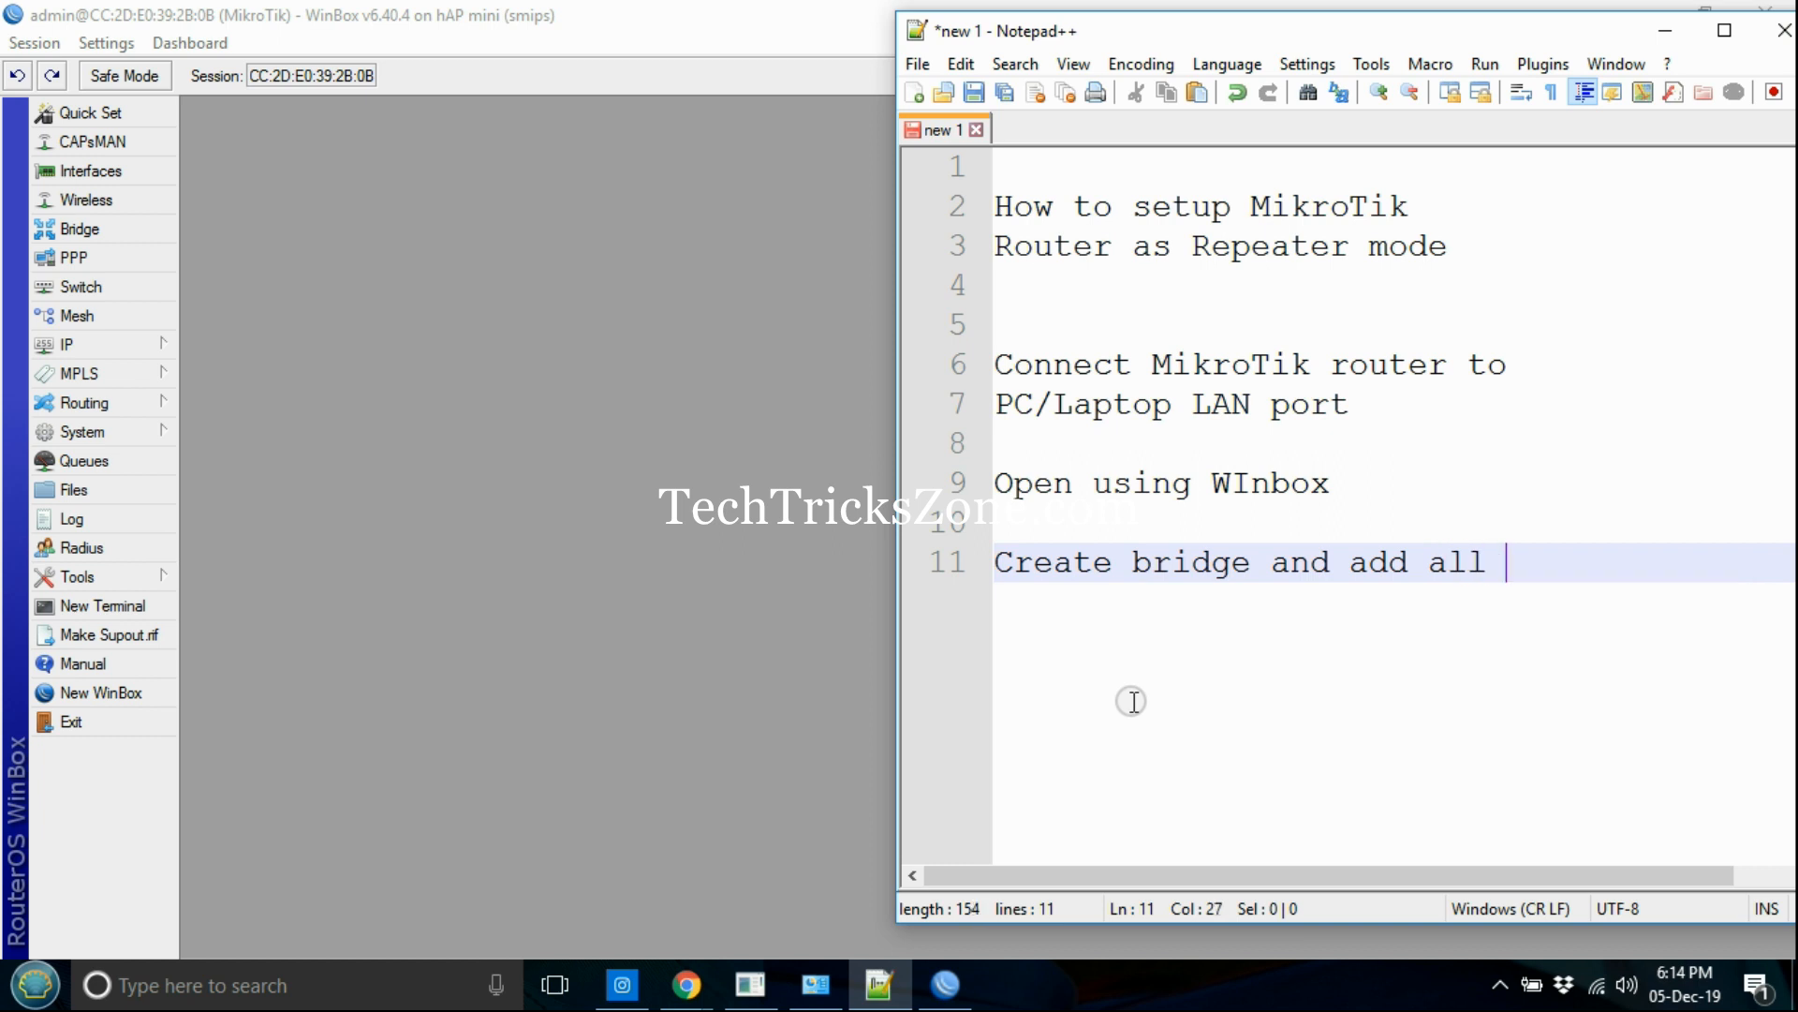
text(port in bri)
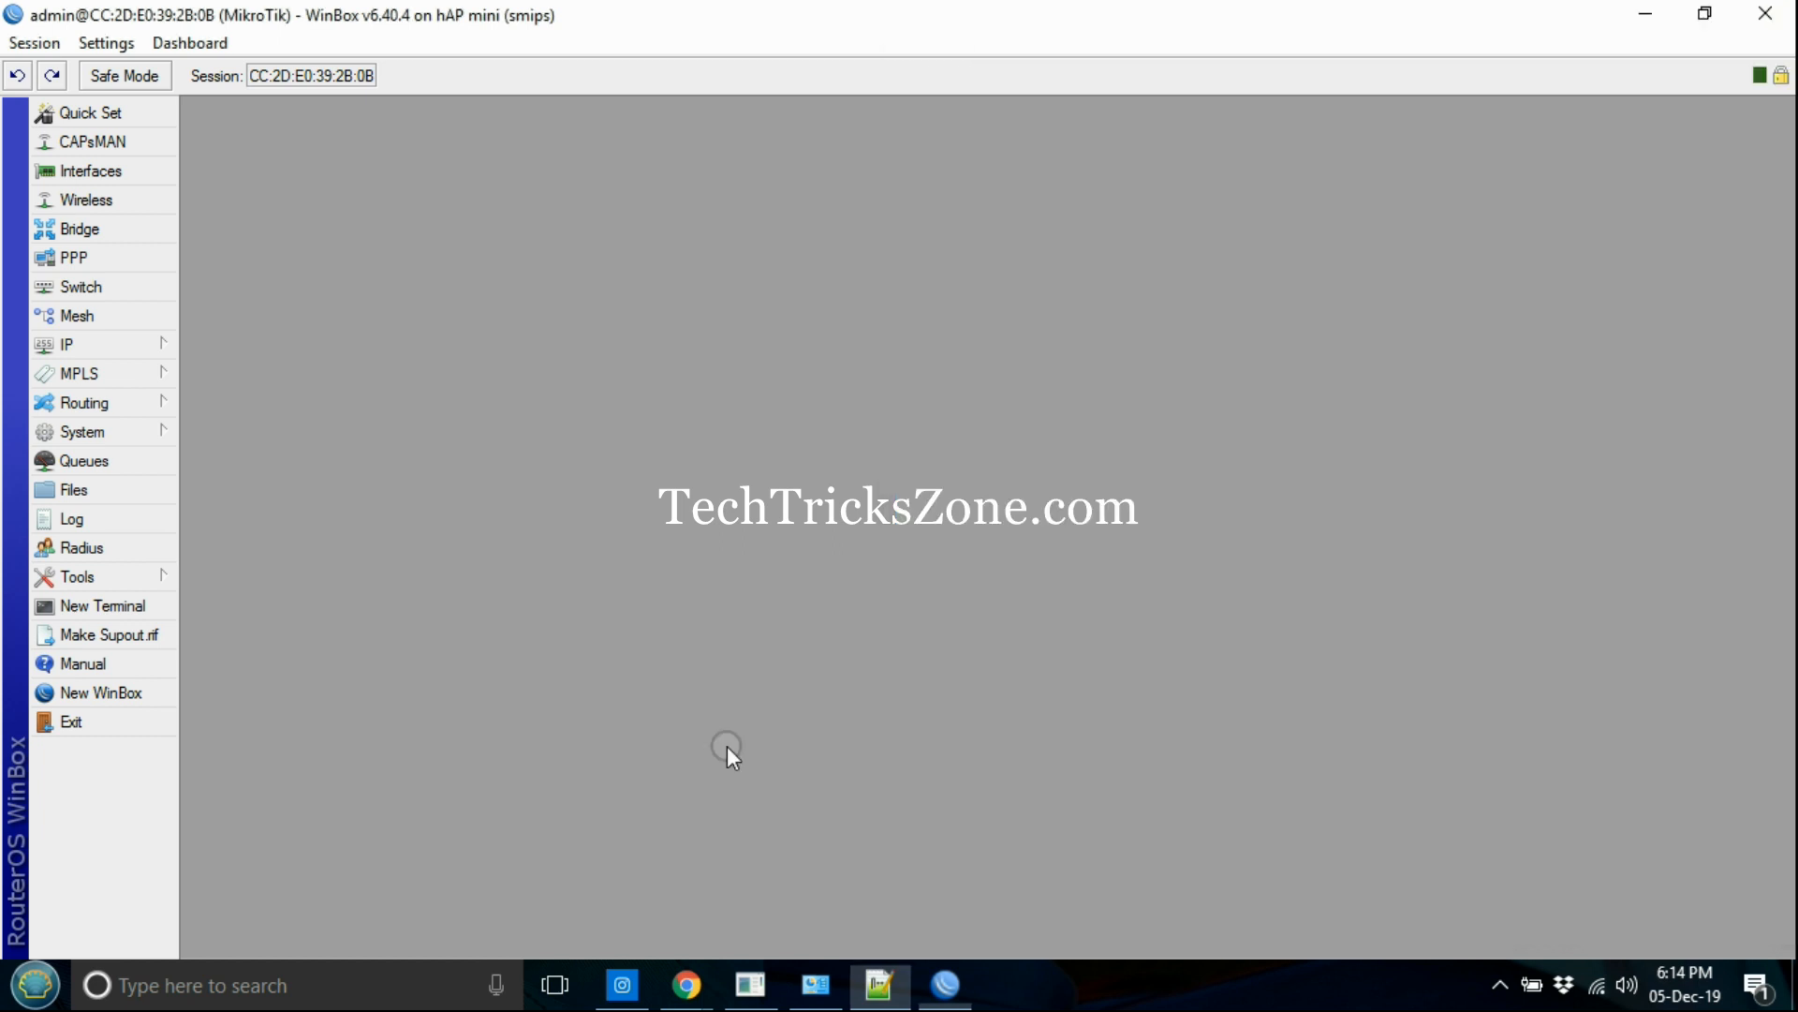
Step: Create a new bridge1 in the Bridge settings
click(74, 229)
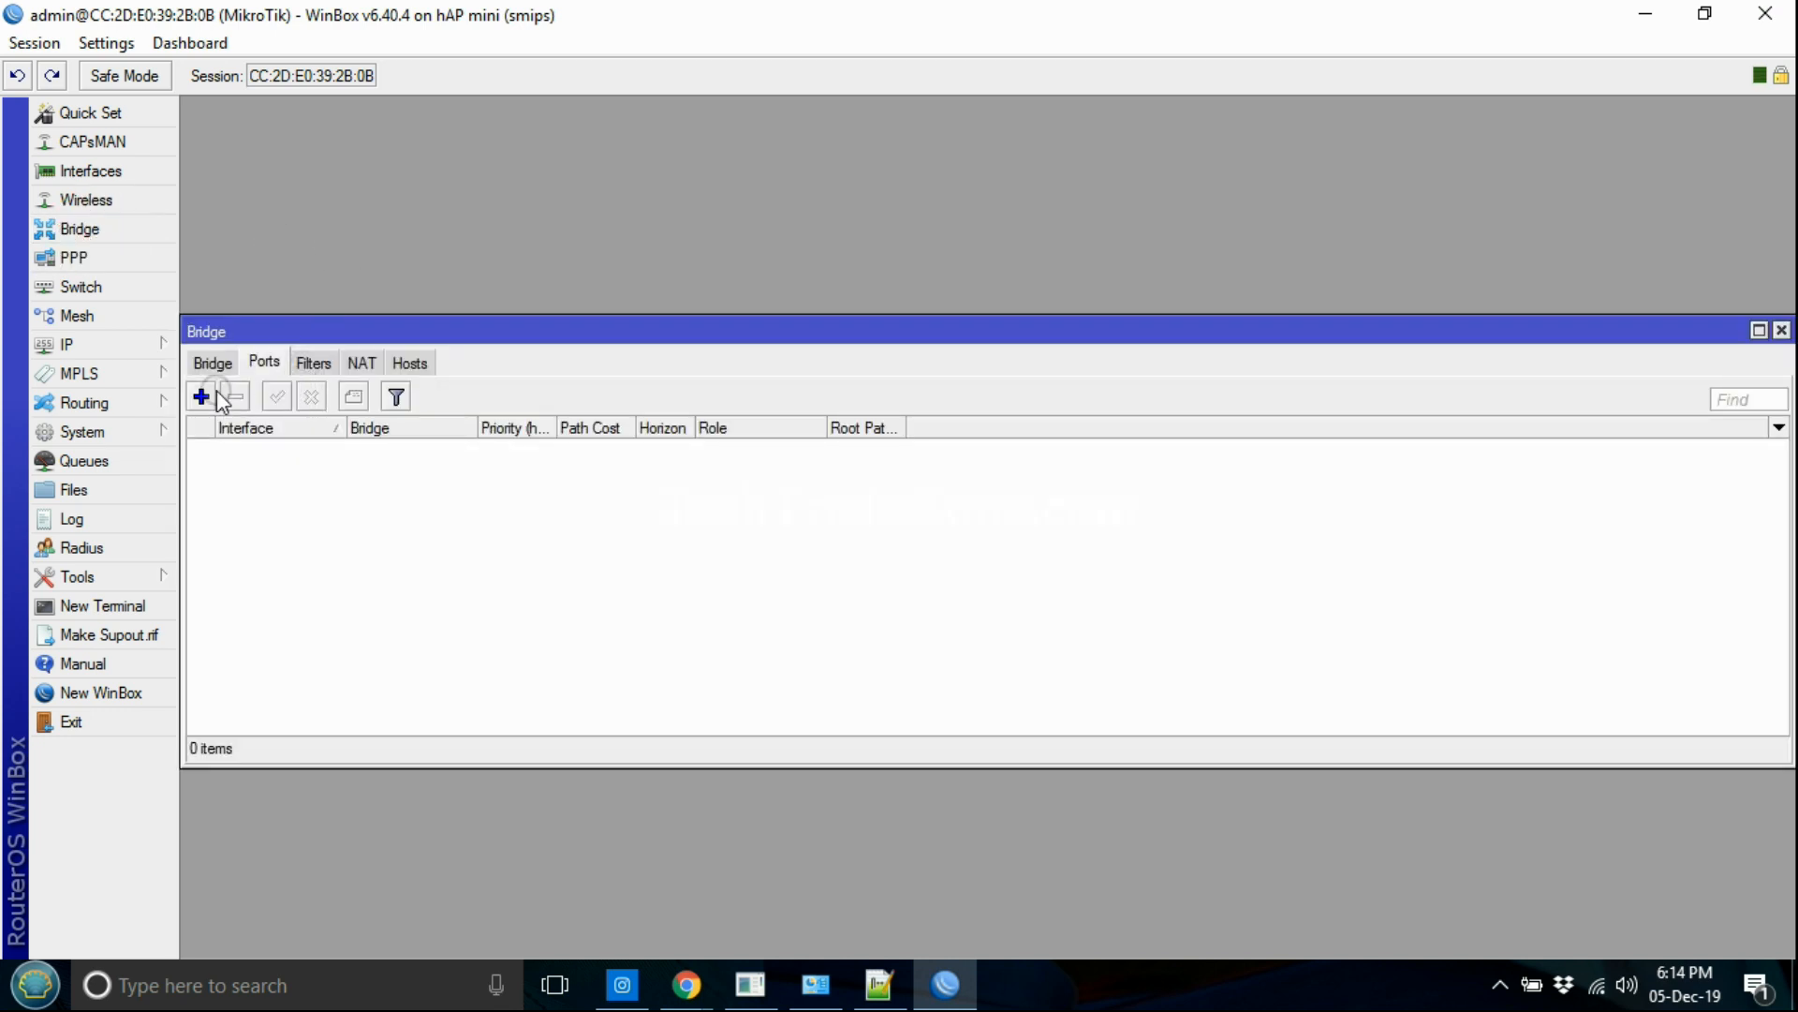
click(199, 397)
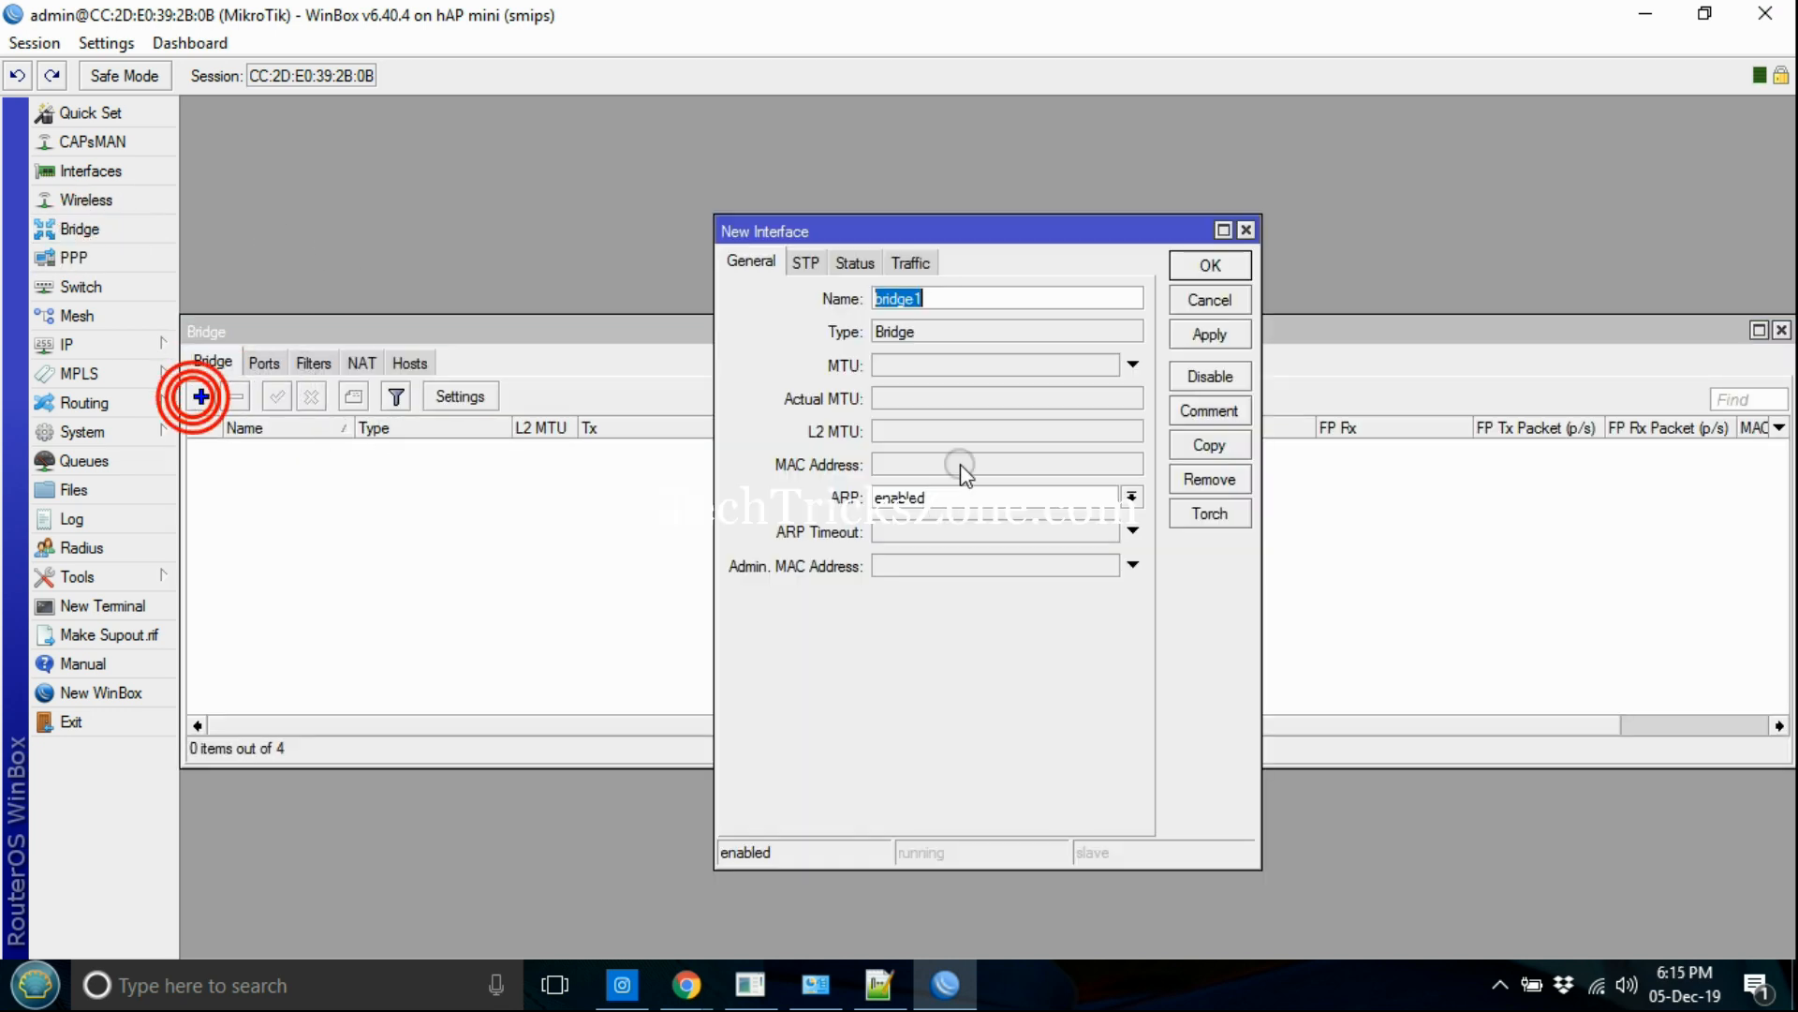
click(1210, 266)
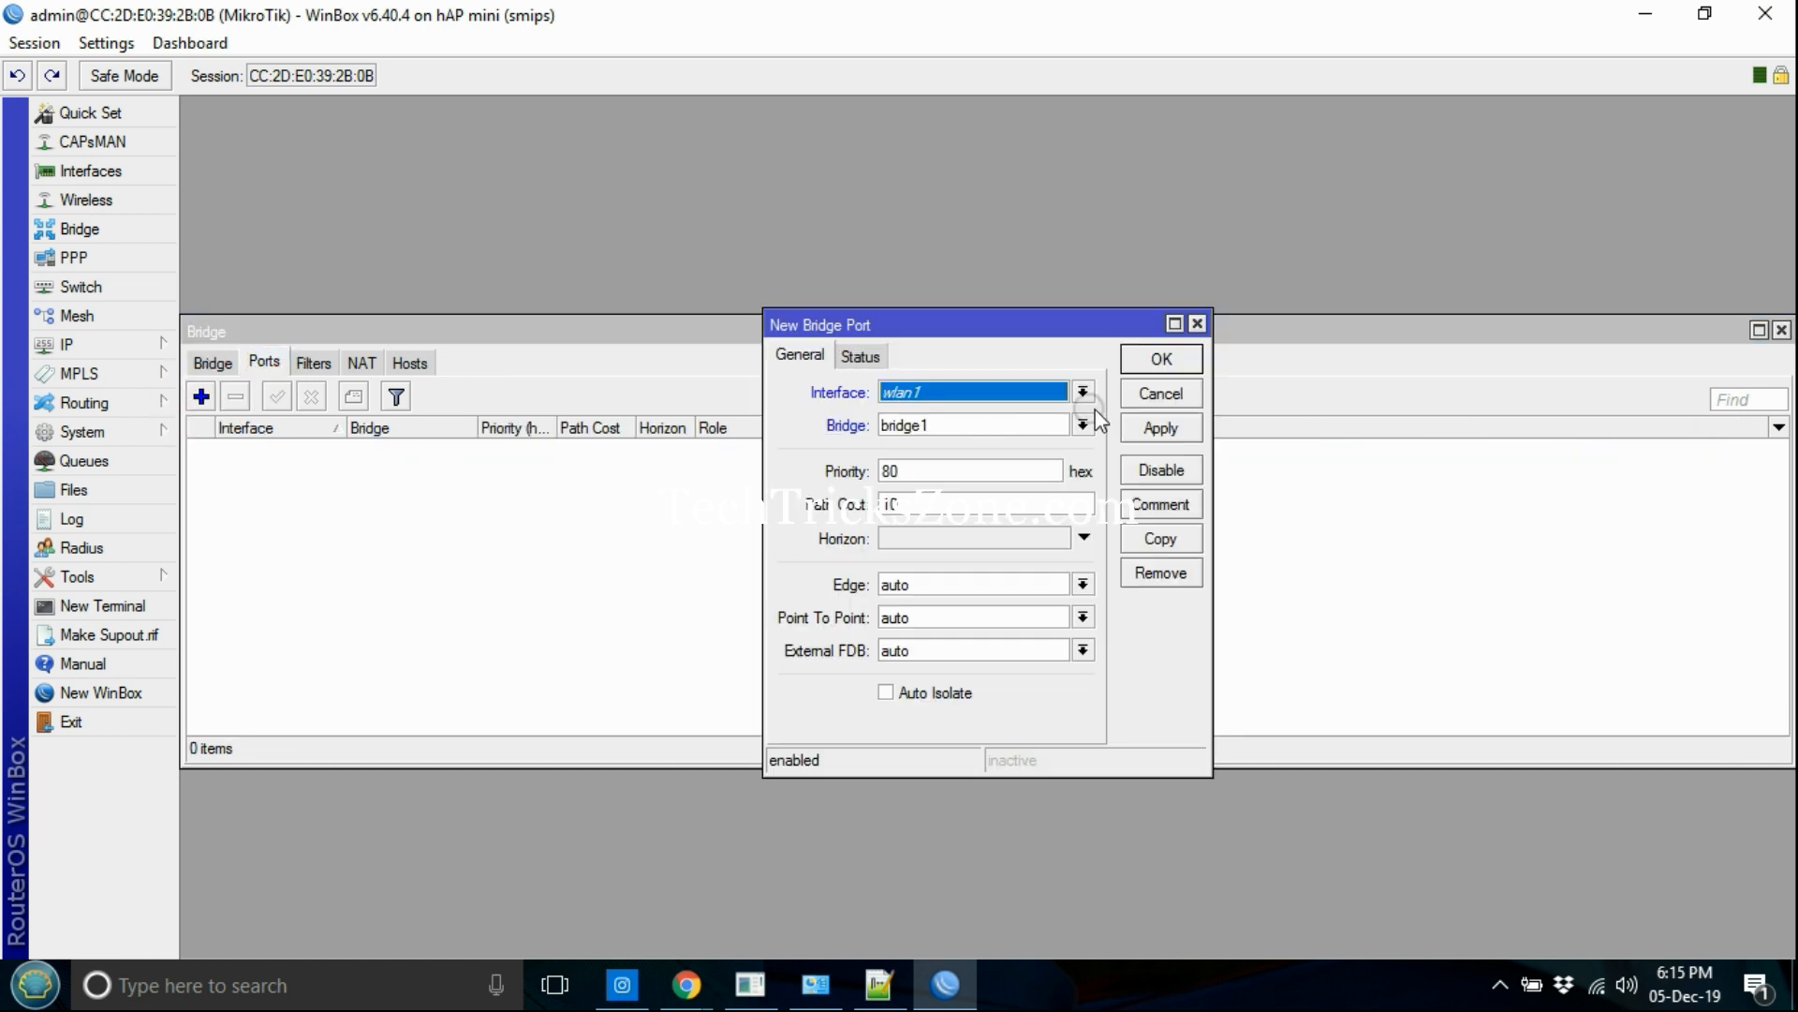
Step: Add wlan1 and ether2 as ports of bridge1 and start adding another port
click(1162, 358)
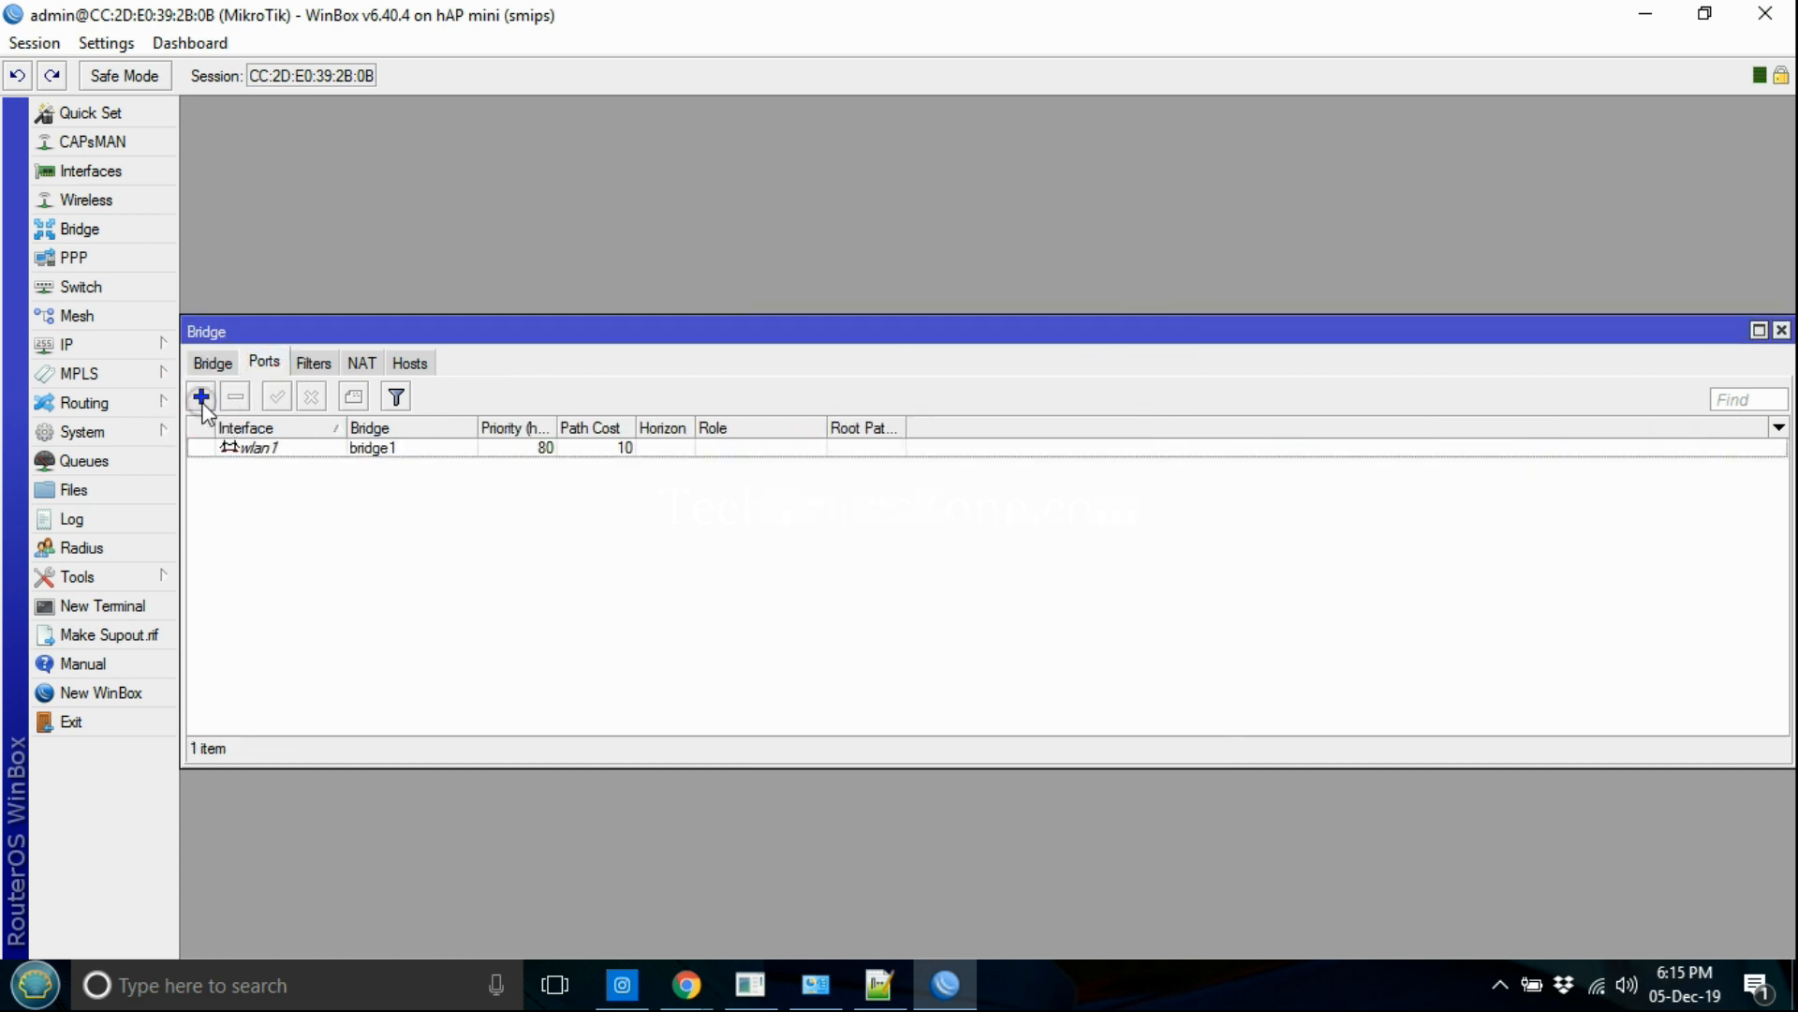
click(198, 397)
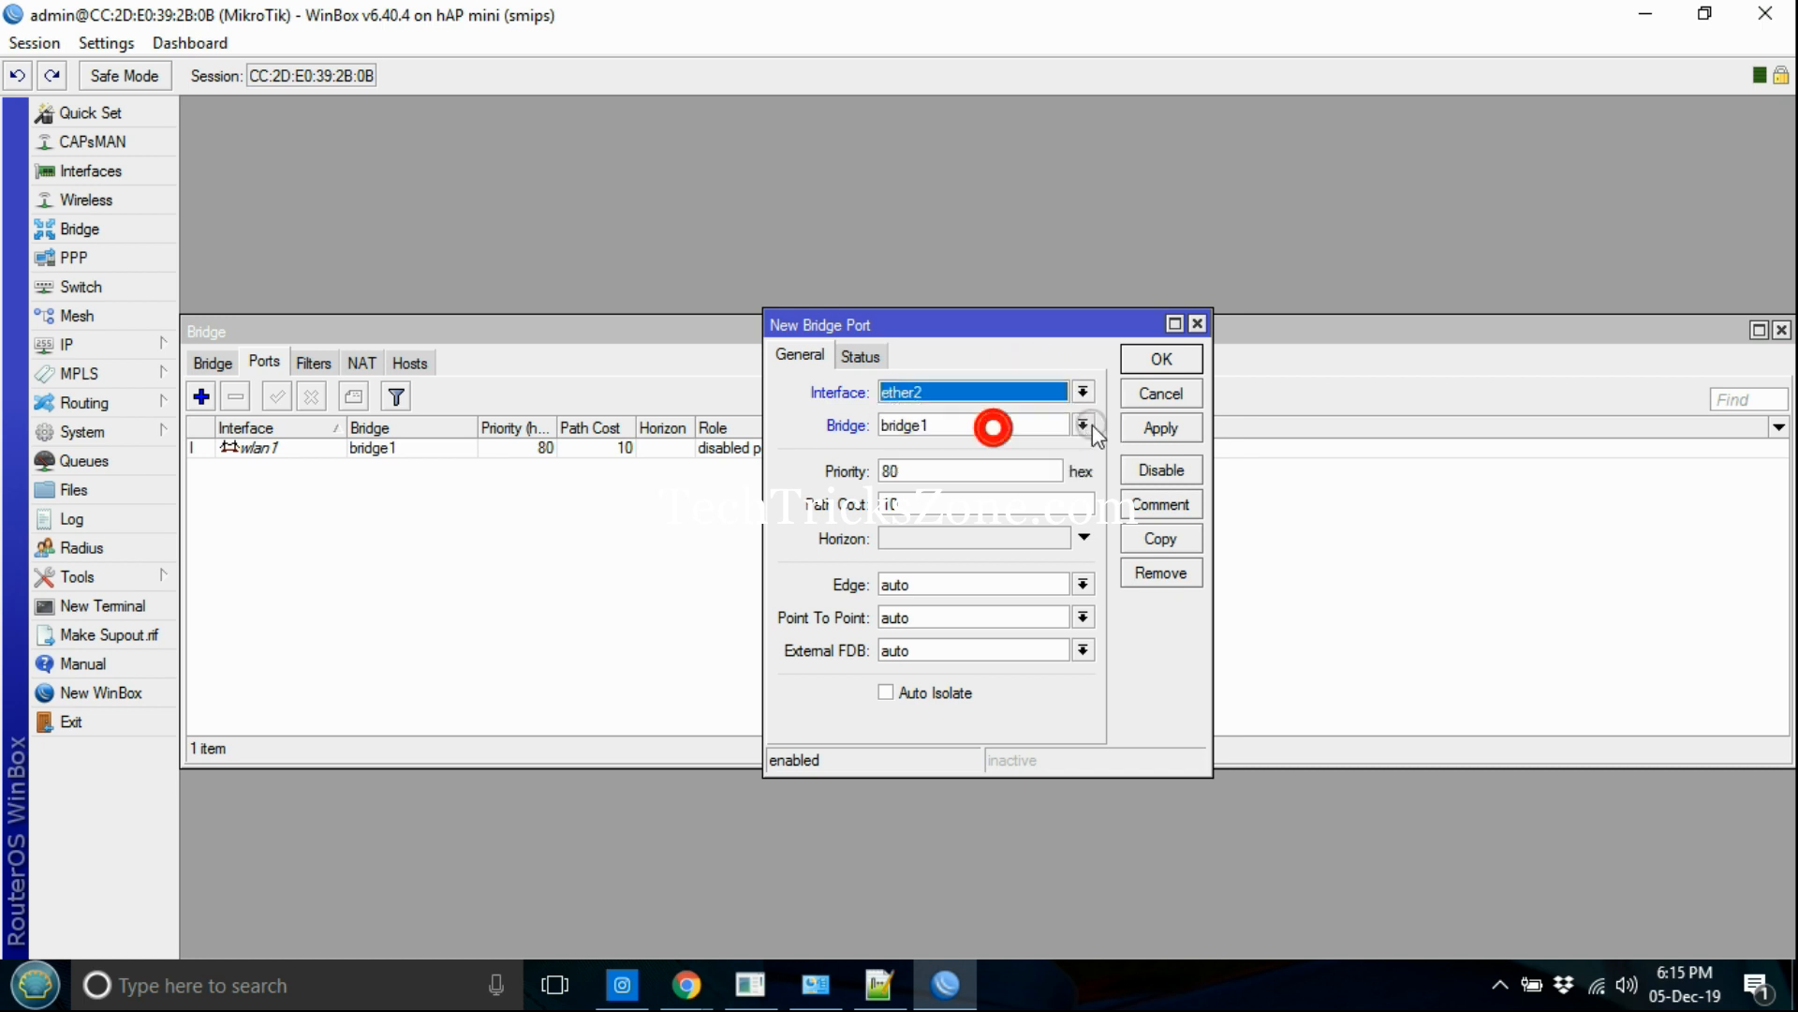
click(1161, 357)
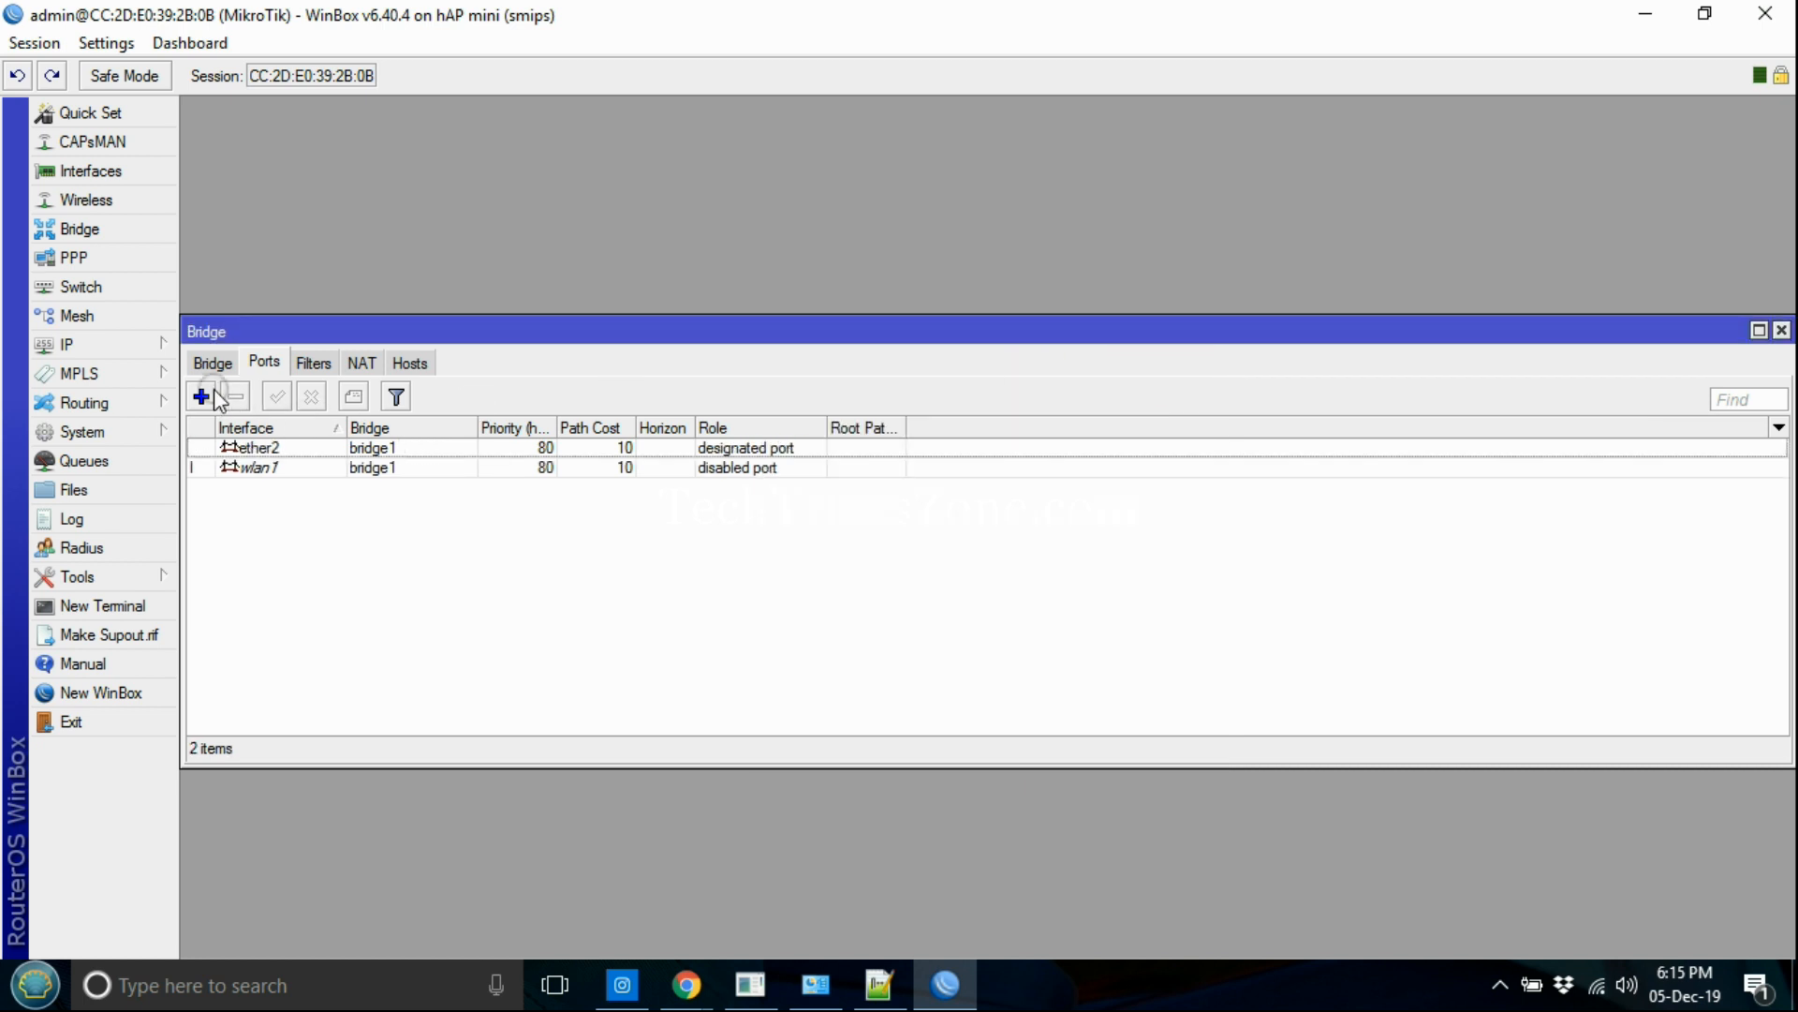
click(202, 397)
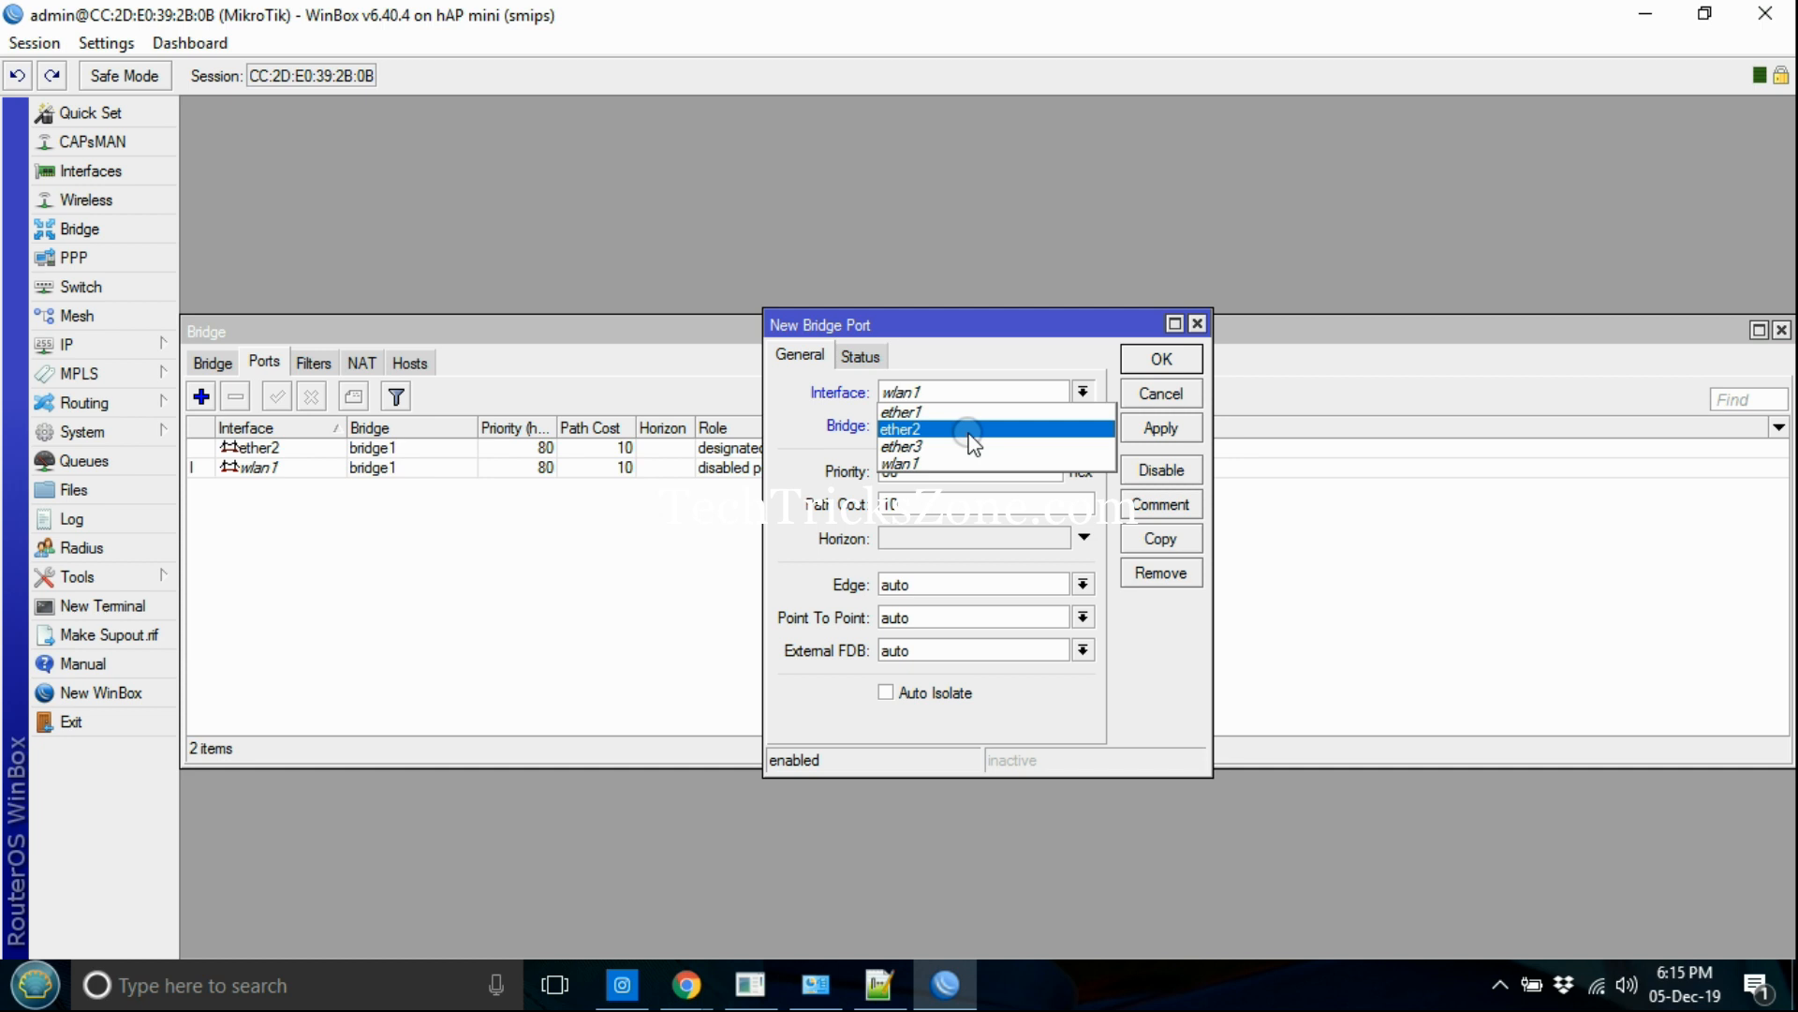
click(903, 427)
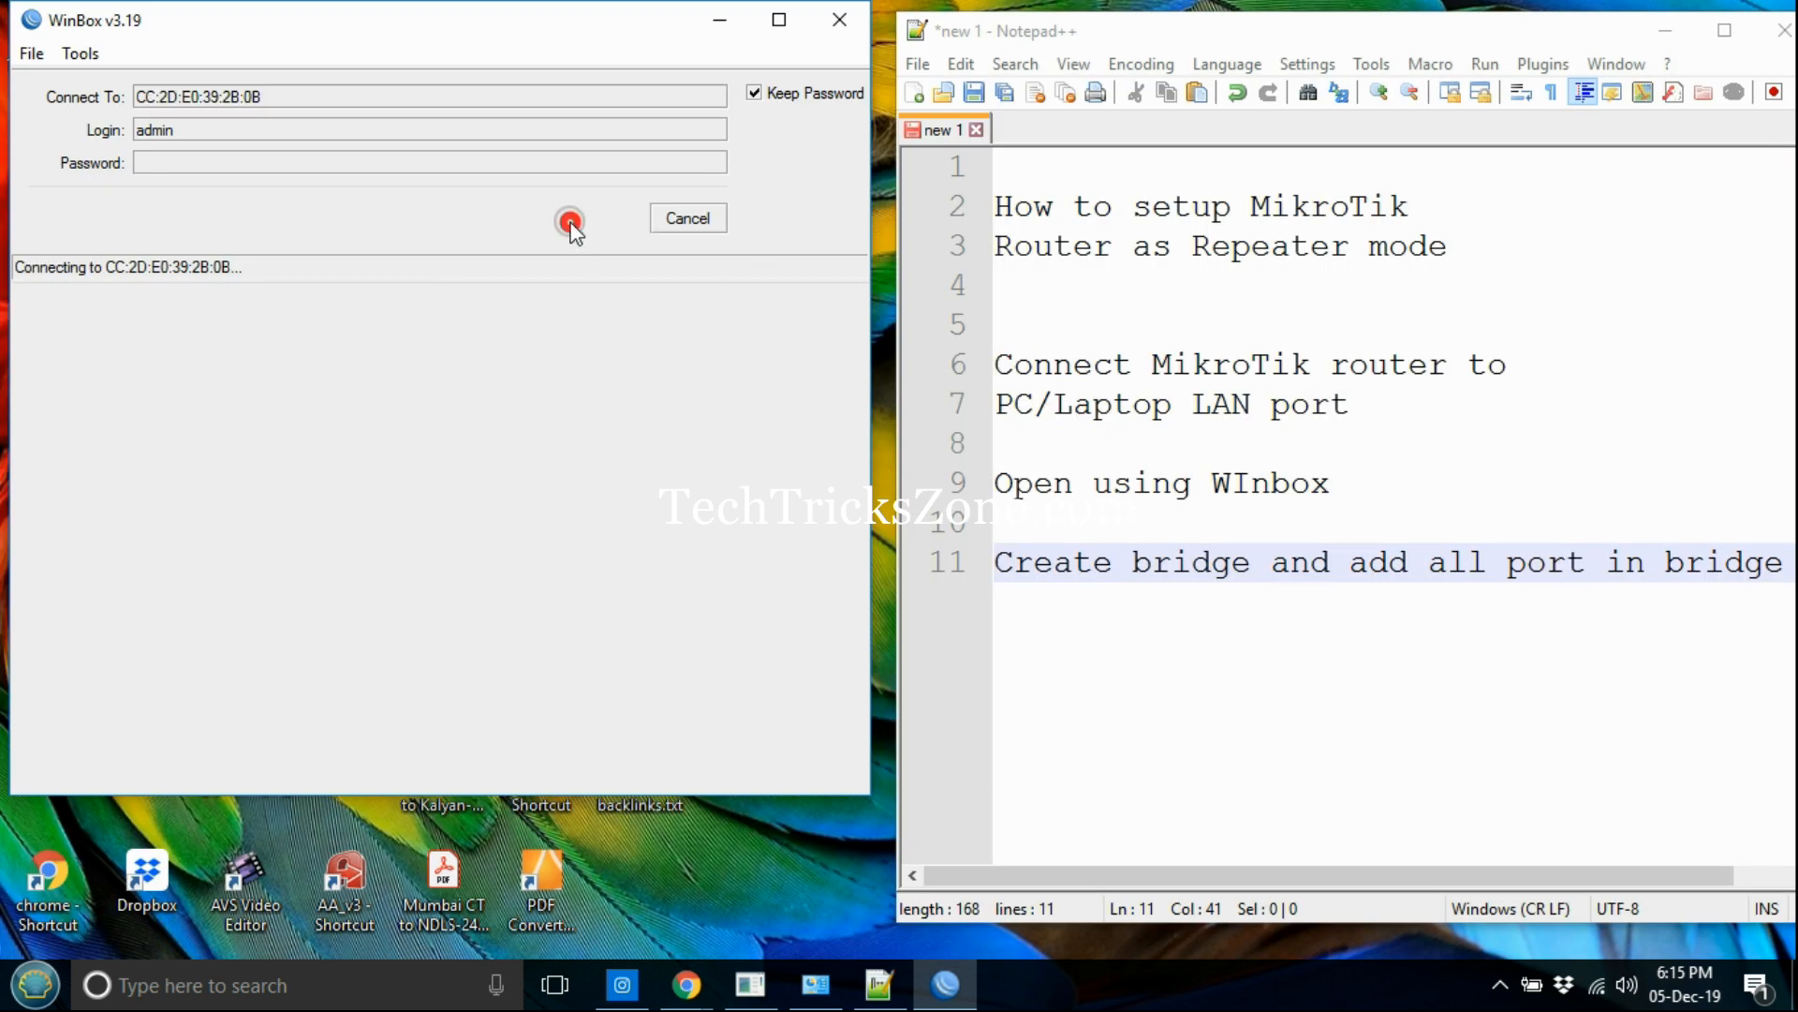
Step: Reconnect to the router and add ether3 to bridge1
click(567, 217)
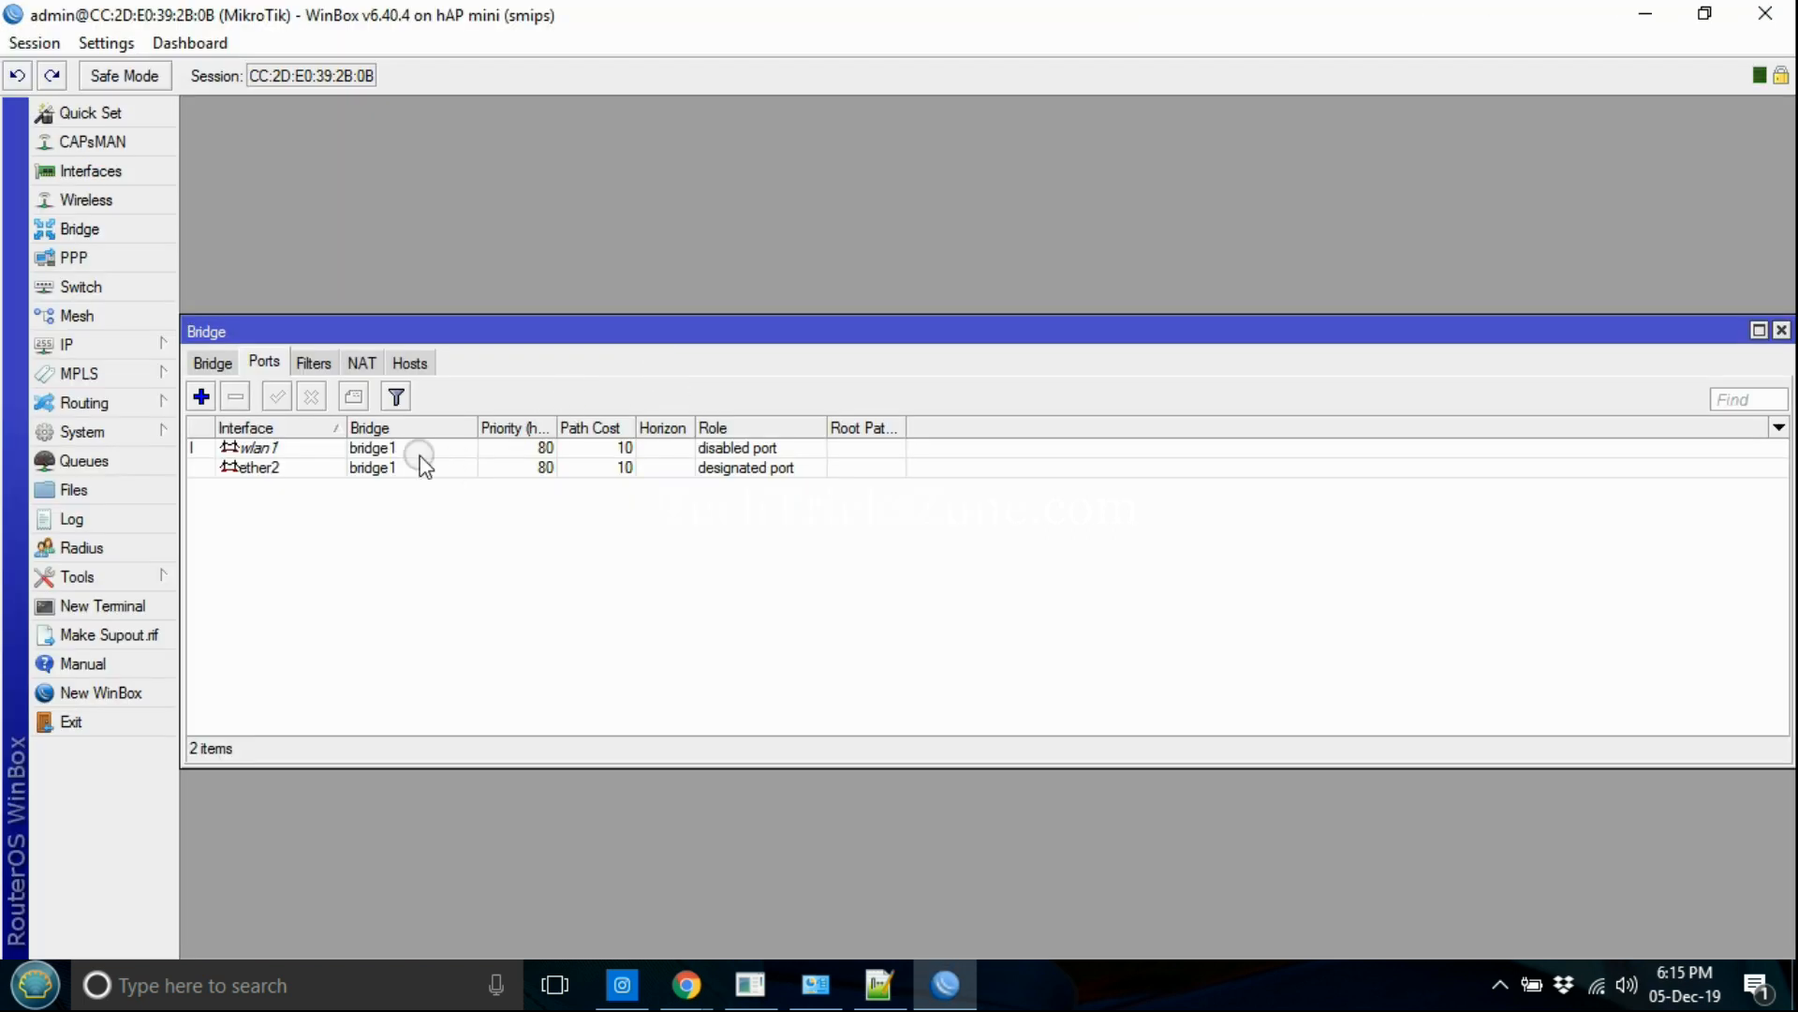
double_click(262, 447)
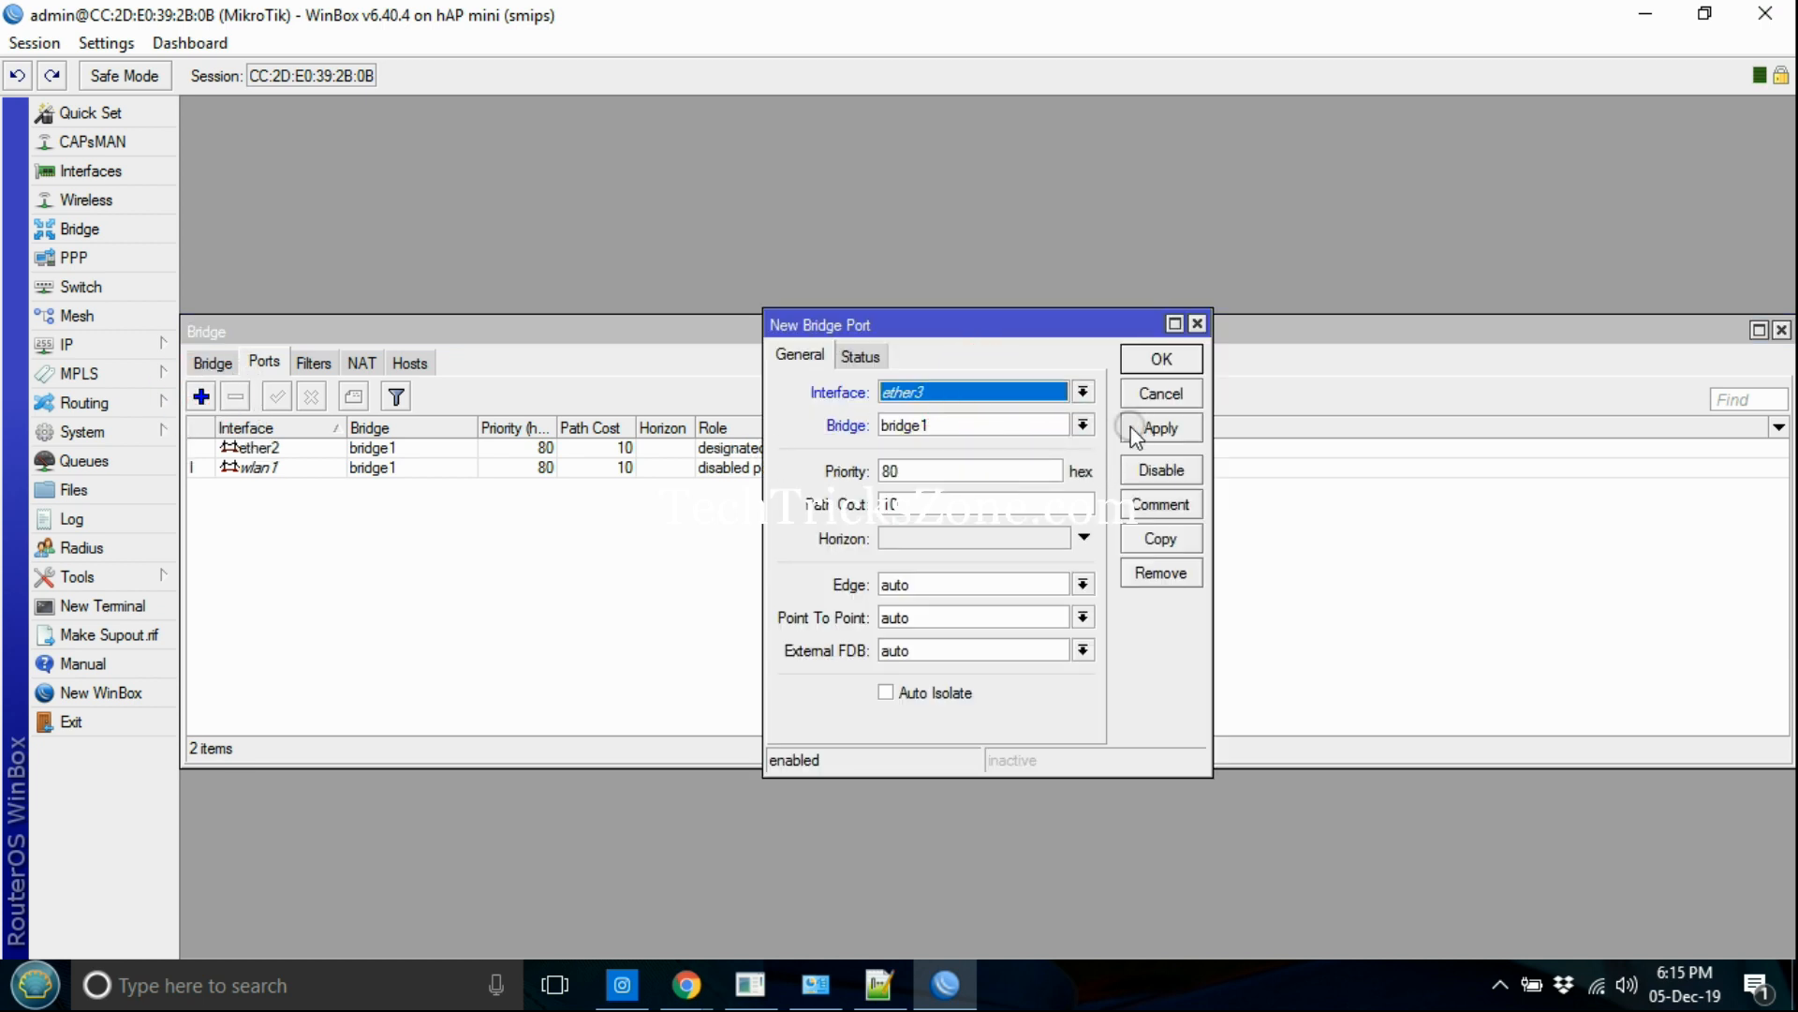
click(1161, 357)
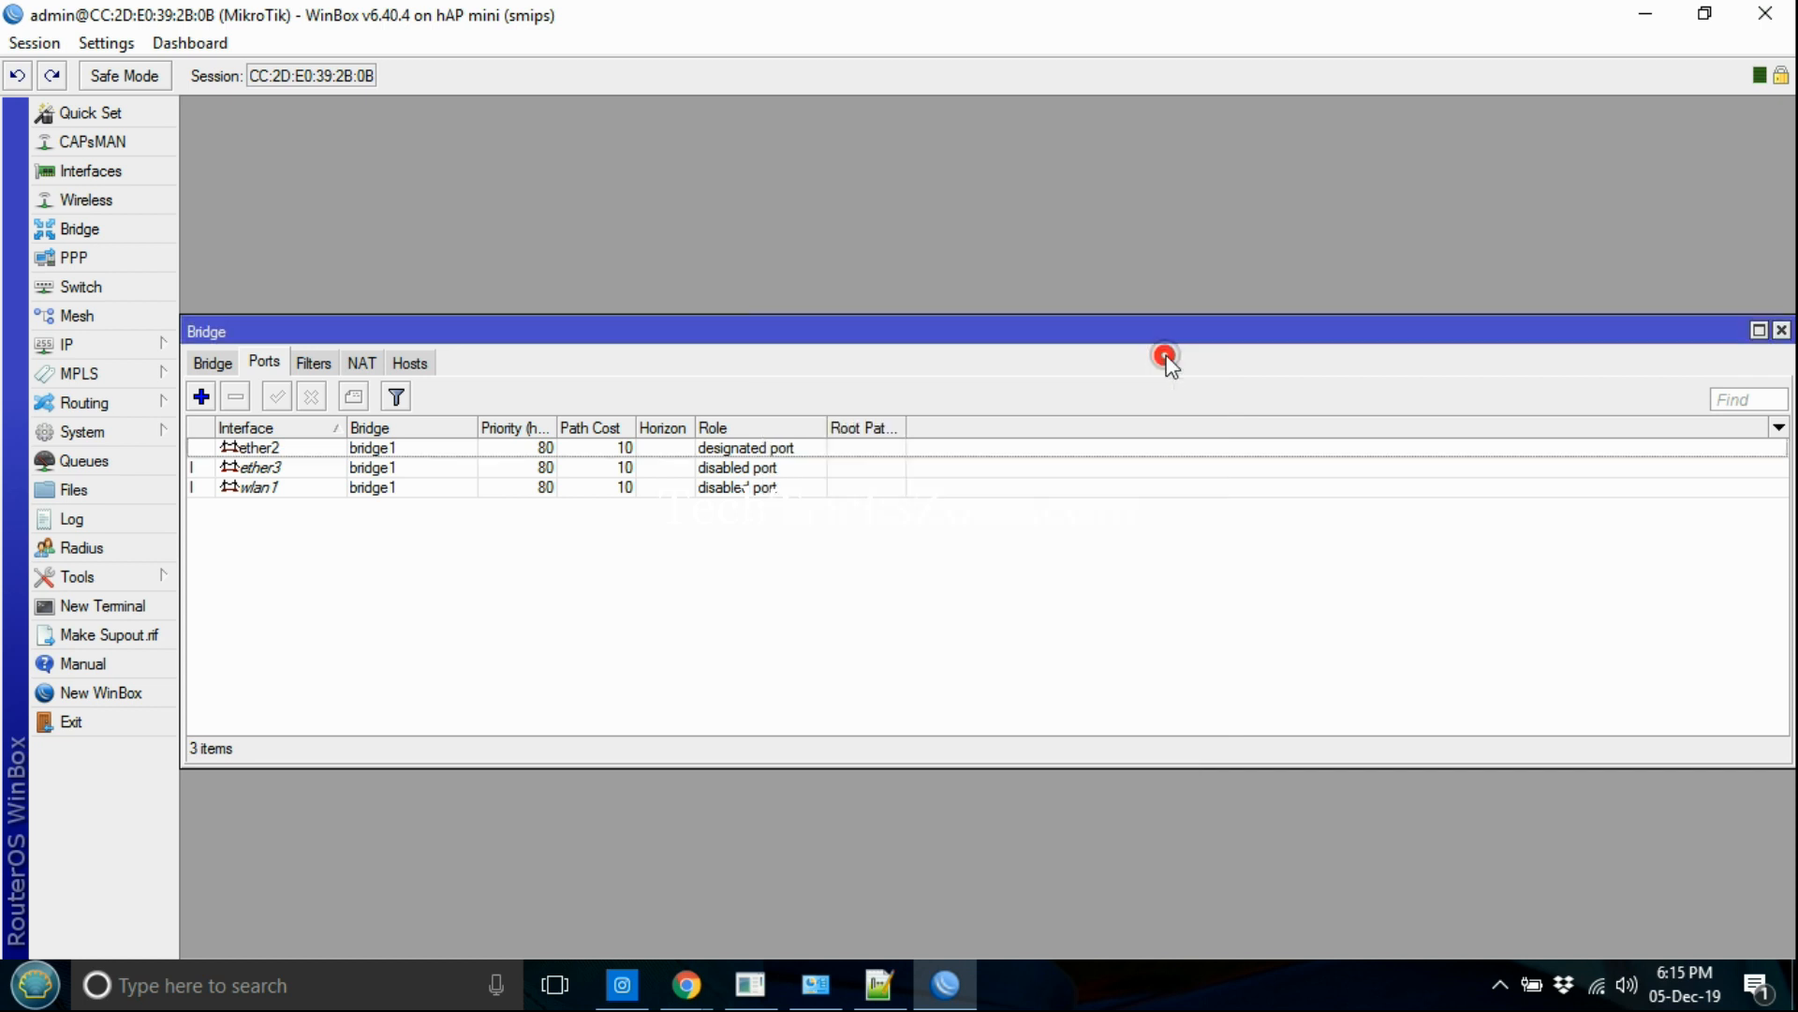
mouse_move(266, 431)
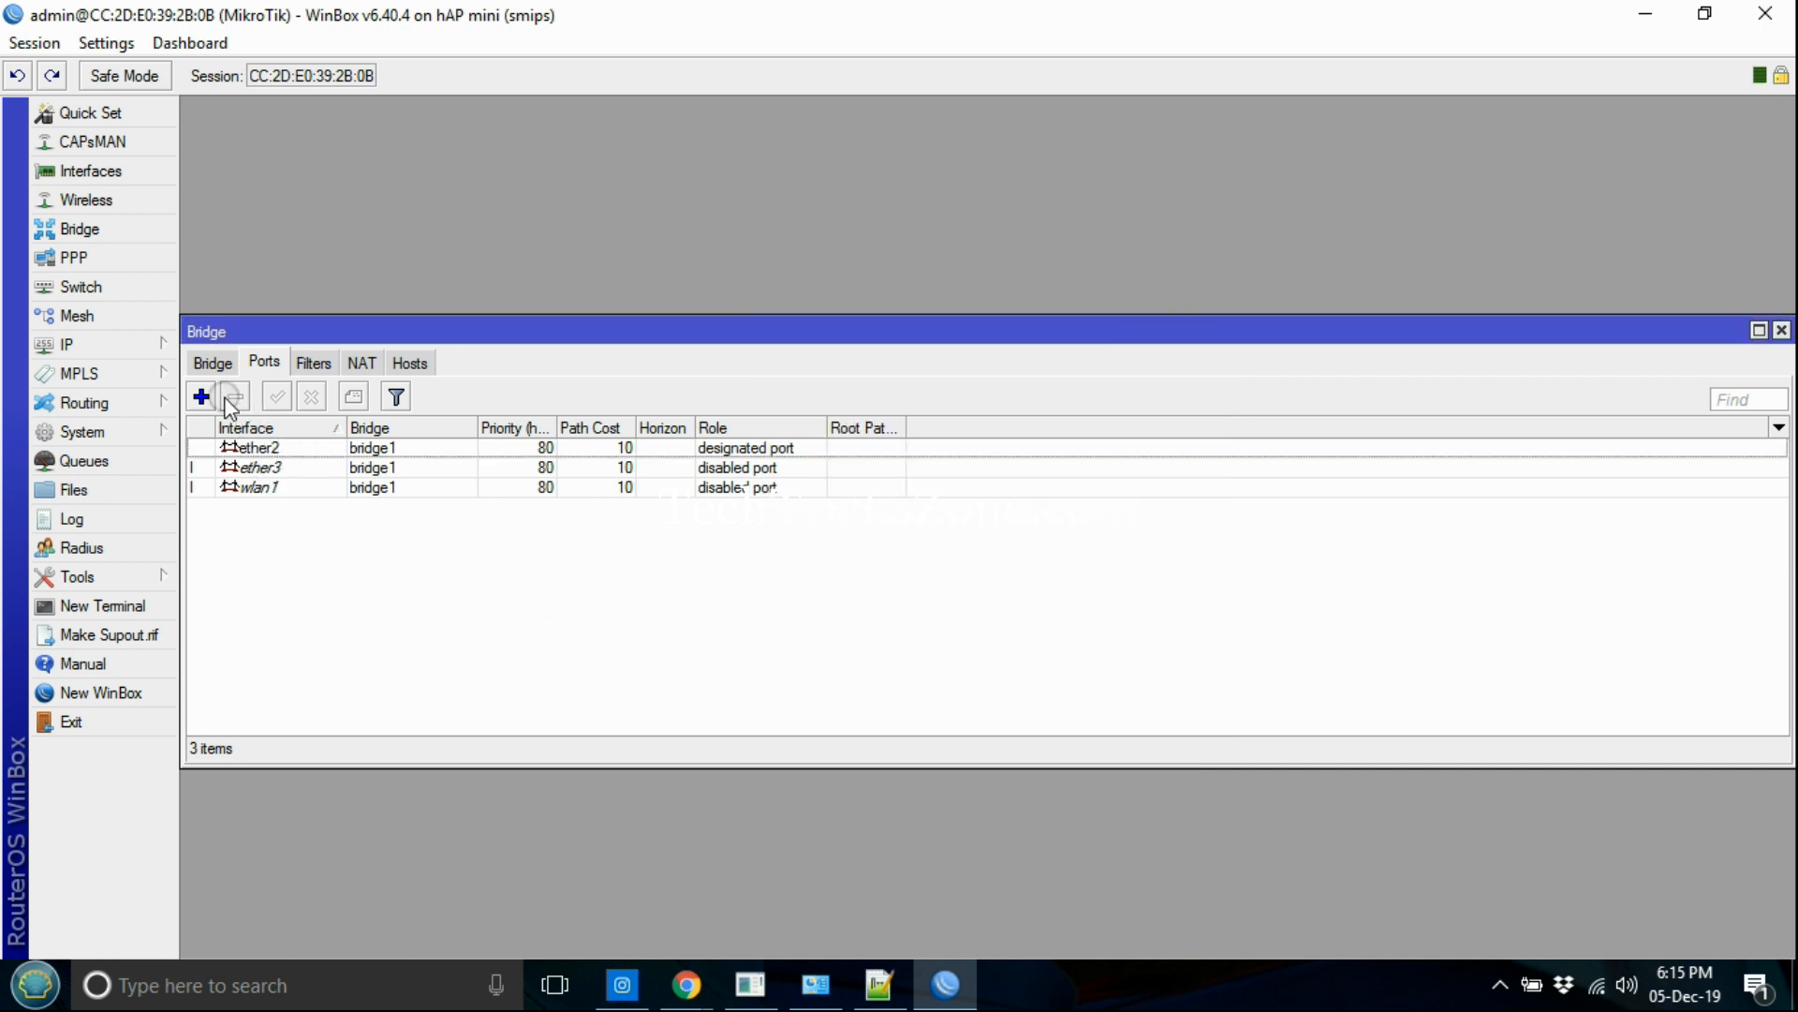
Step: Add ether1 to bridge1 so every port is in the bridge
click(196, 398)
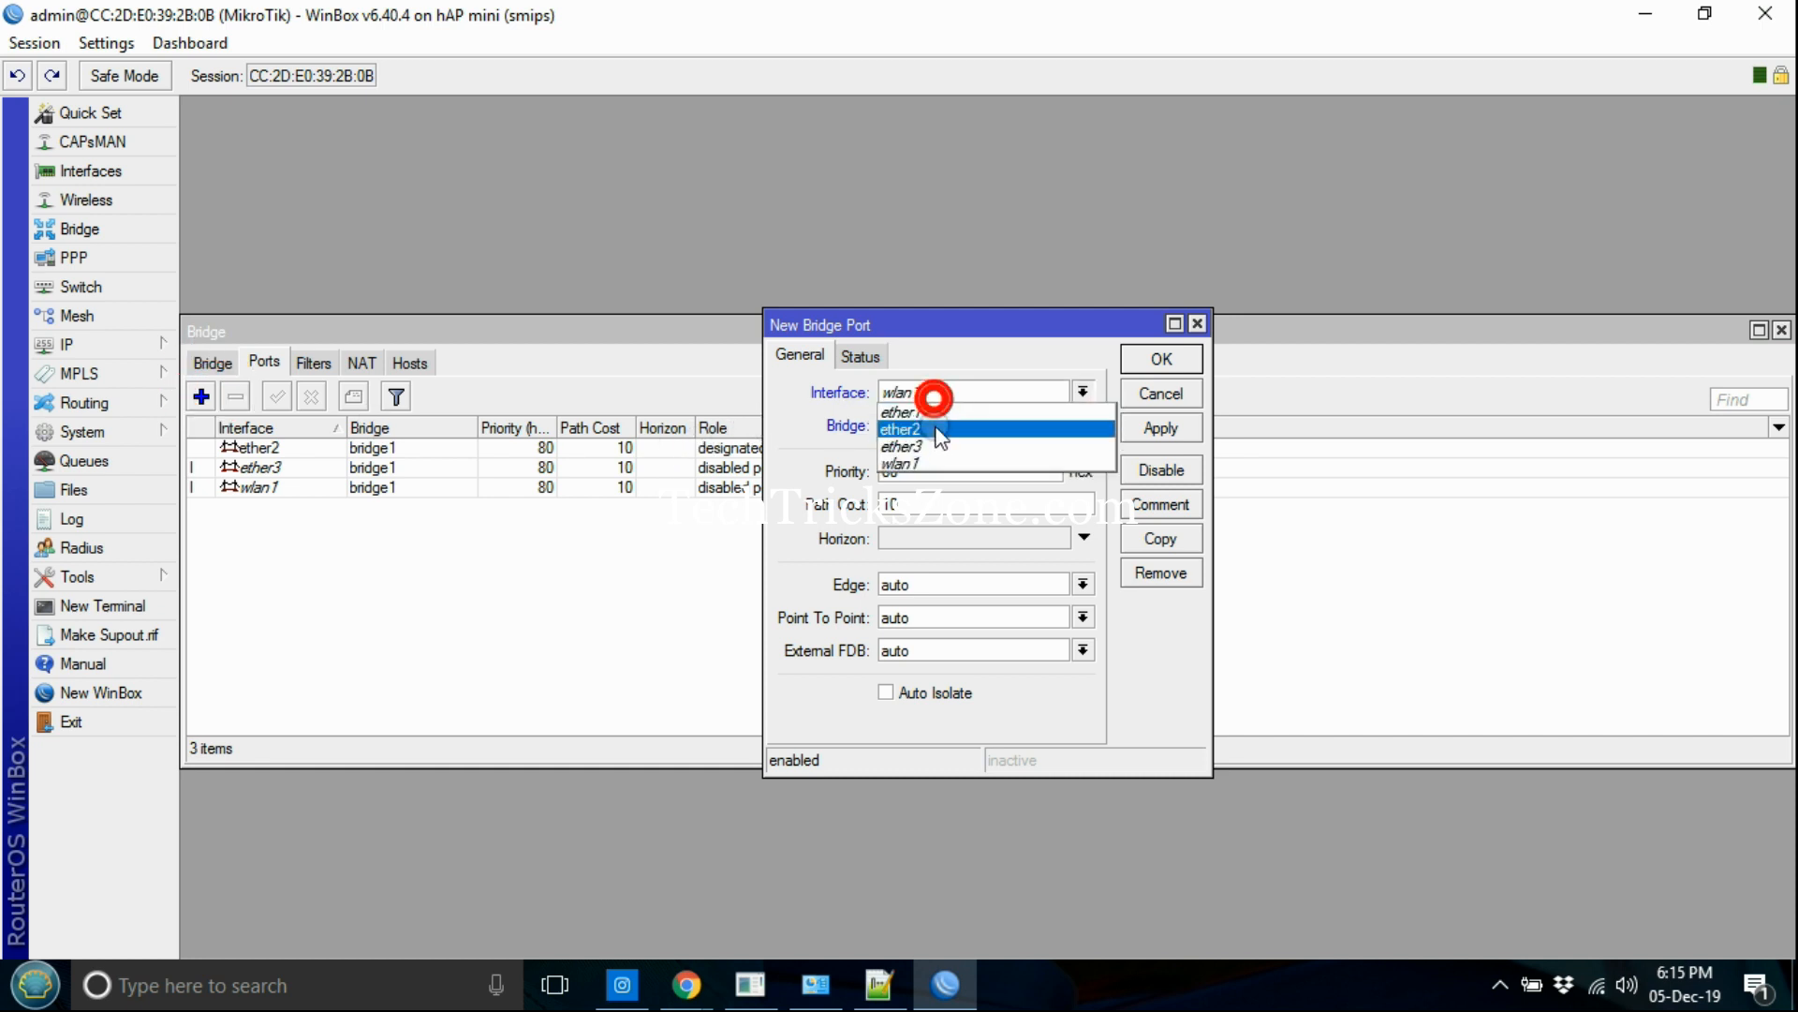
click(1161, 358)
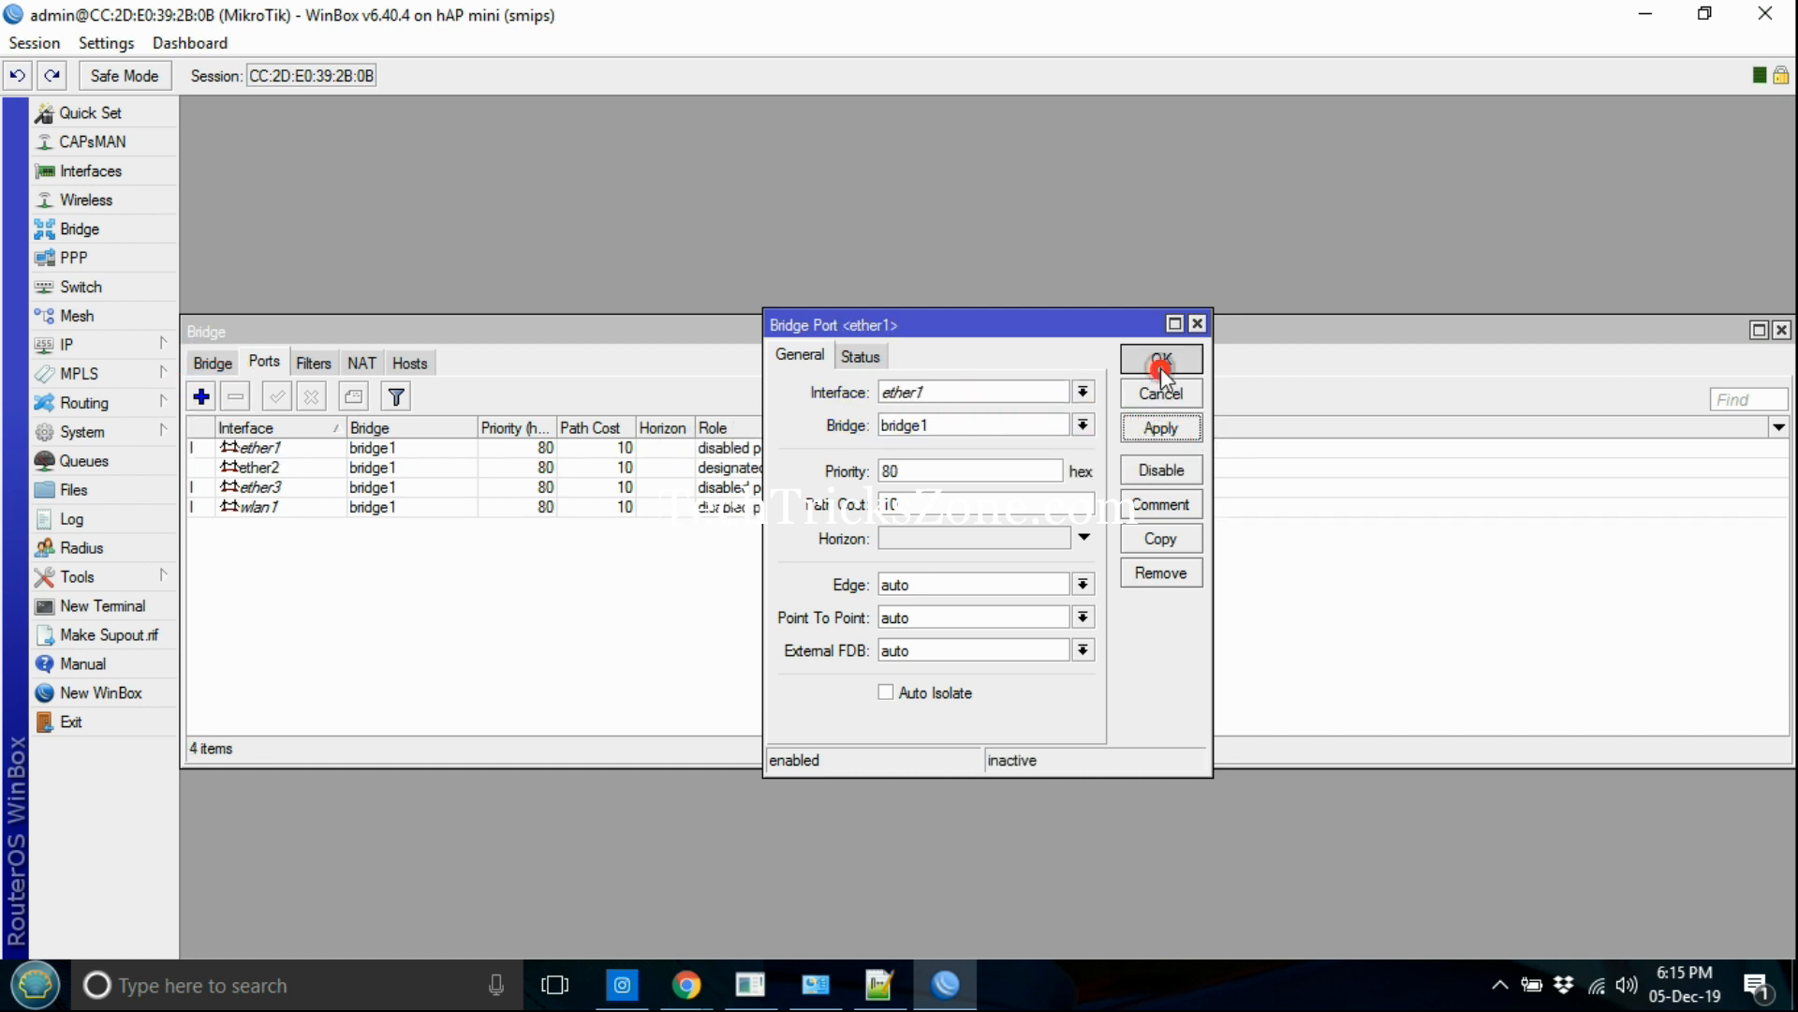
click(1161, 357)
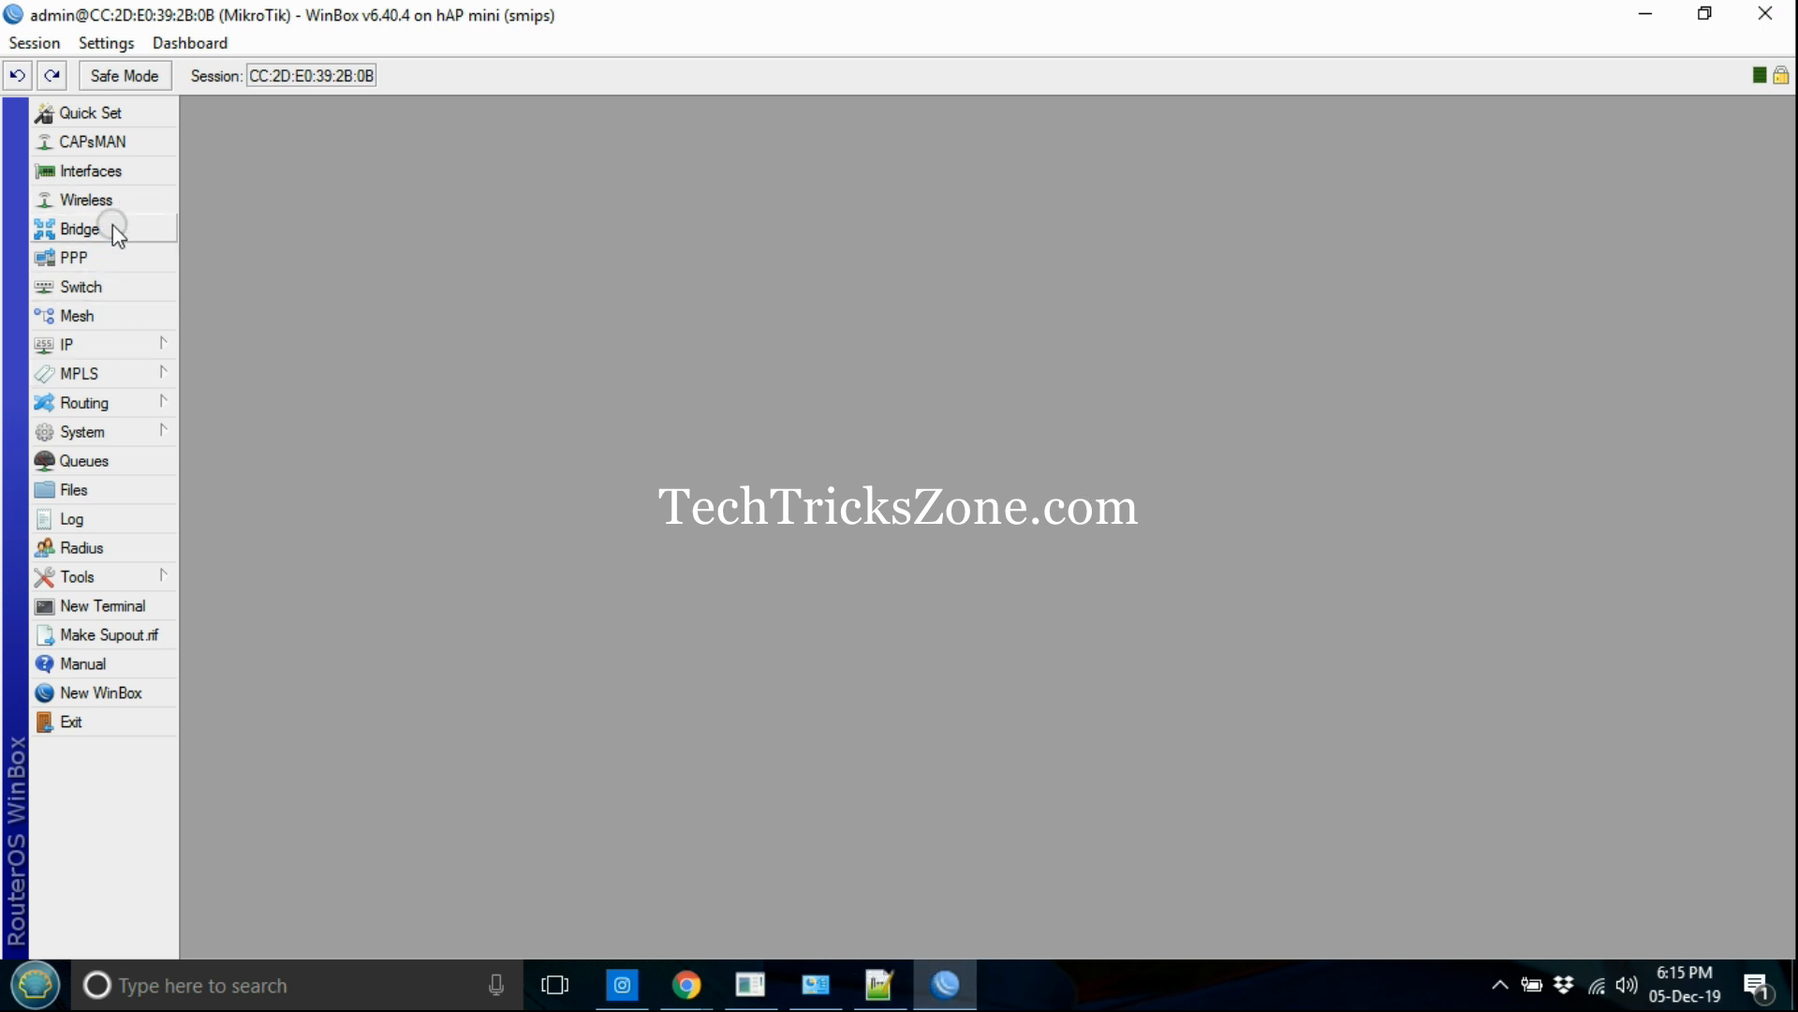
Step: Show the wireless interfaces list and note the step "Connect MikroTik router to Main WiFi router"
click(86, 198)
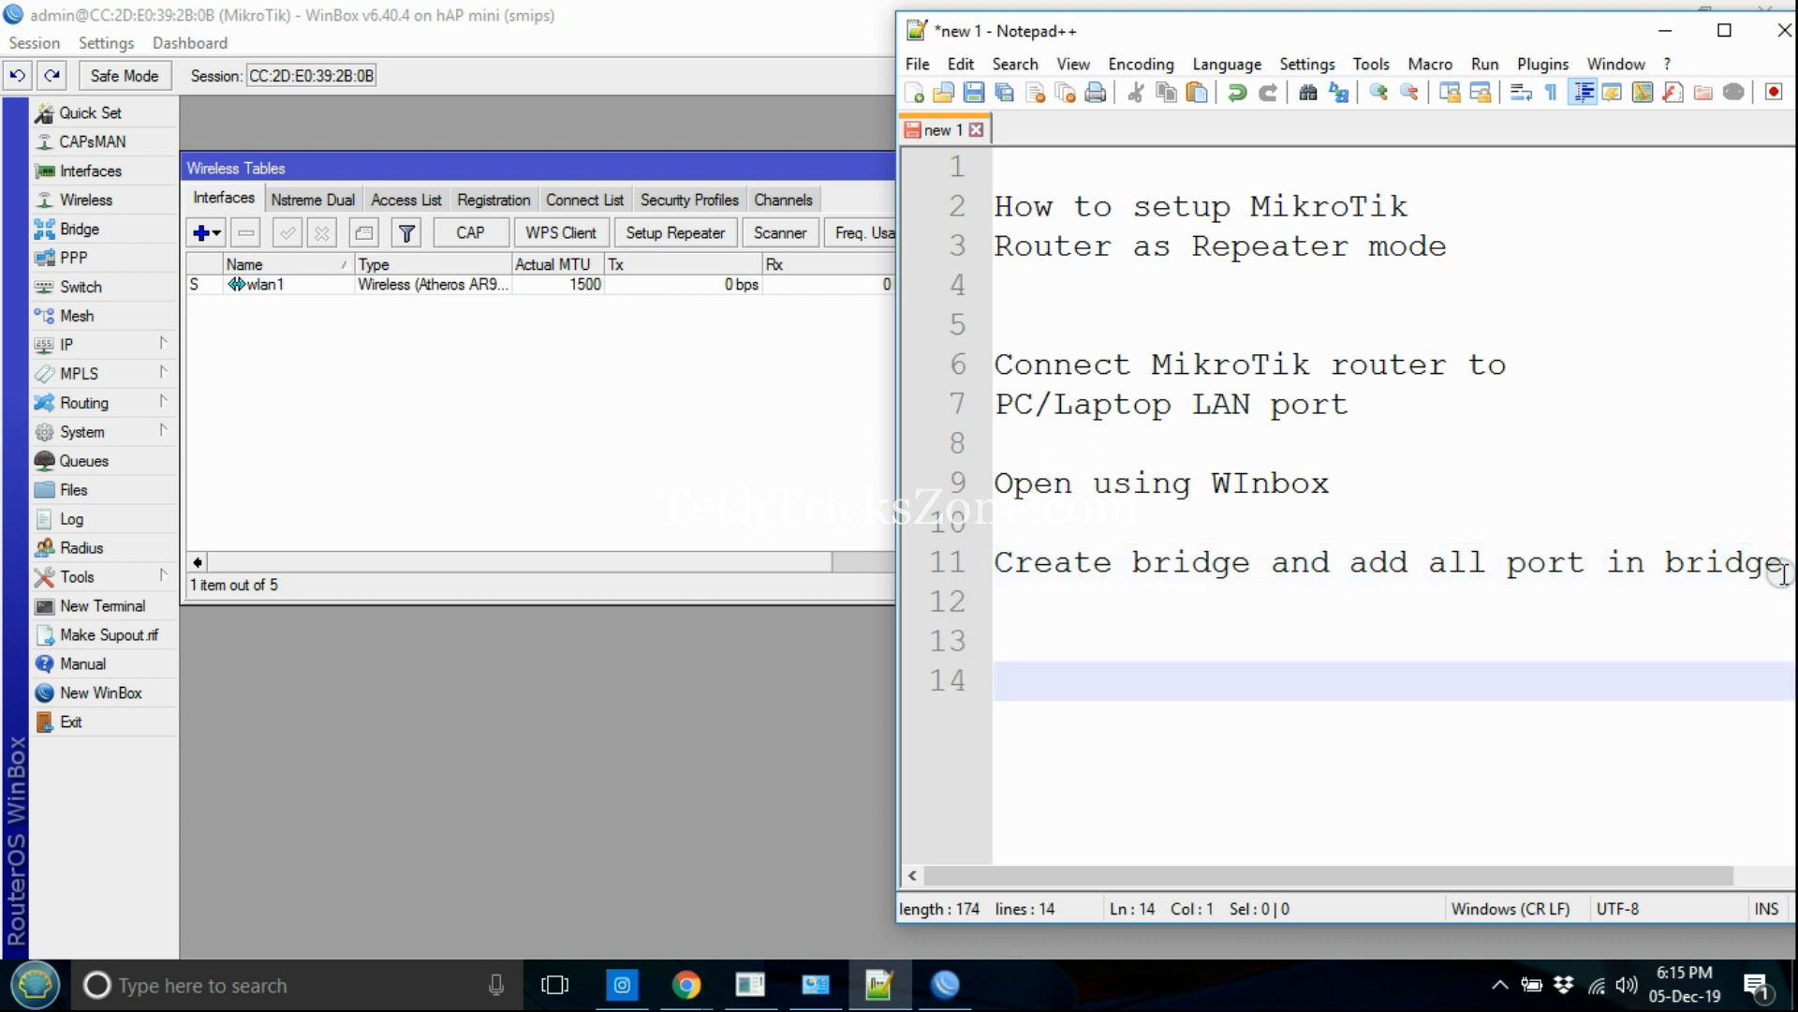
text(Connect)
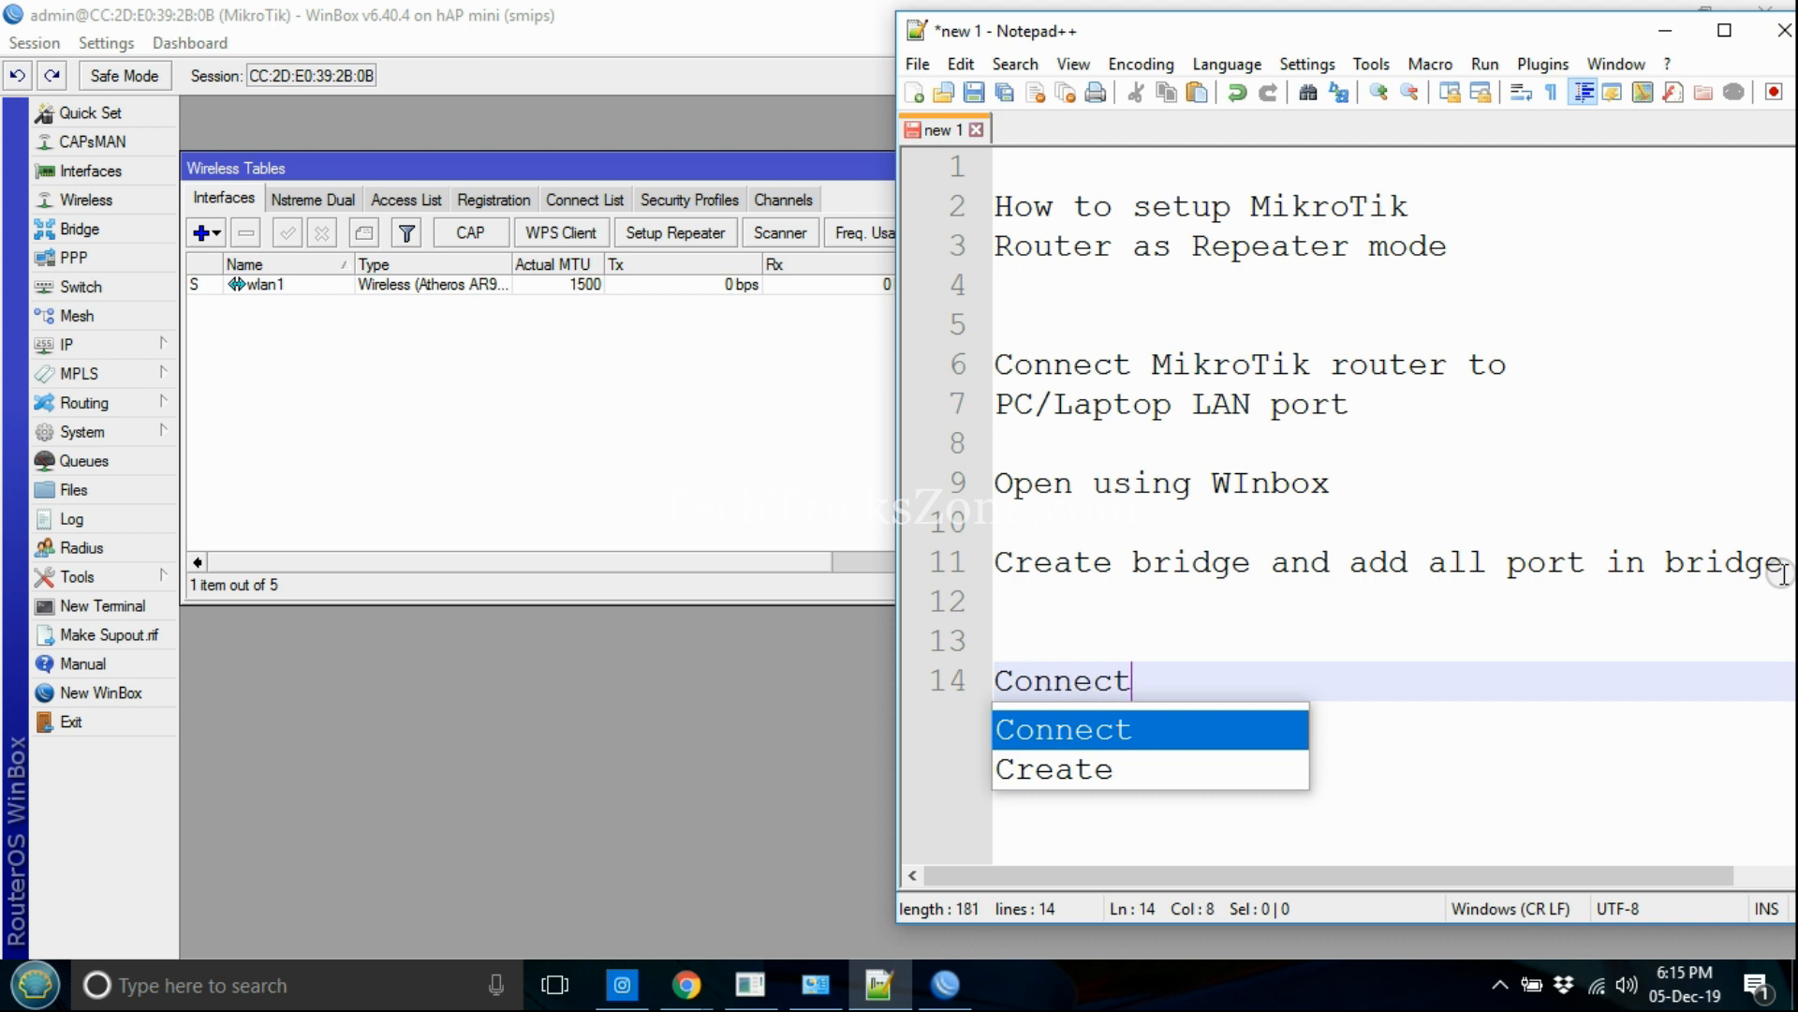
text(Mikro)
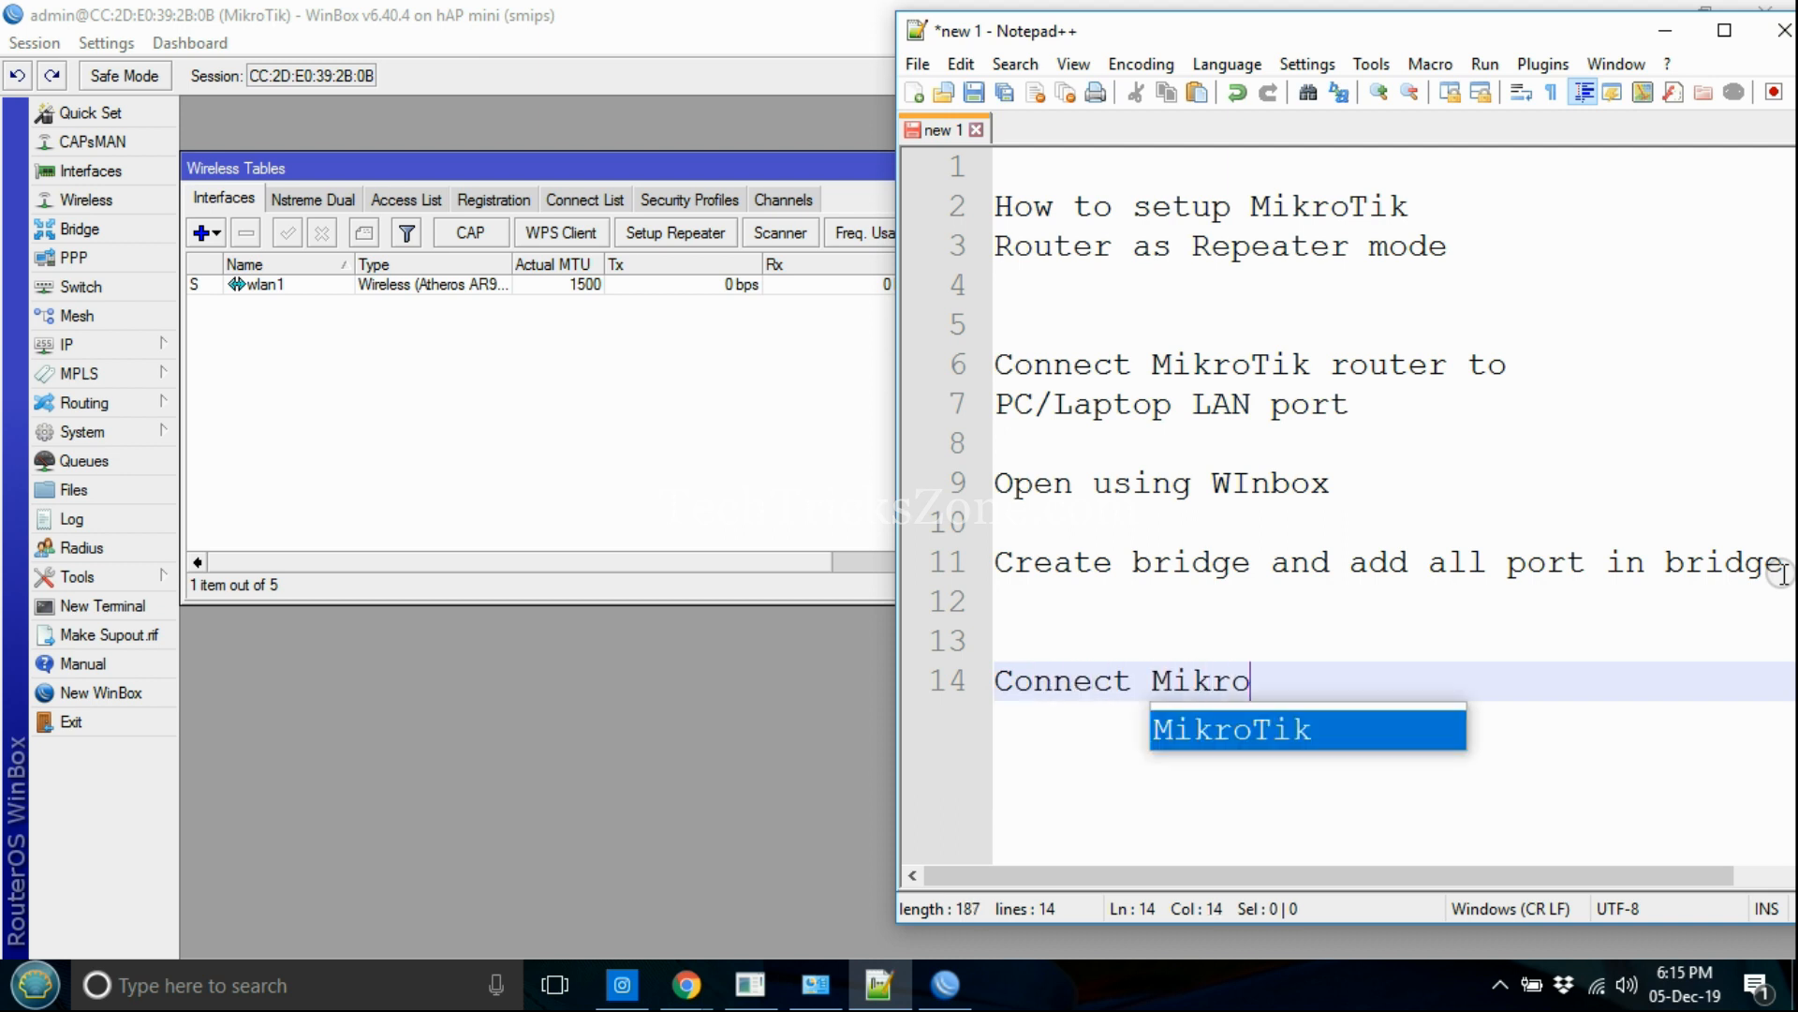
text(Tik ro)
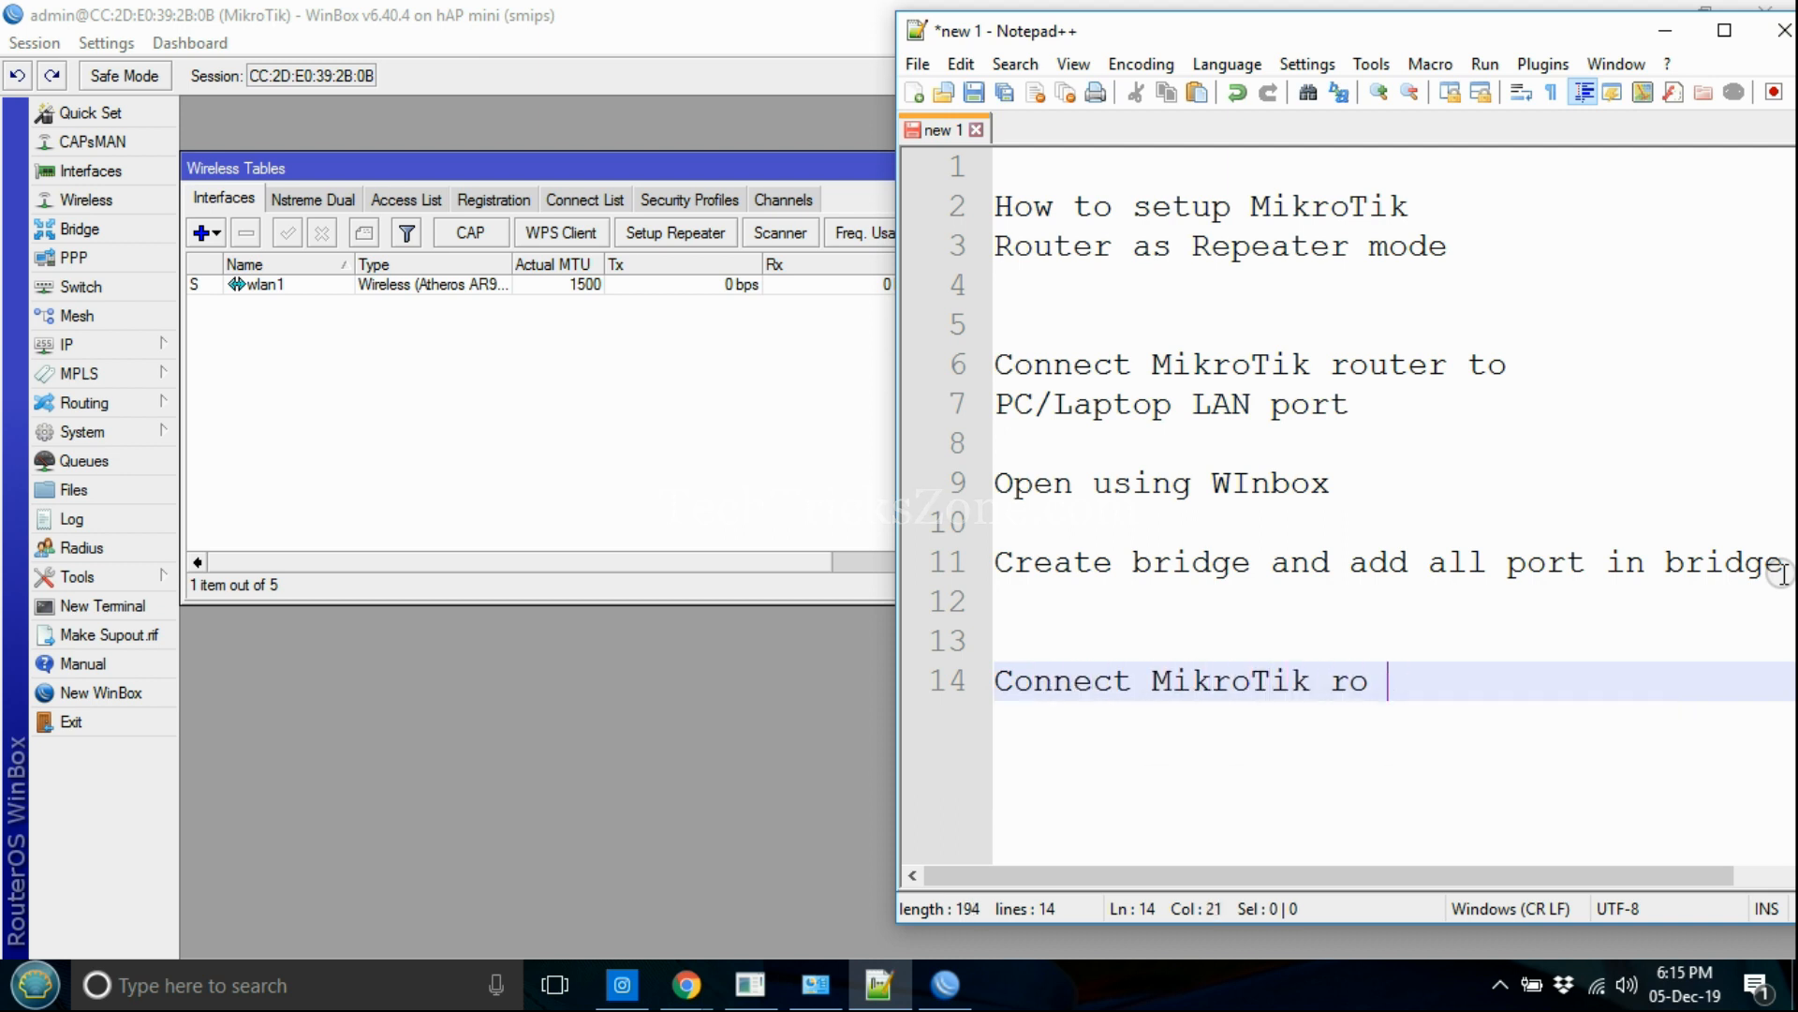
text(to Mai)
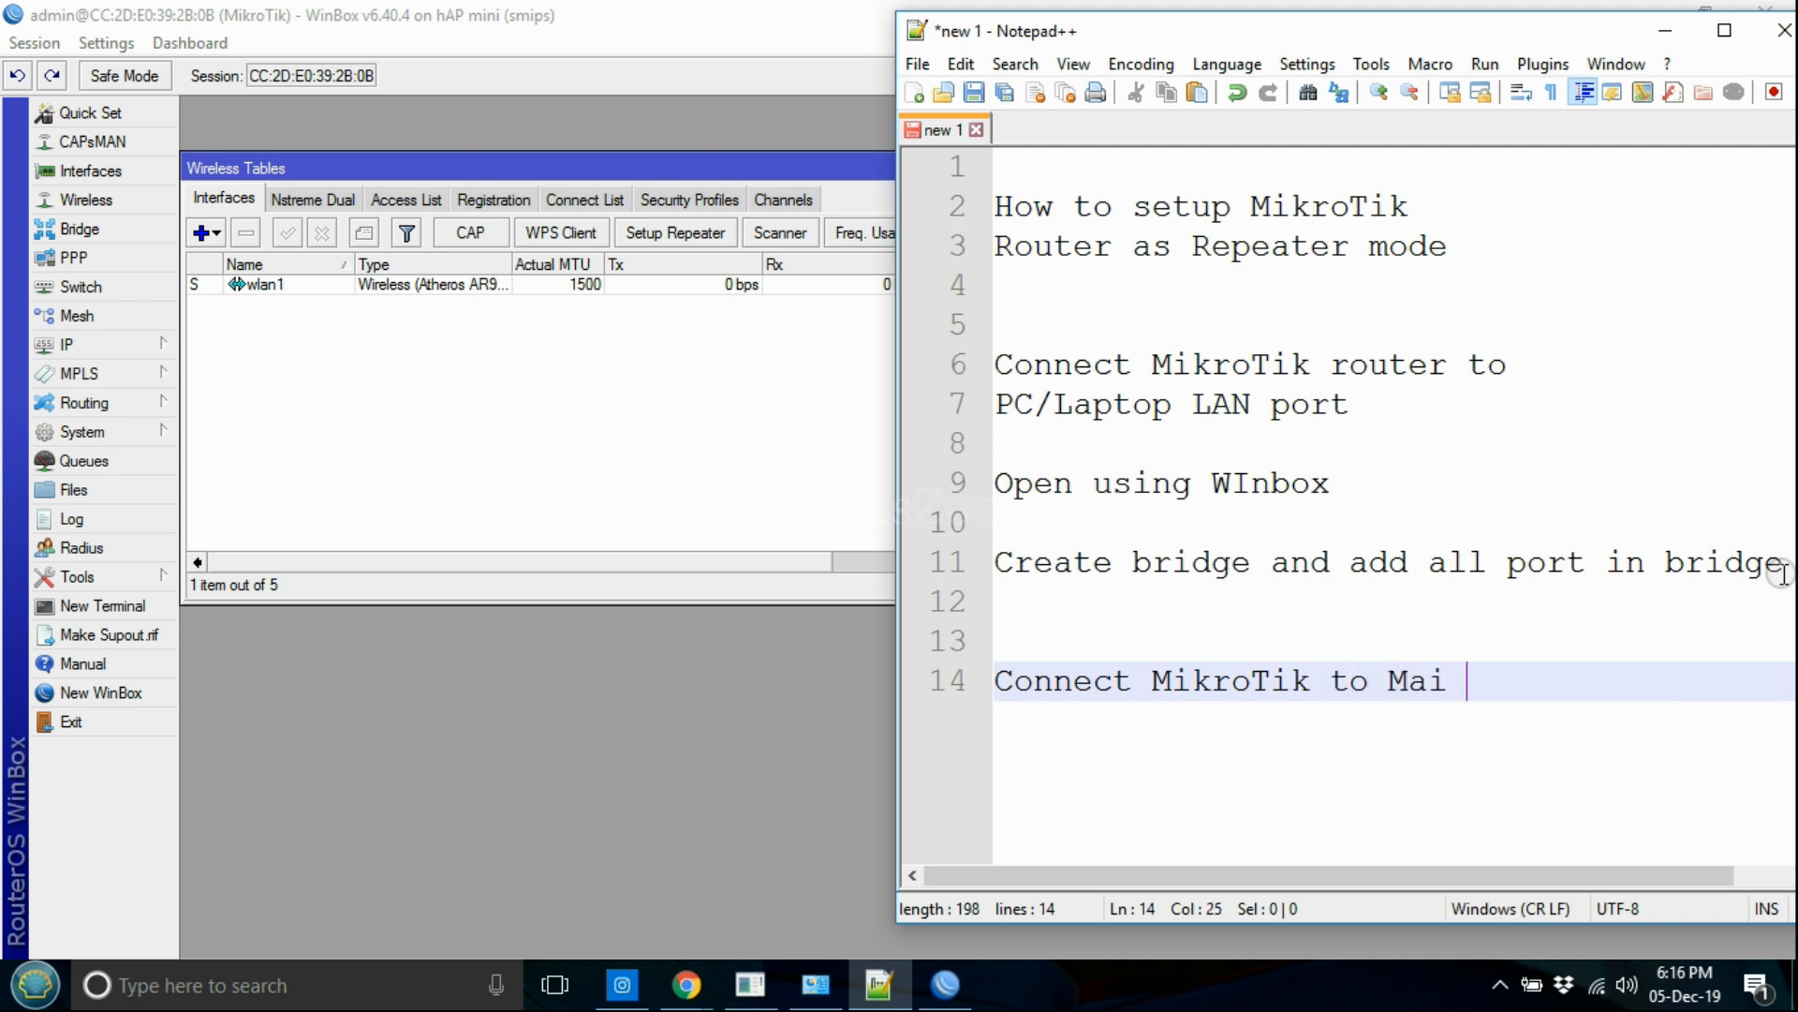
text(n WiFi)
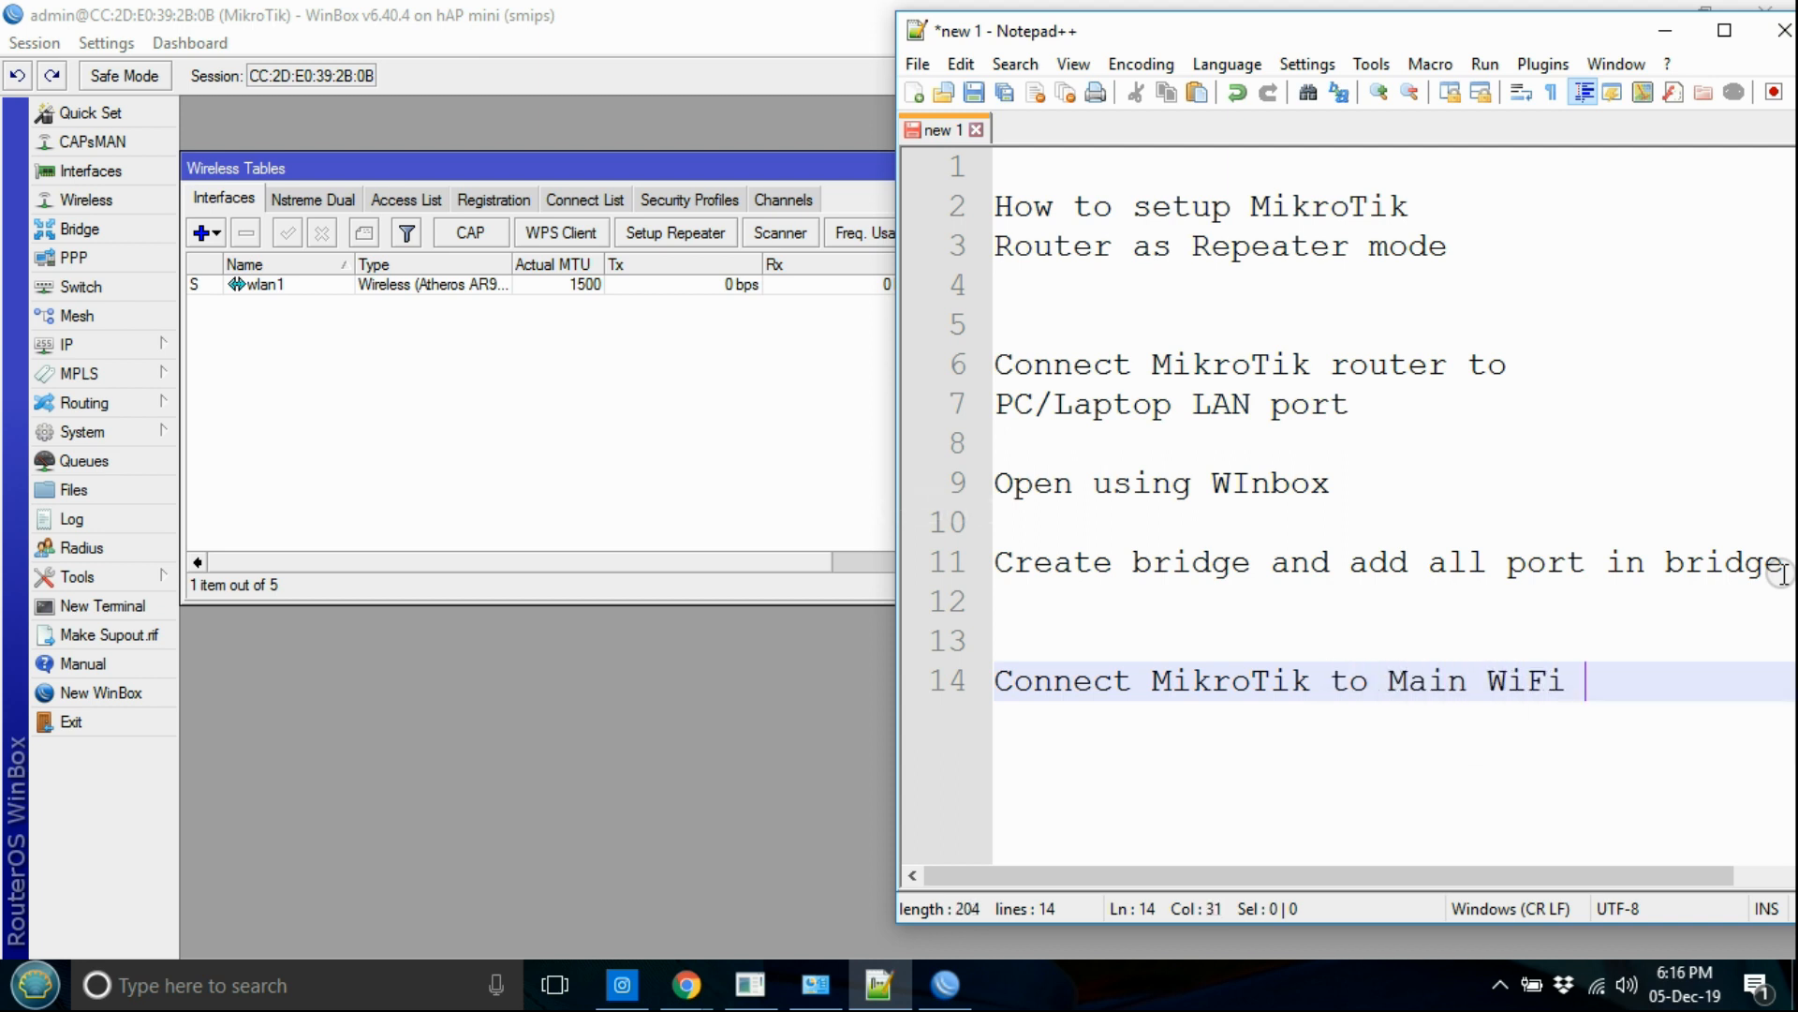
text(router)
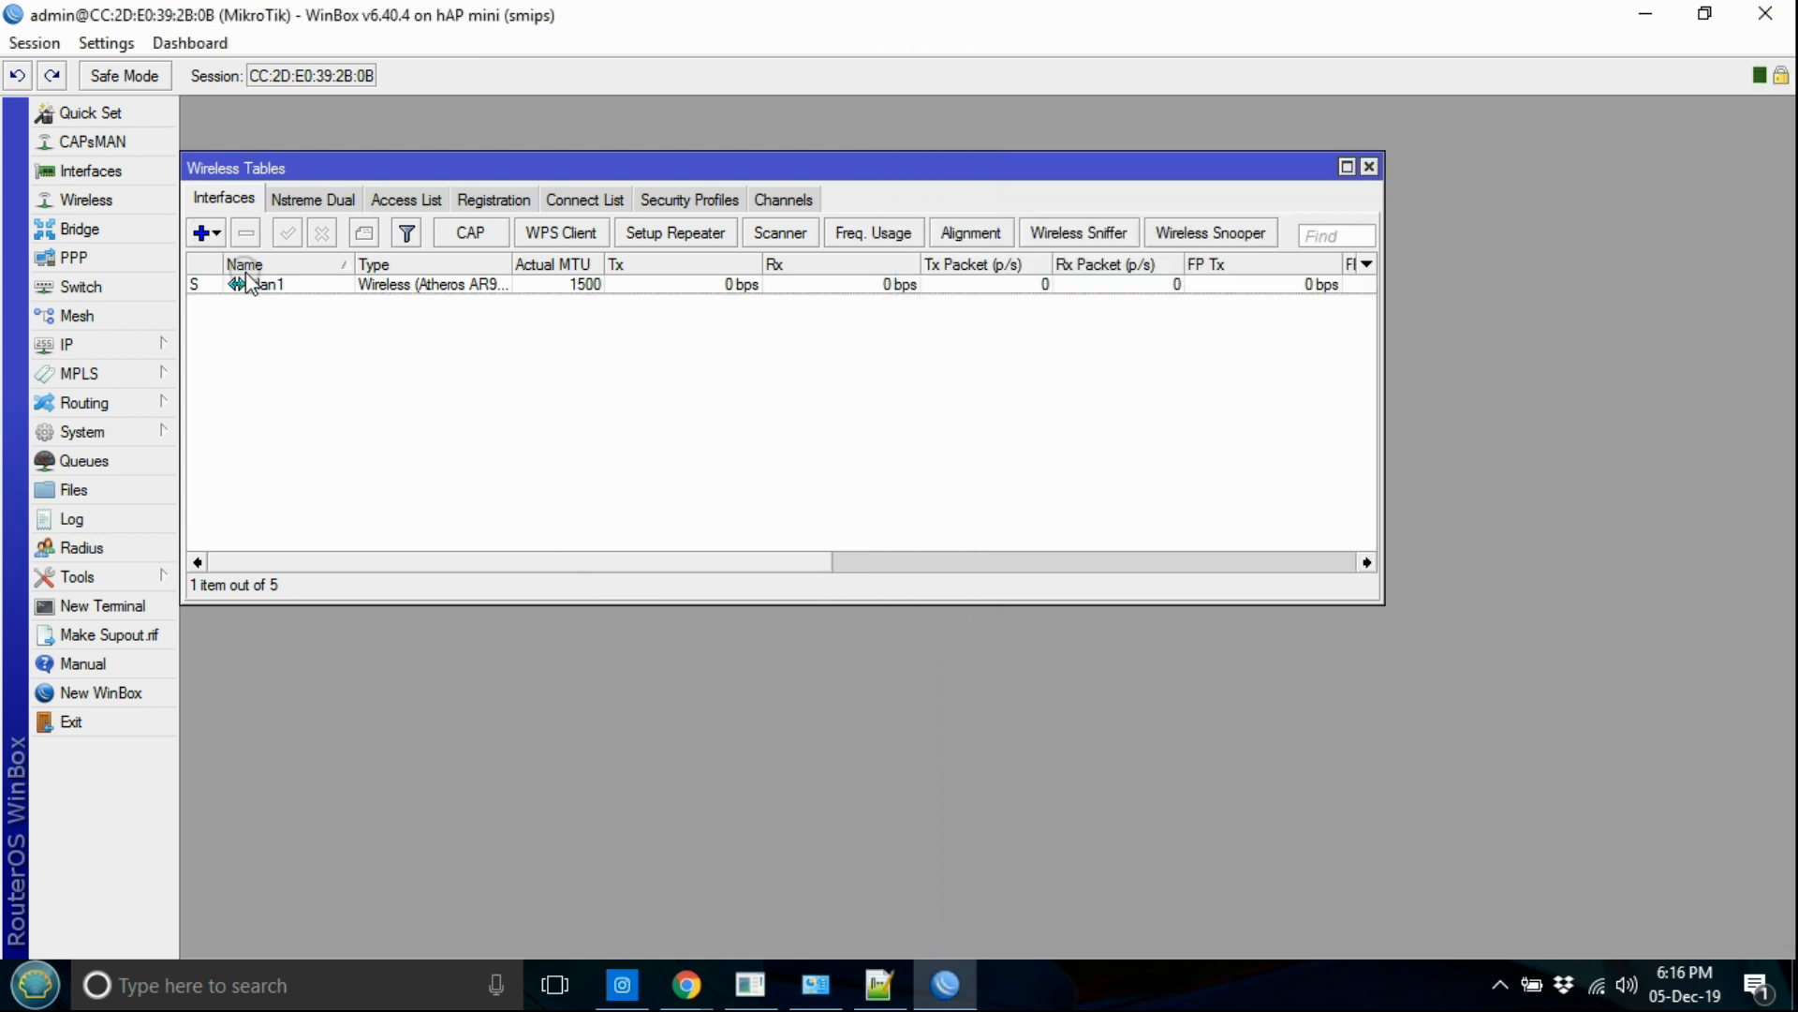
Step: Set wlan1's wireless mode to station pseudobridge and apply it
double_click(262, 285)
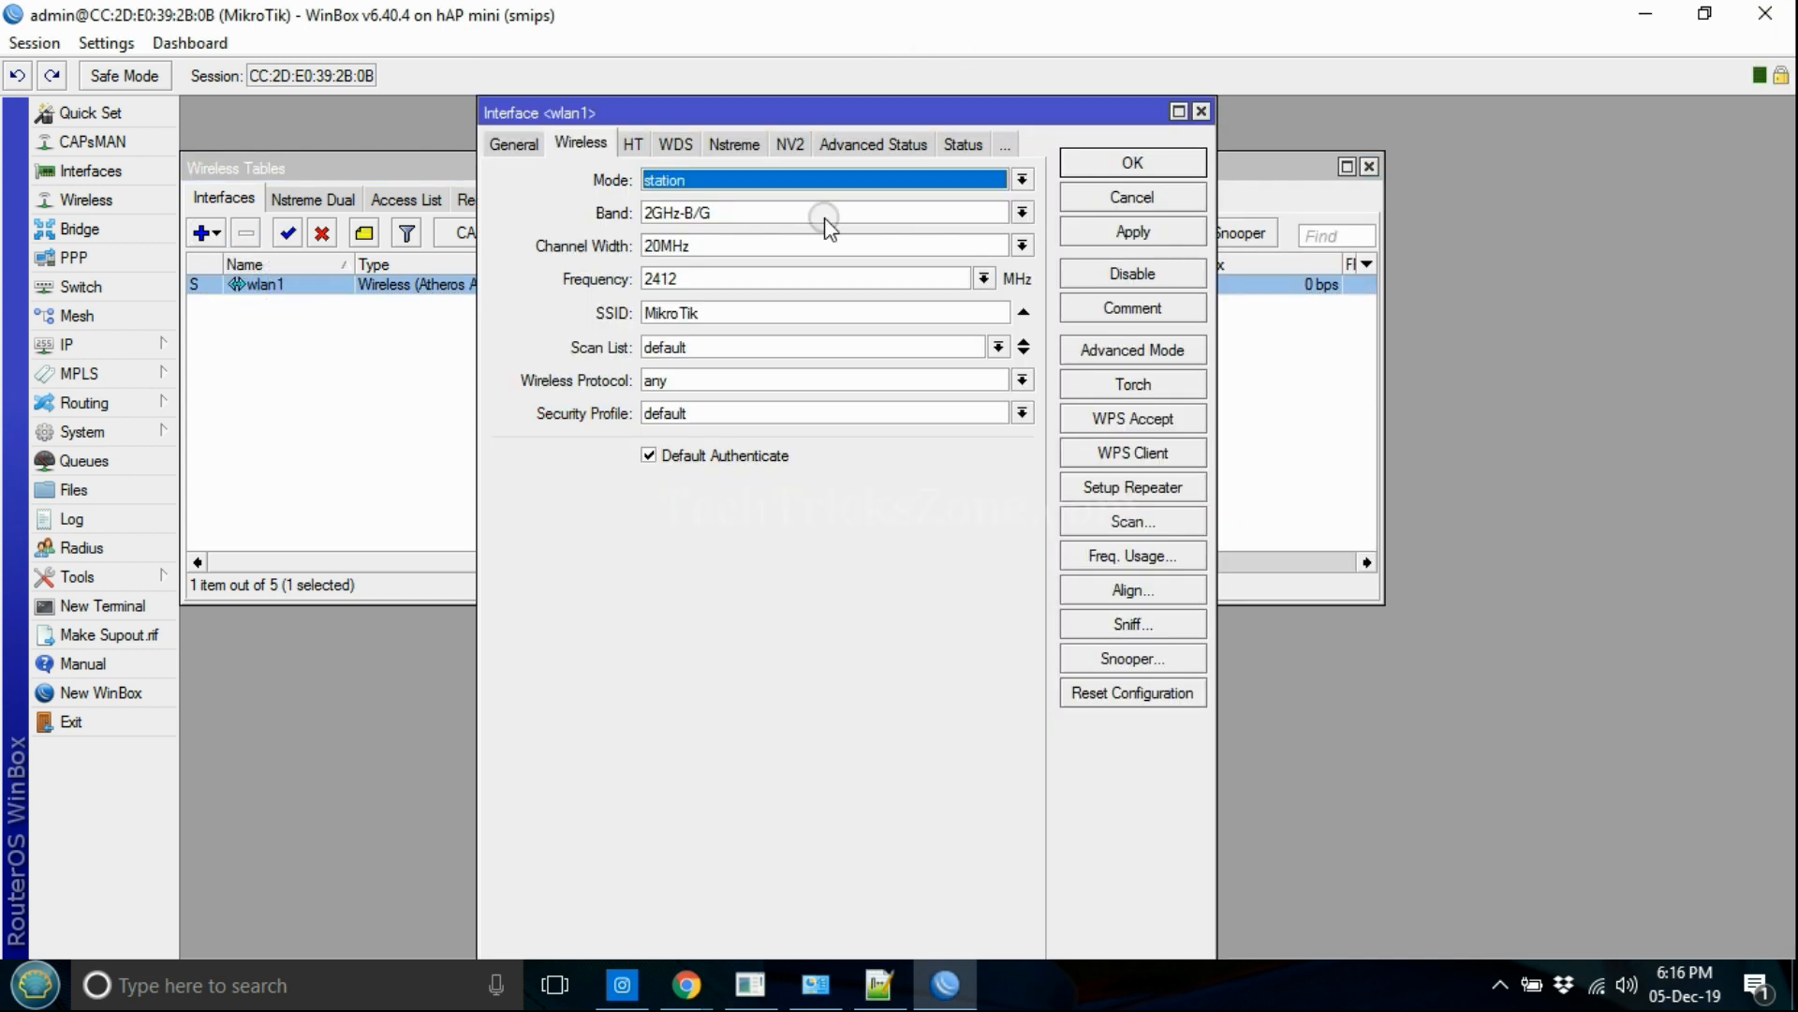
click(1023, 178)
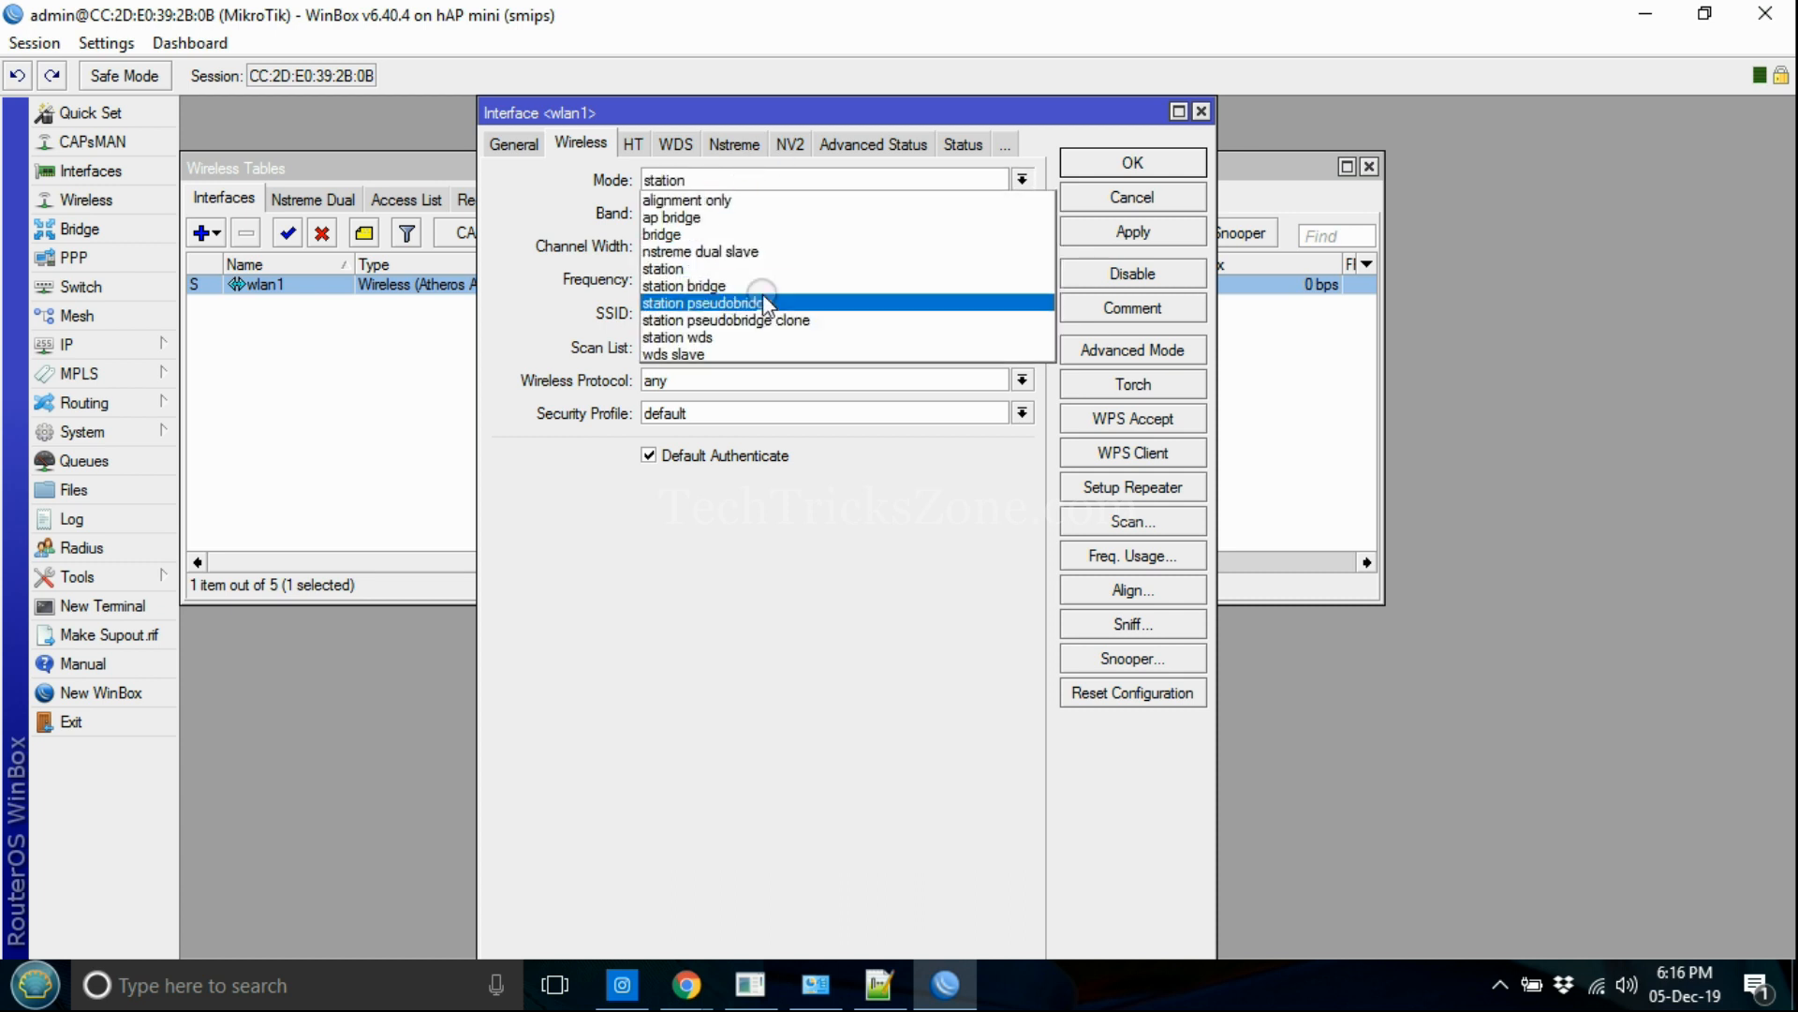
click(1134, 232)
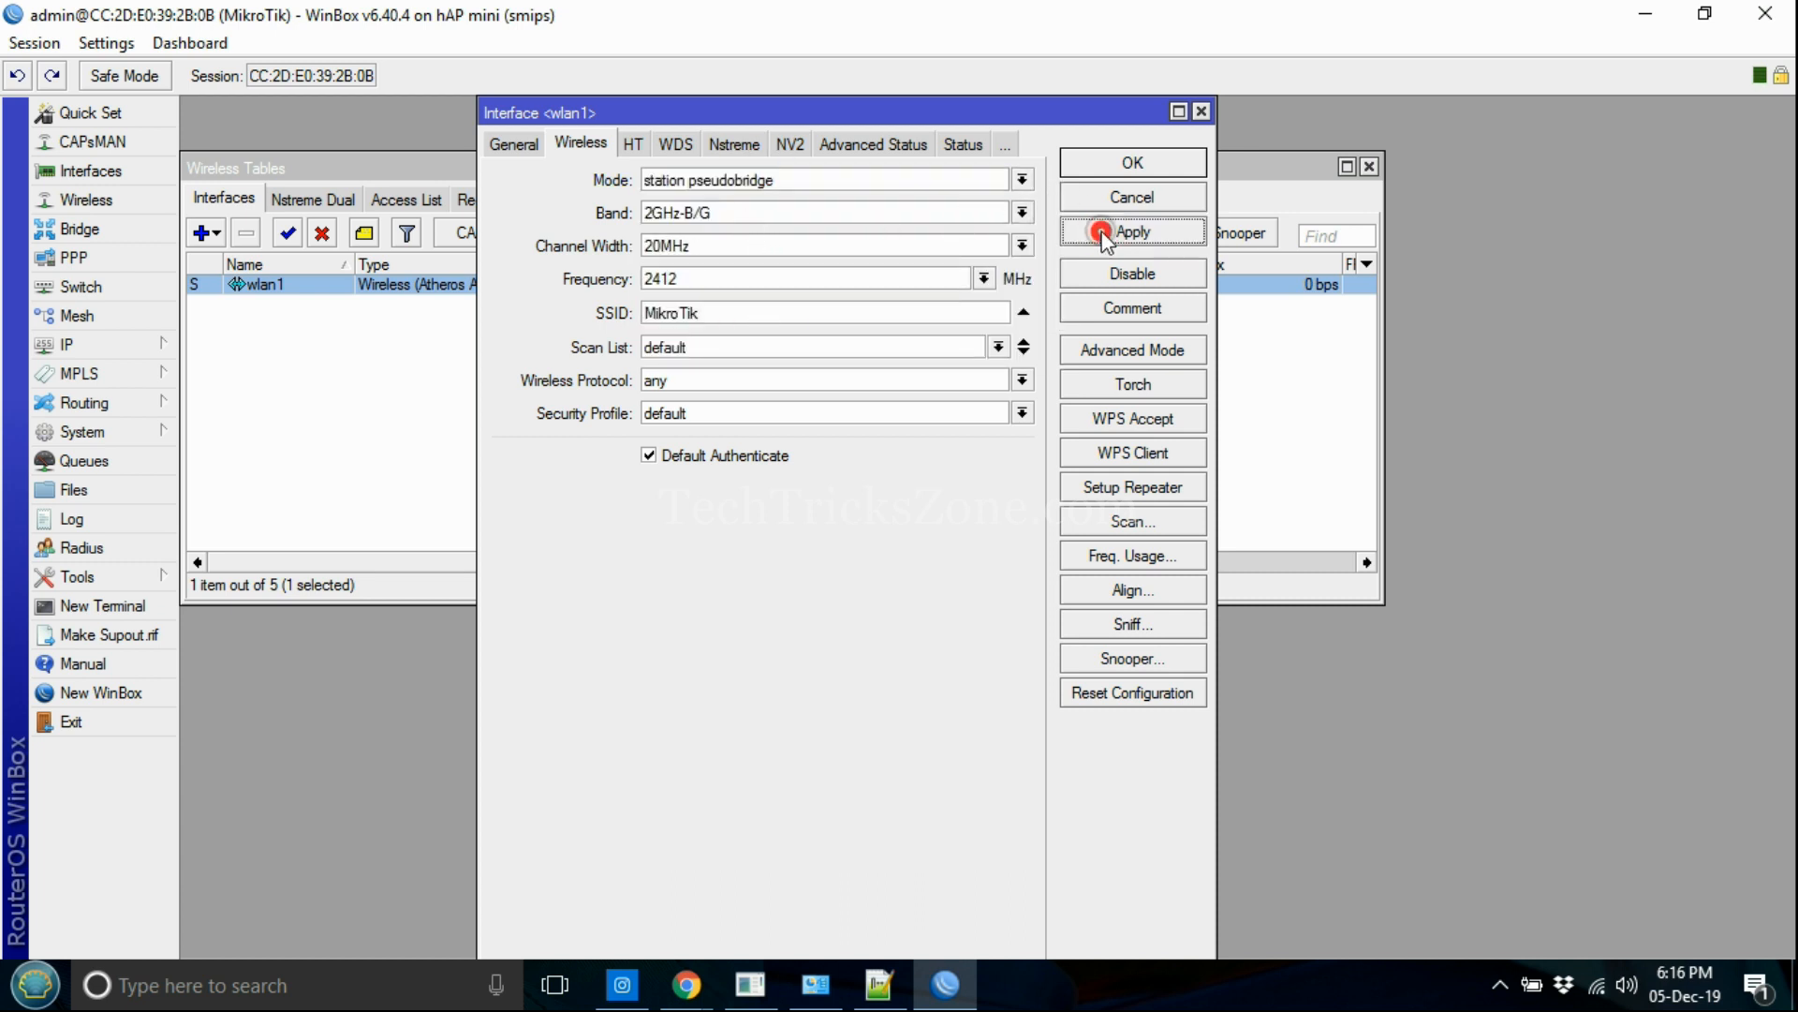
click(1133, 521)
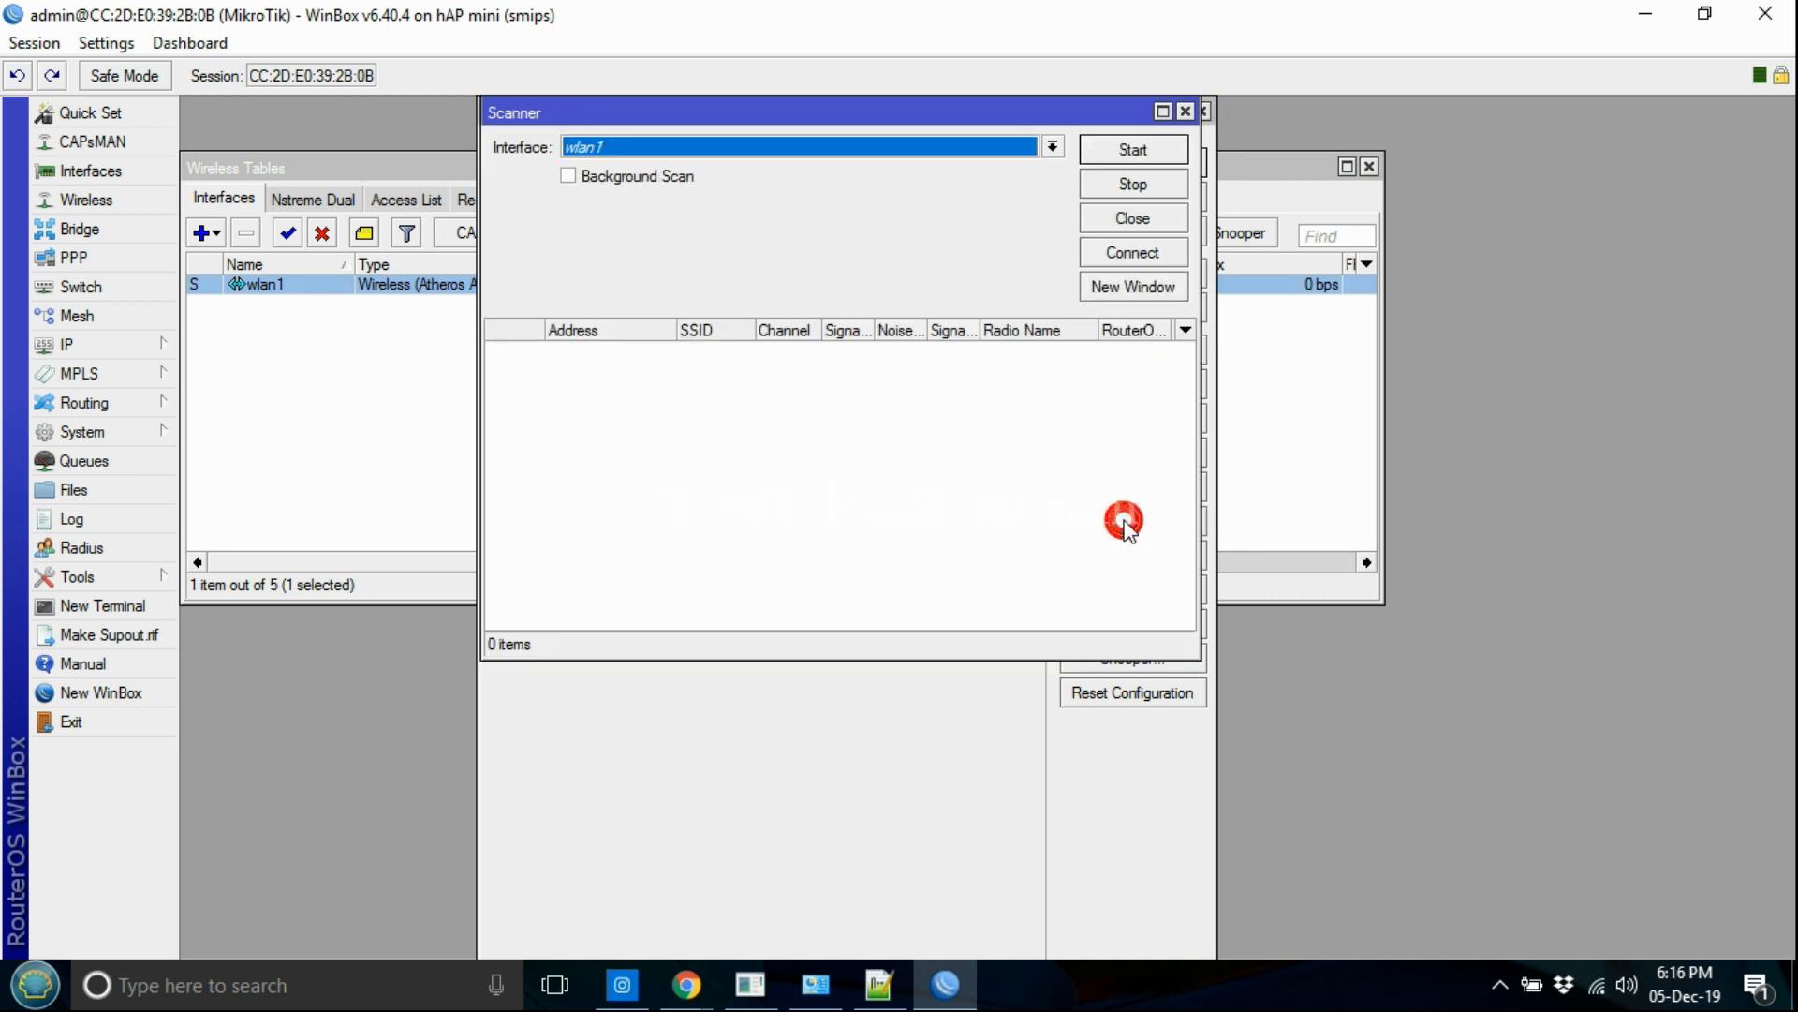
Step: Scan for networks, join wlan1 to Test-WiFi and save the interface settings
click(1134, 150)
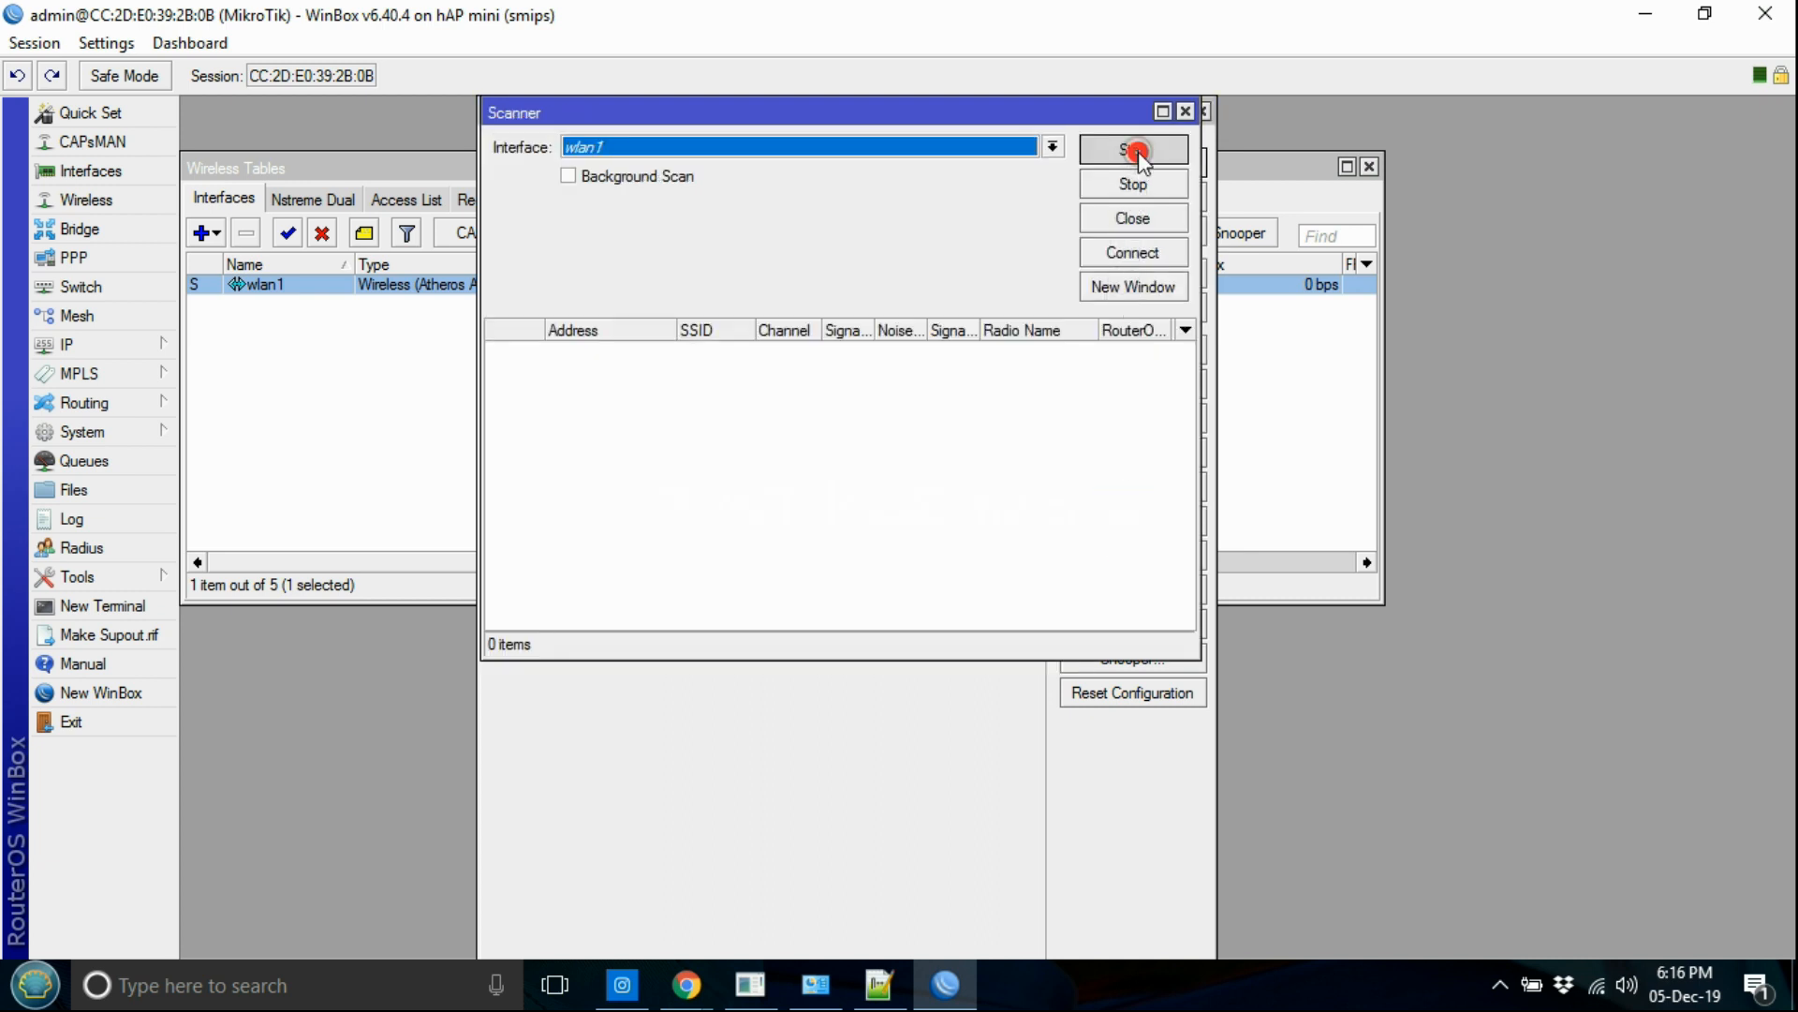
click(1133, 150)
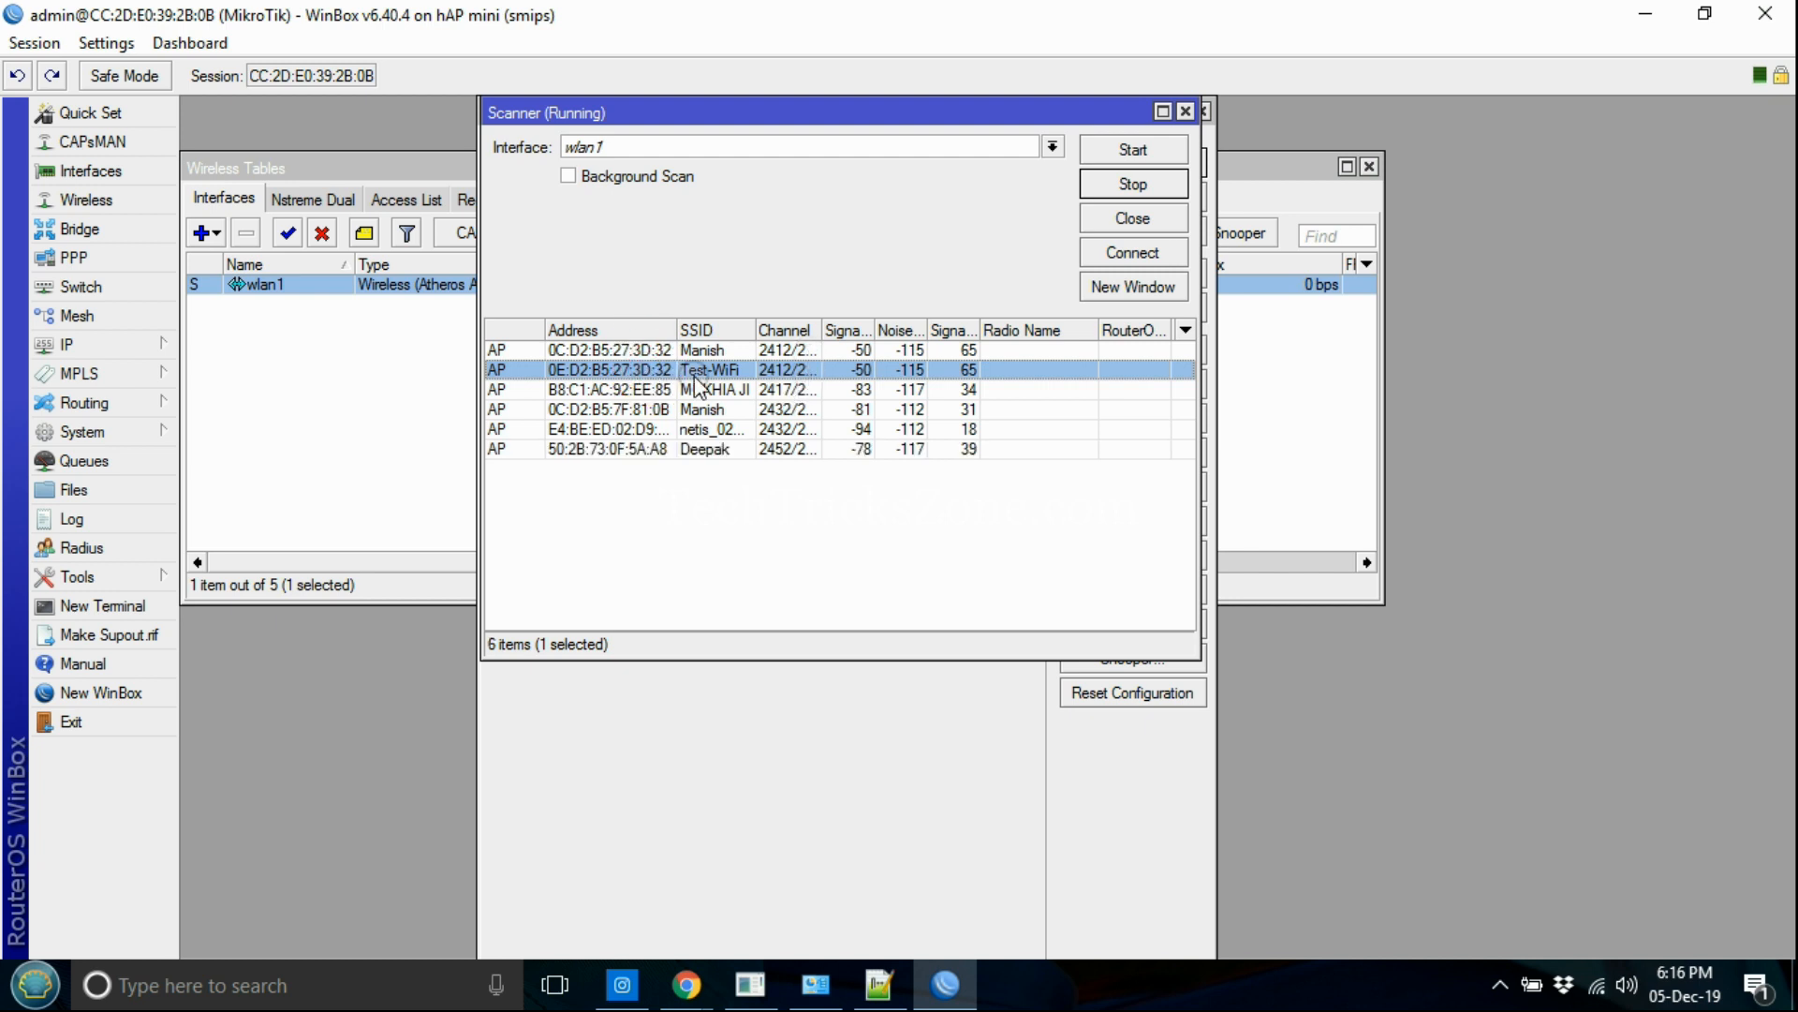
double_click(700, 369)
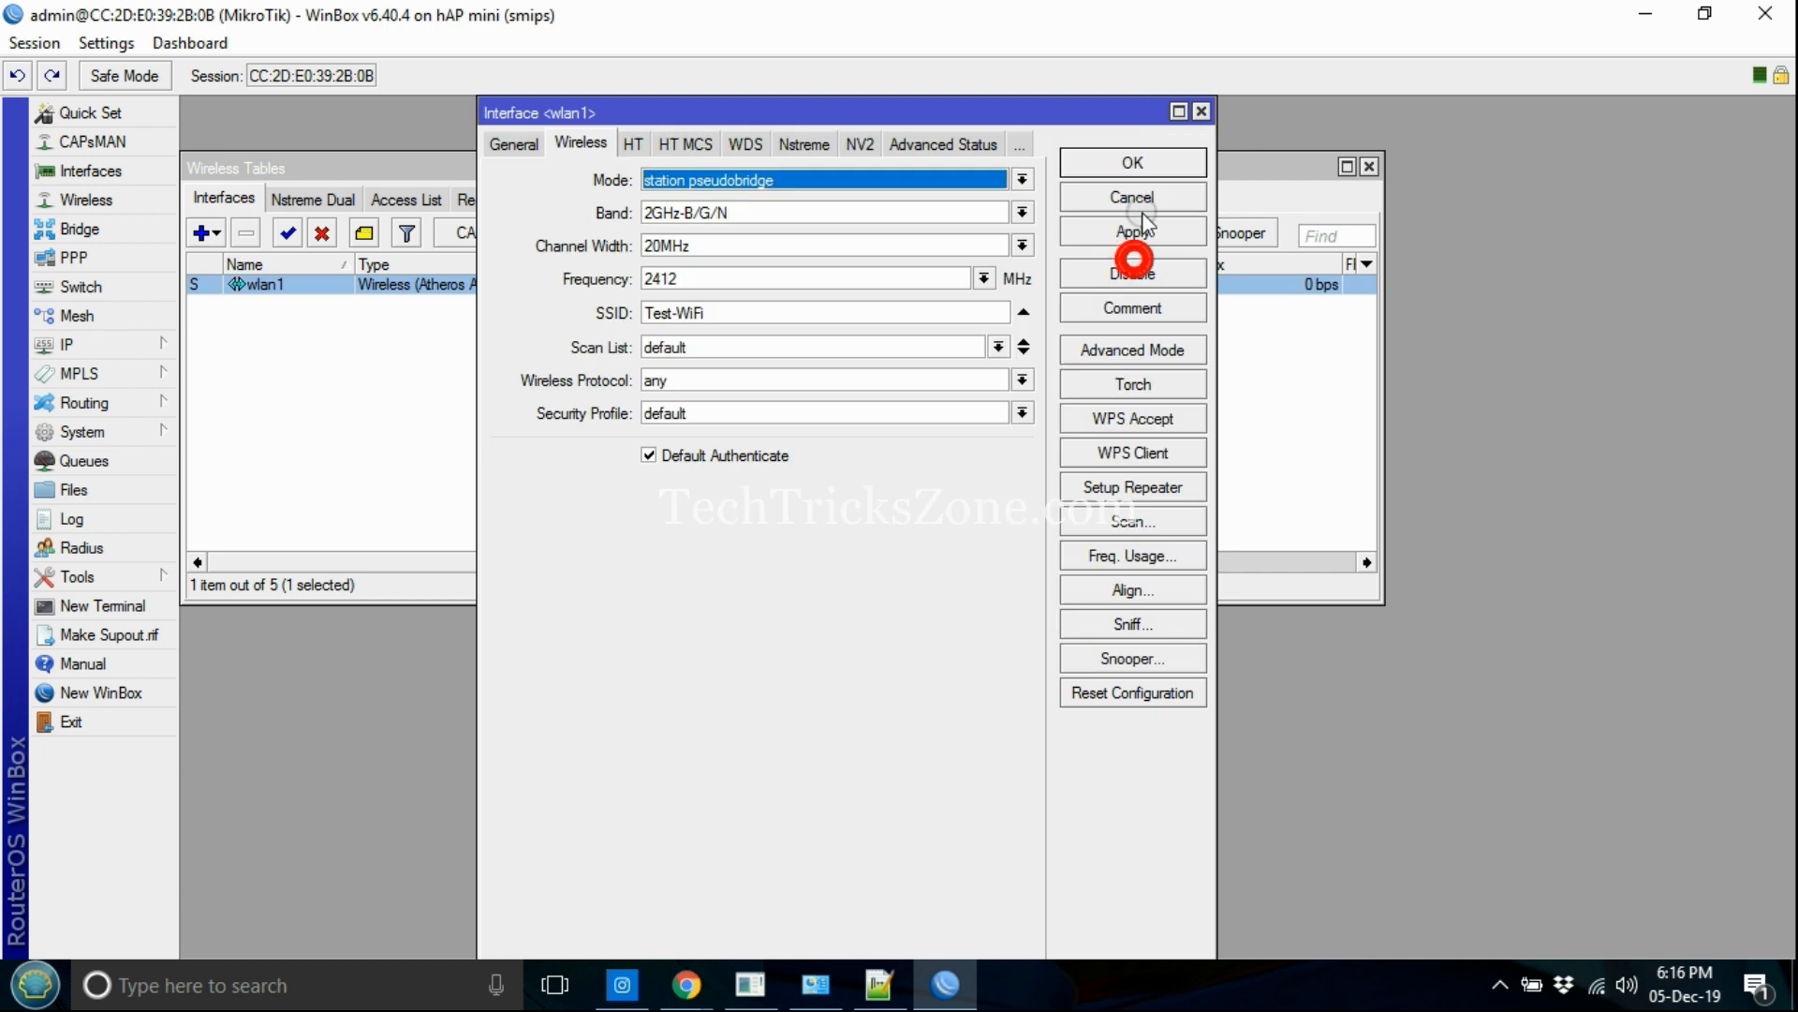
click(1133, 232)
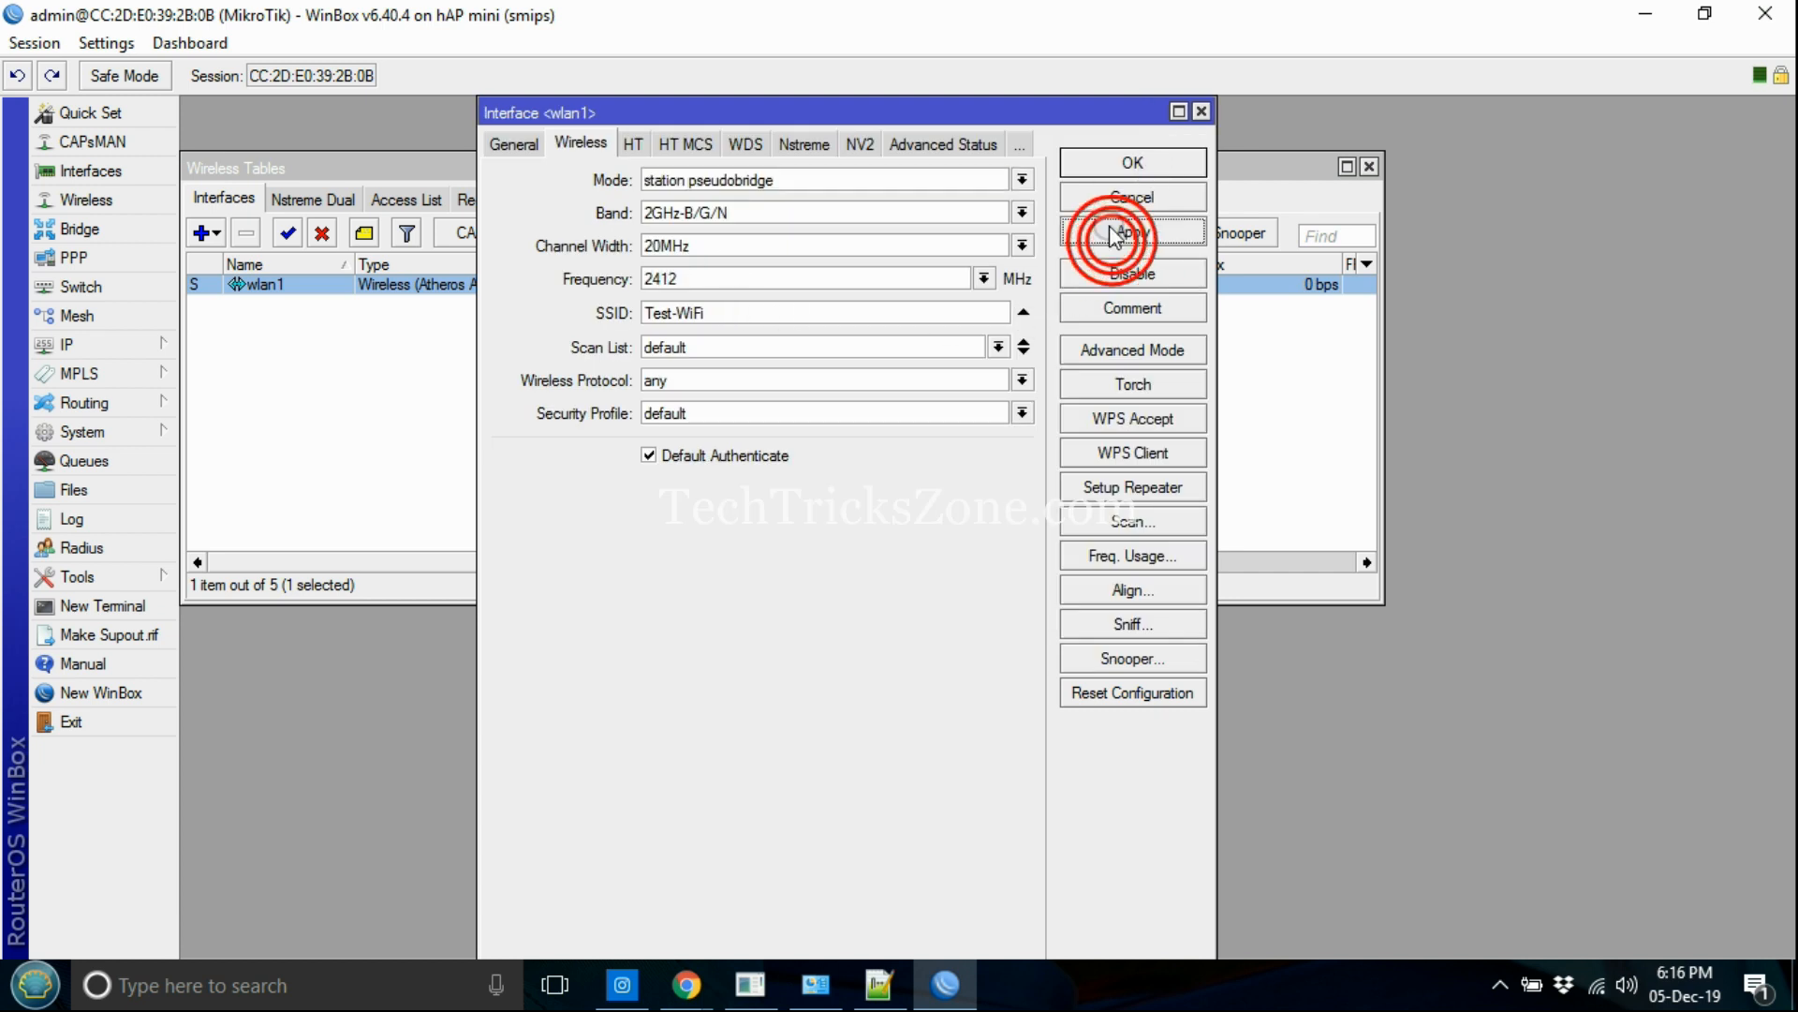
click(1133, 161)
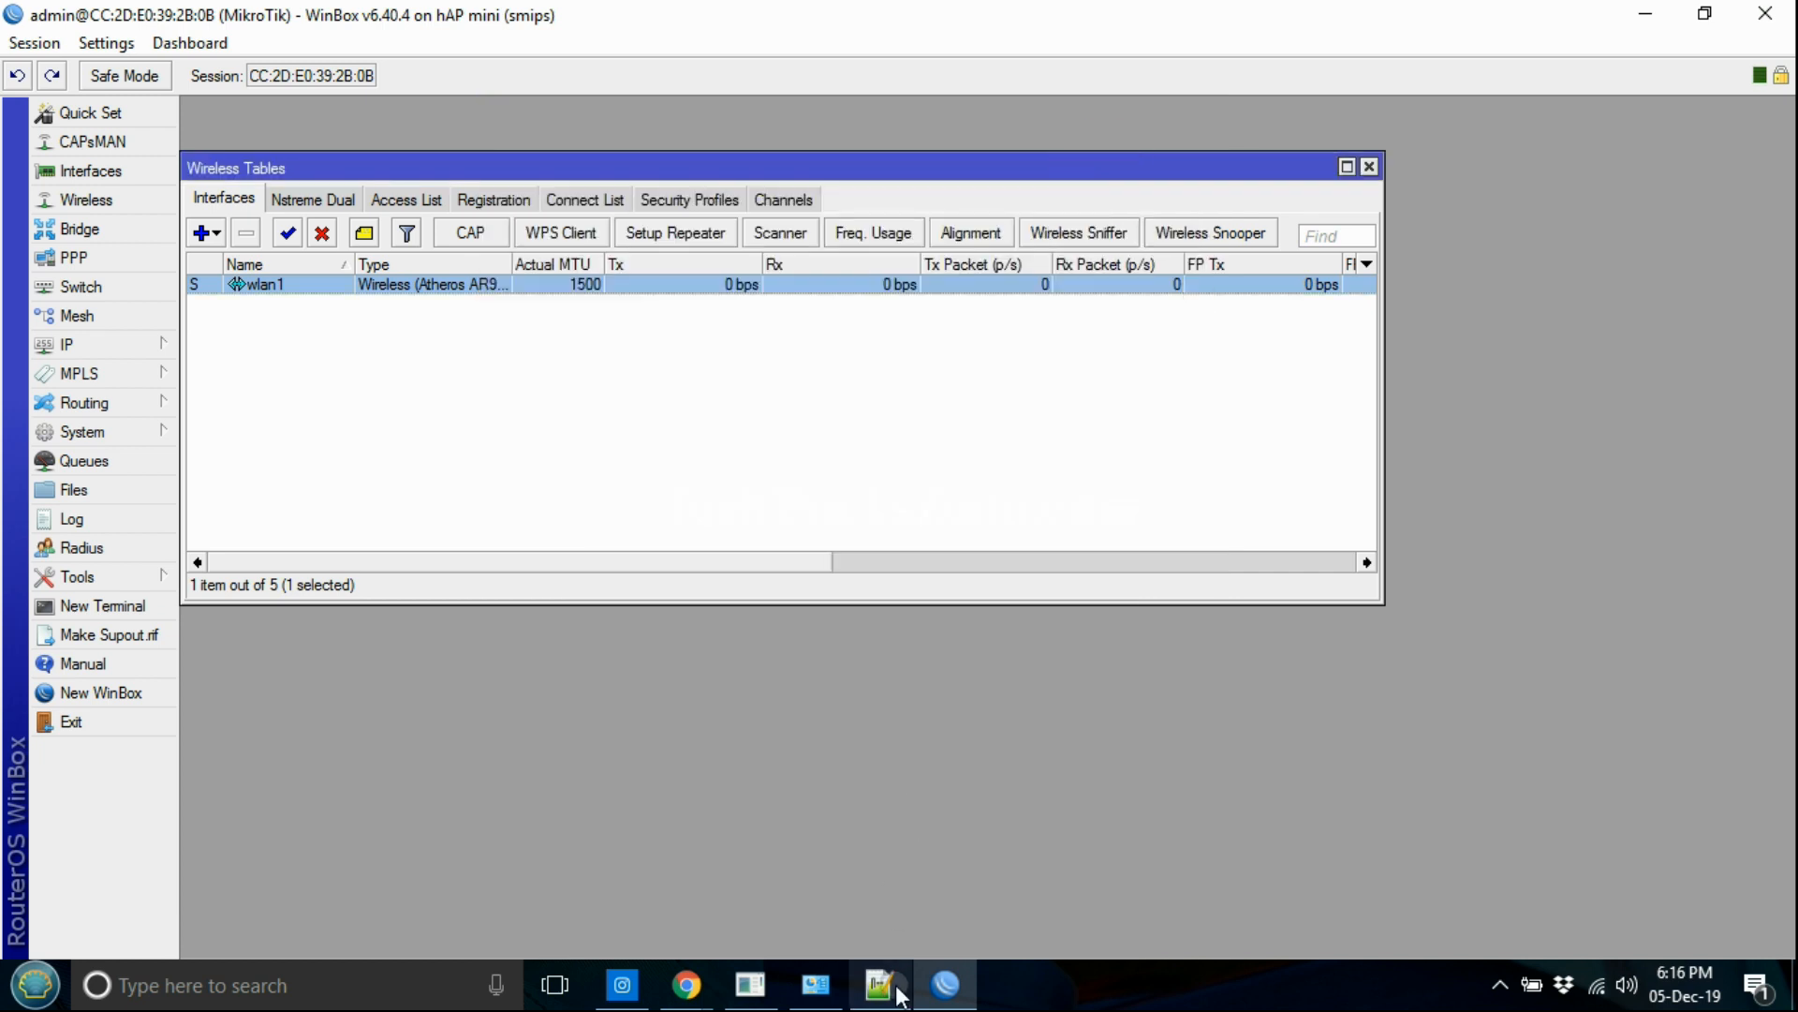
Step: Note the step "Create WiFi password profile" using the main Wi-Fi password
click(879, 985)
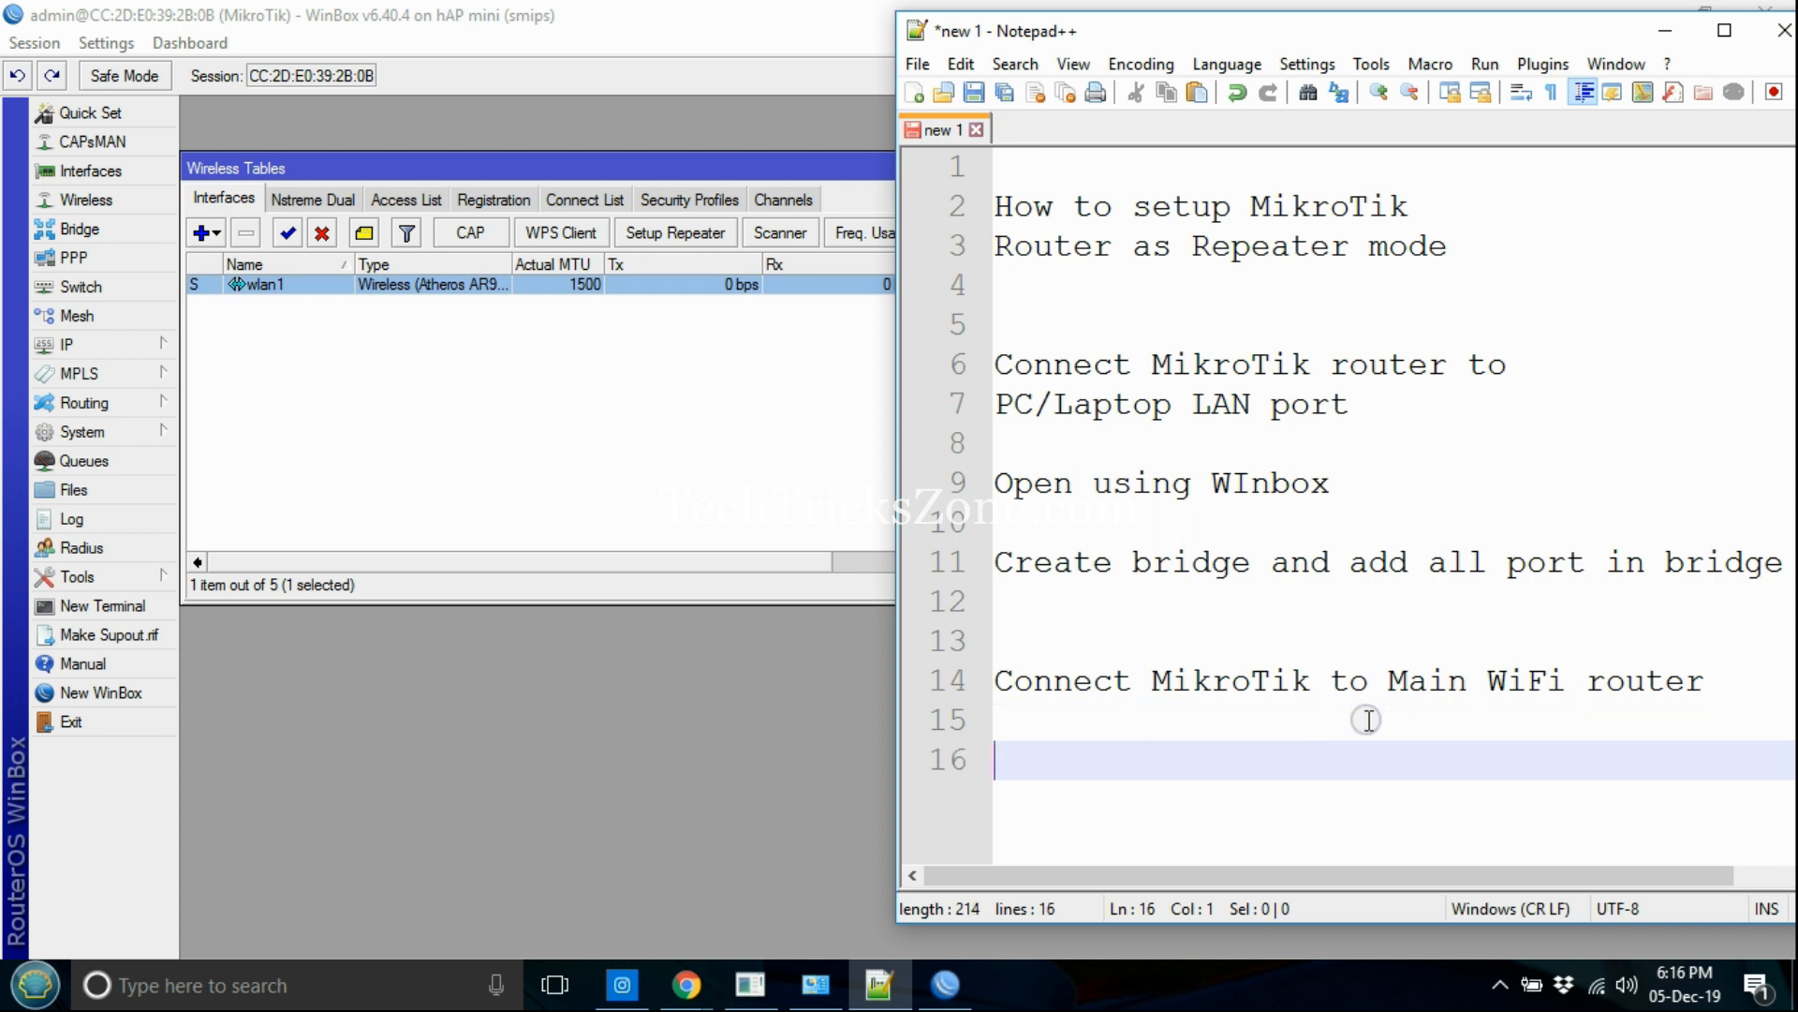
text(Create)
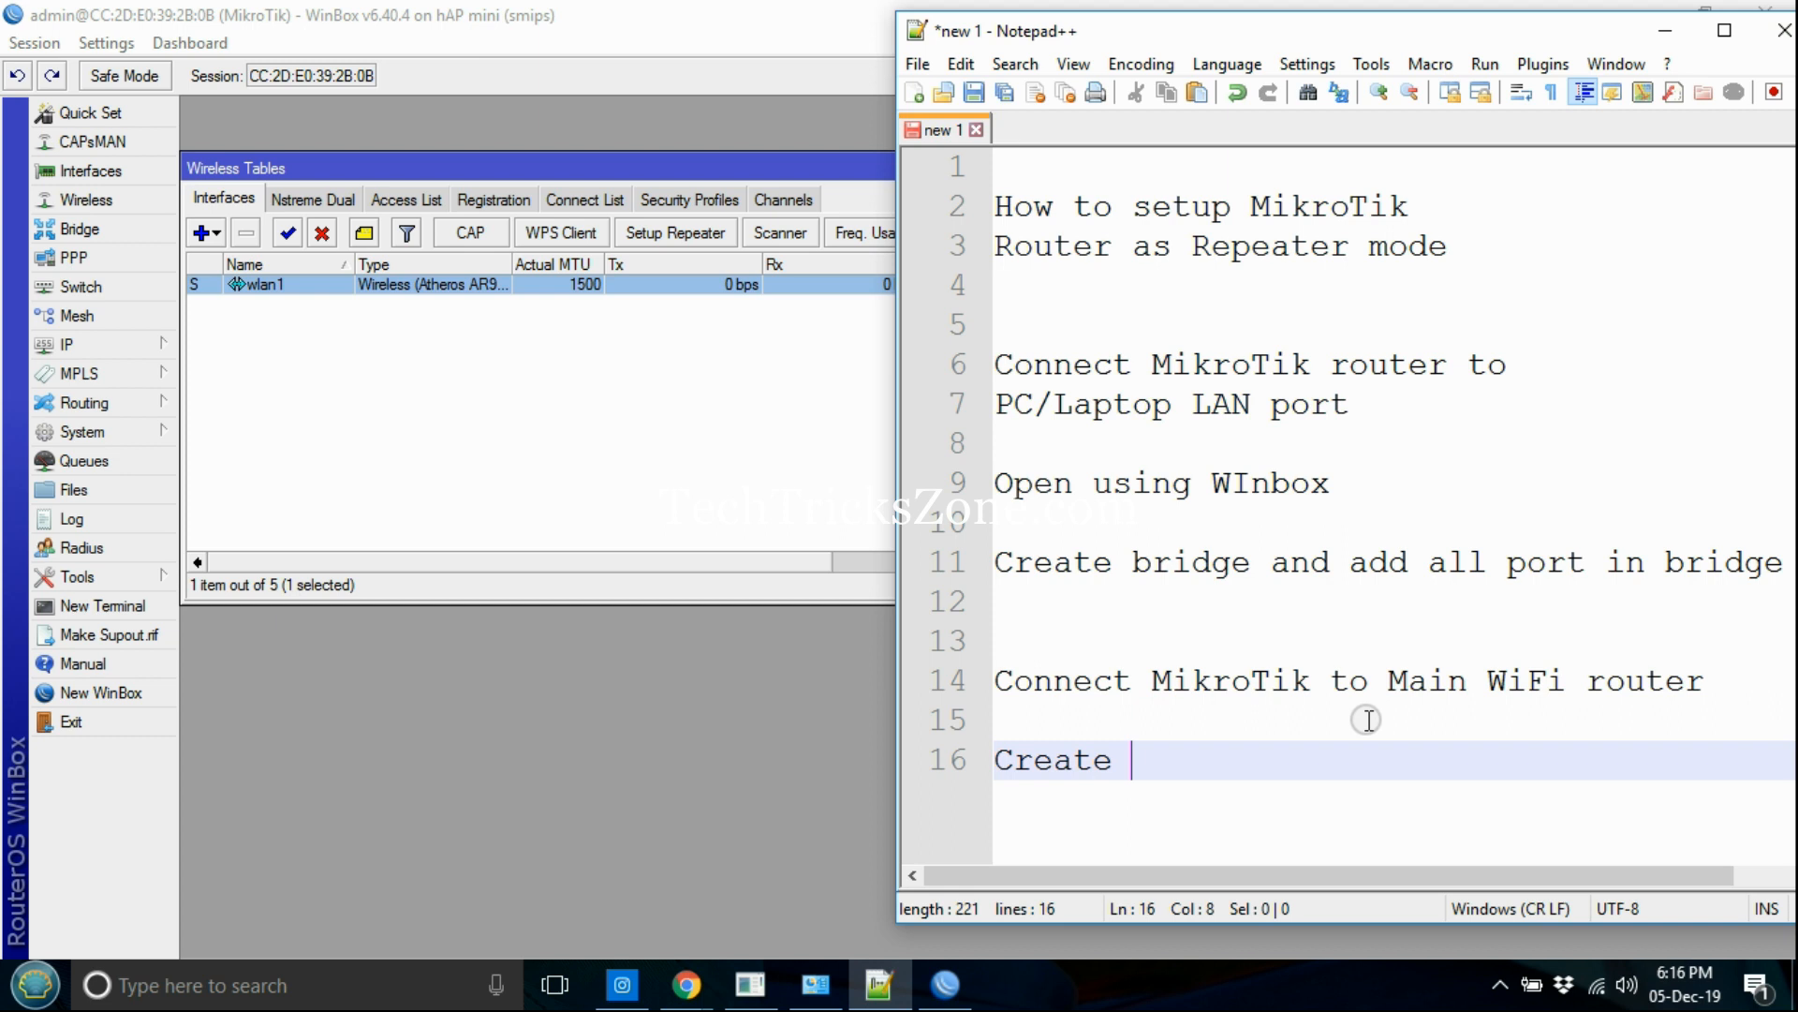
text(WiFi passowrd profile)
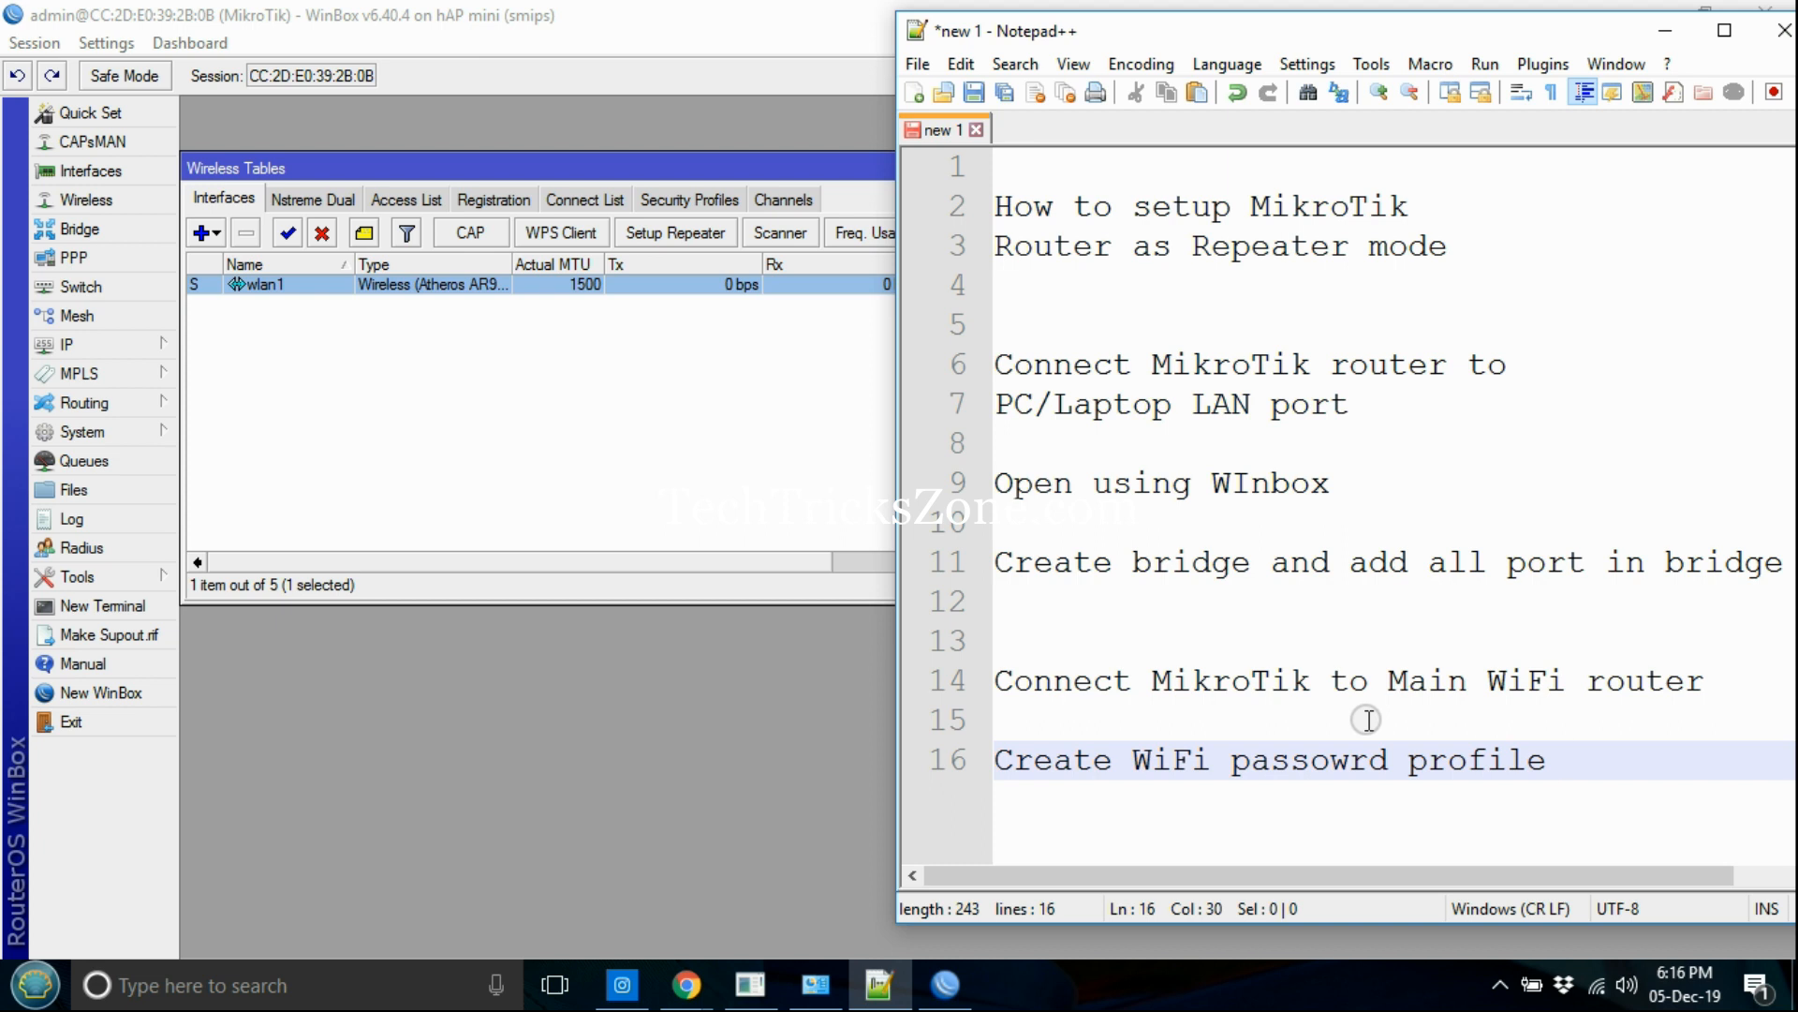
text(use)
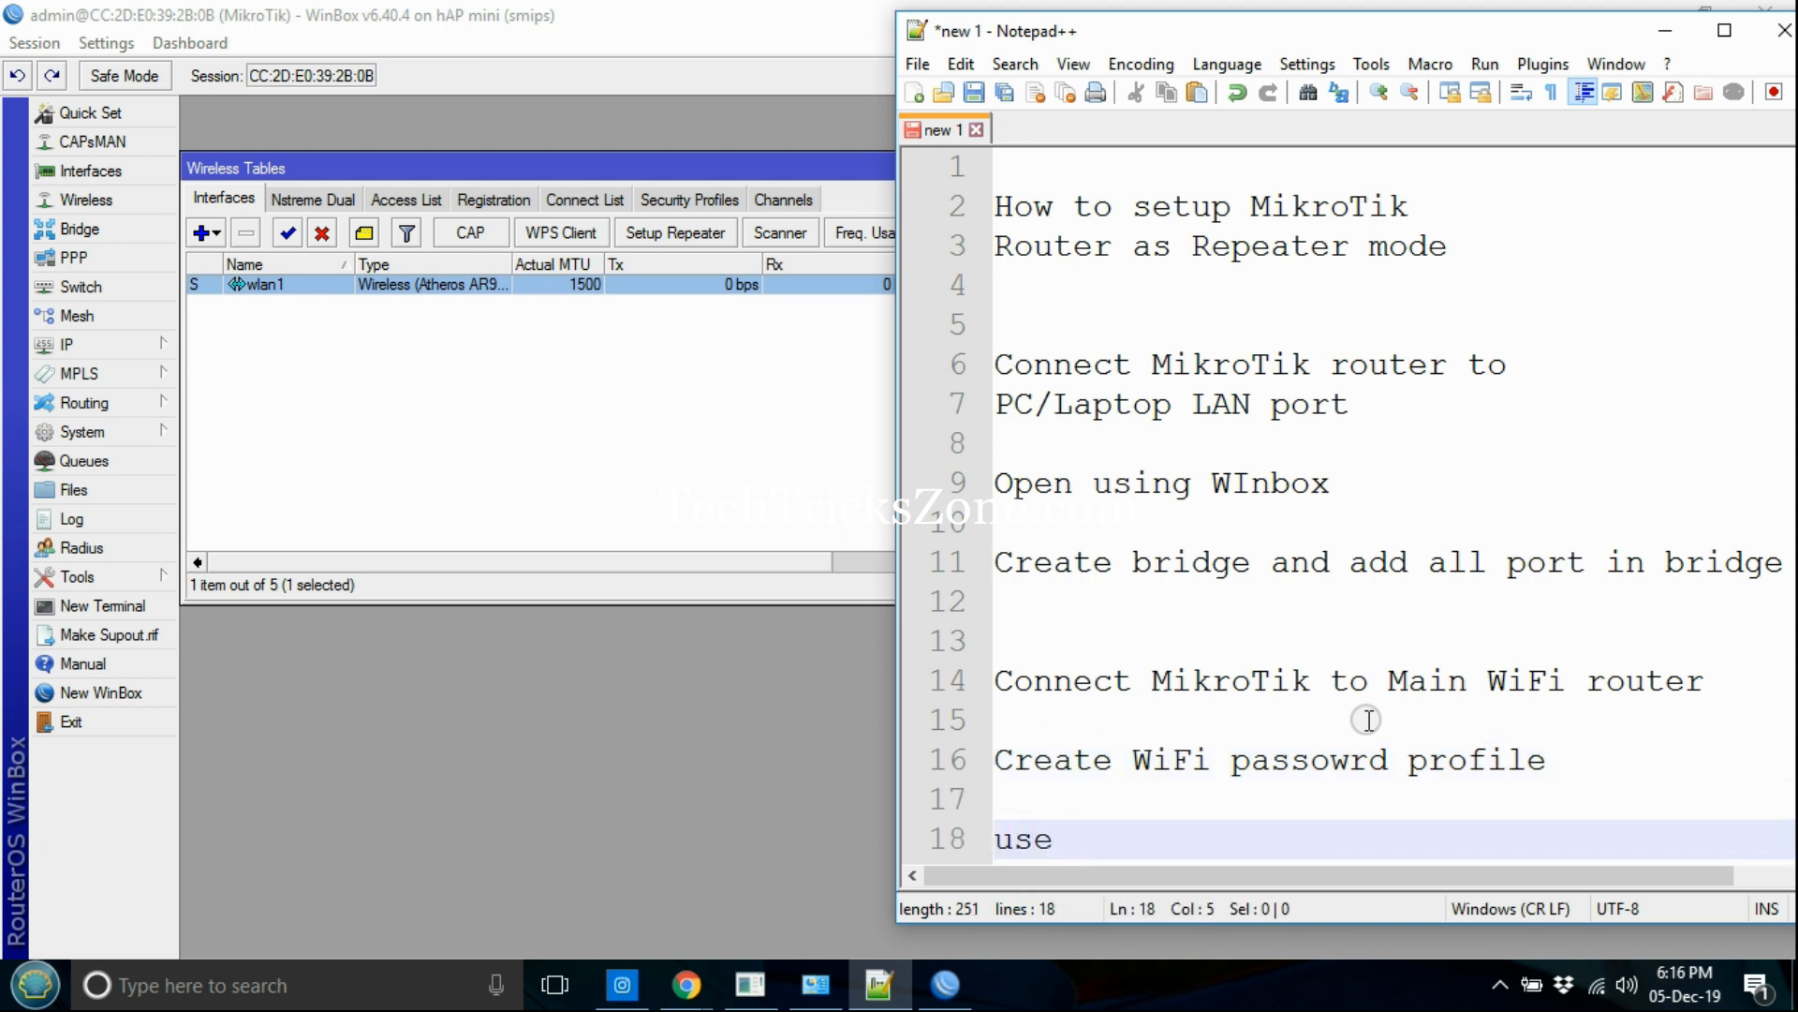
text(Main WiFi pass)
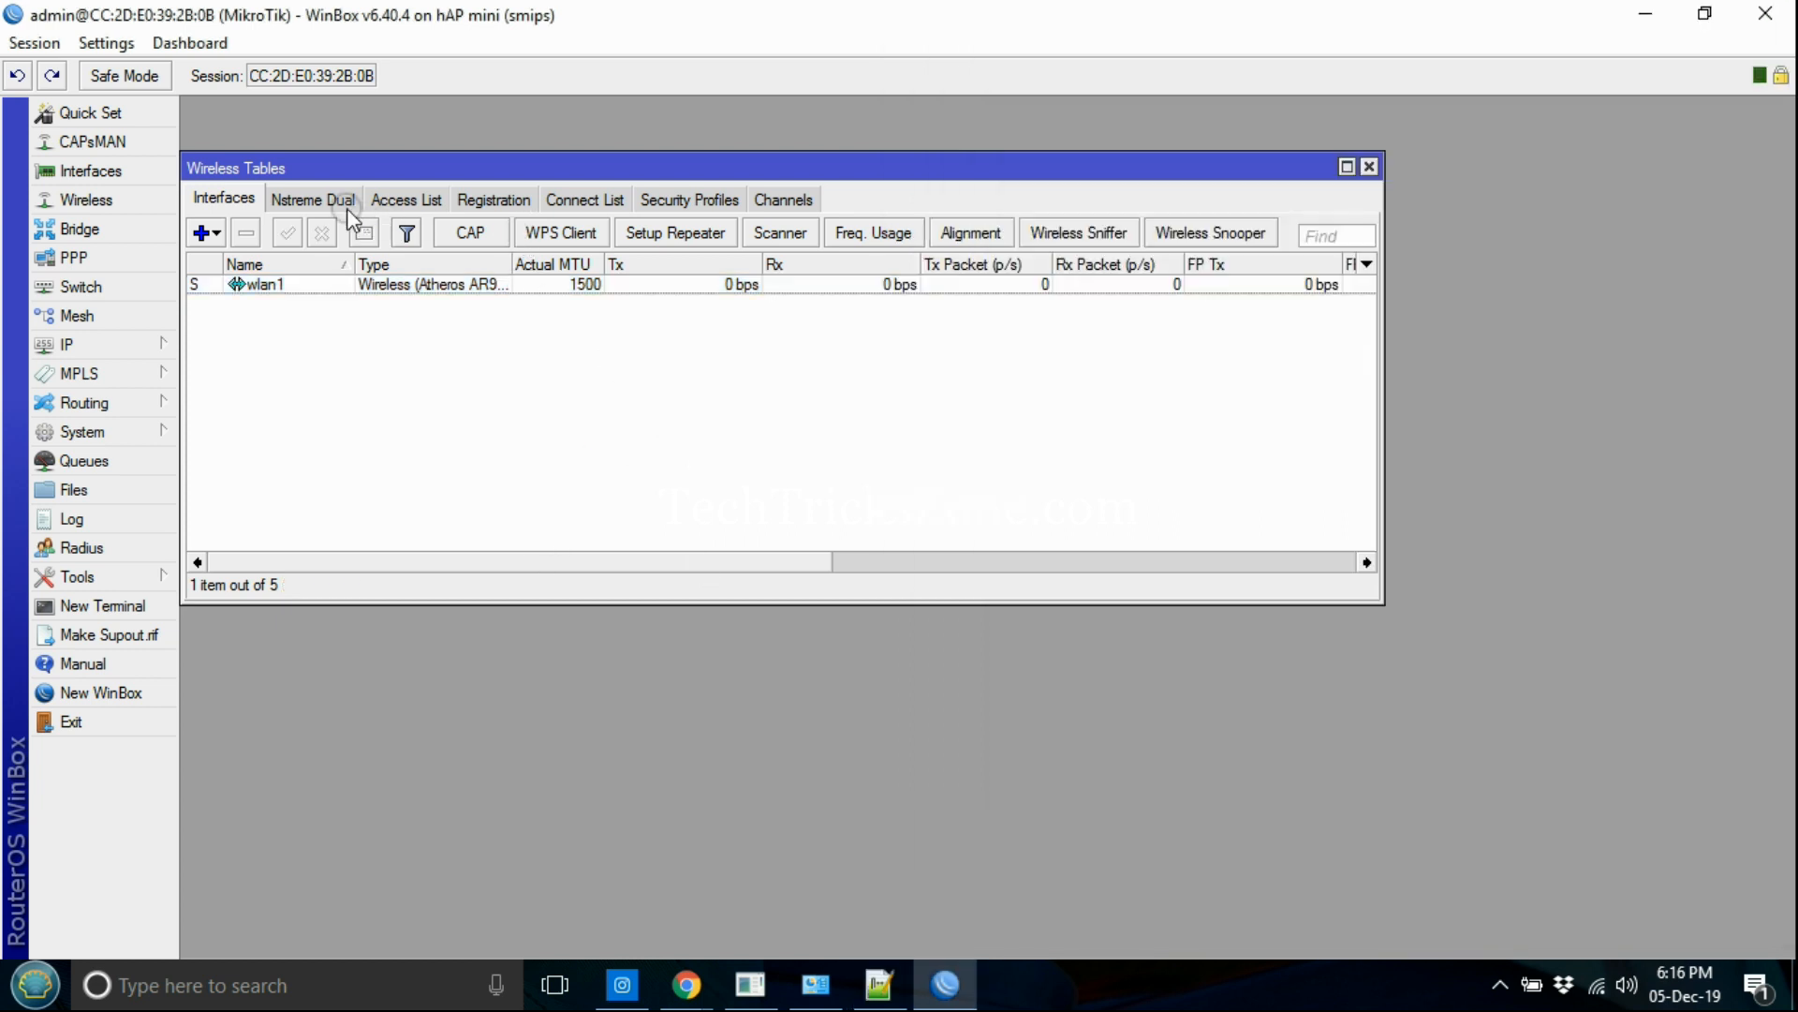
Step: Create security profile1 with WPA/WPA2 dynamic keys and the main Wi-Fi pre-shared key
click(690, 199)
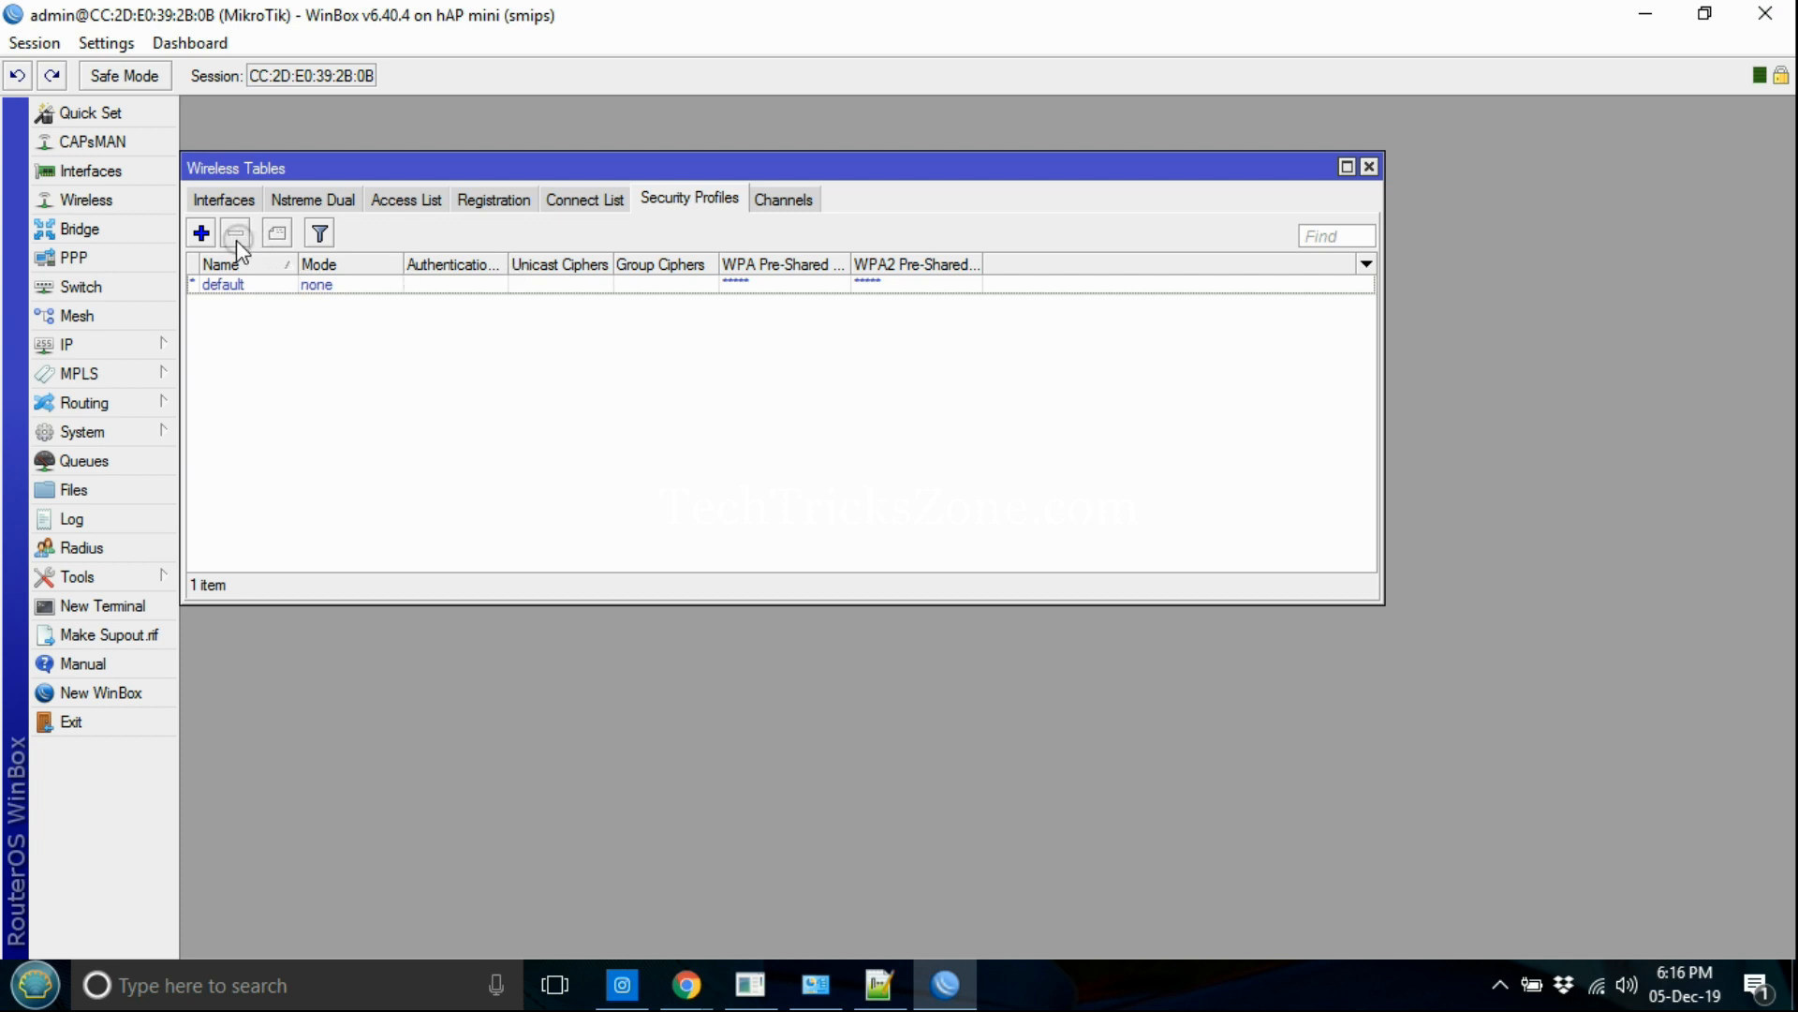
click(198, 233)
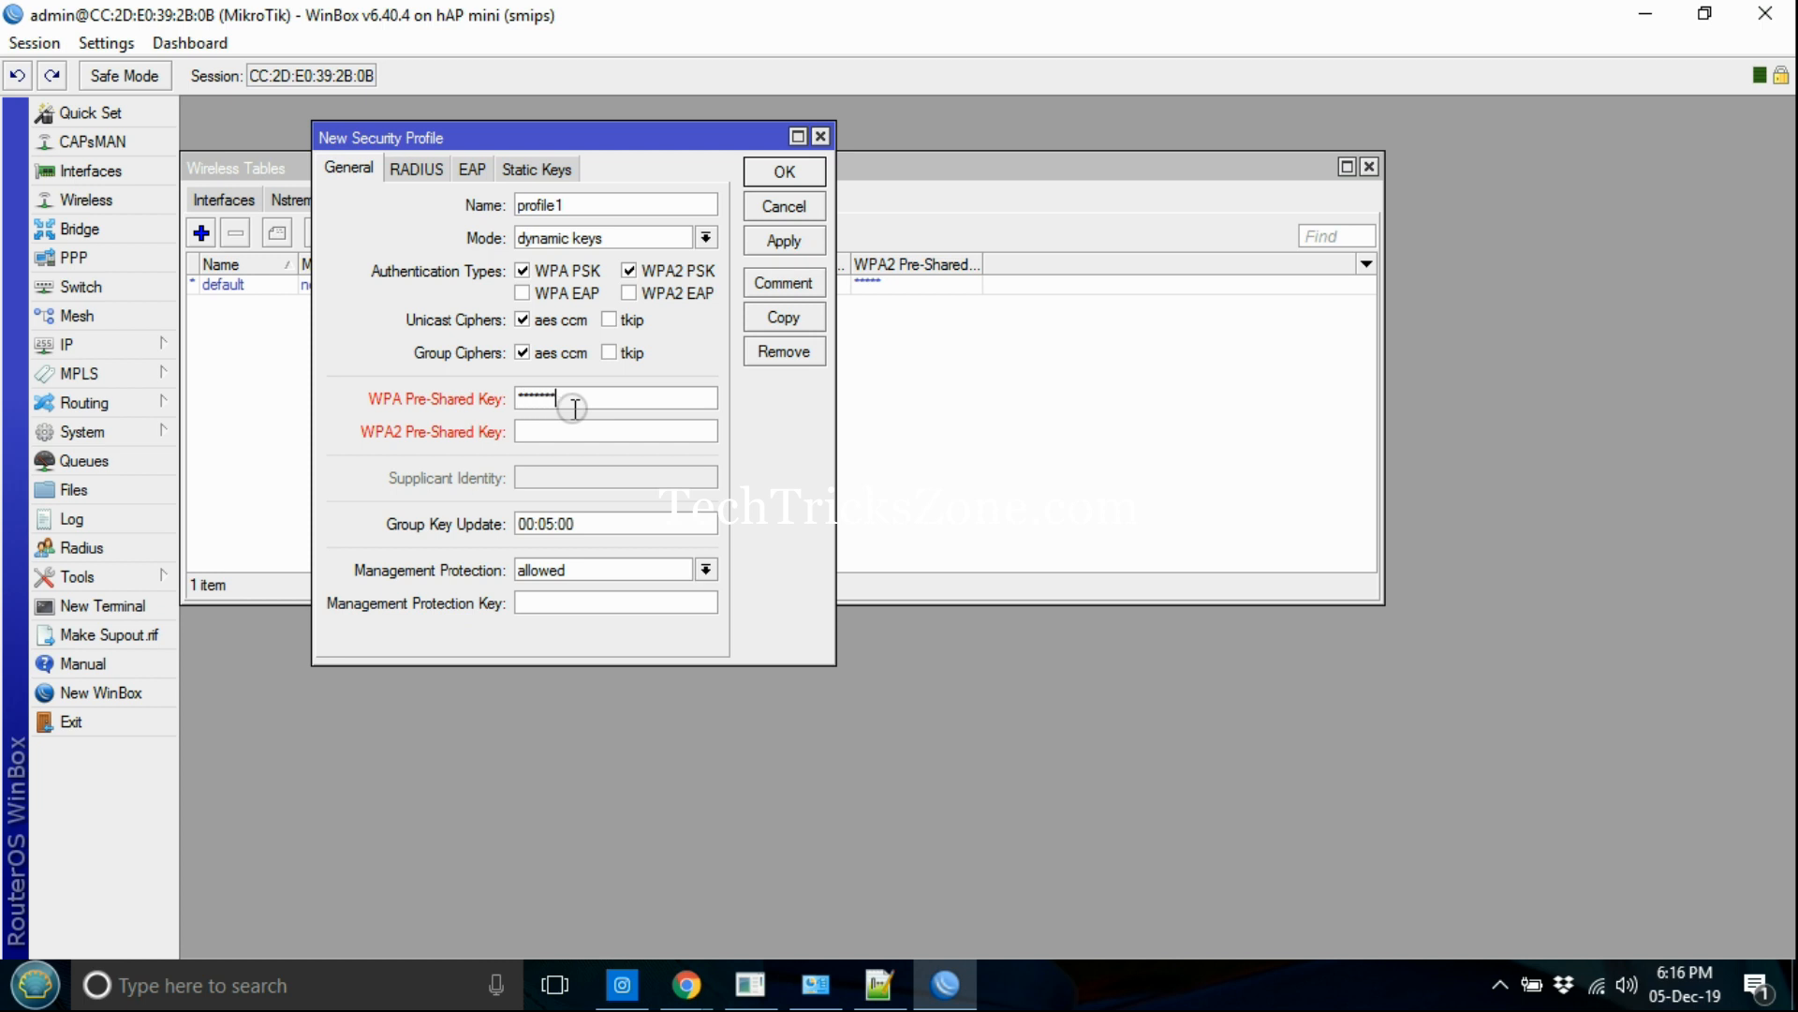
text(***)
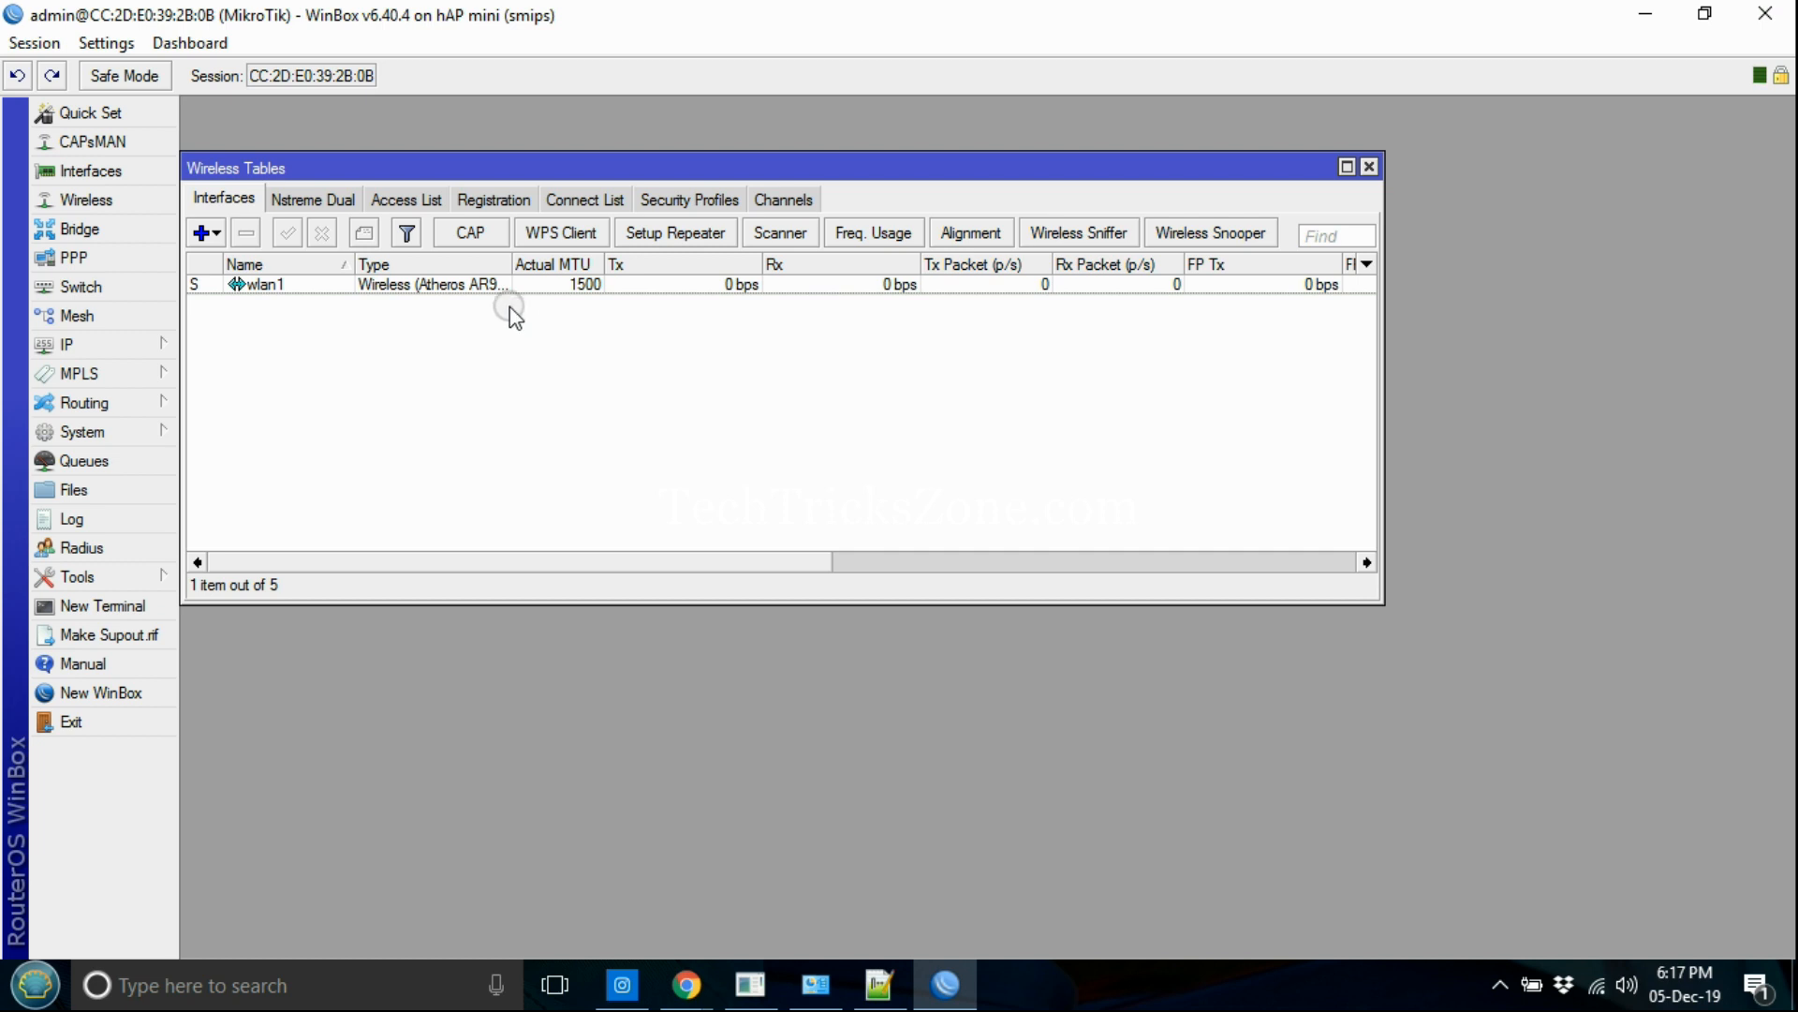
Step: Assign profile1 to wlan1 and check its registration to the main Wi-Fi
click(1023, 412)
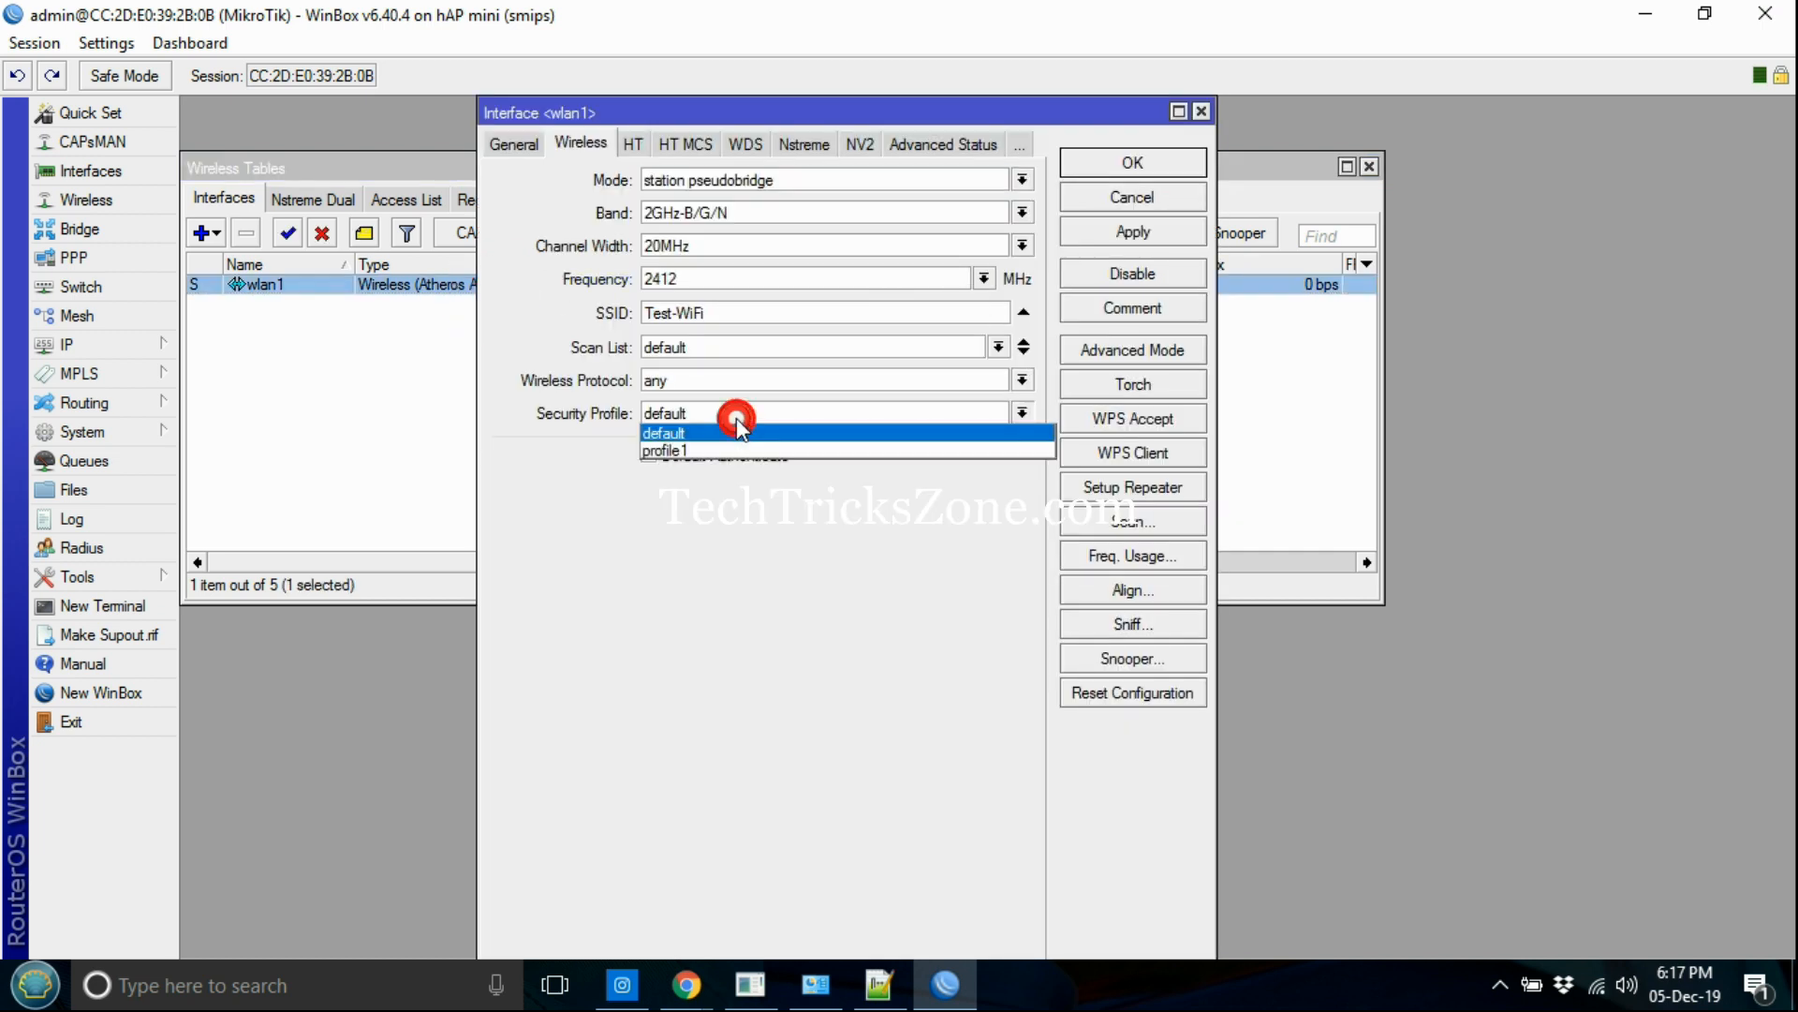
click(666, 450)
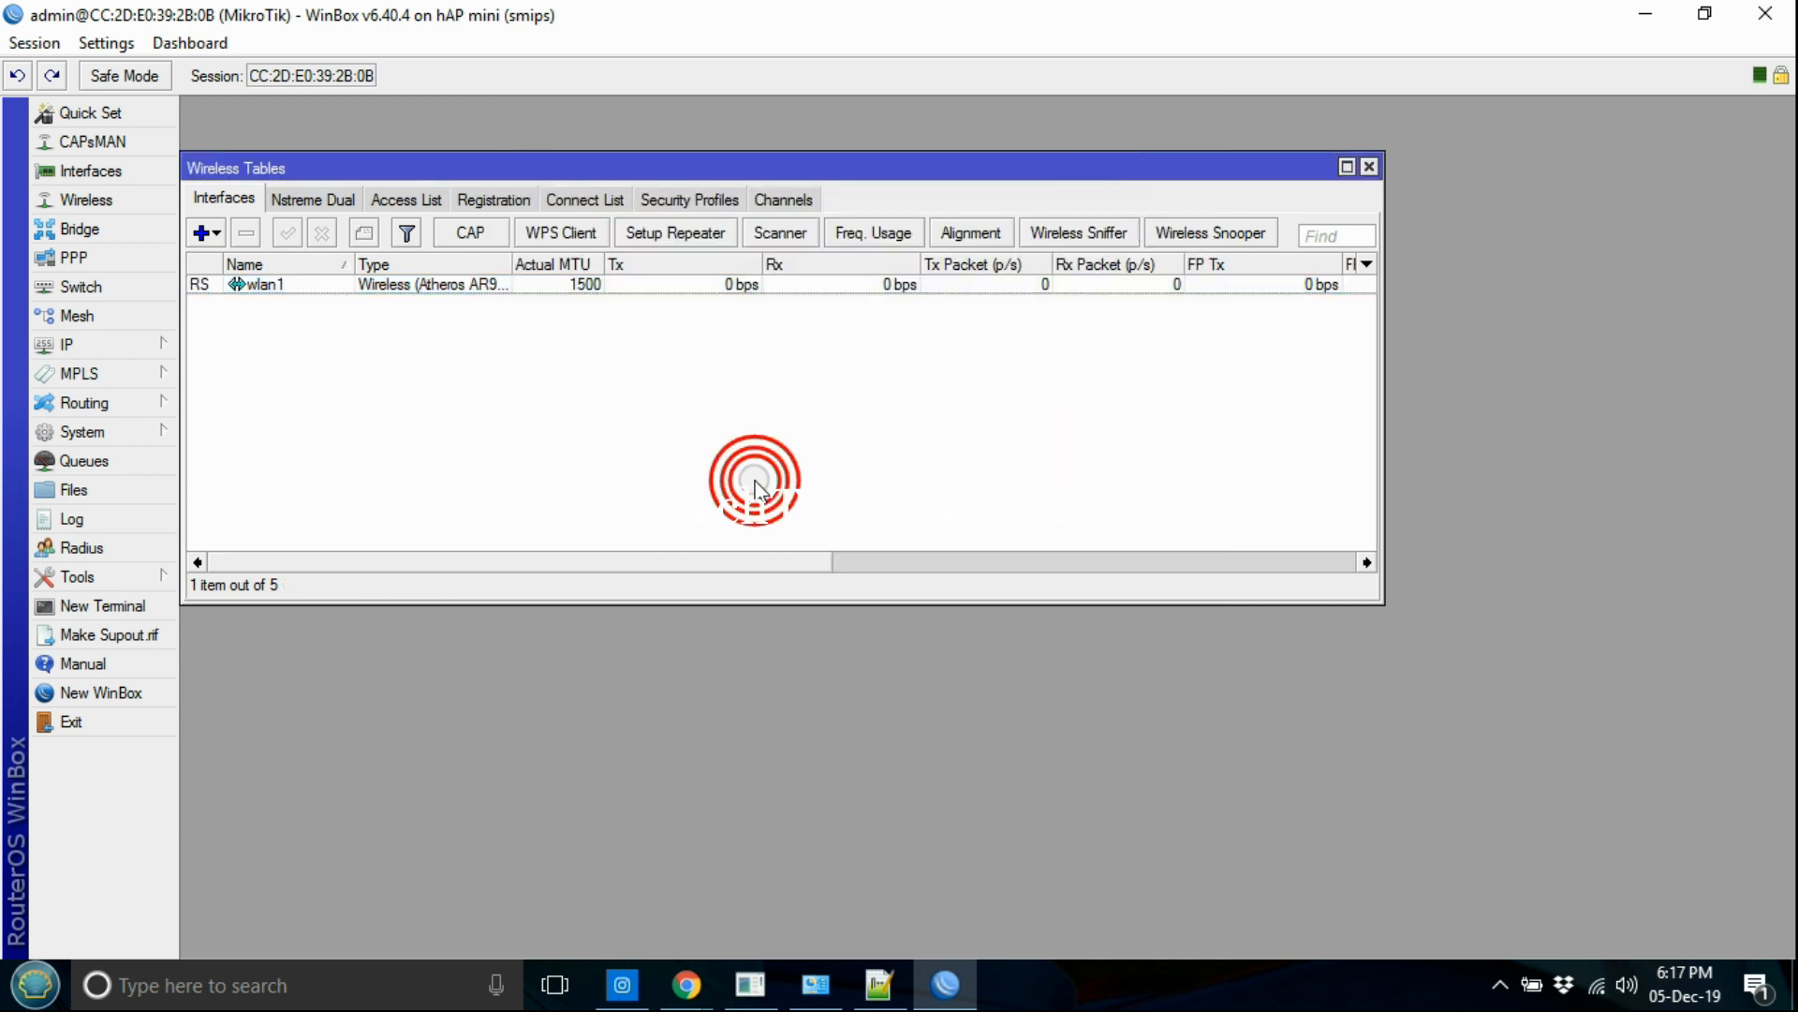
click(495, 199)
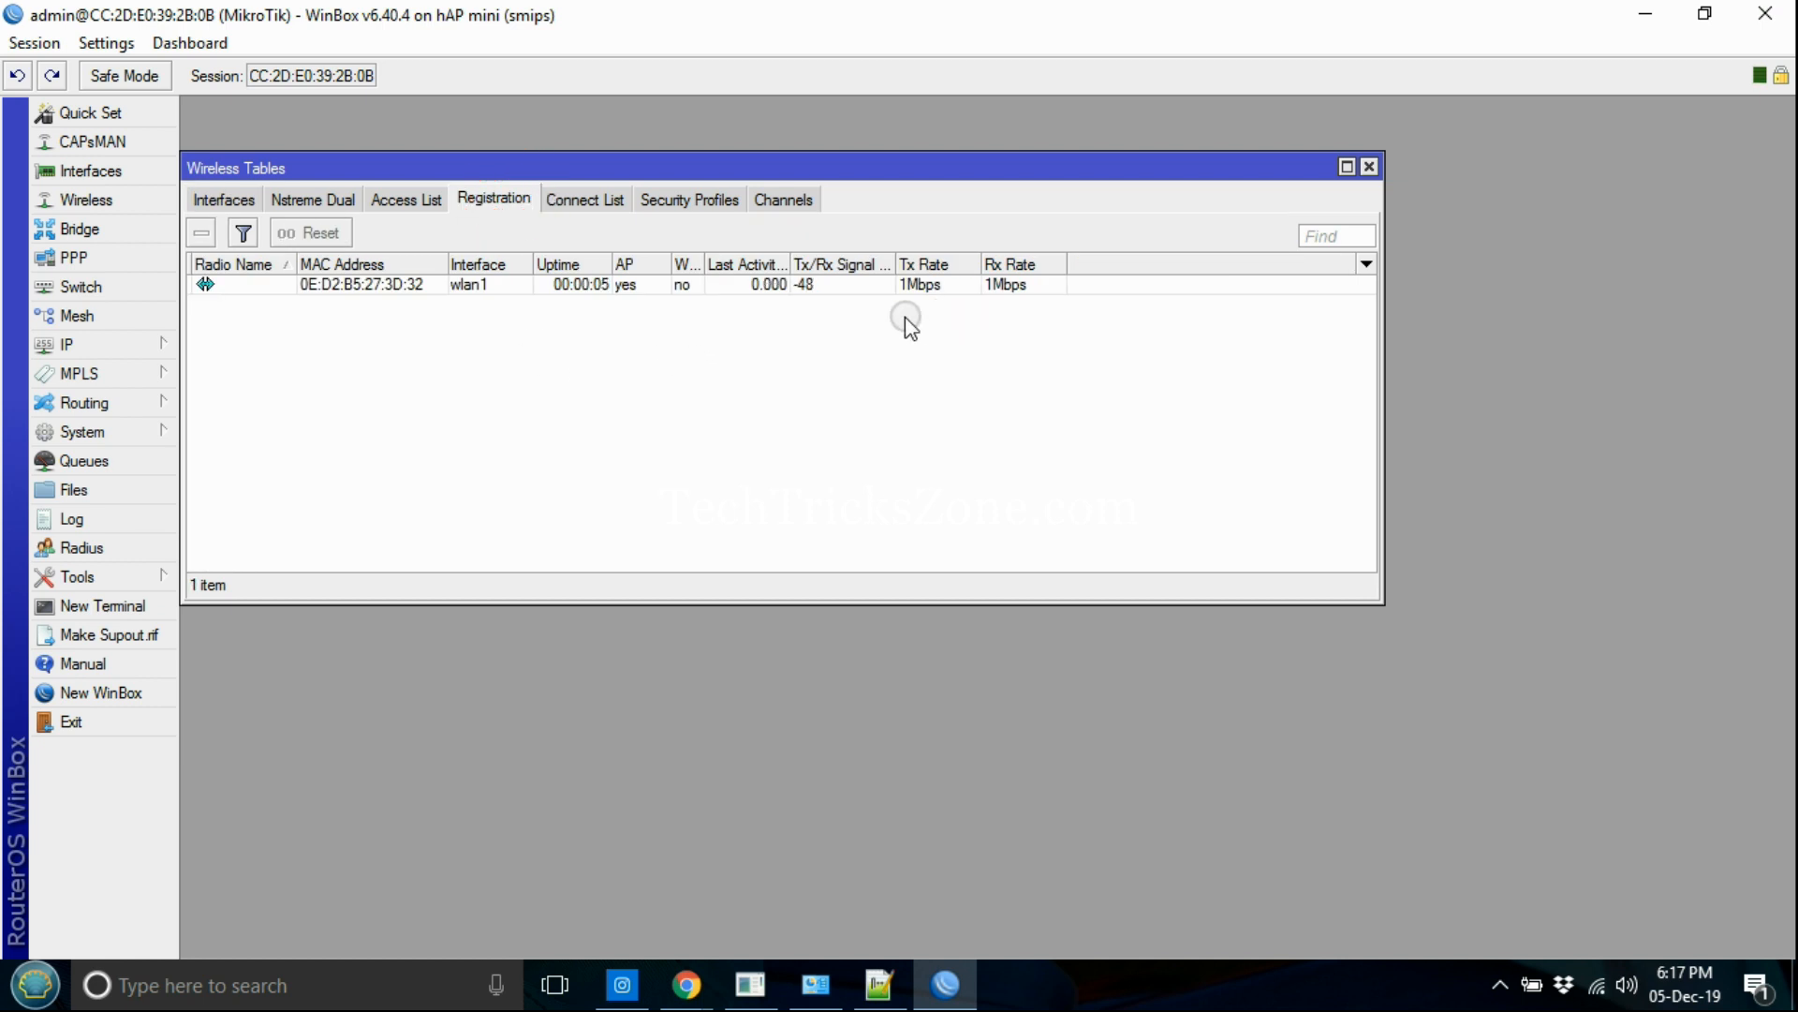
click(223, 199)
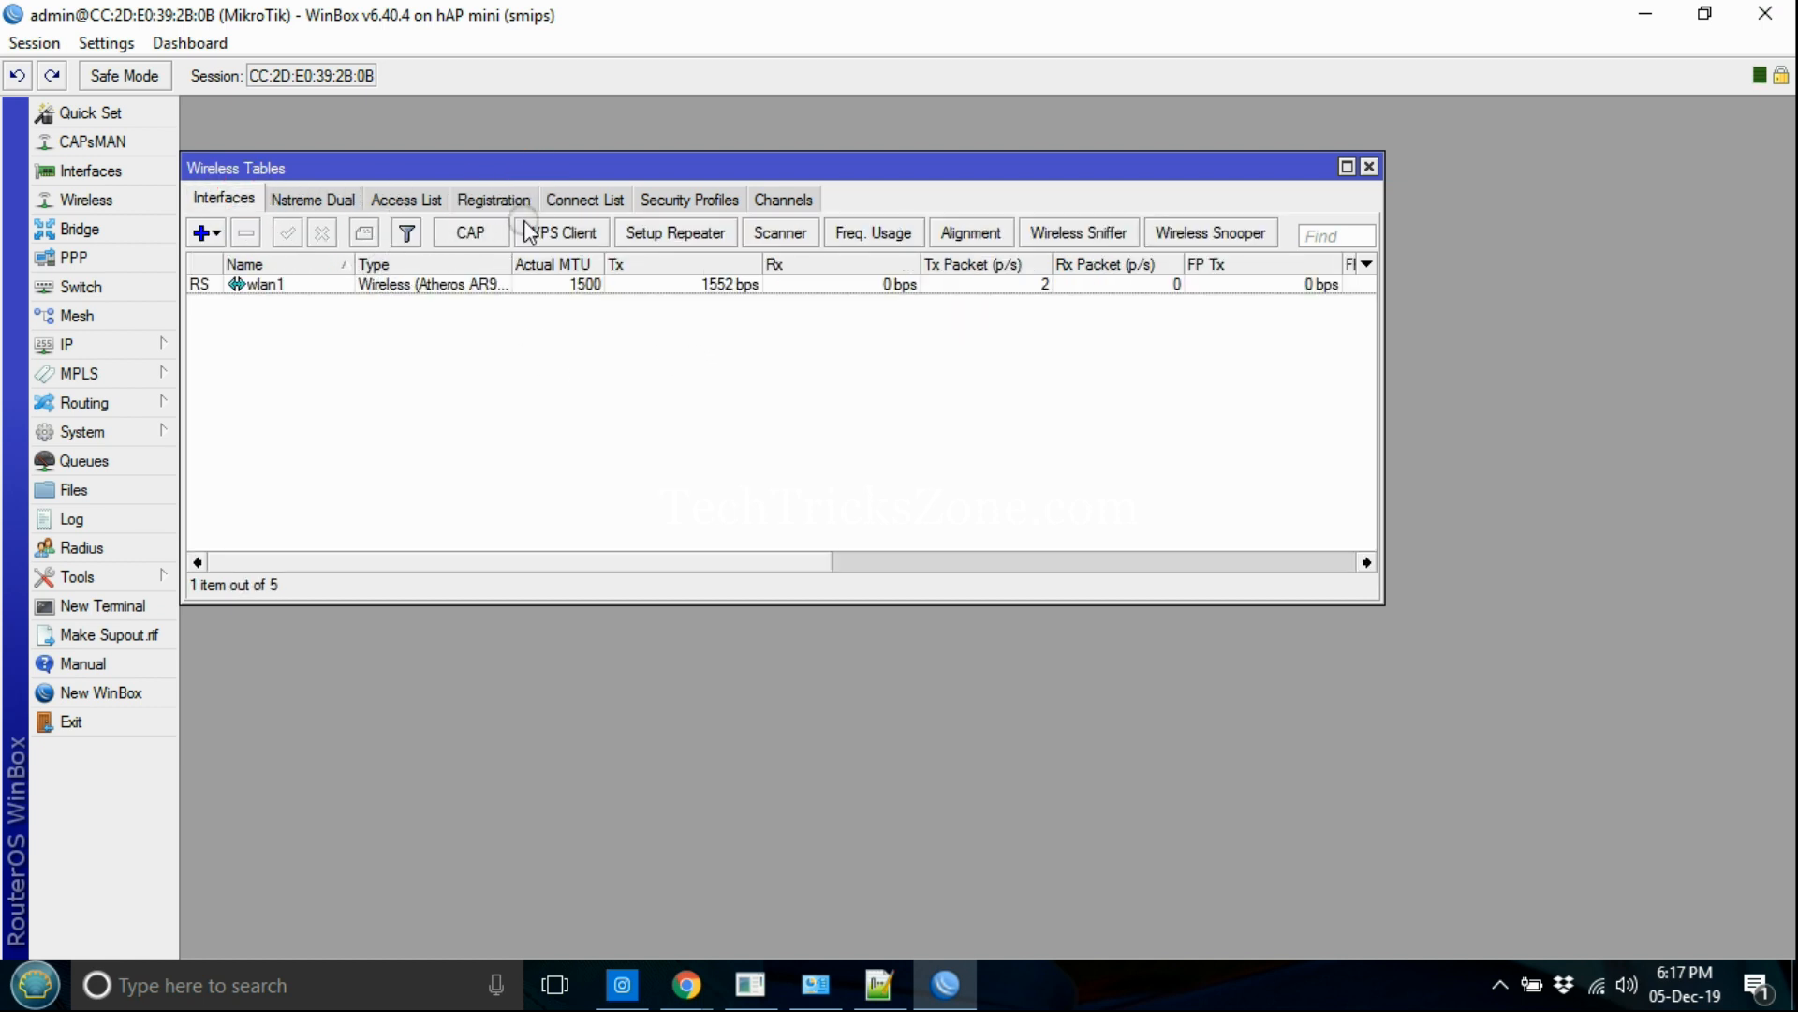
click(494, 199)
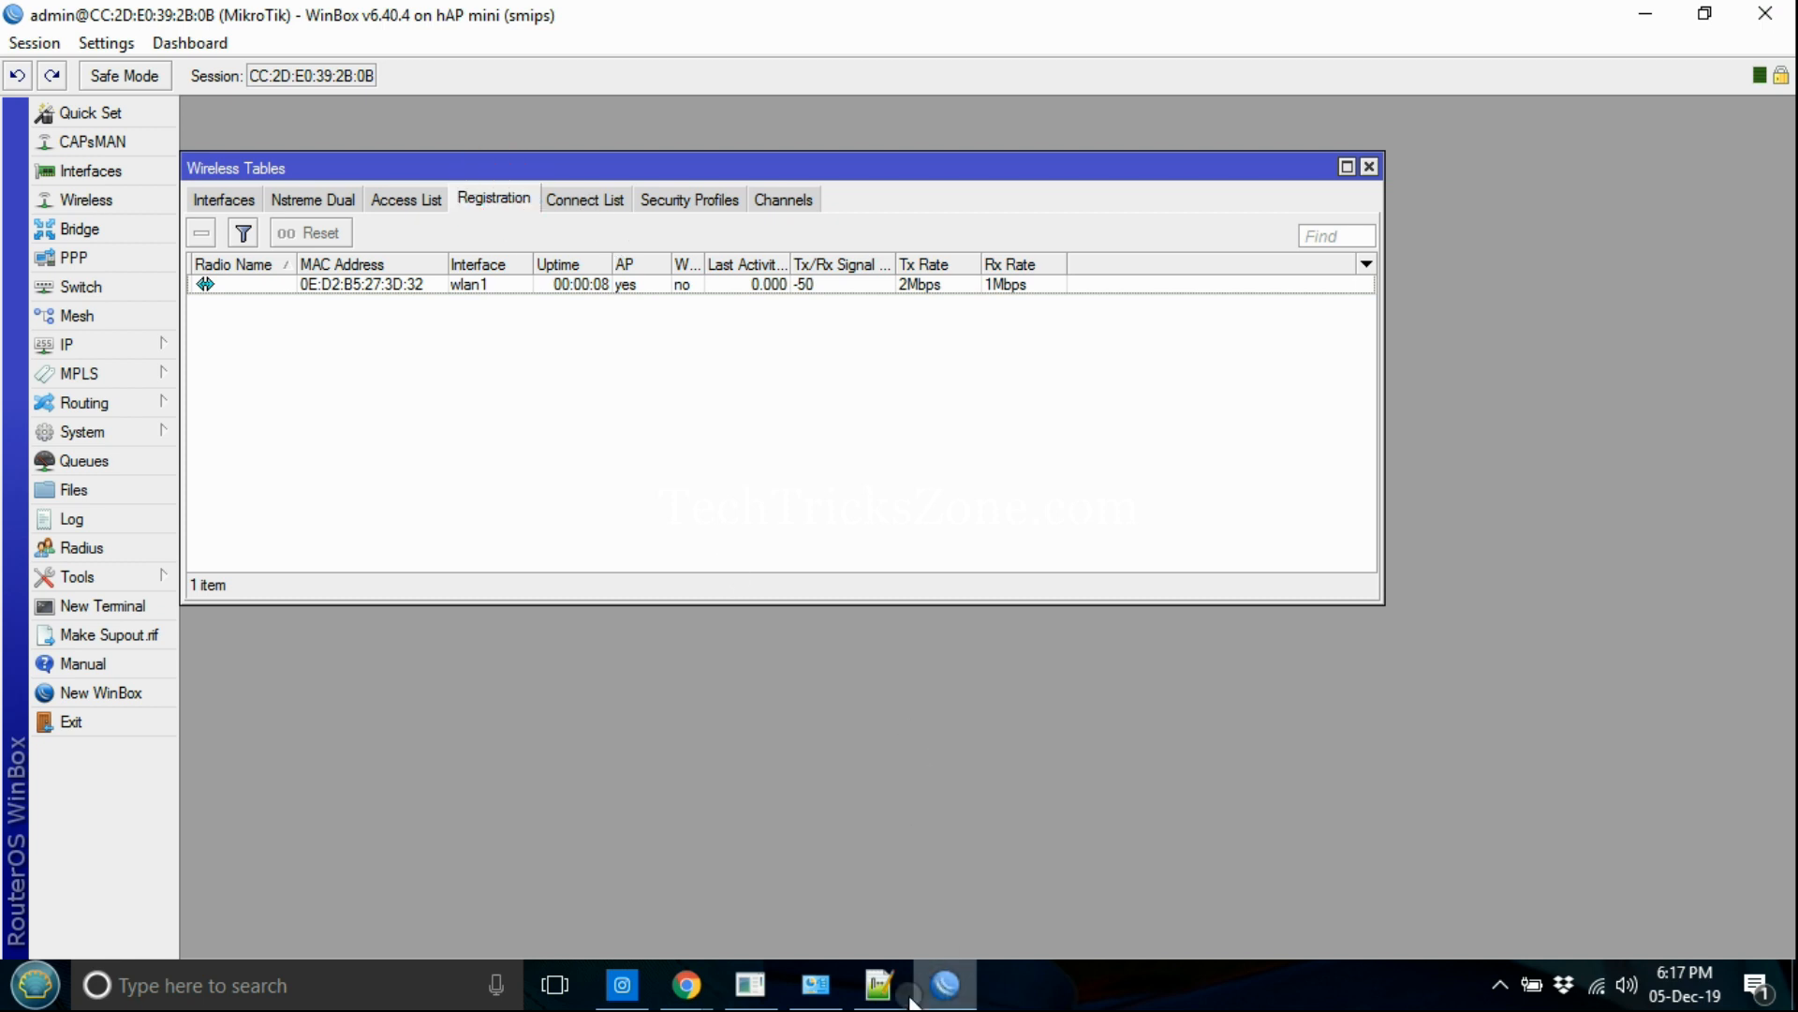
Step: Note that RS means the MikroTik is connected to the Wi-Fi router
click(877, 986)
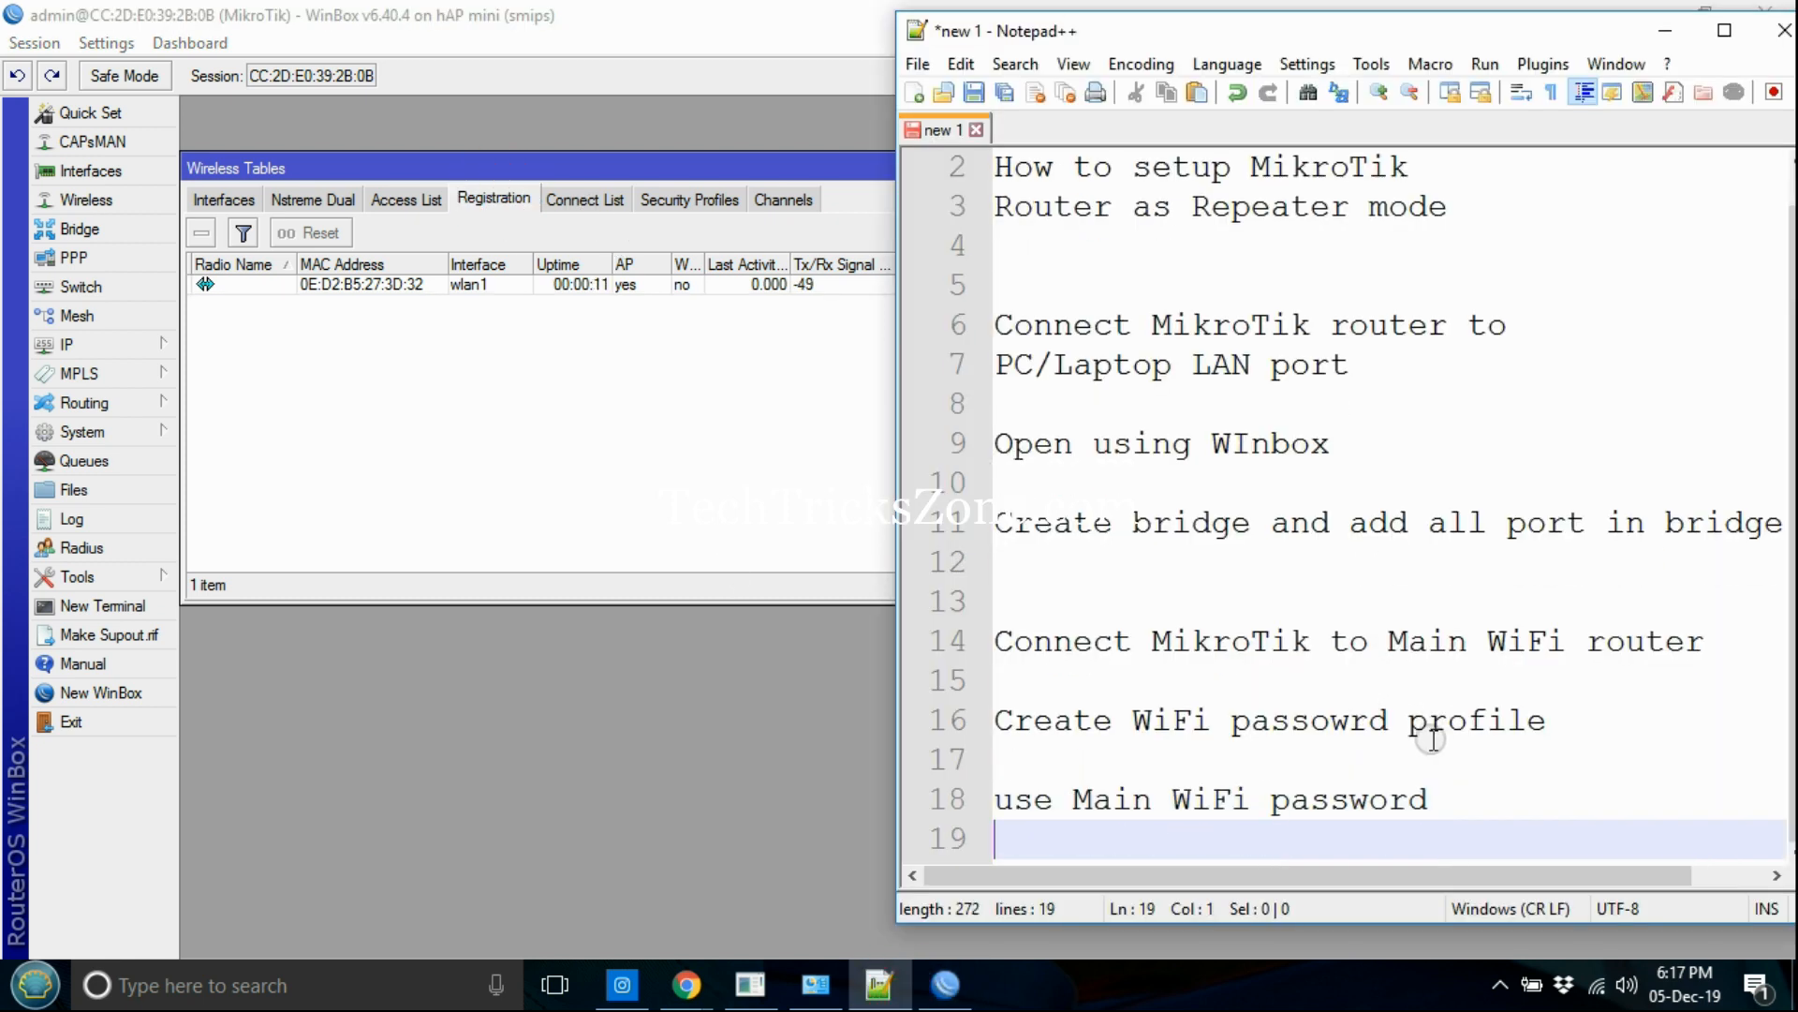
text(RS)
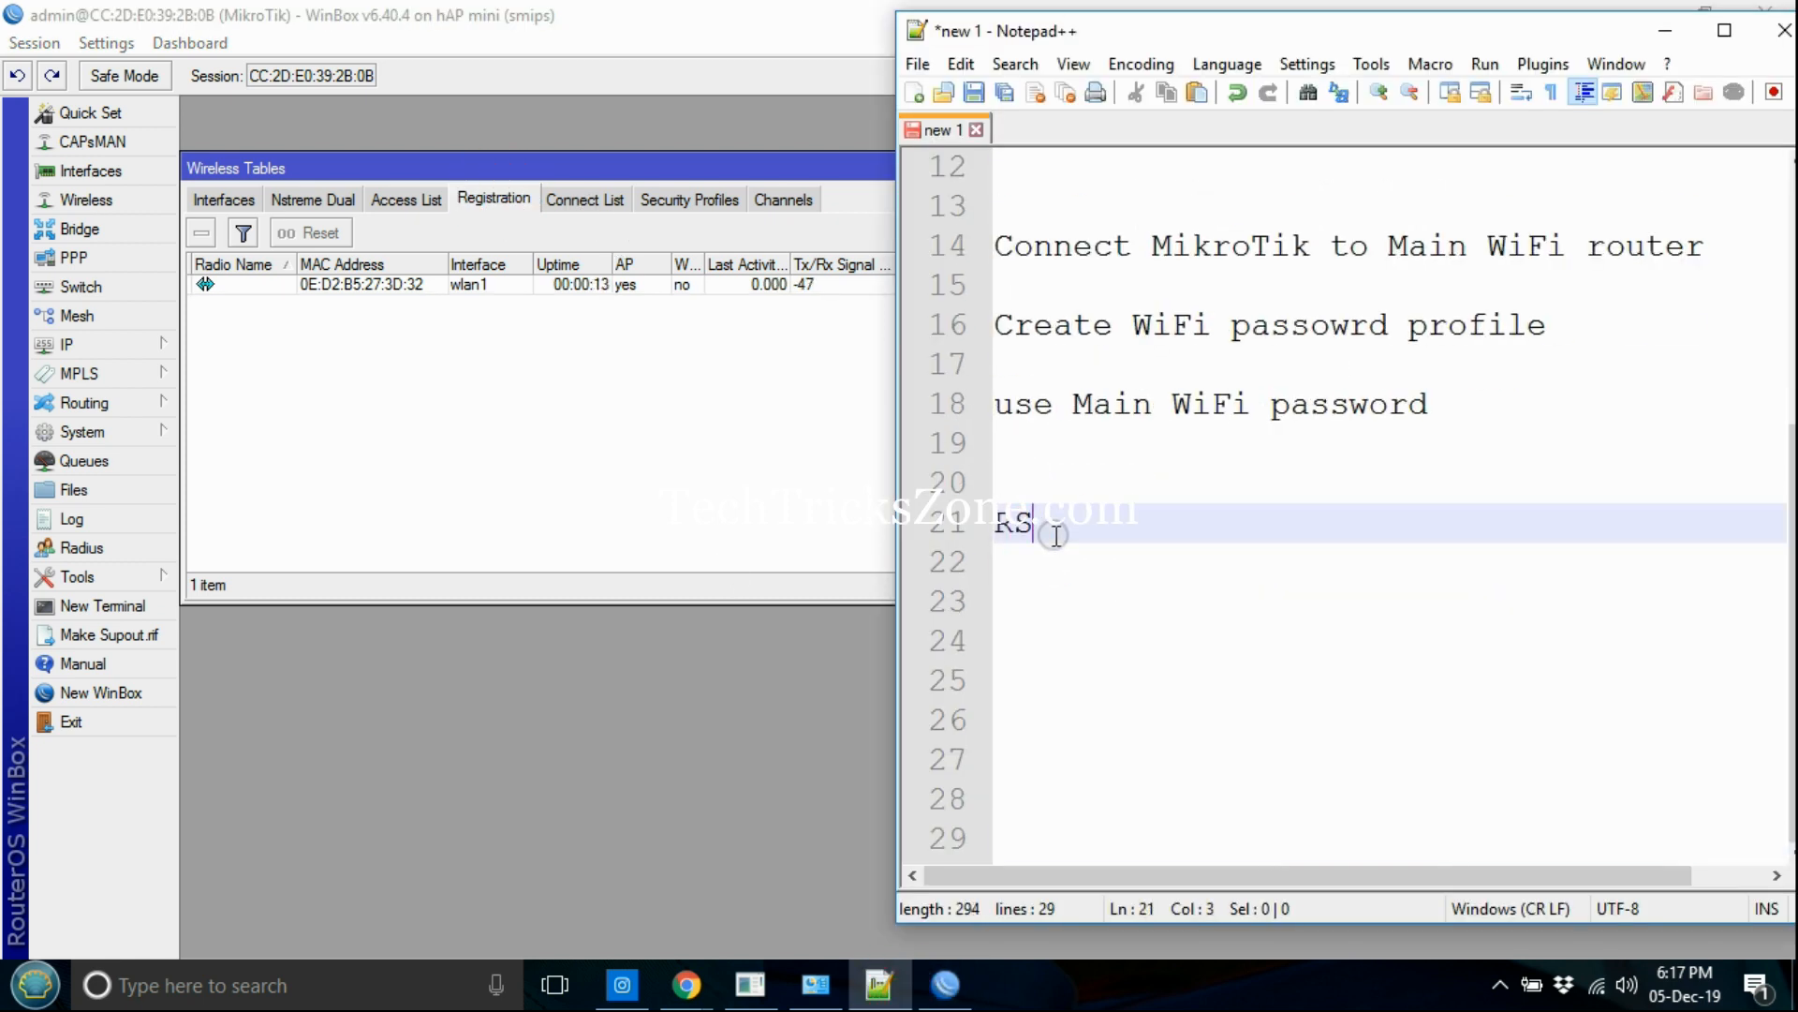
text(means)
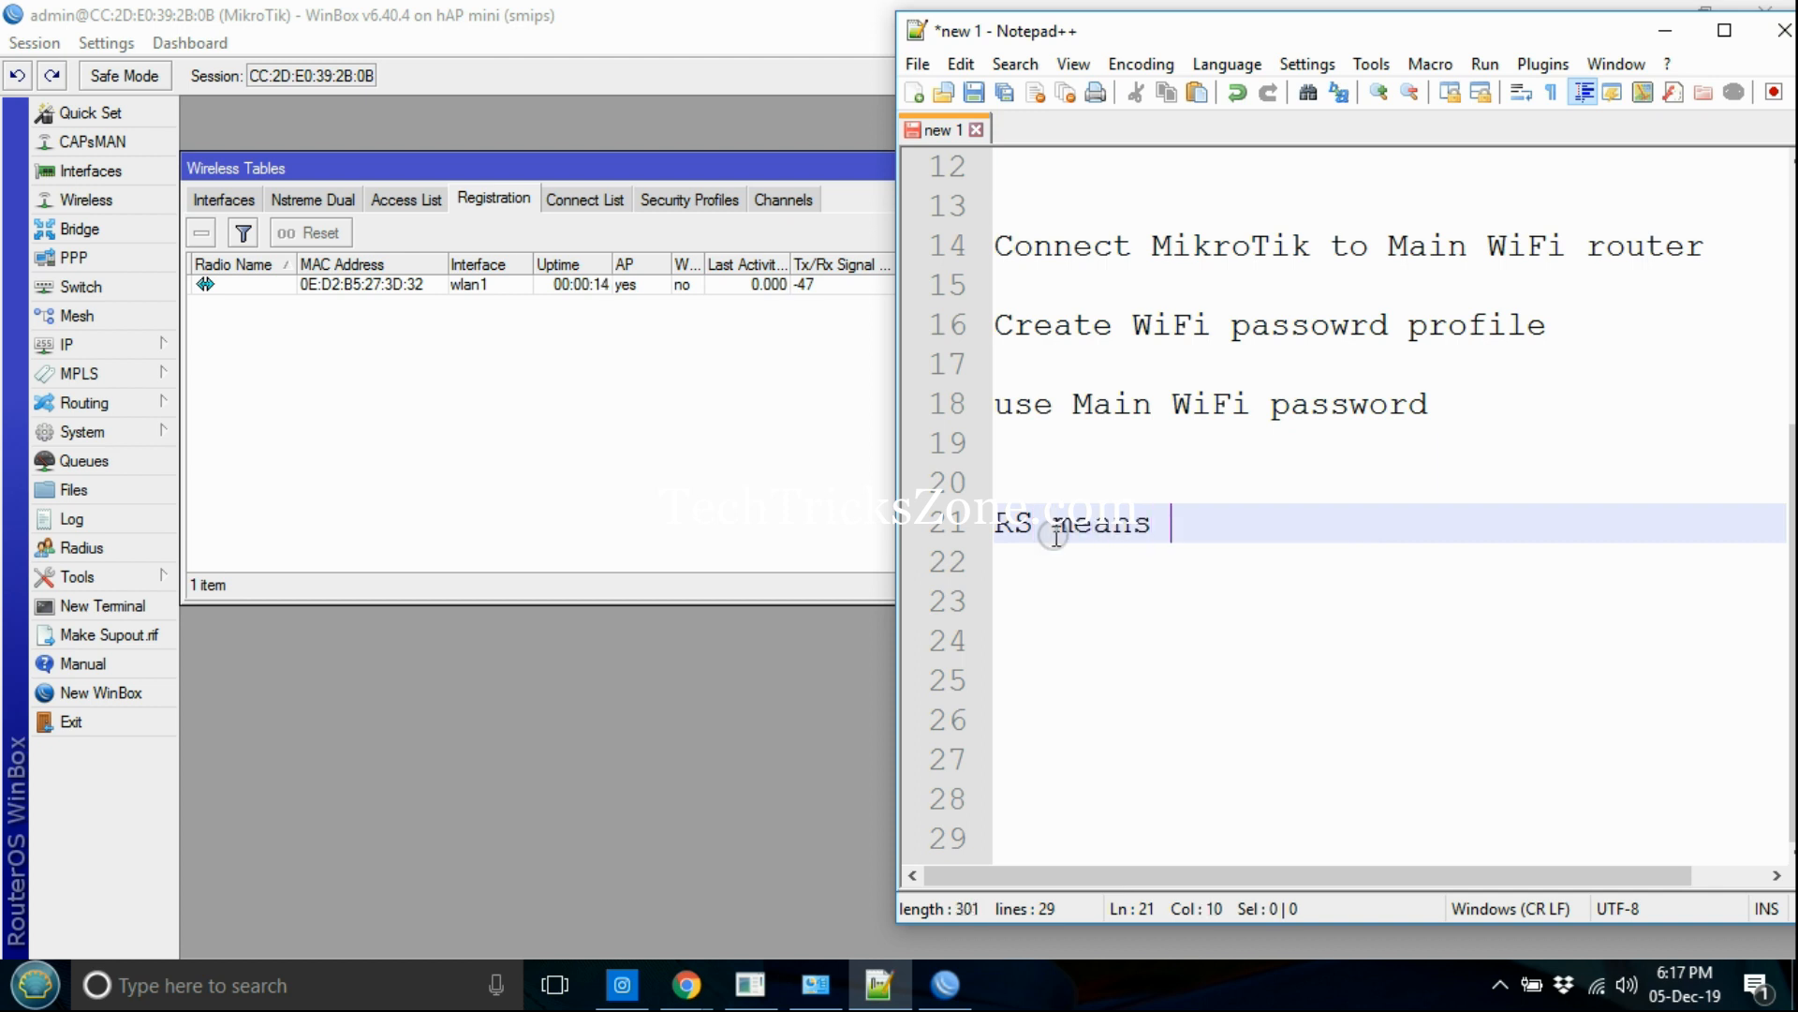
text(m)
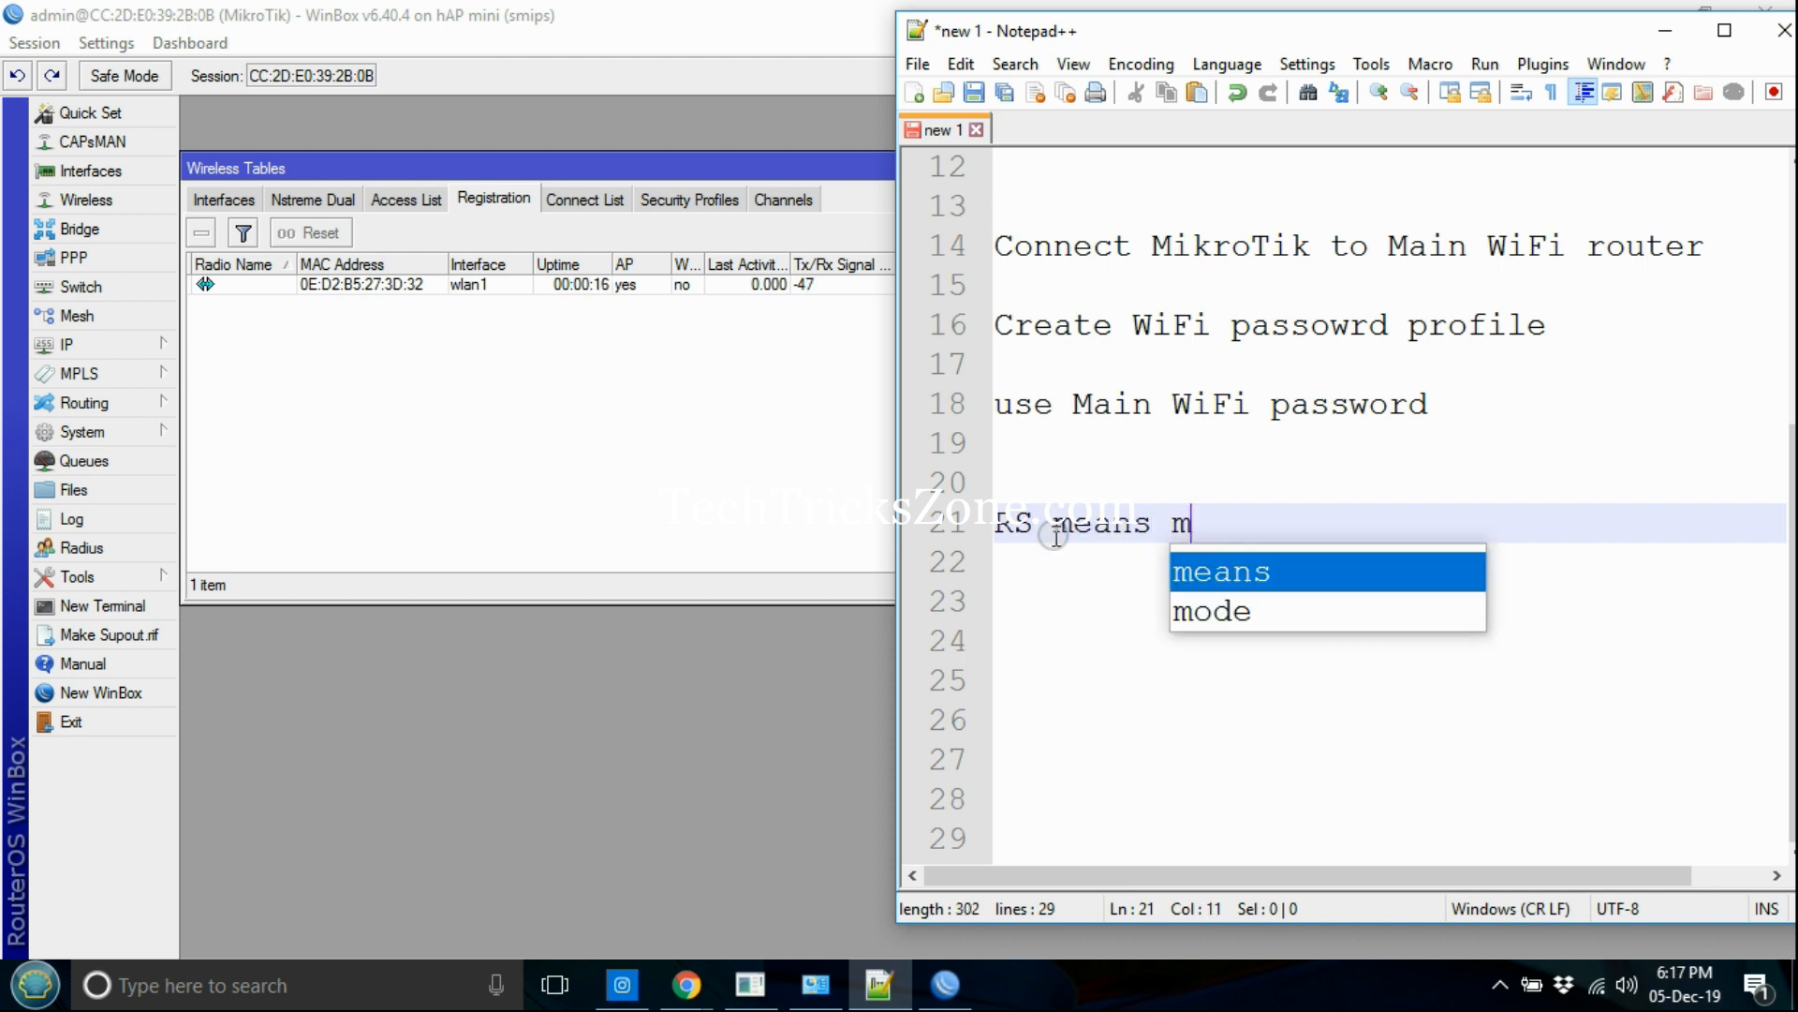
text(ikrotrik conn)
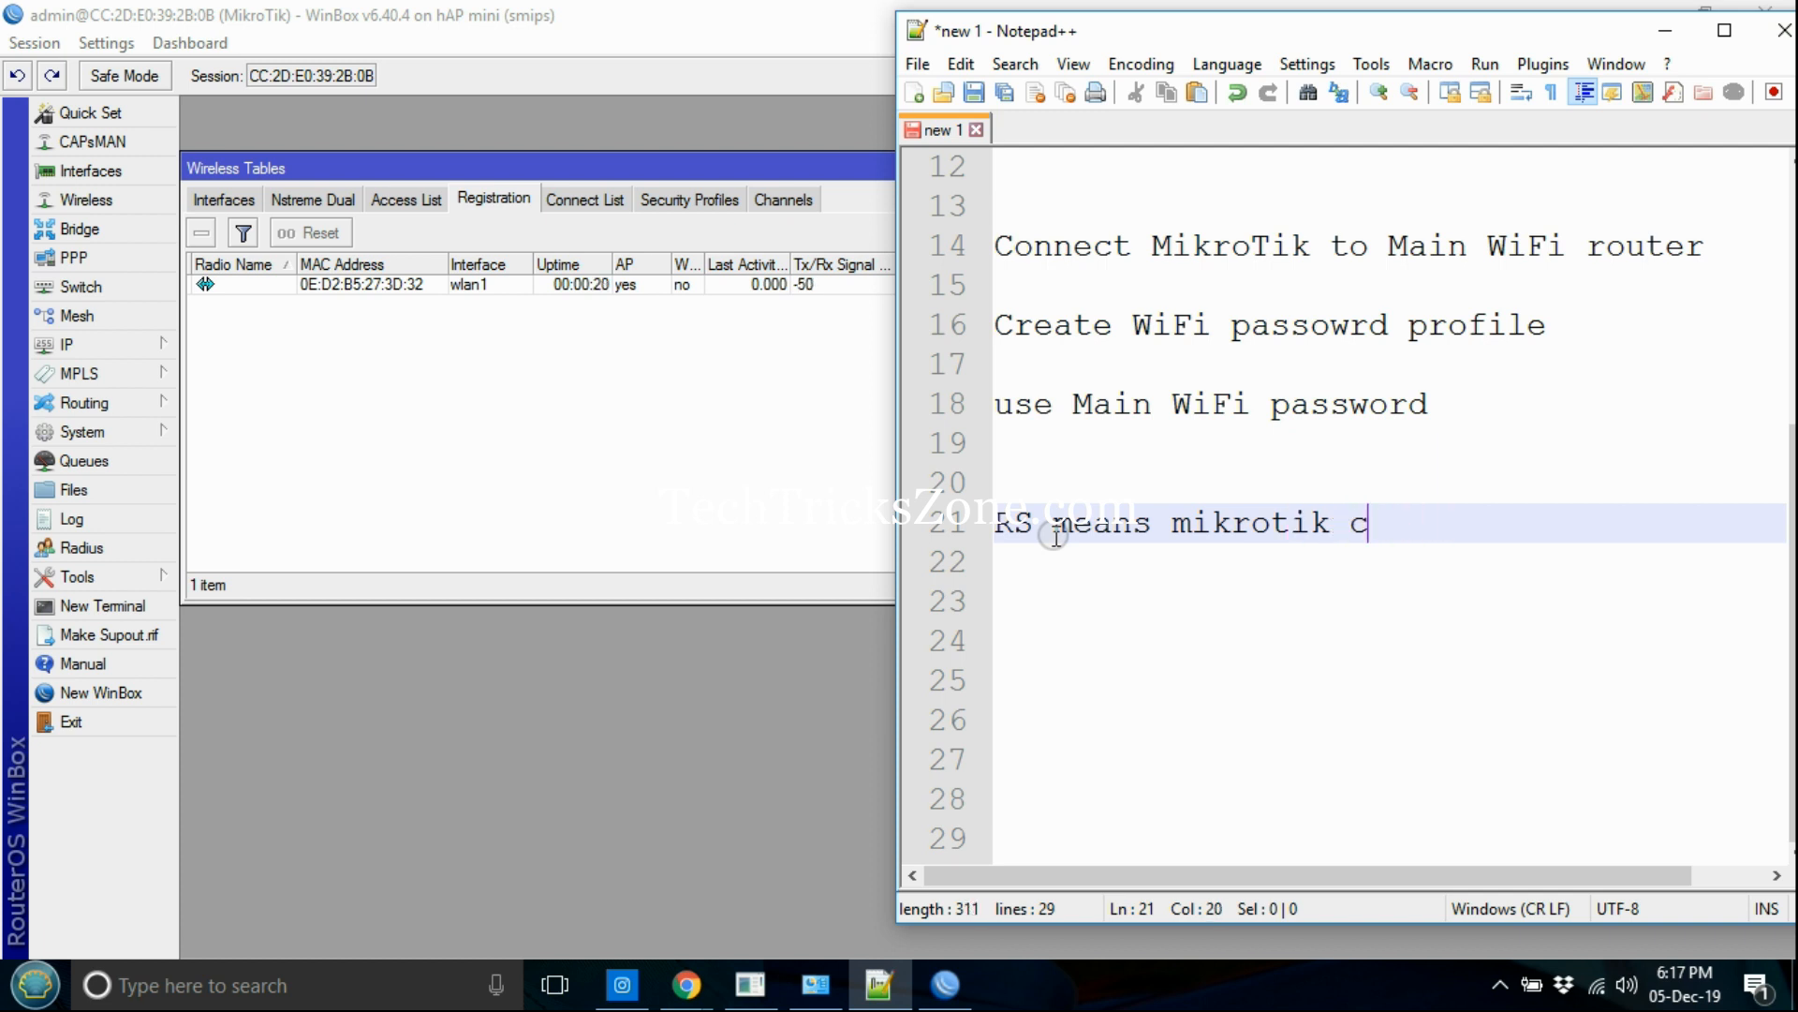
text(onnected to)
click(1390, 641)
text(Now create WiFi for Repeater)
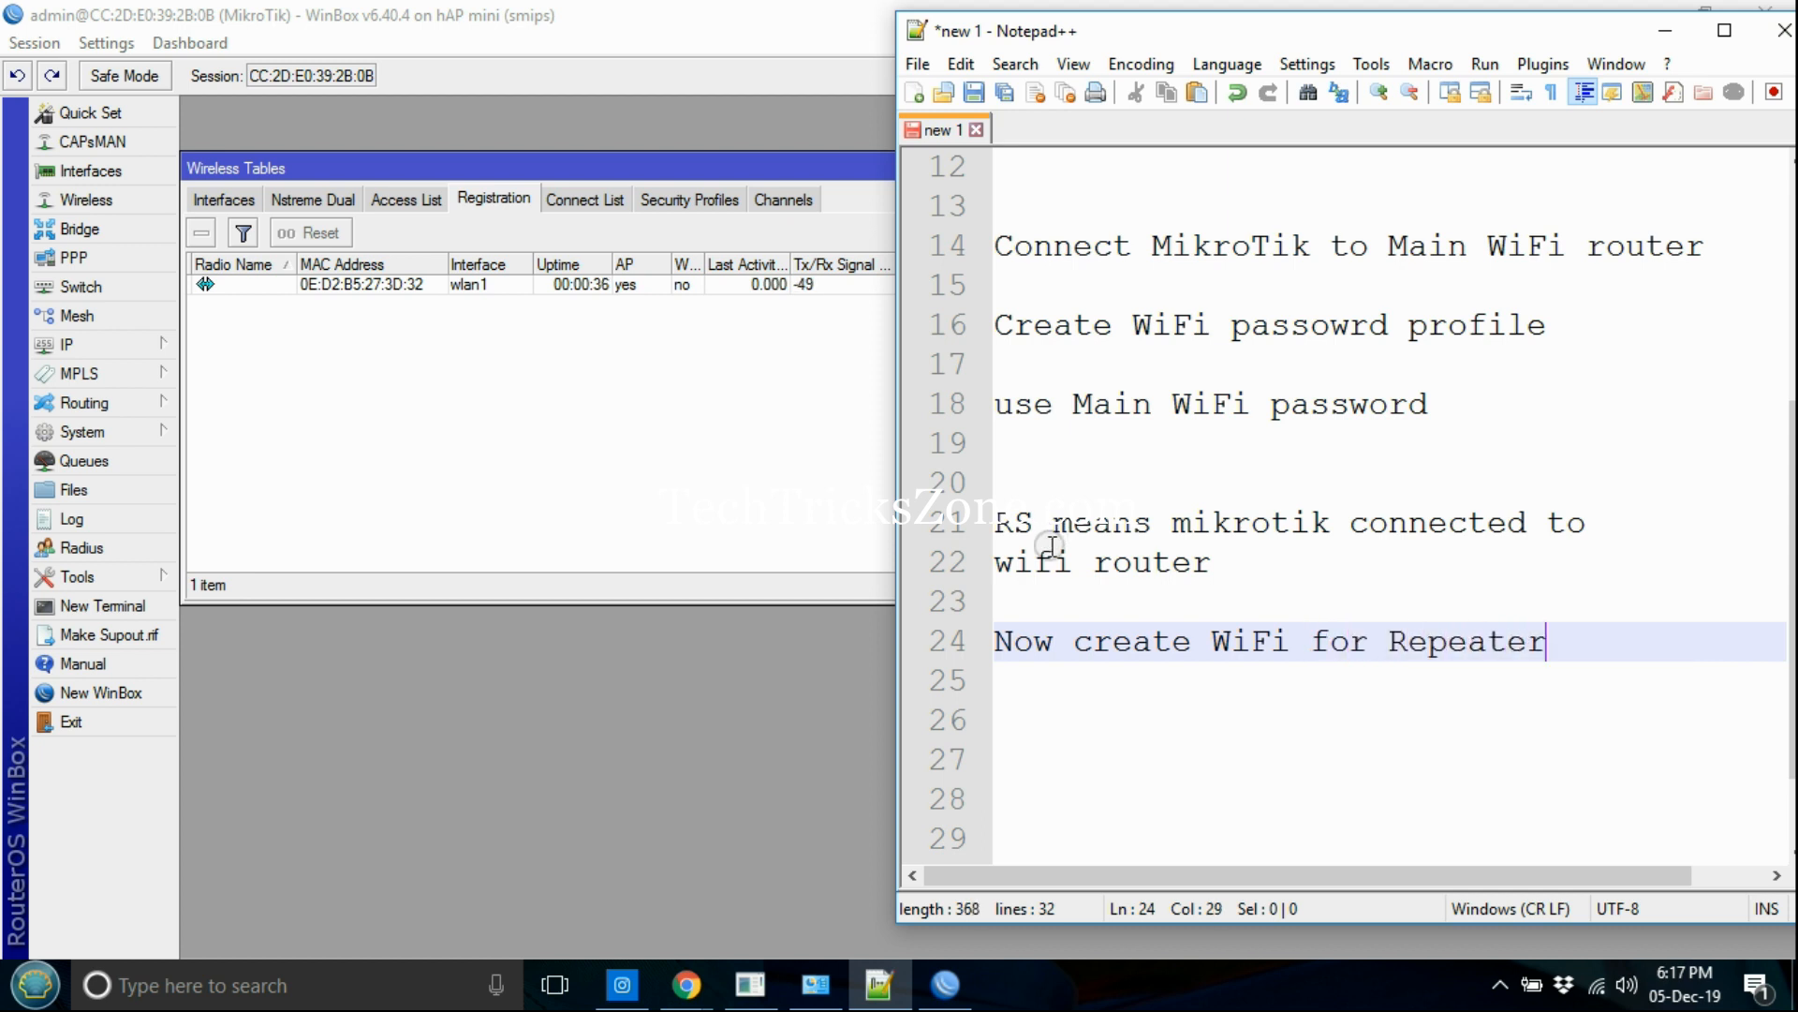
Step: Add a virtual interface on master wlan1 with SSID TechTrickszone, creating wlan2
click(225, 169)
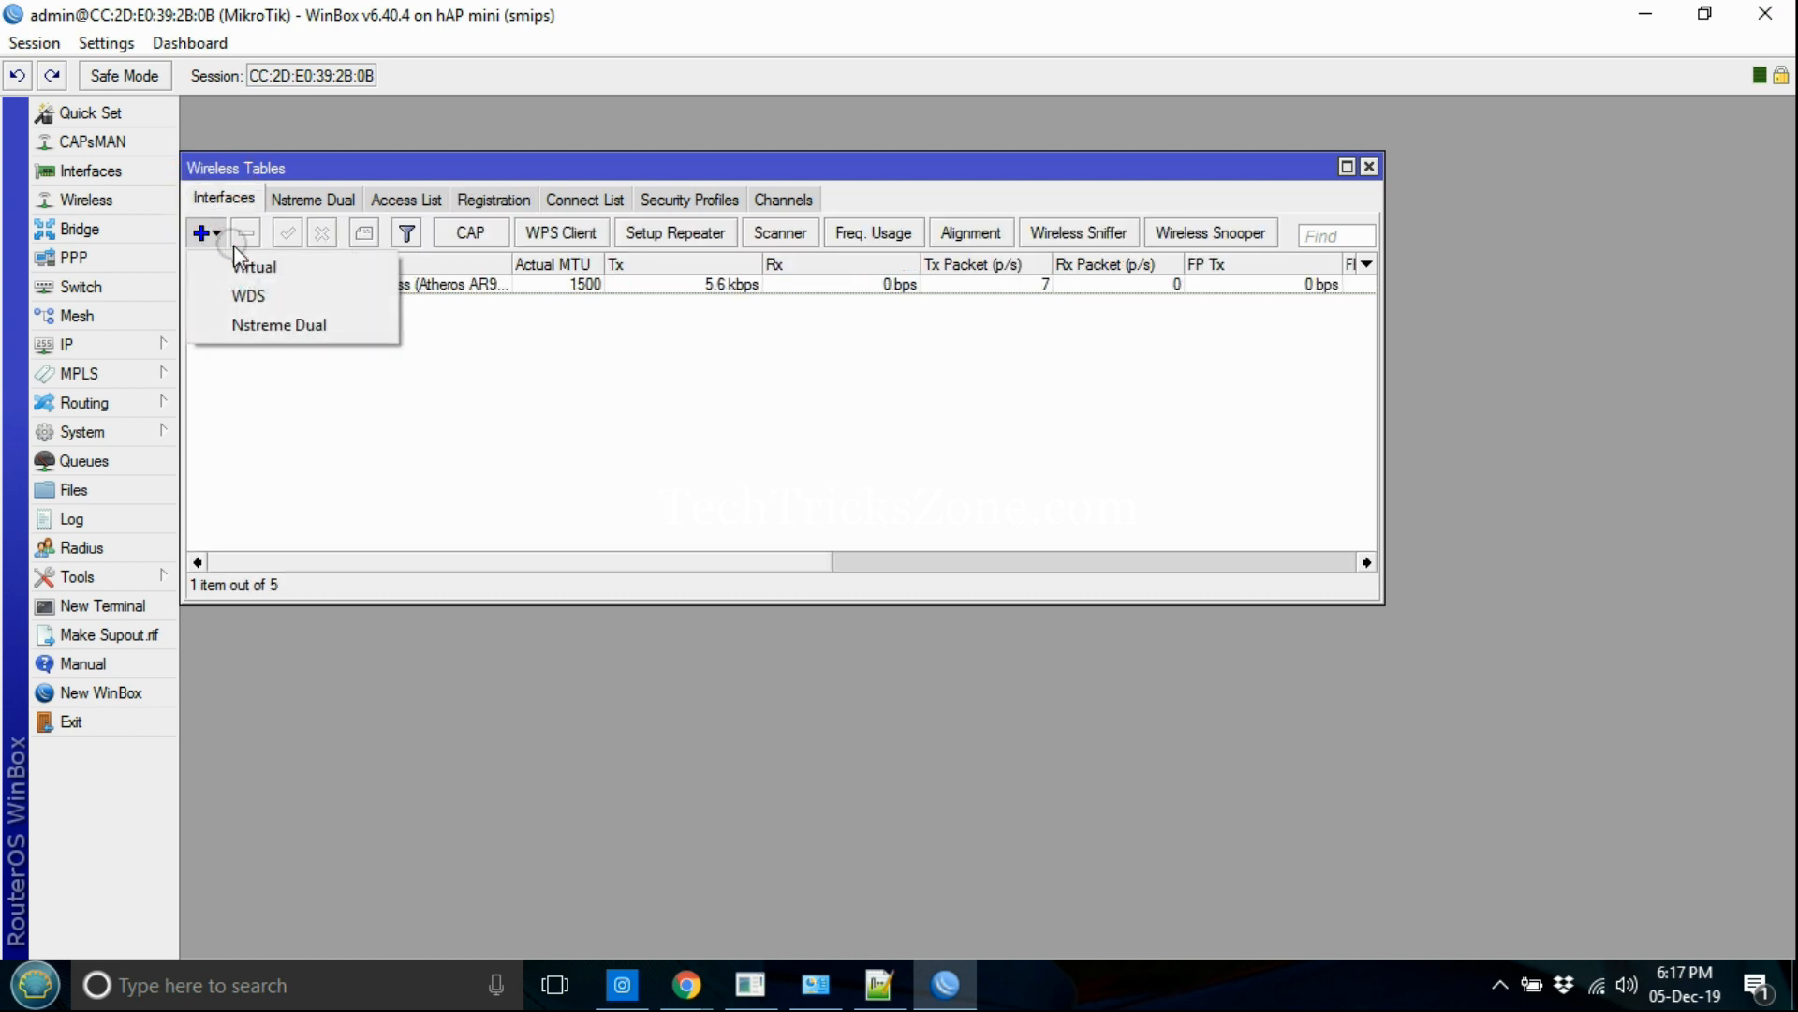
mouse_move(251, 271)
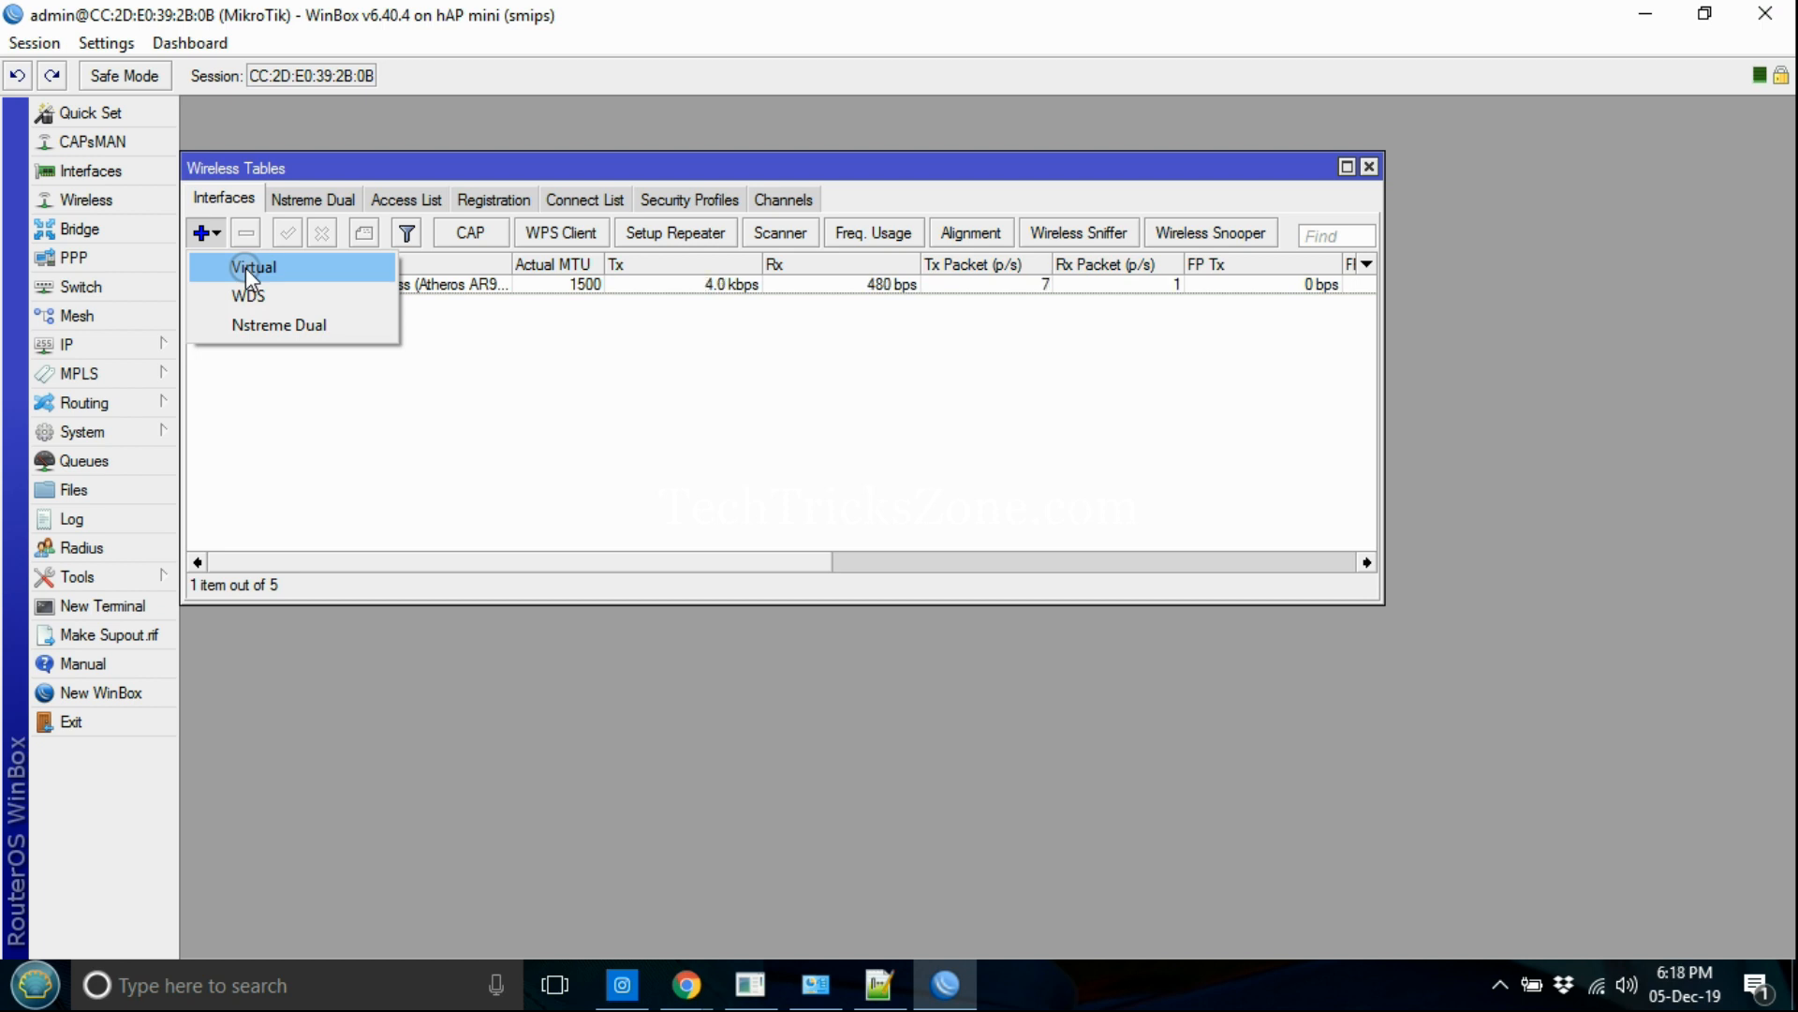
click(253, 266)
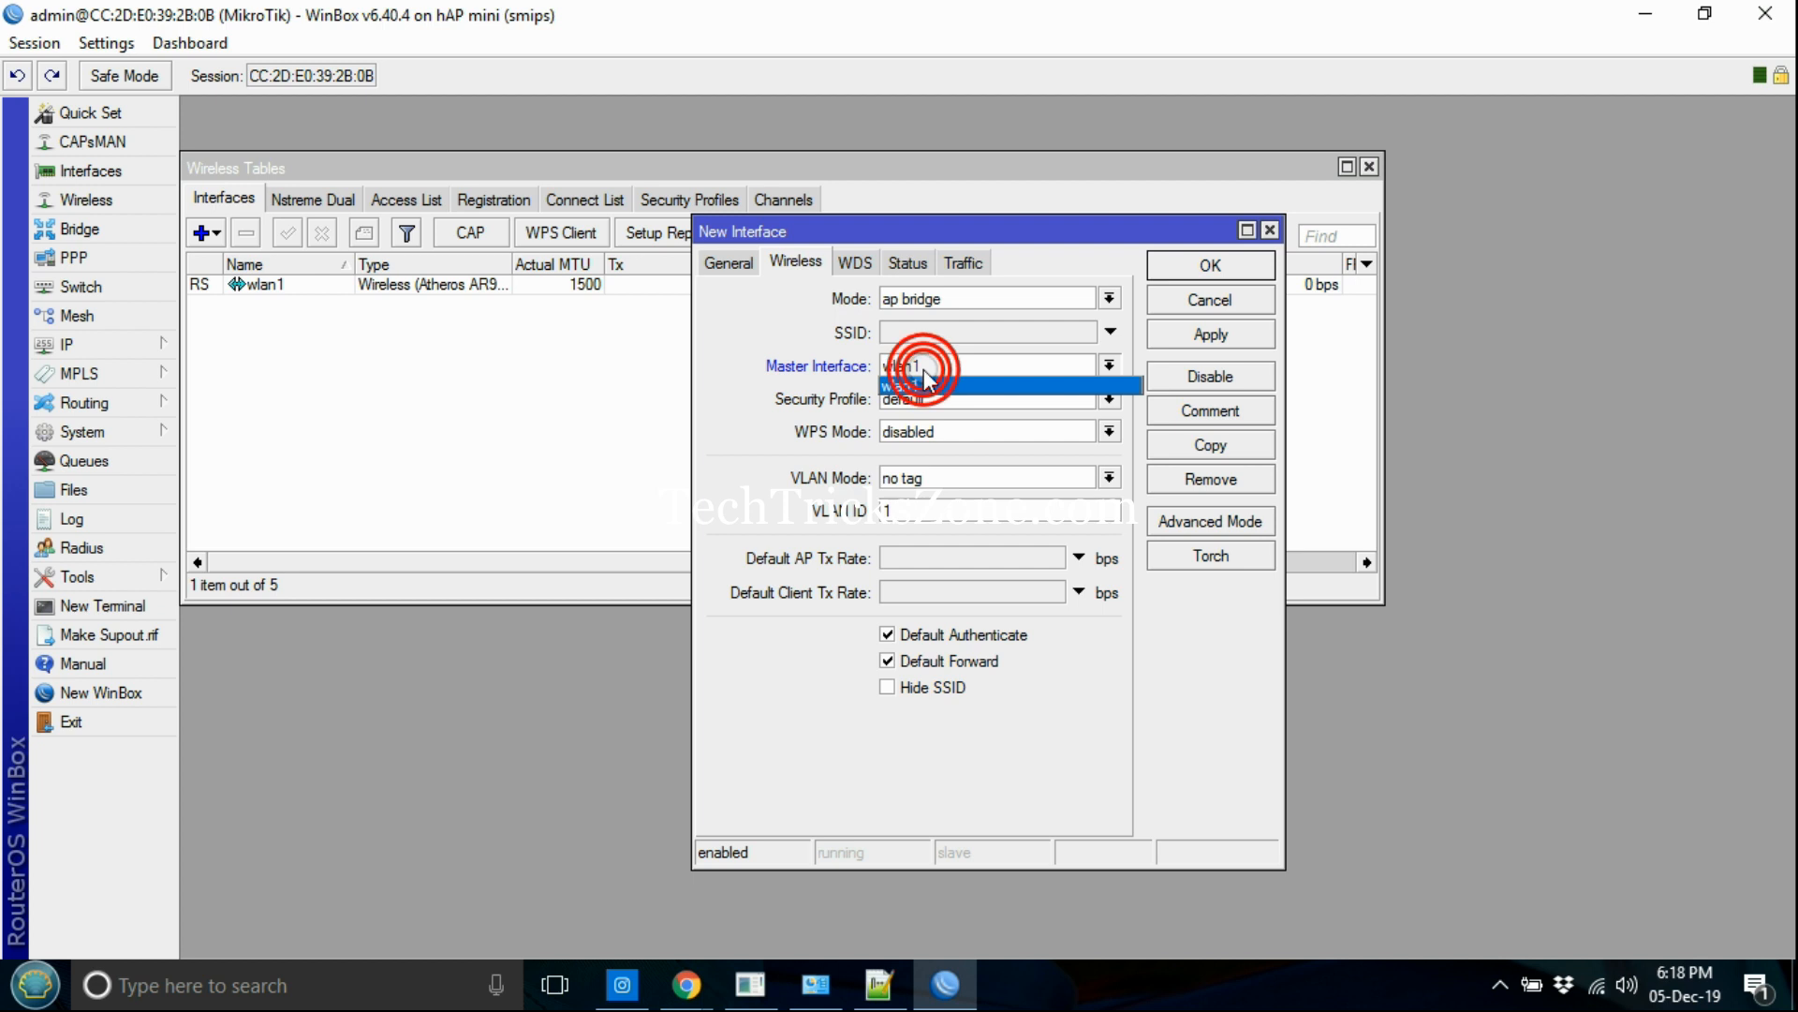
click(922, 386)
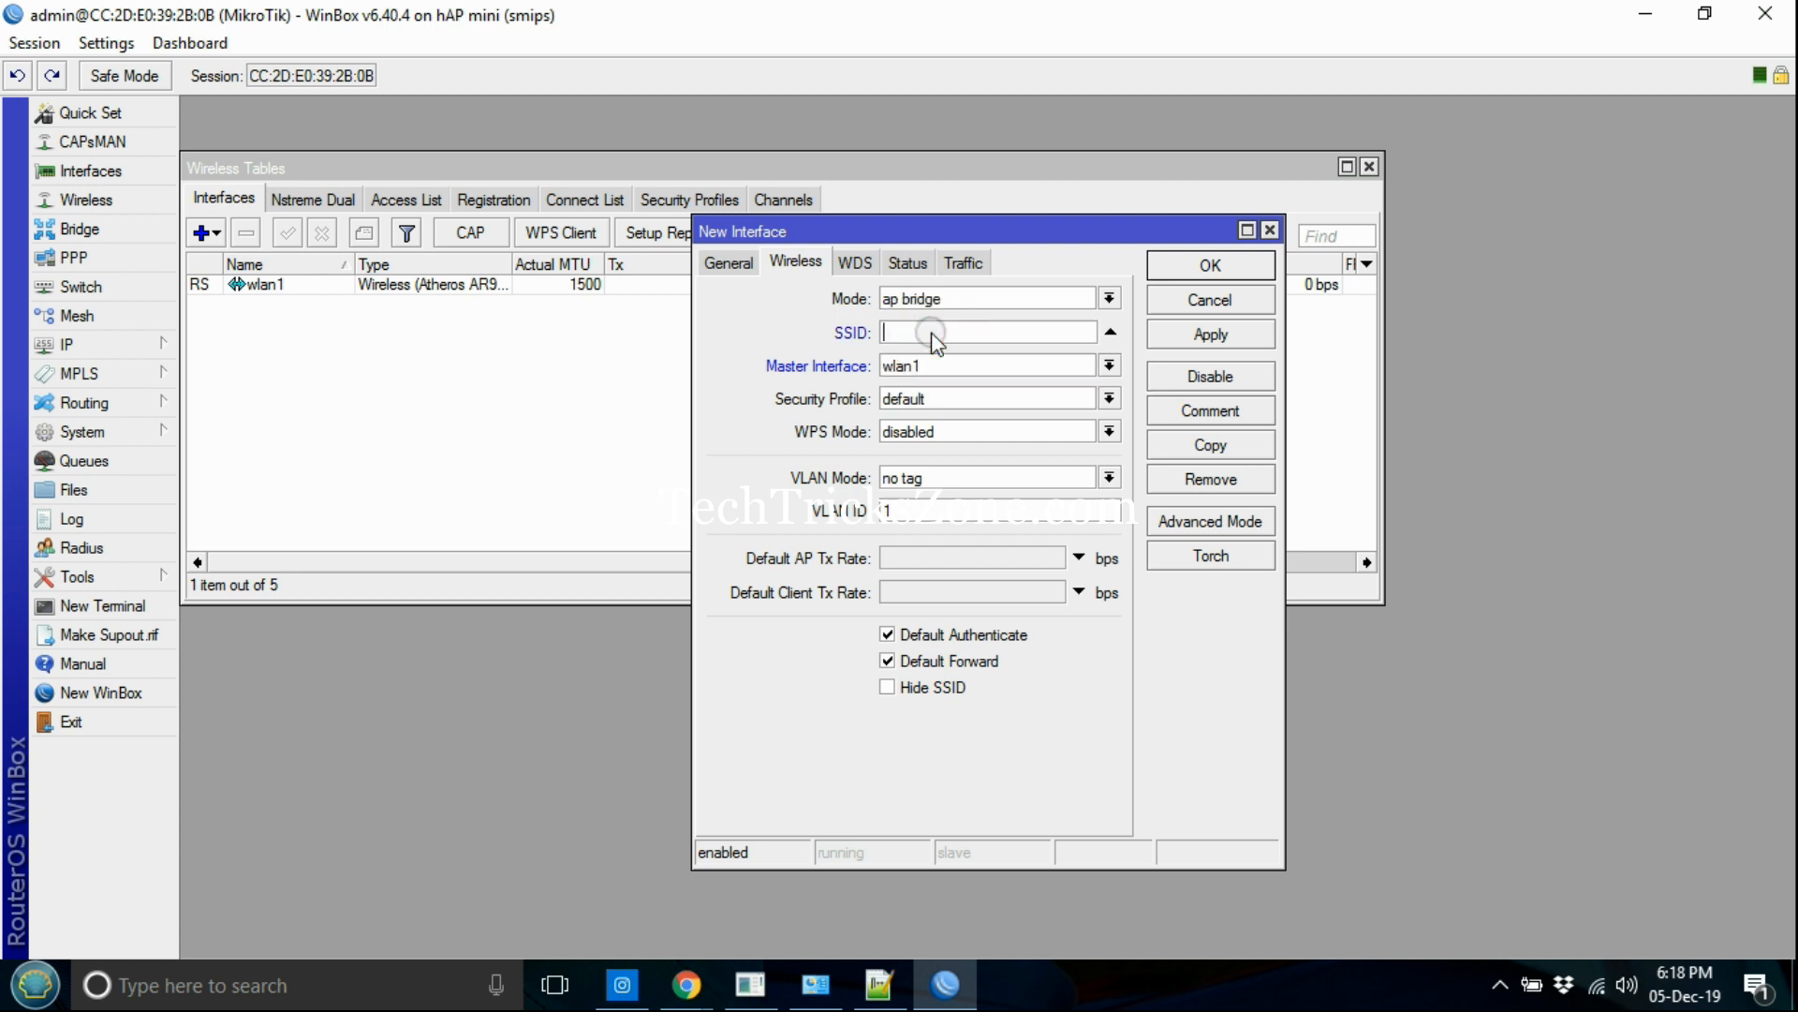
text(Mikr)
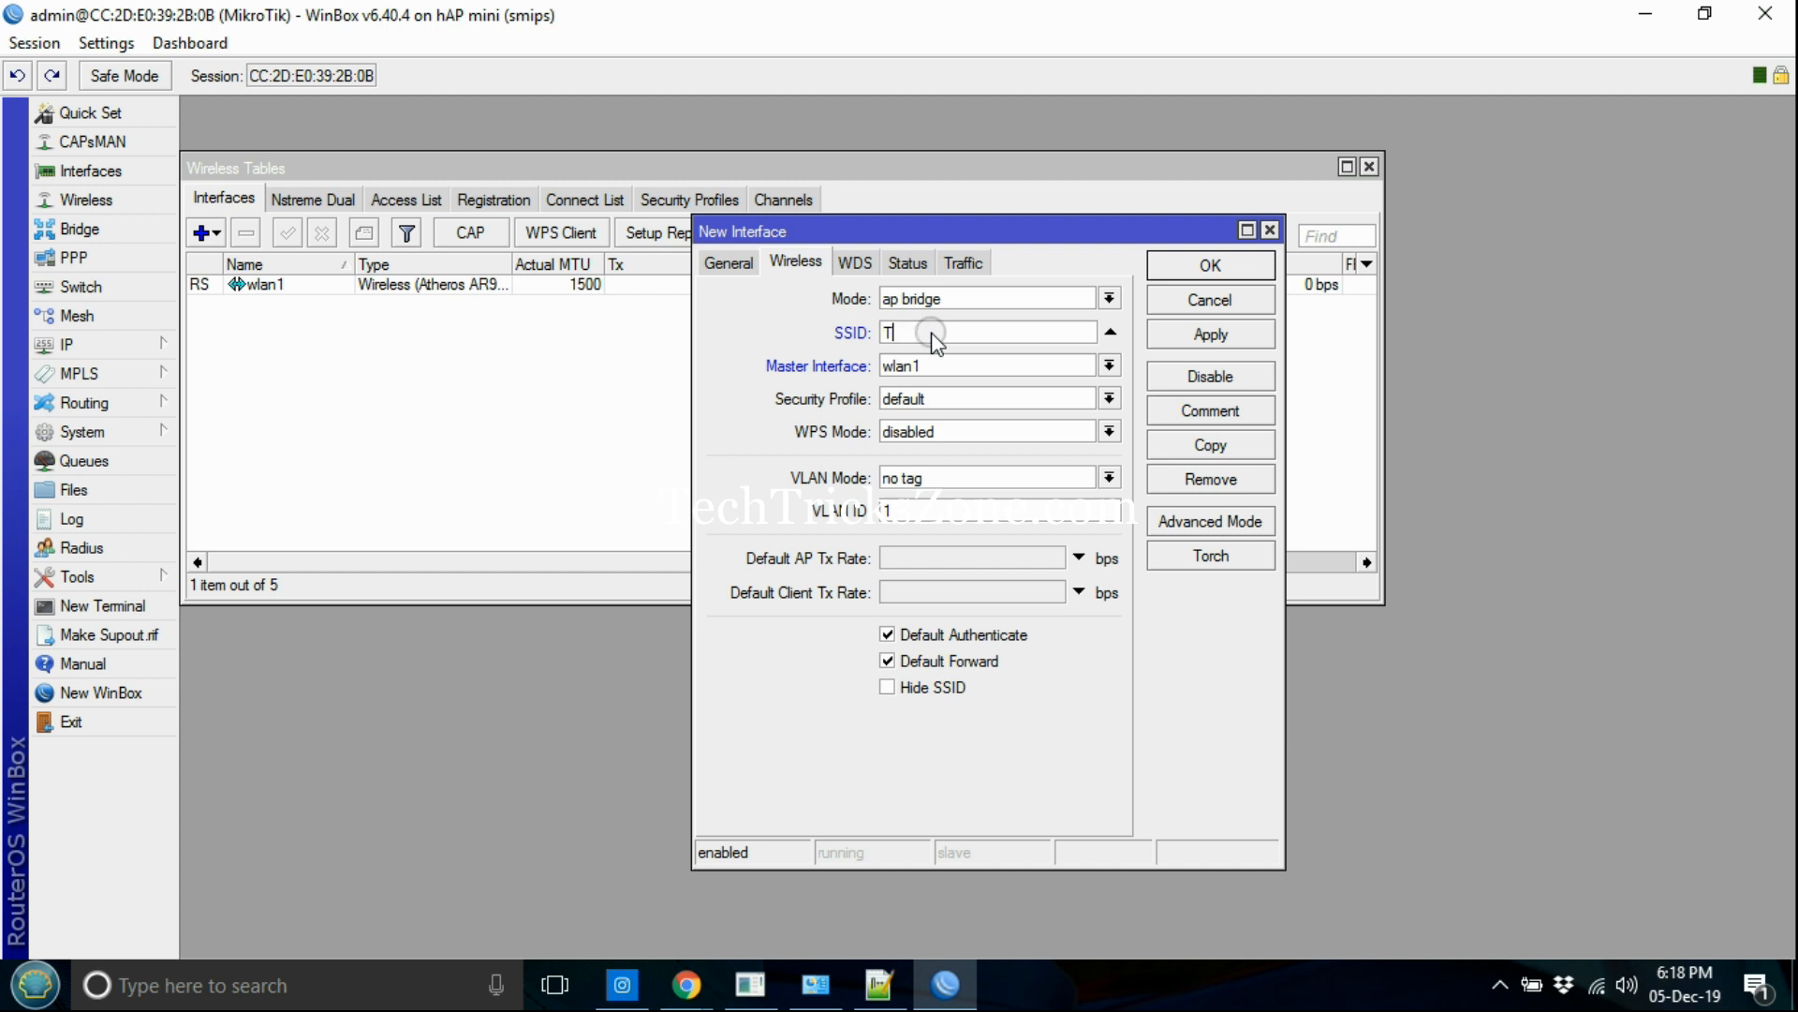
text(echTricks)
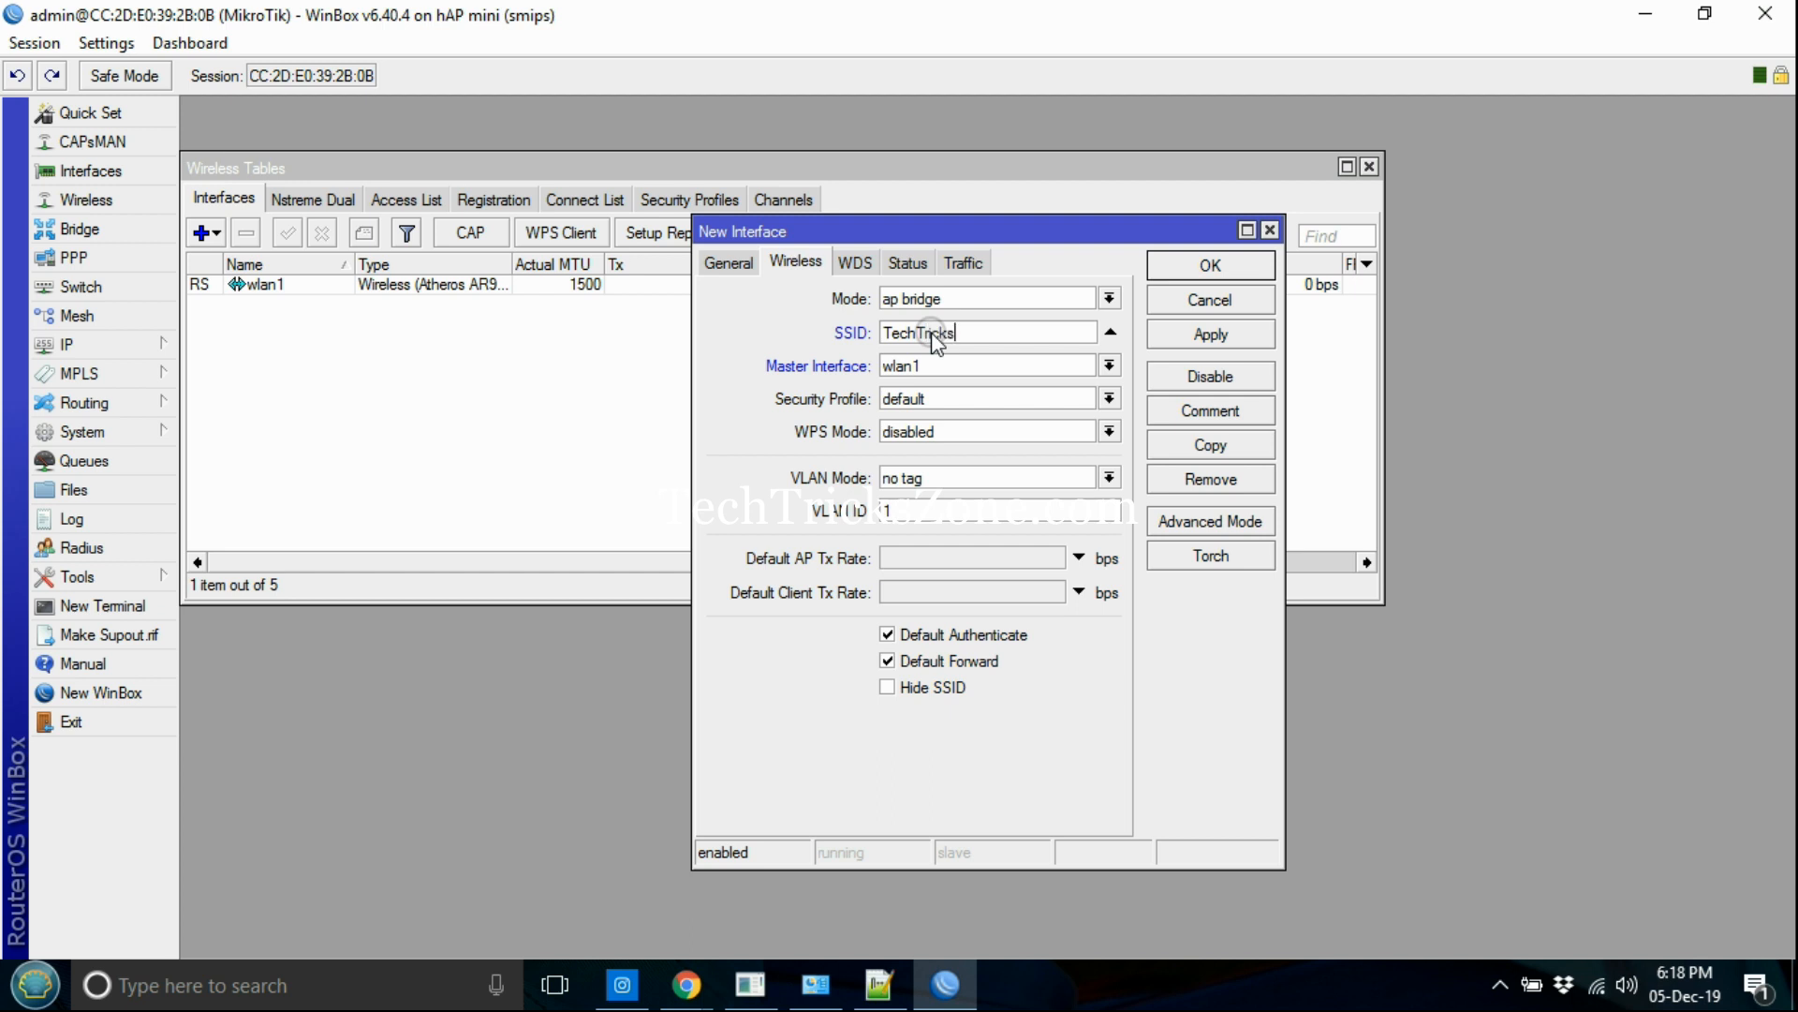
text(zone)
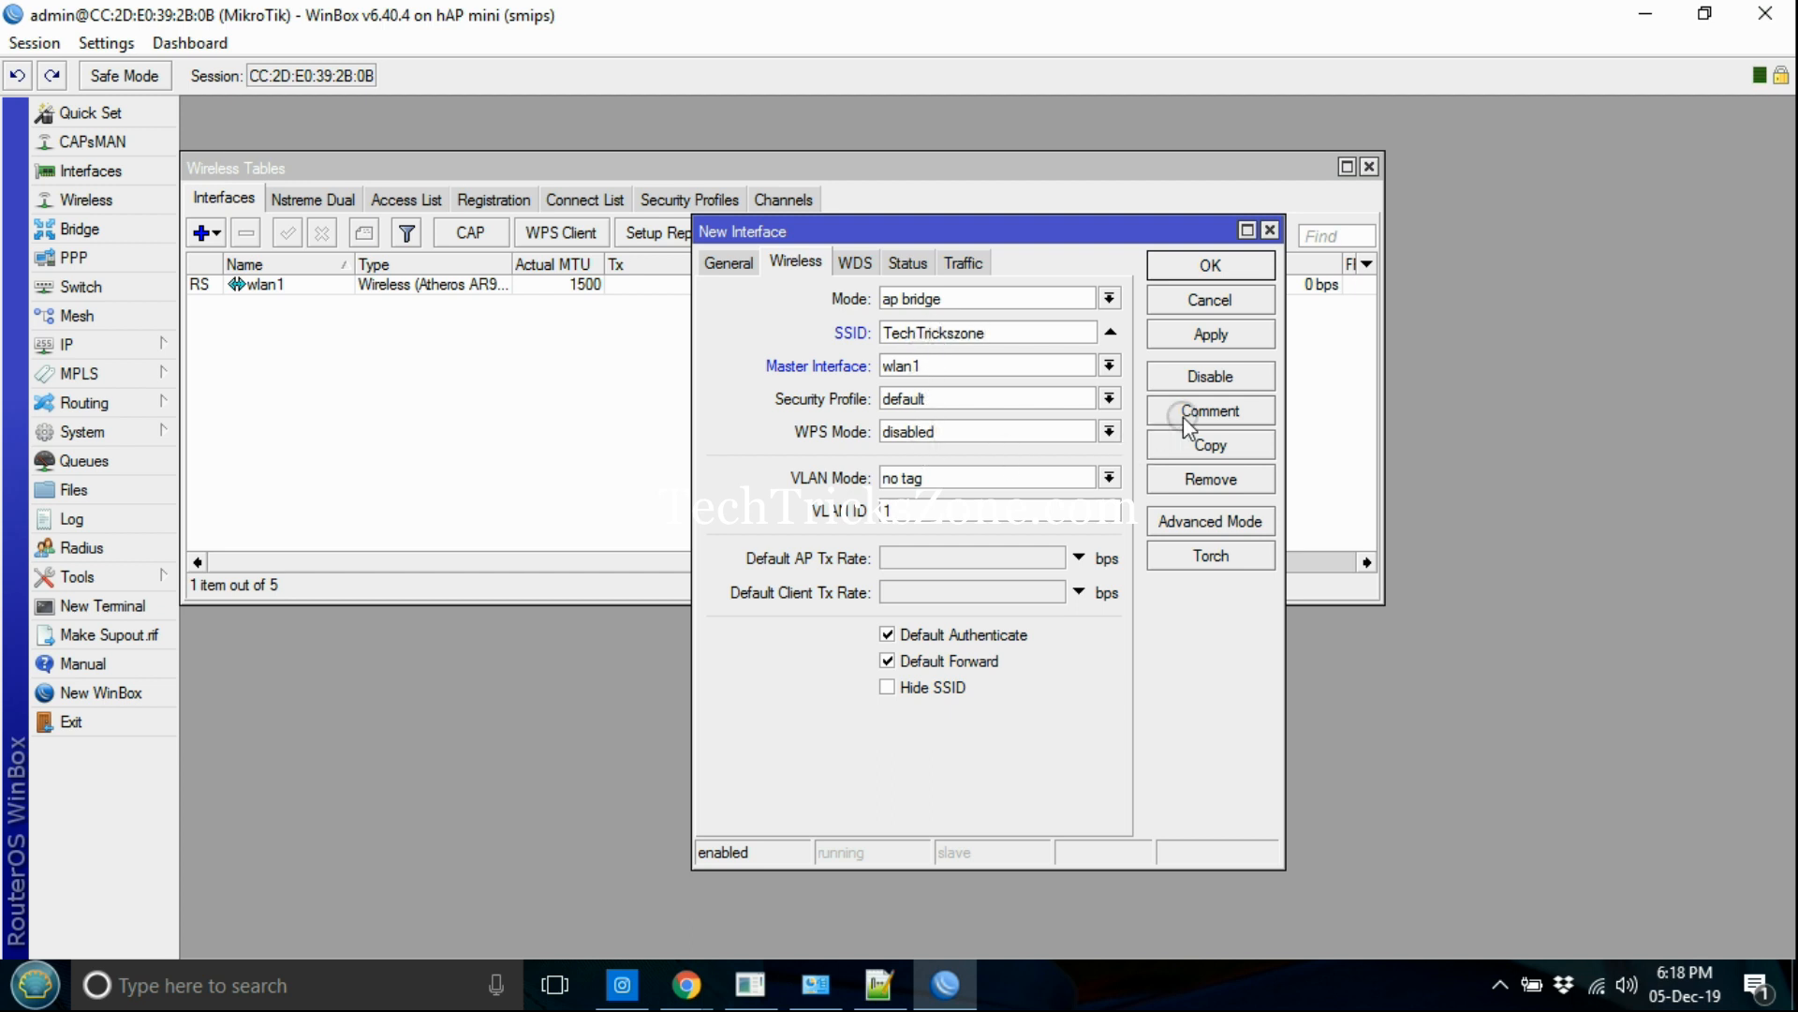
click(1210, 334)
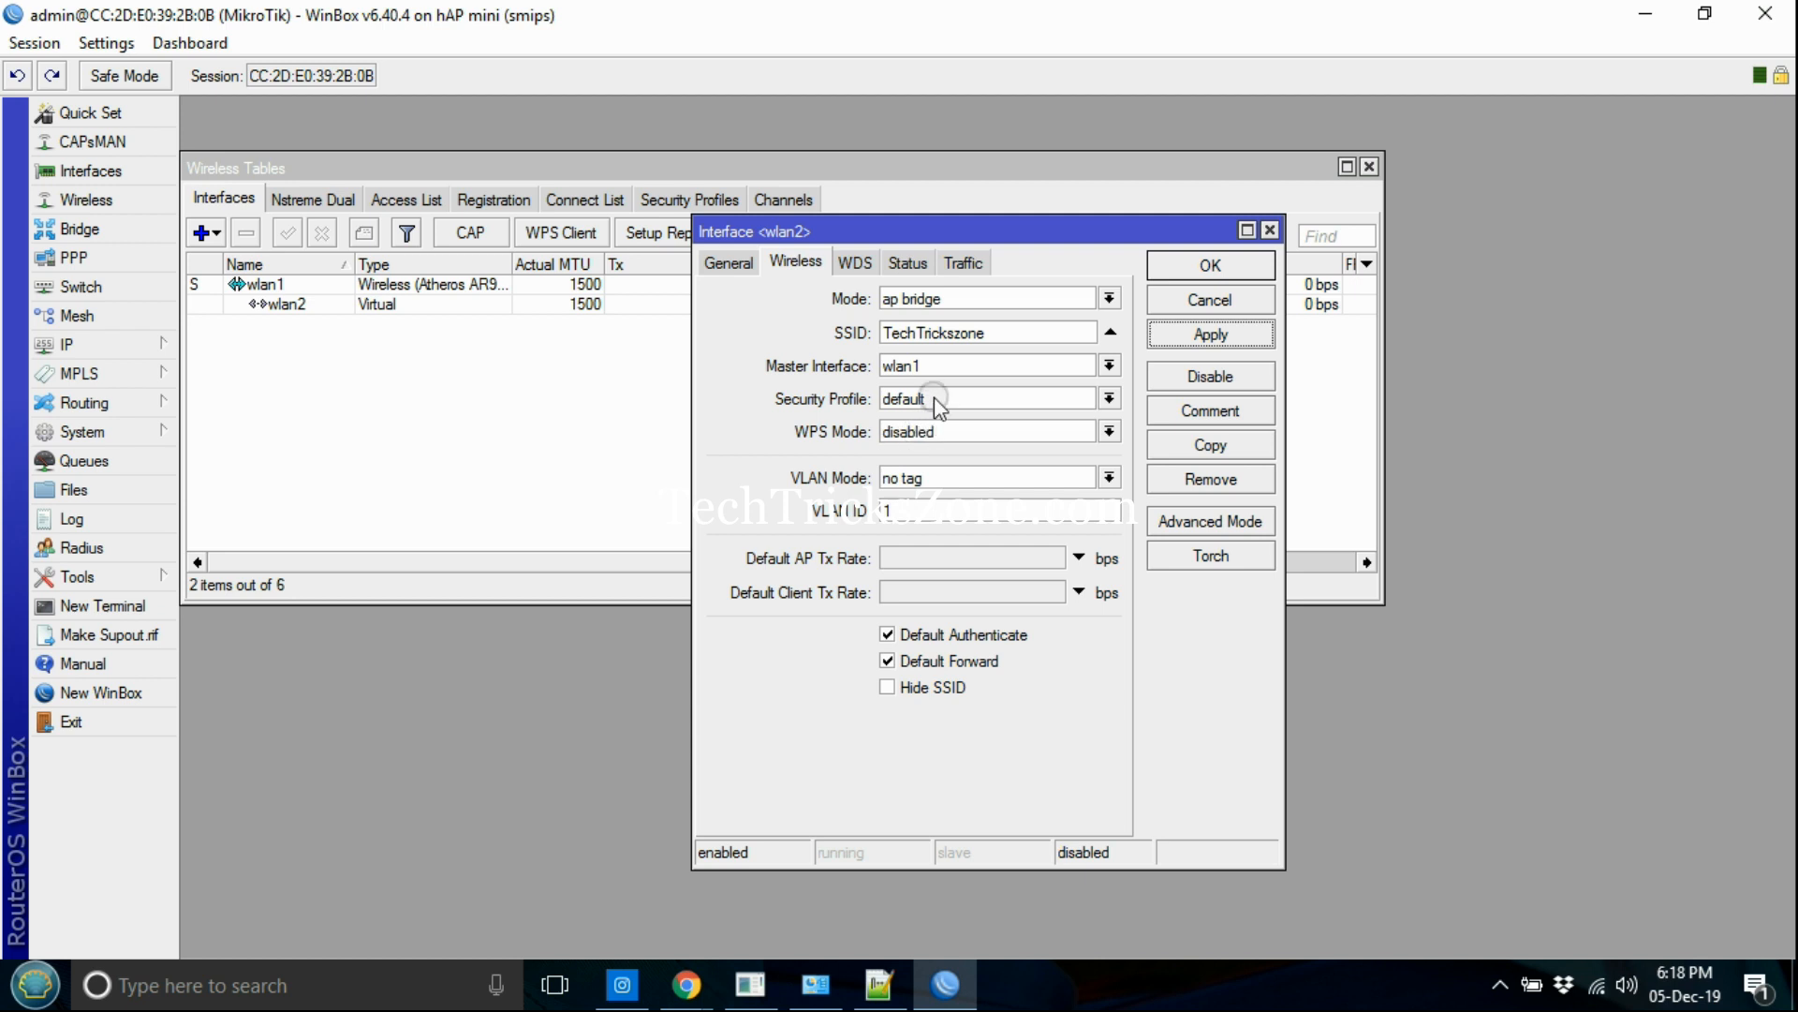
Step: Secure wlan2 with security profile profile1 and close its settings
click(1210, 333)
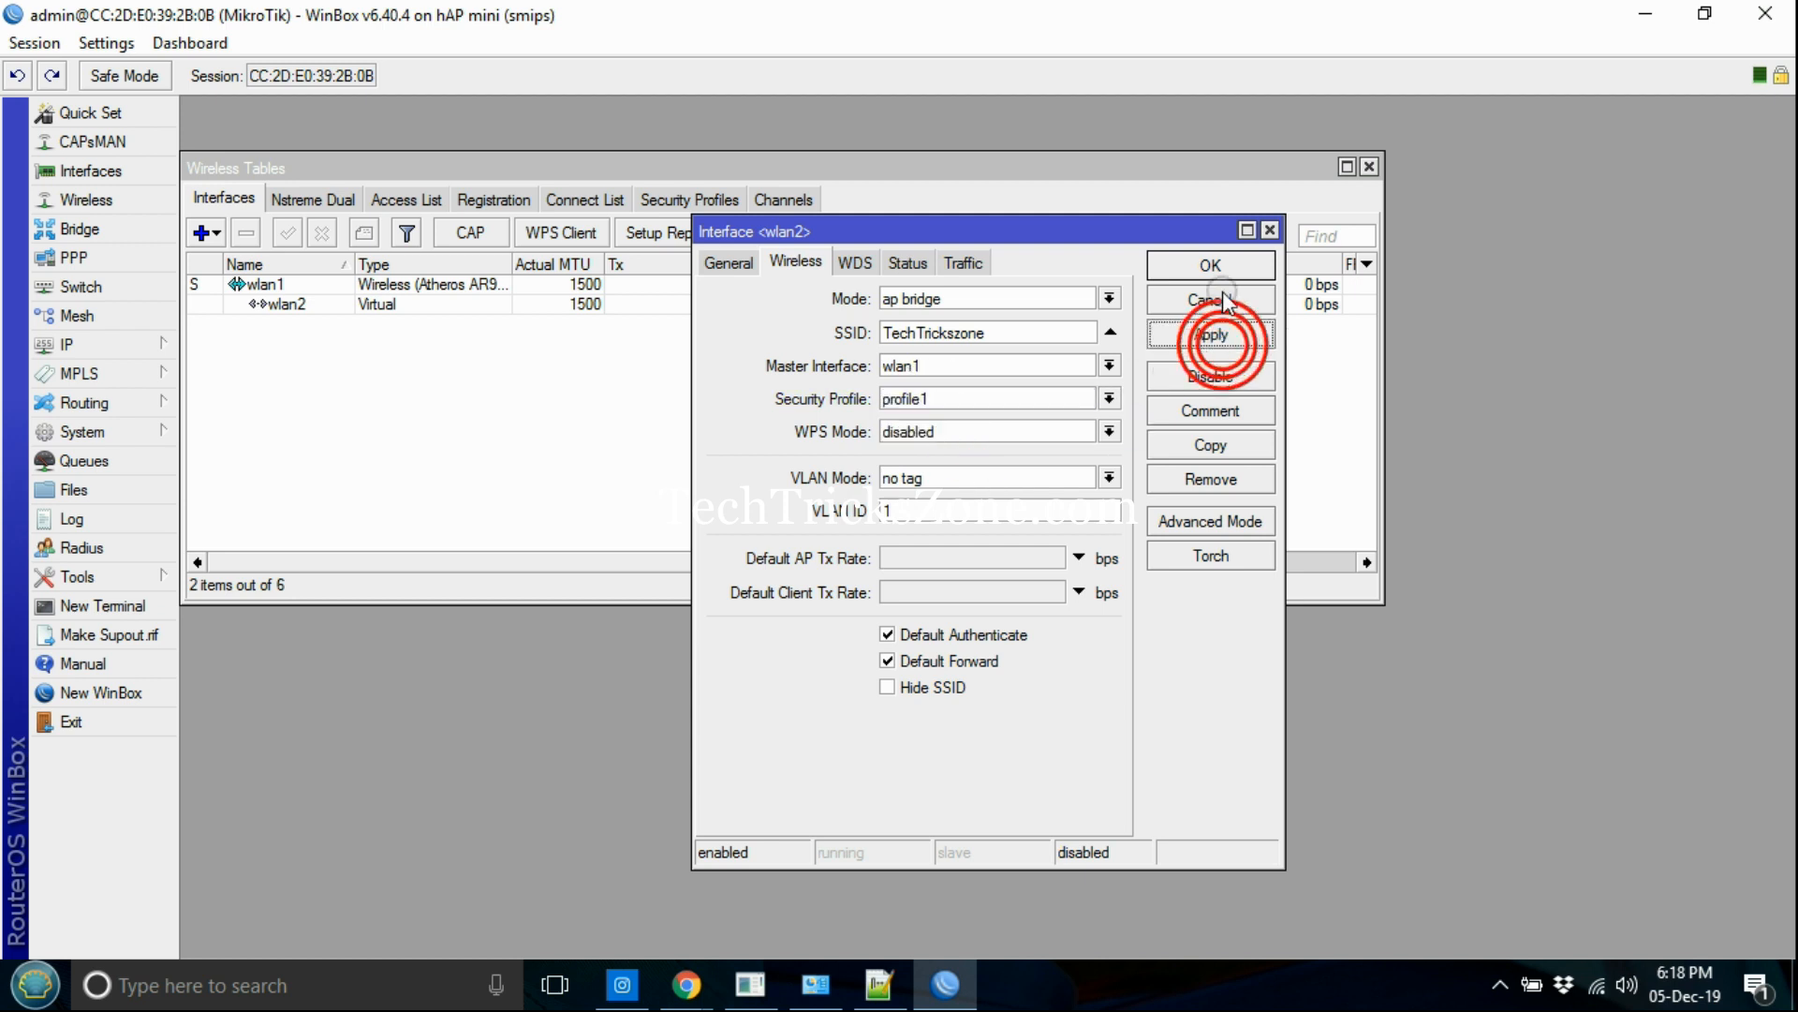
click(1210, 298)
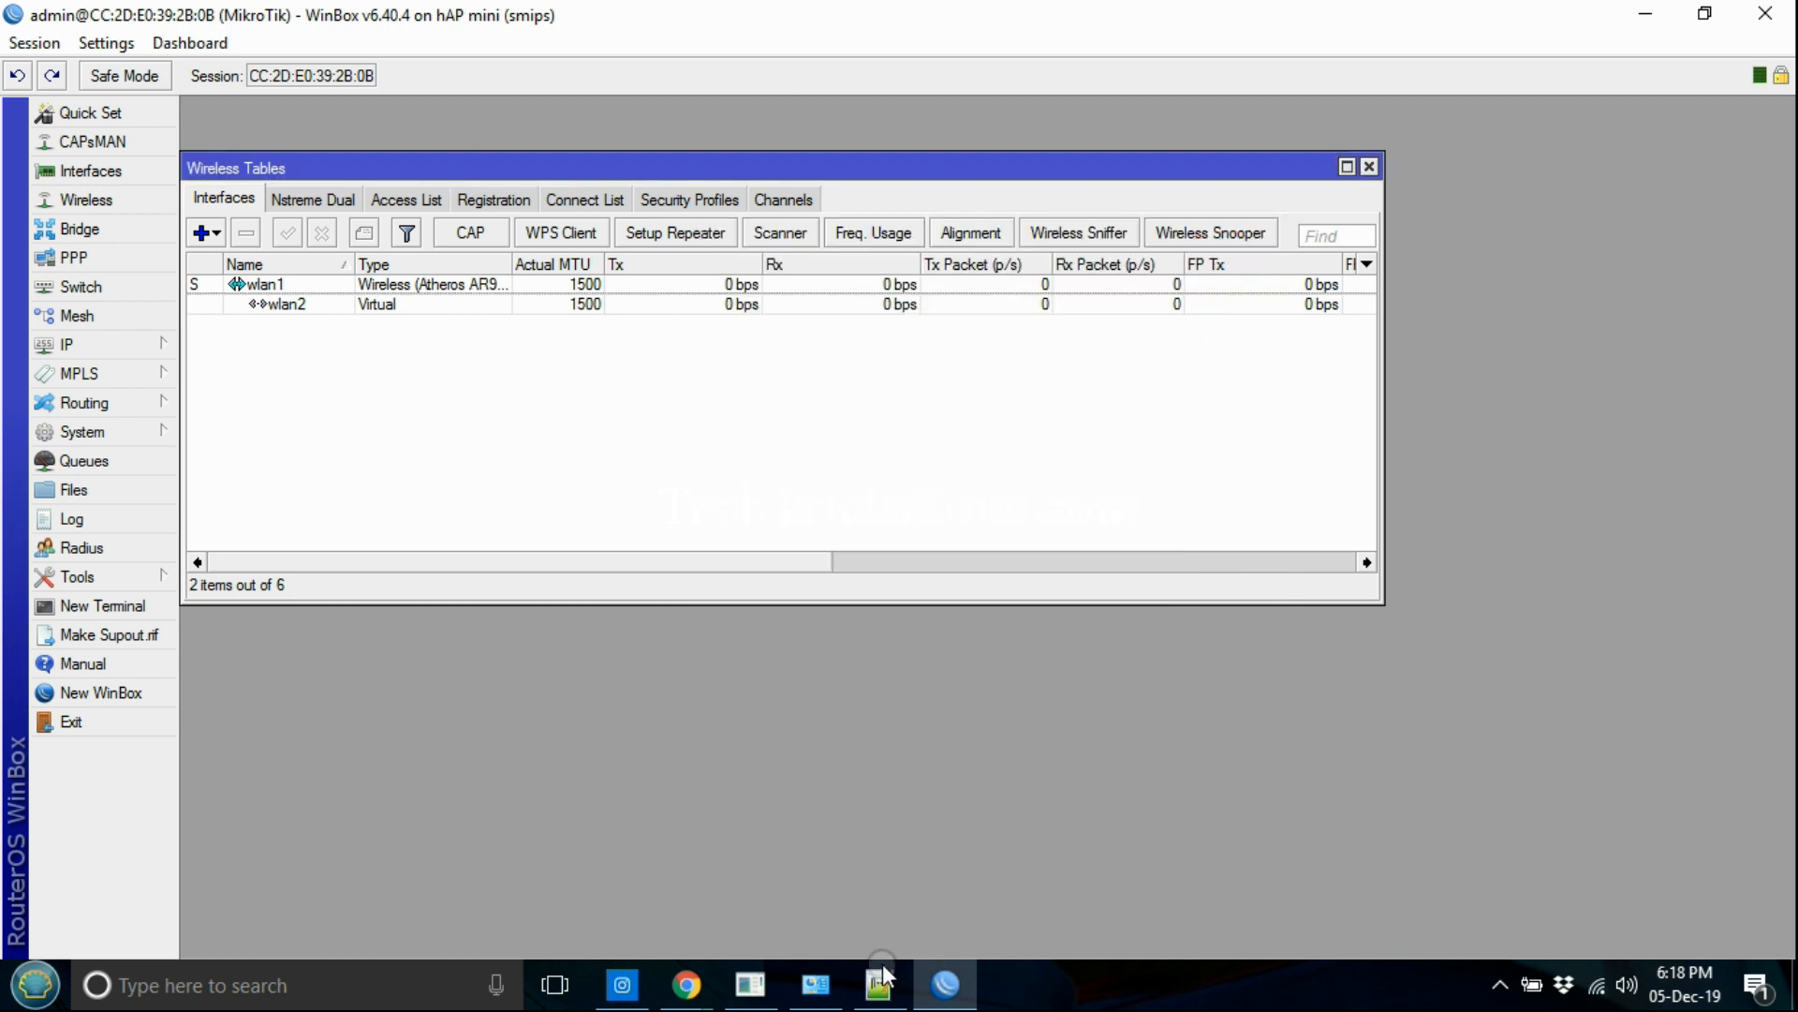
Step: Note that a different password just needs a new security profile selected in WLAN2
click(877, 984)
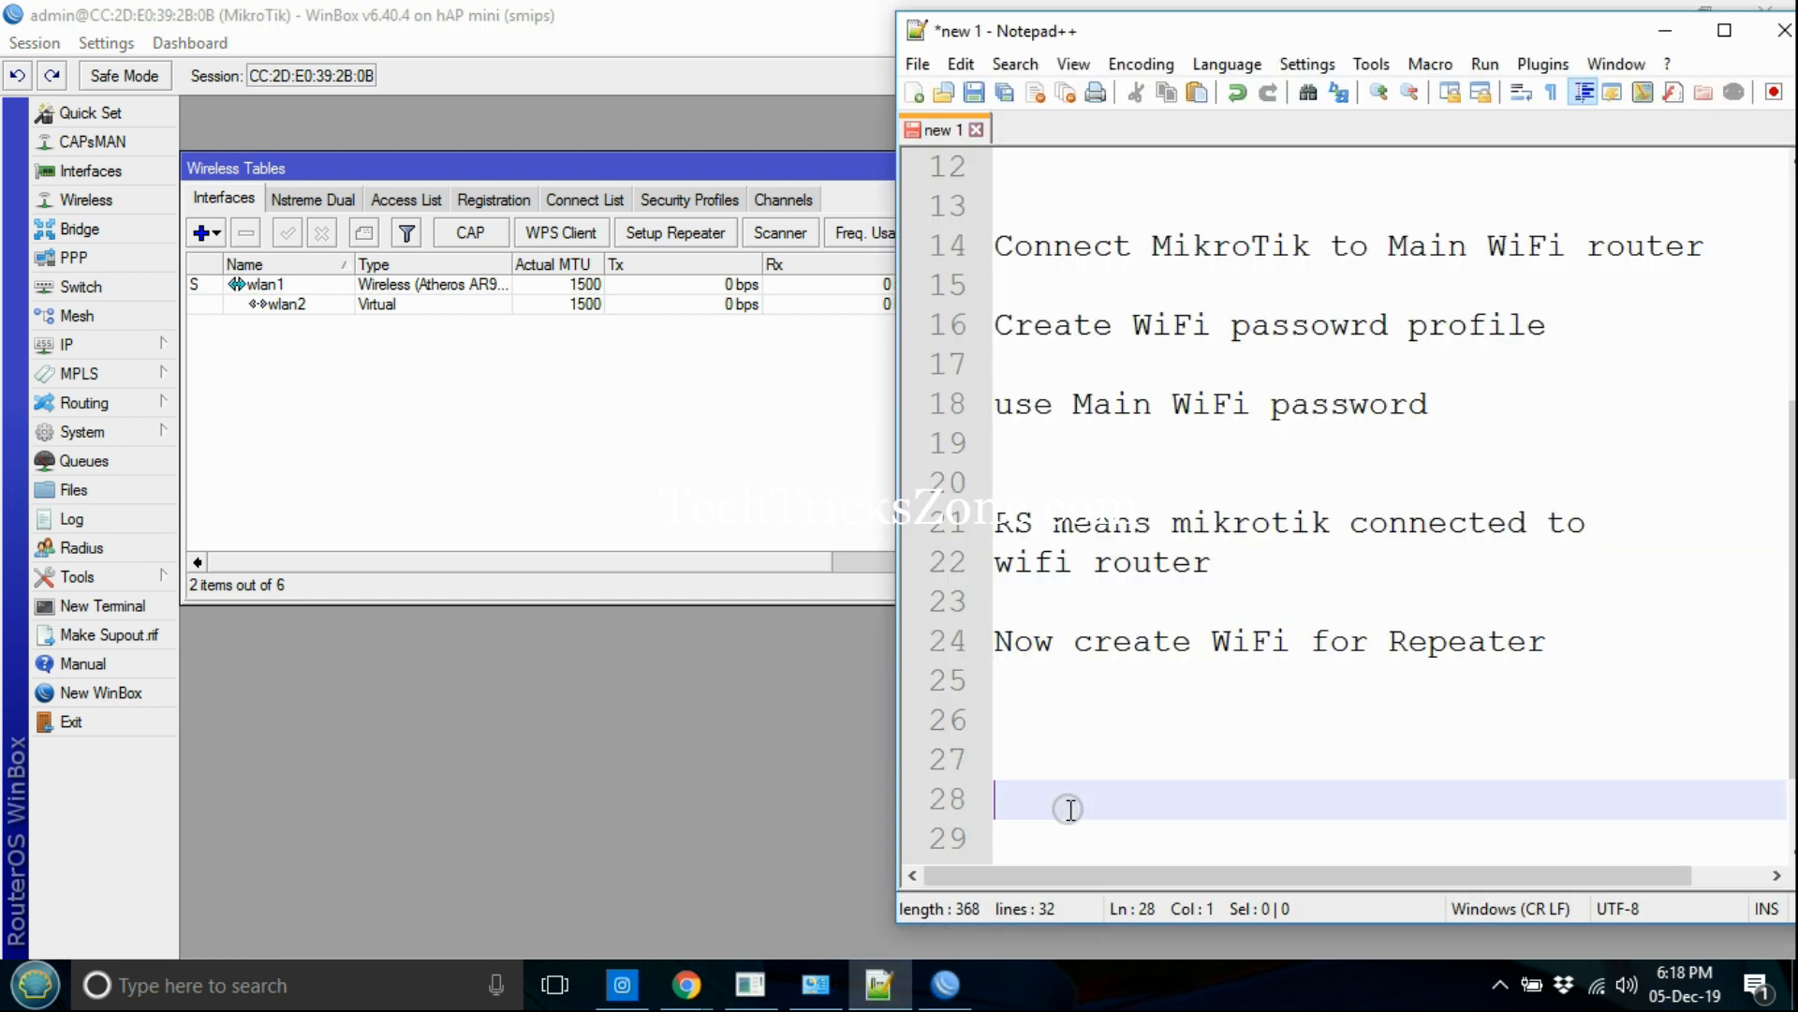
text(Y)
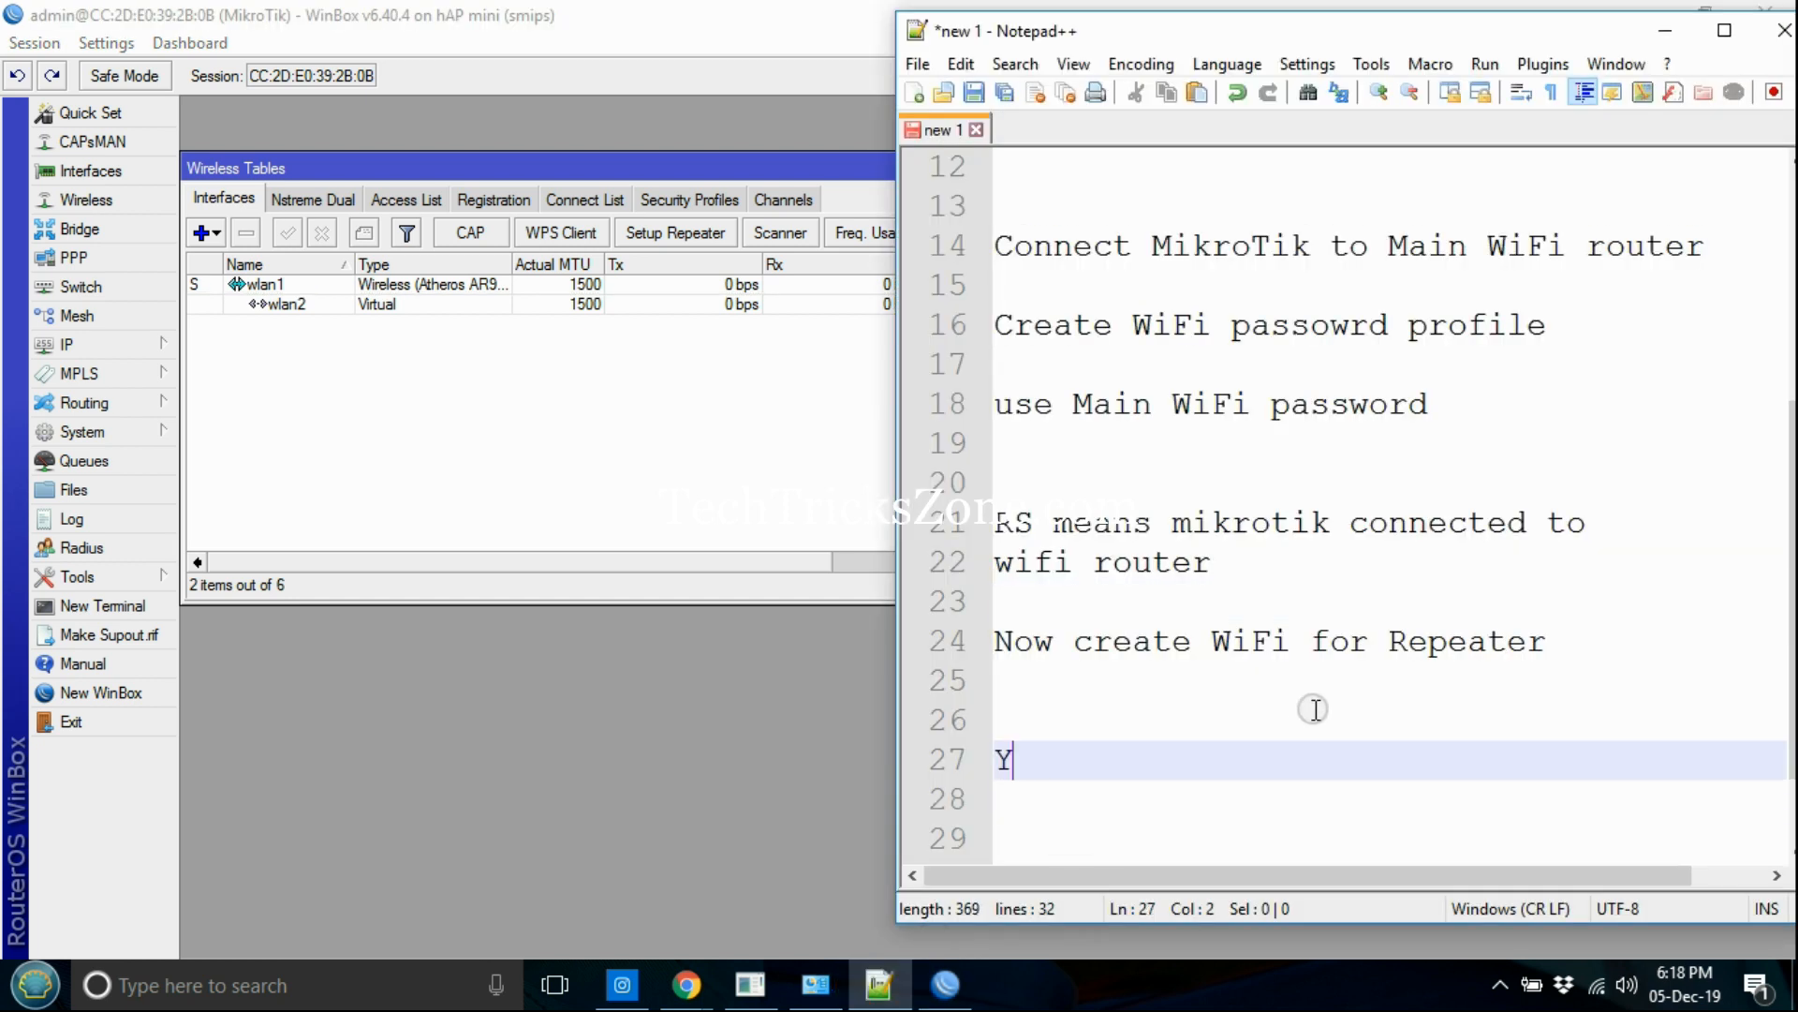
text(ou can use d)
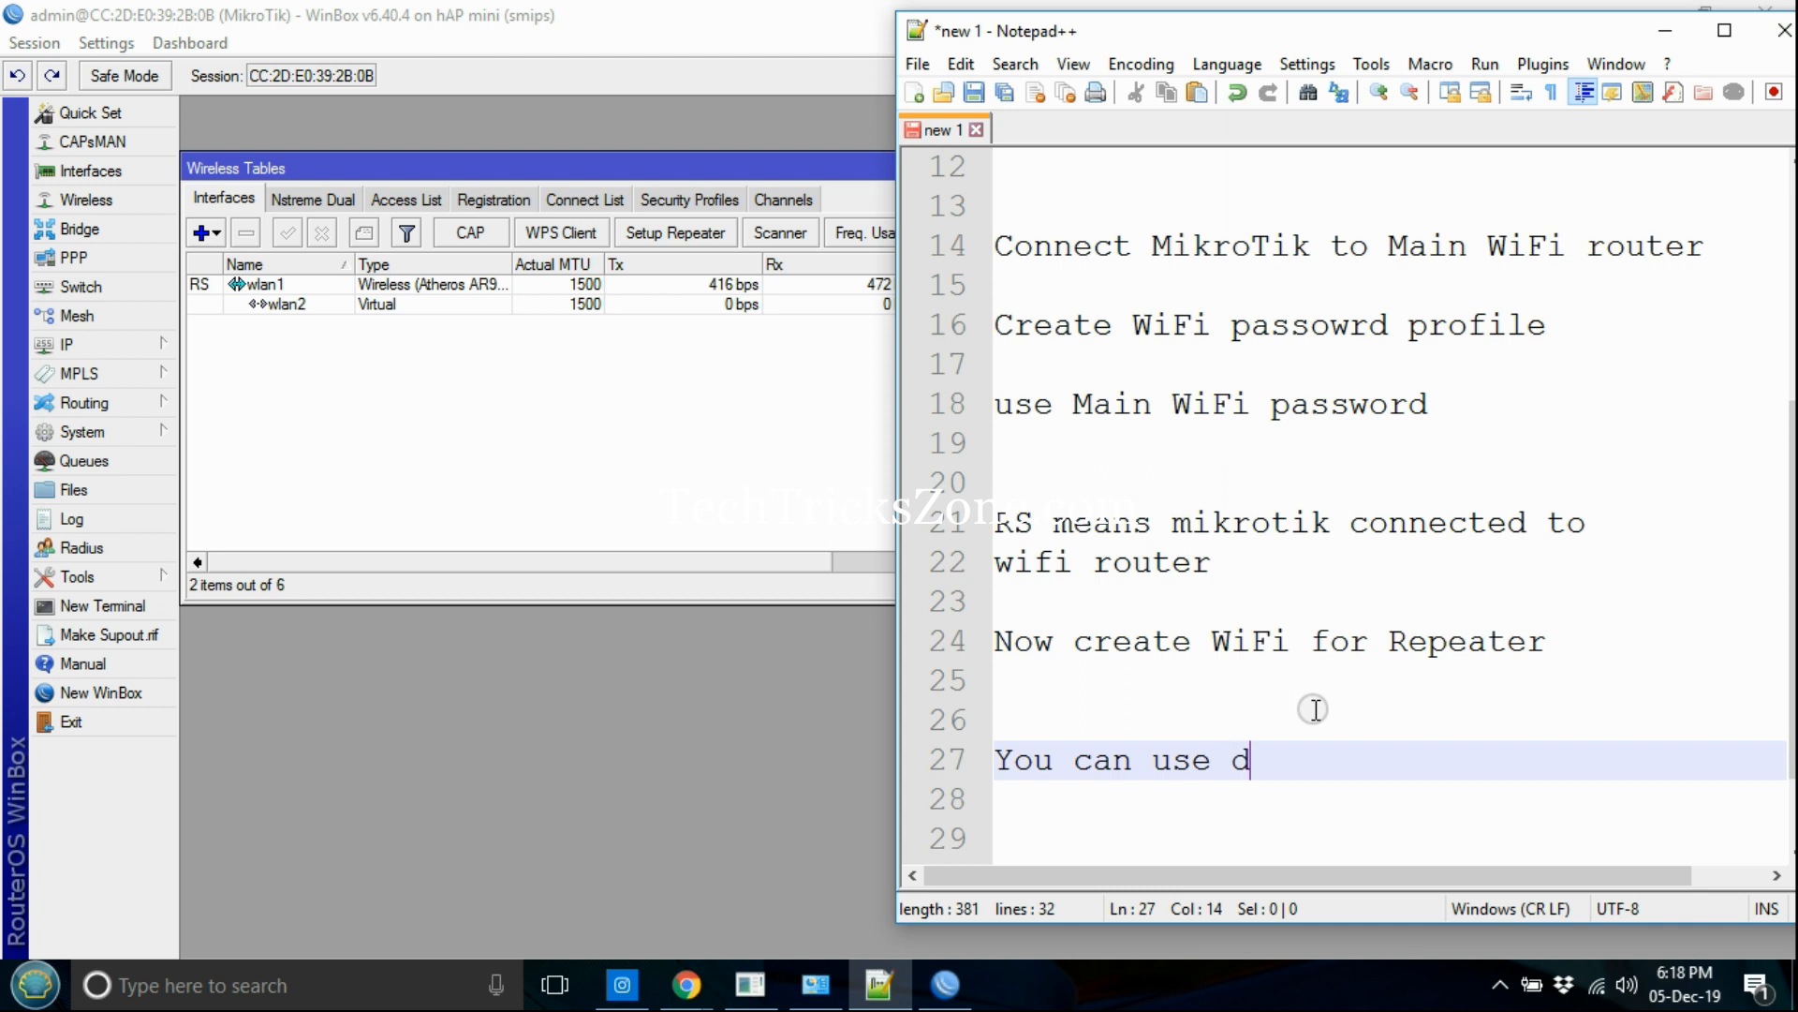
text(ifferent password for repea)
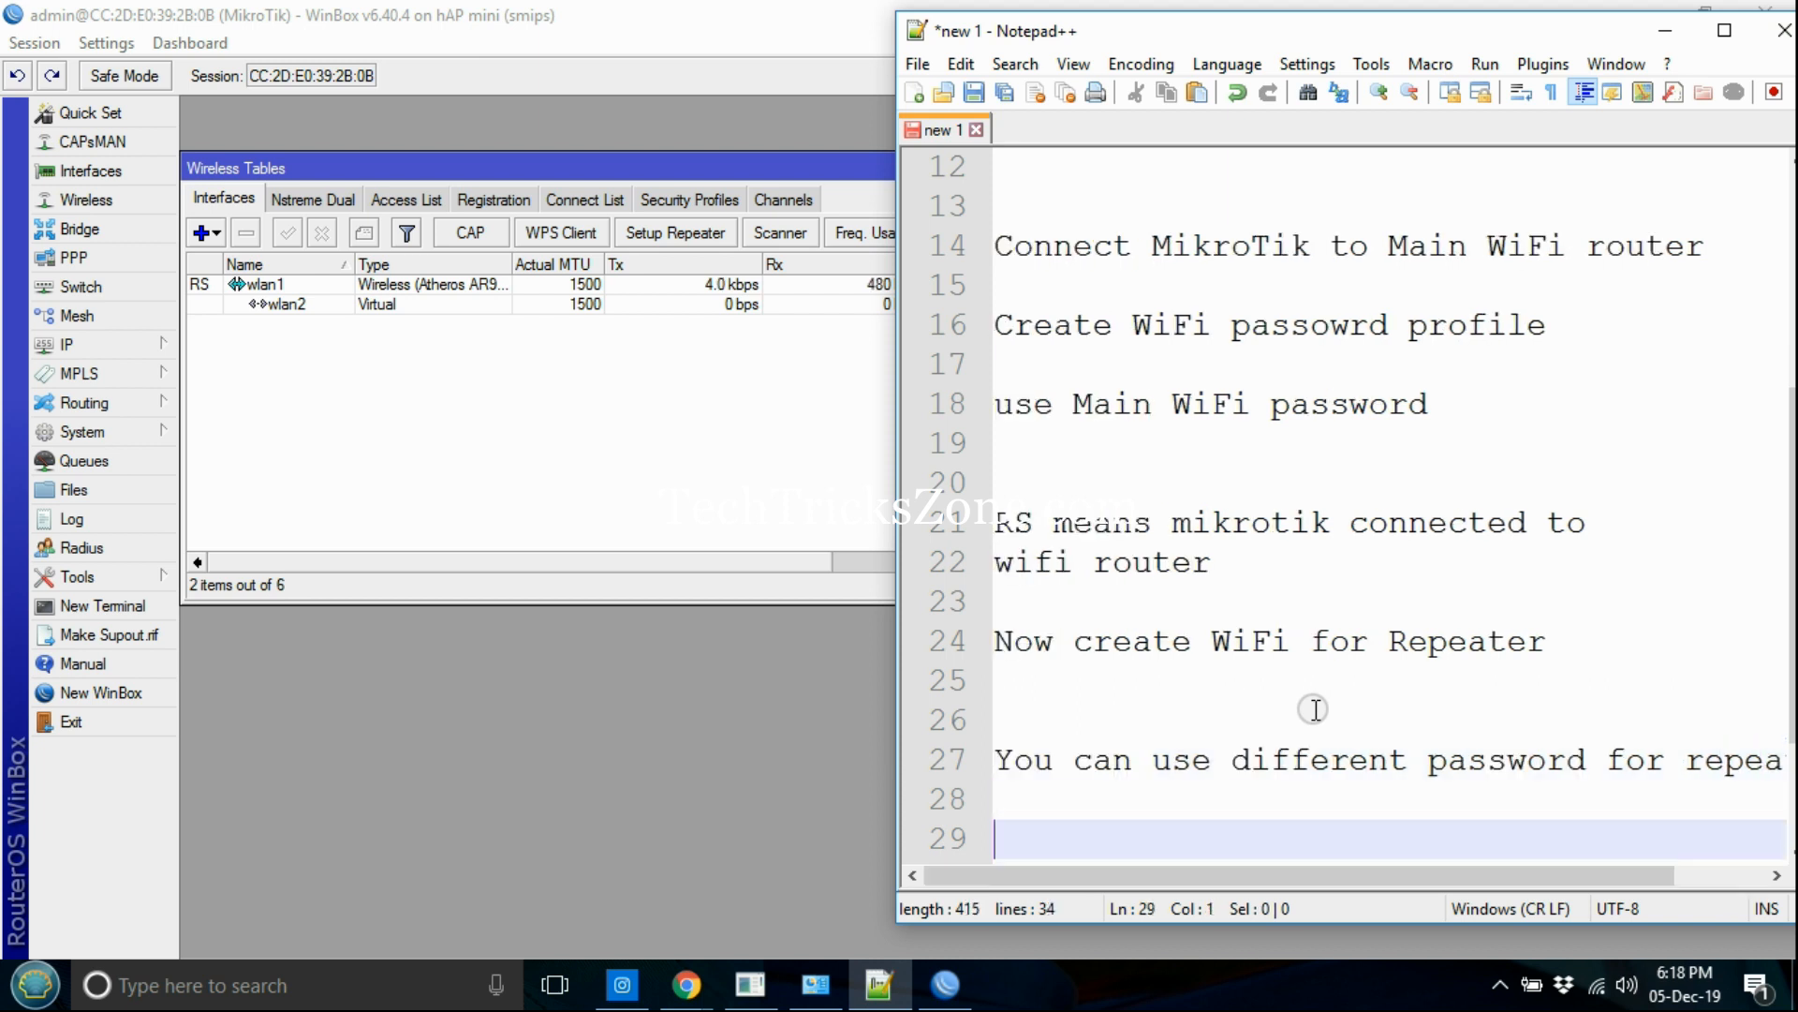
text(just add new security p)
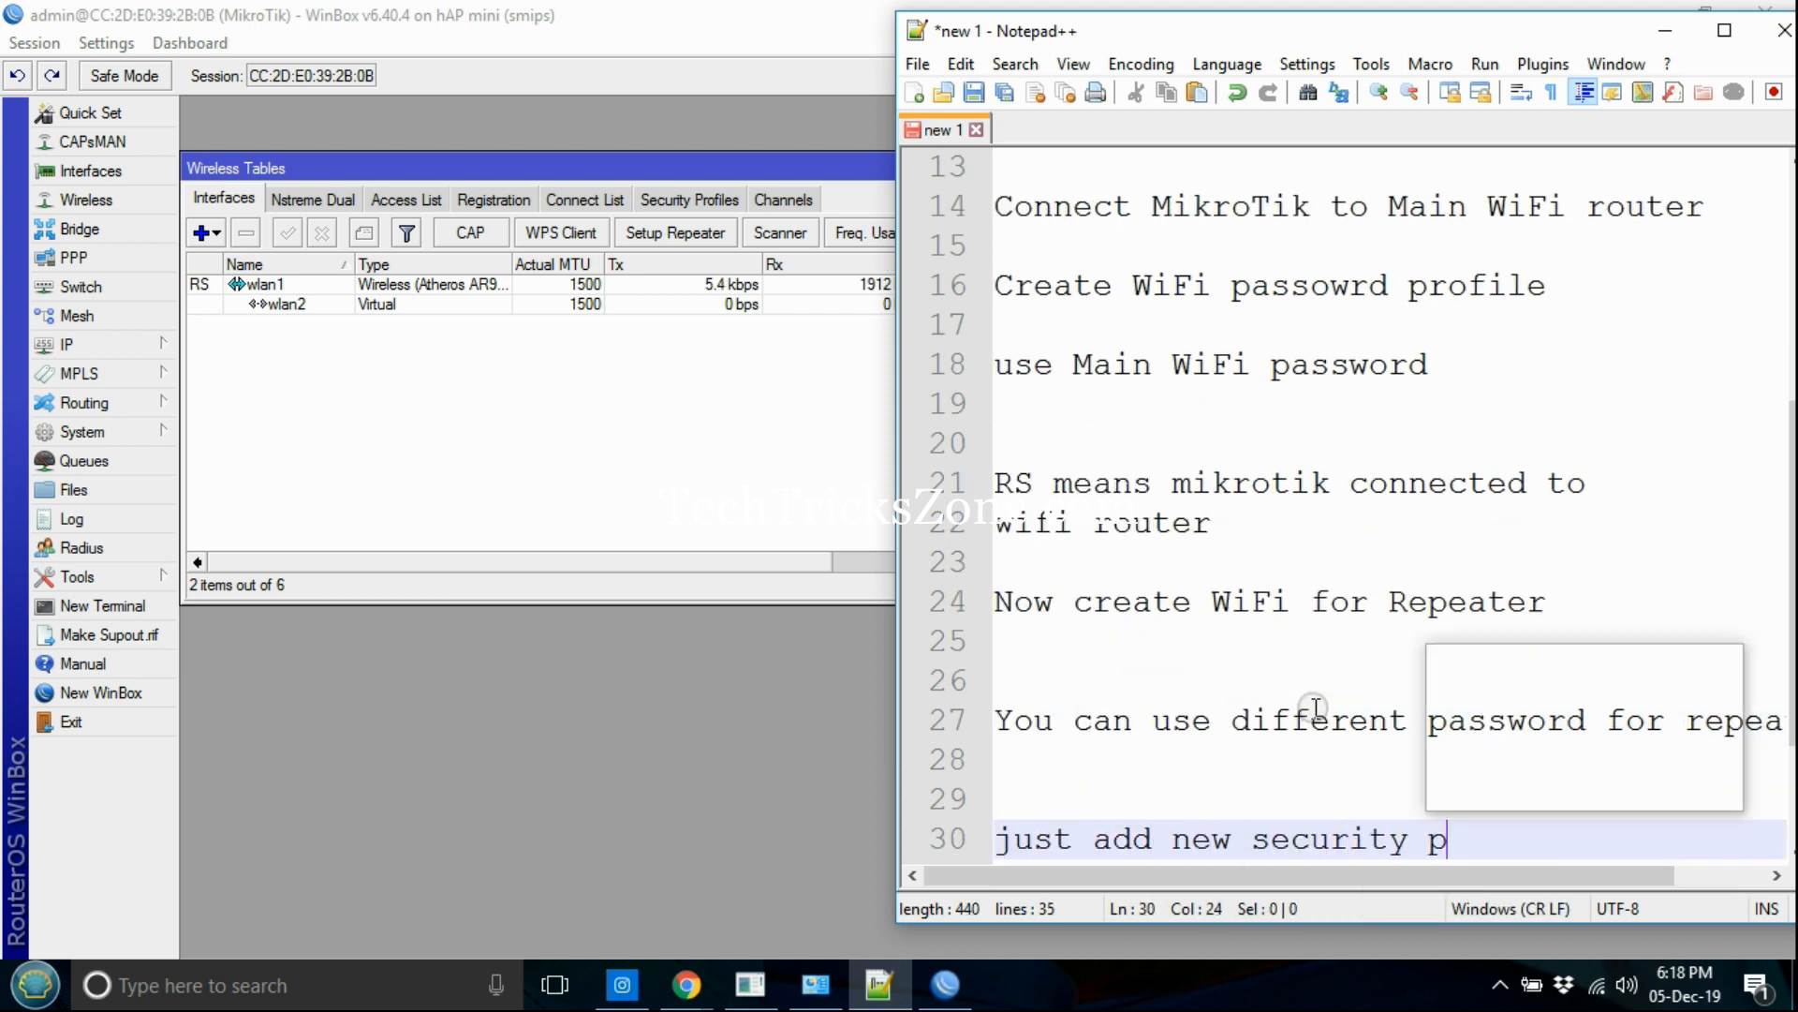
text(rofile and select)
text(in)
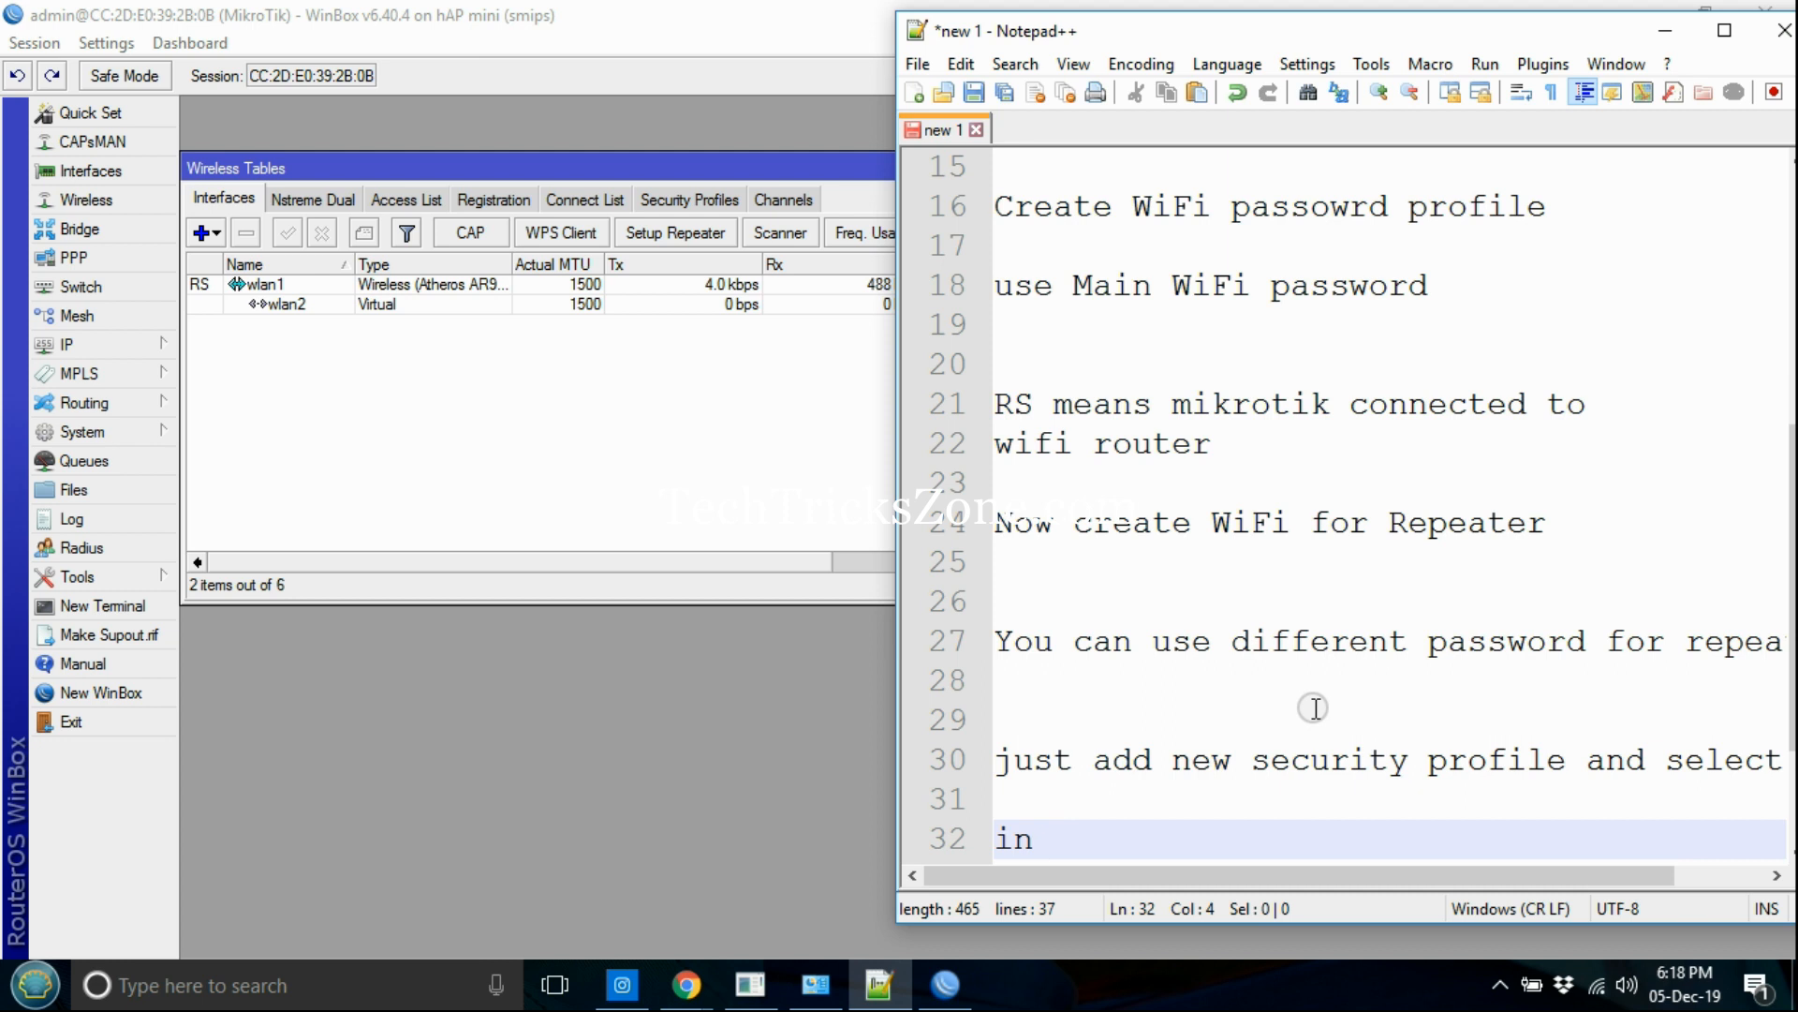
text(W)
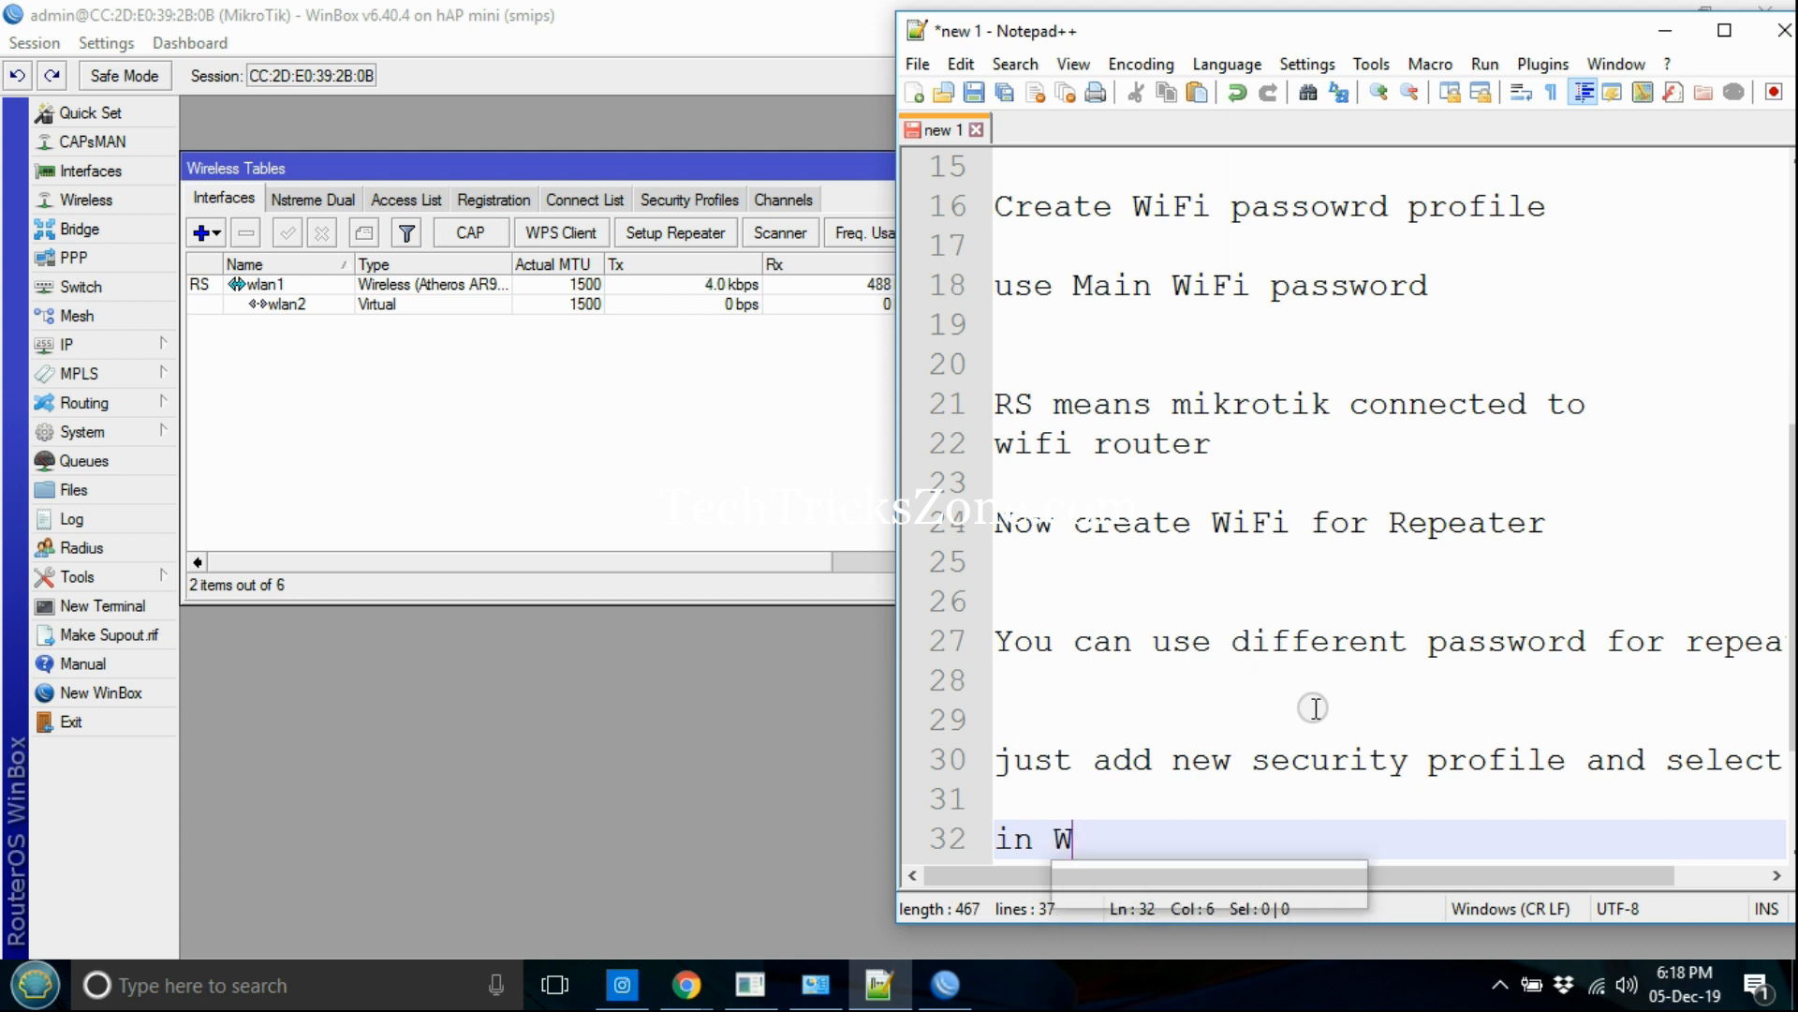
text(LAN2)
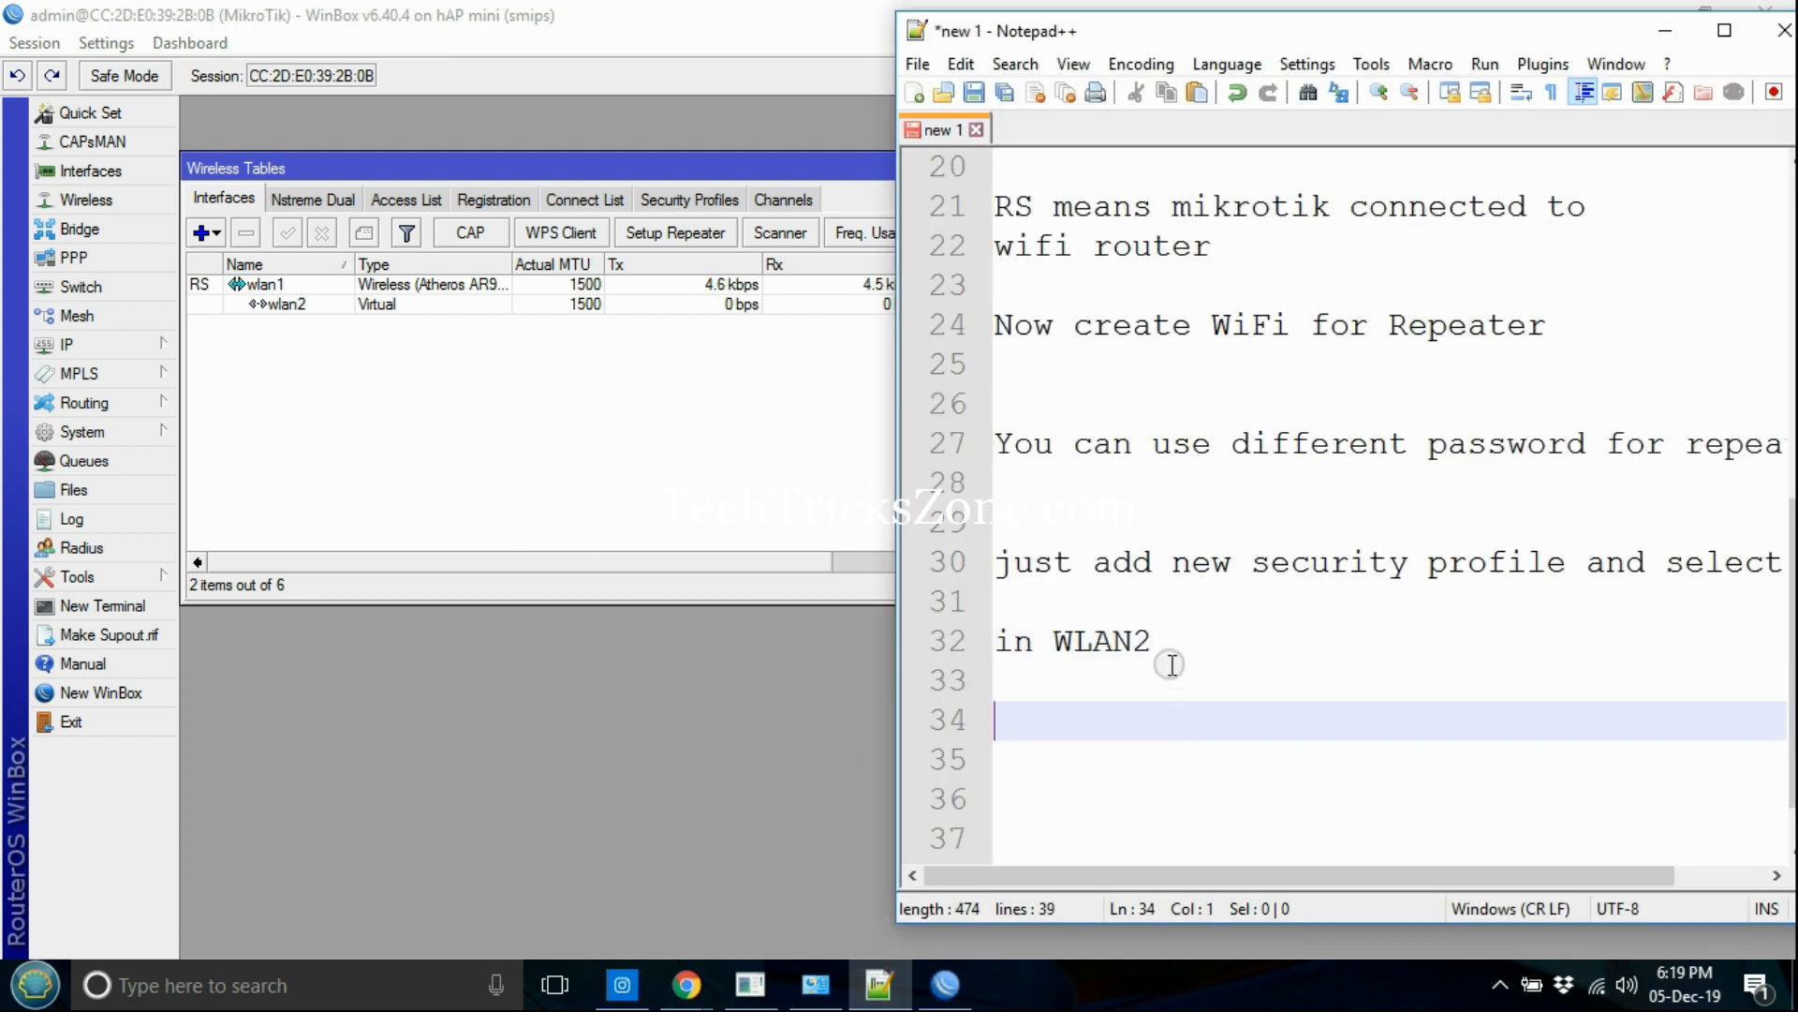
Step: Note to go to Quick Set and enable the DHCP client
text(T)
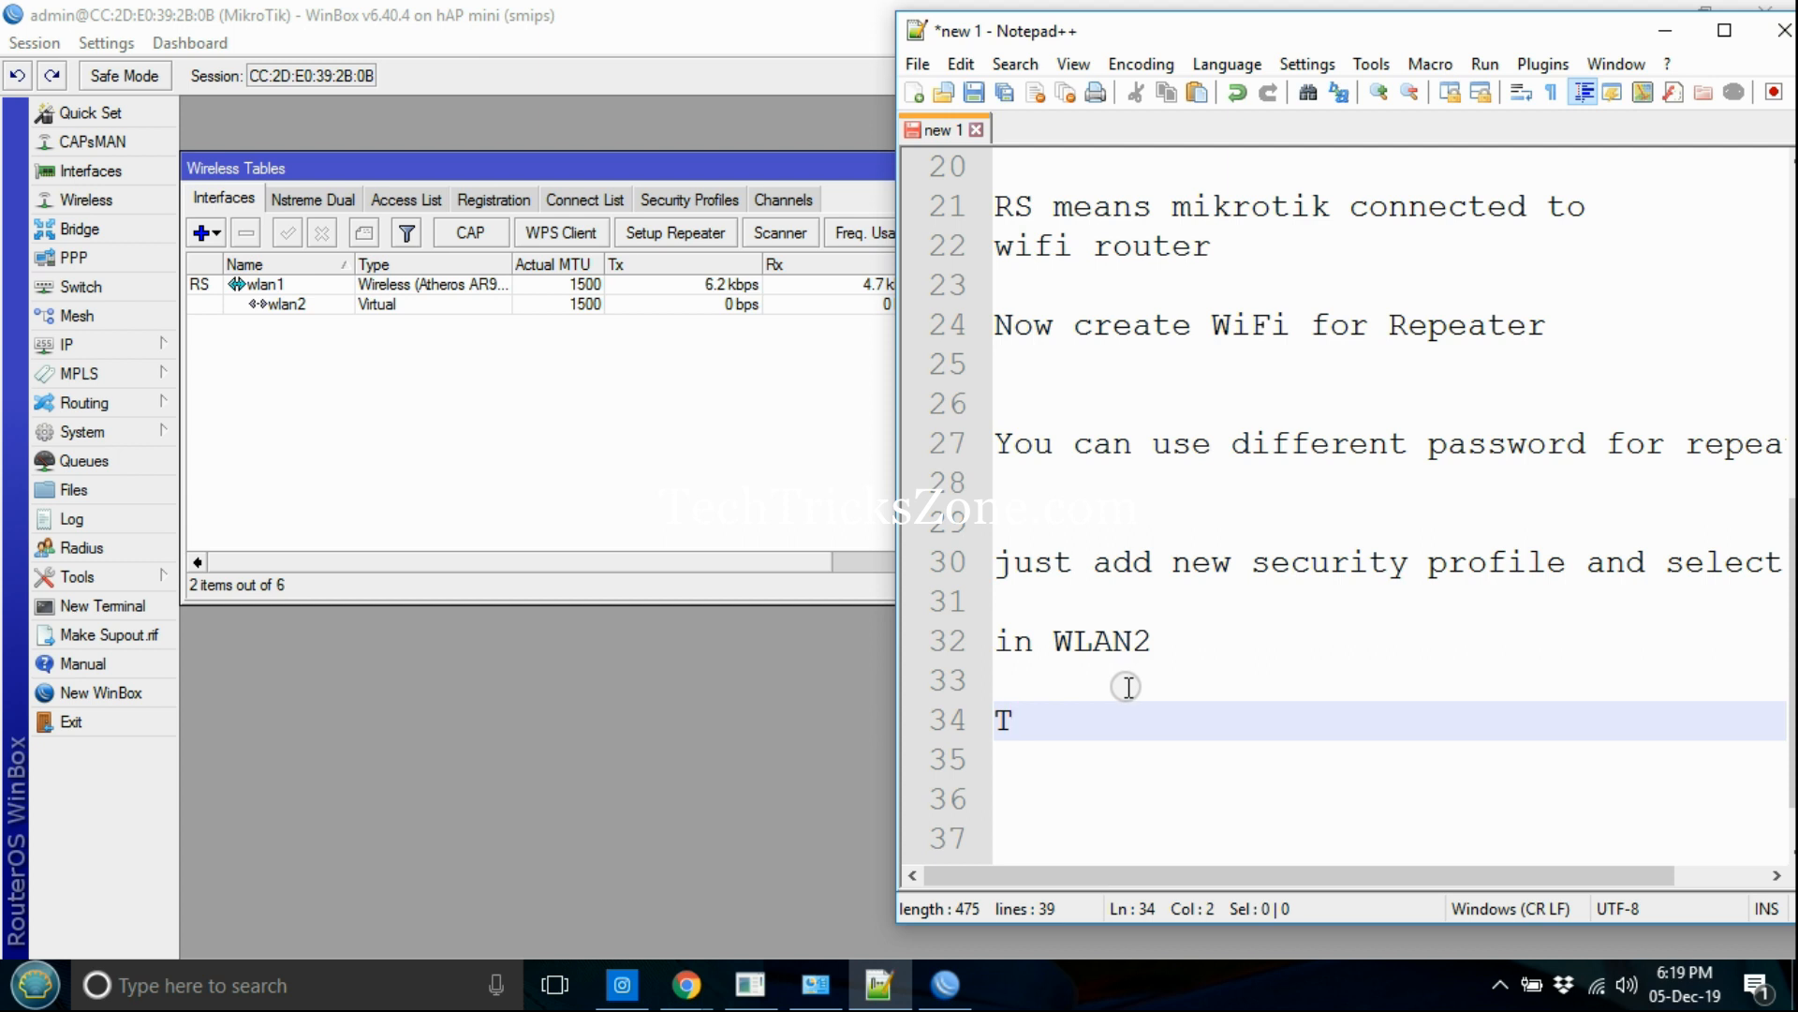
text(run)
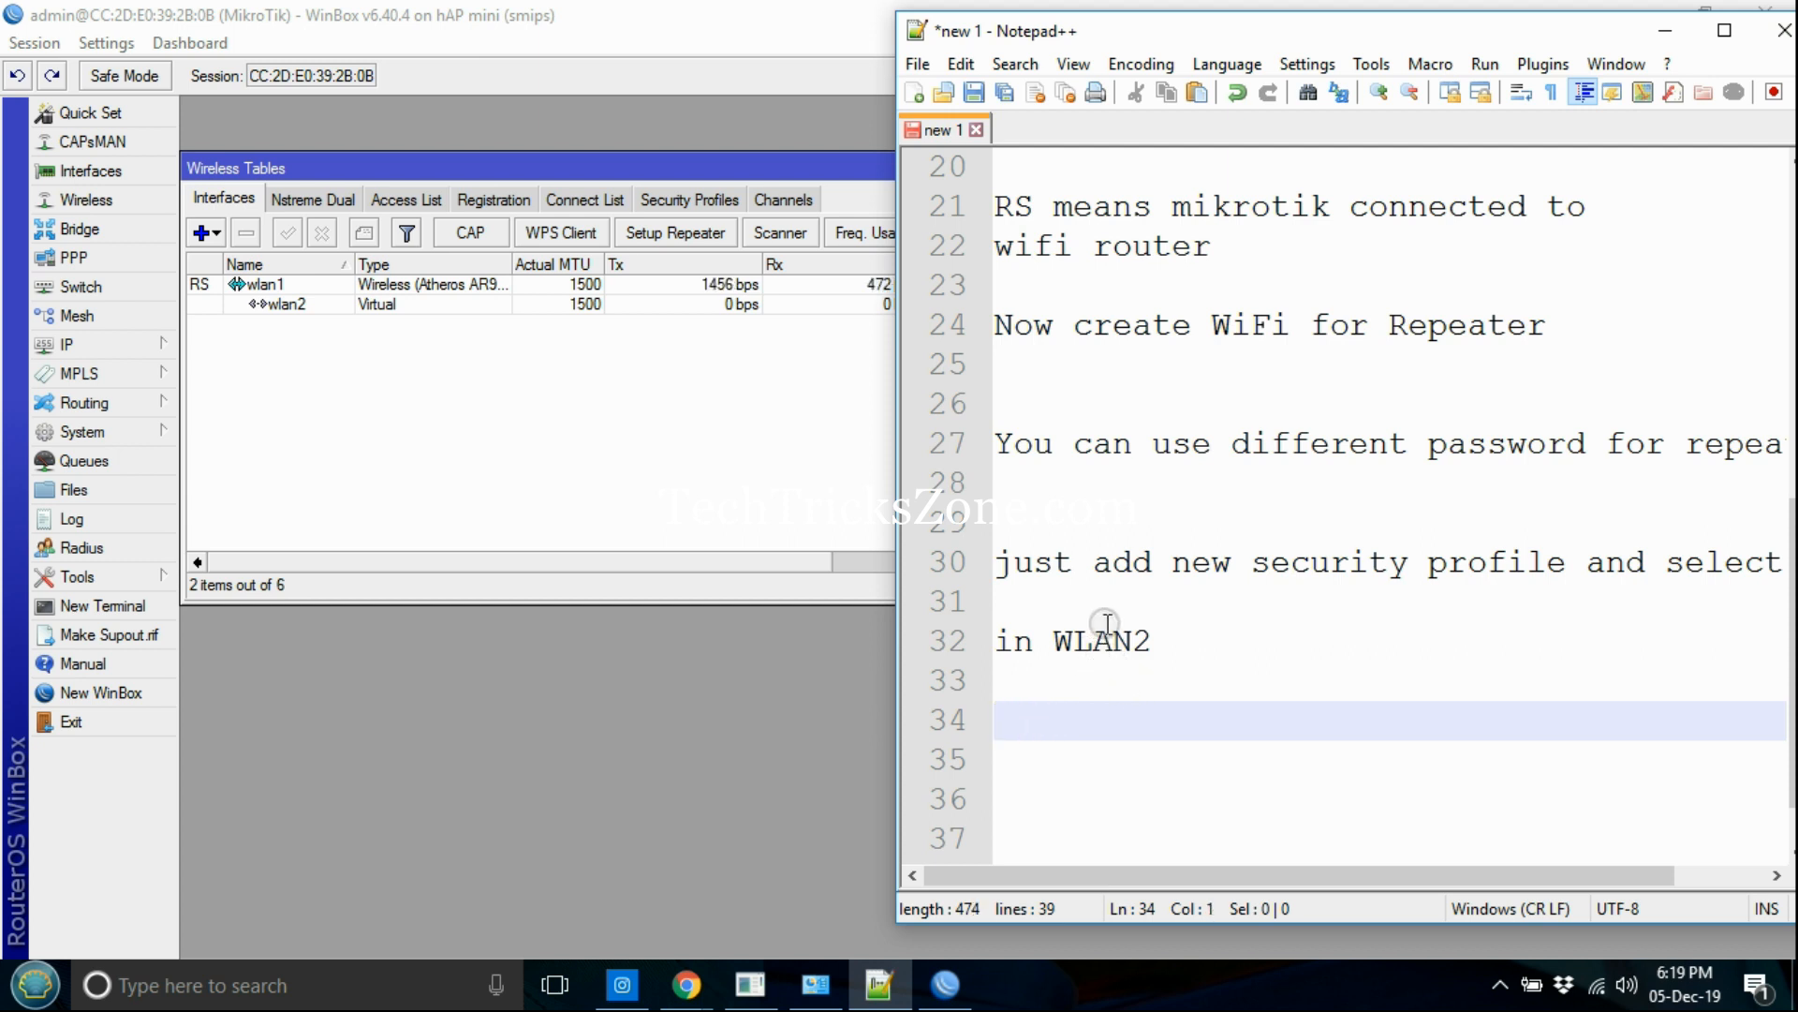
text(go to quick set and enable)
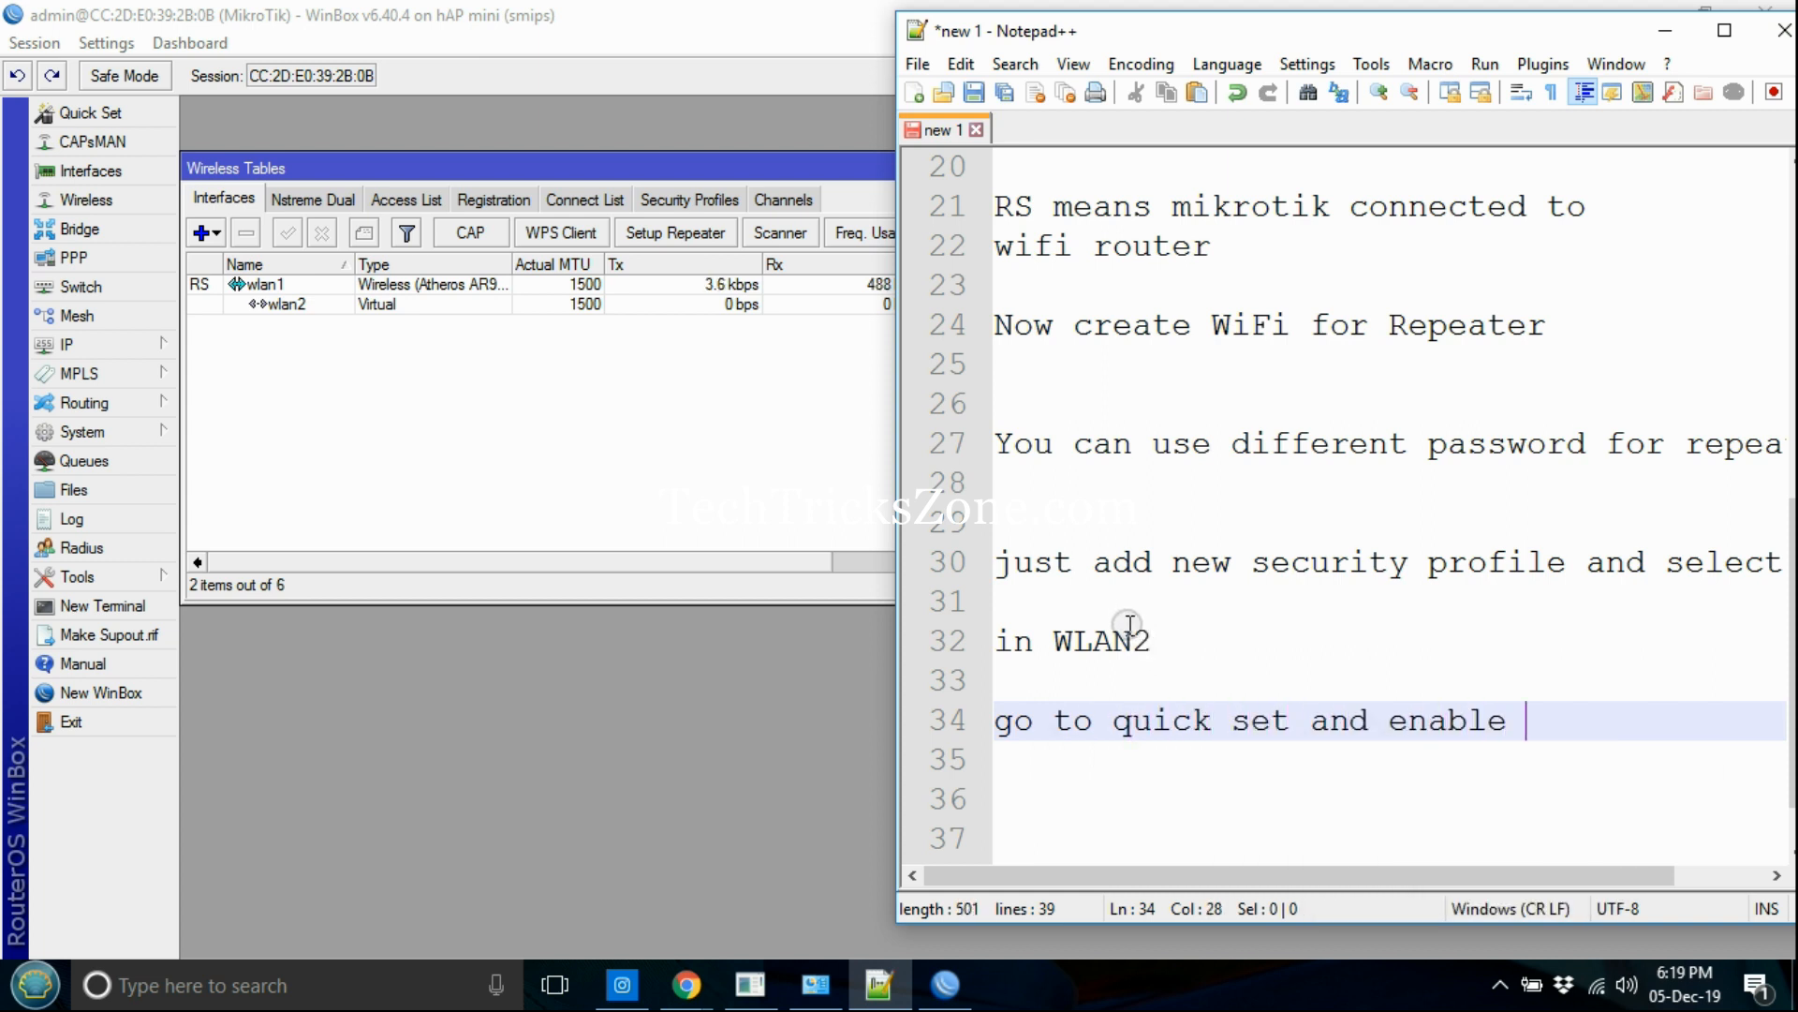
text(DHCP)
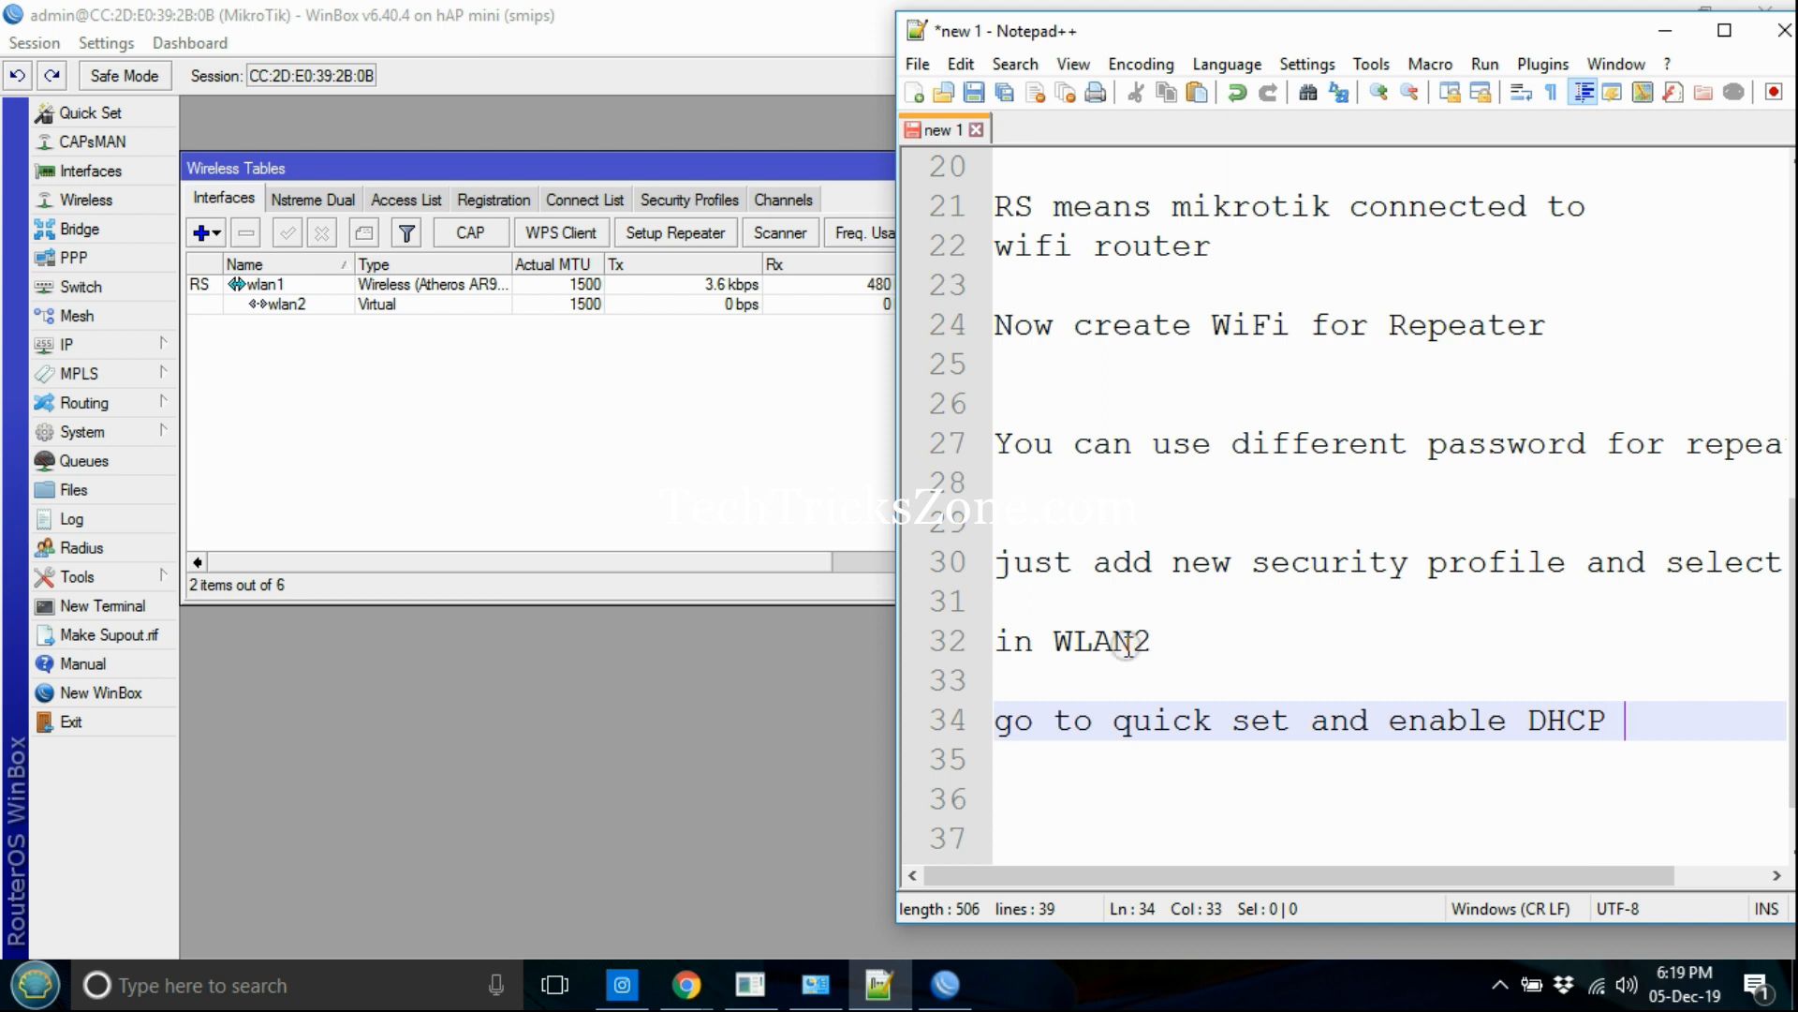
text(cline)
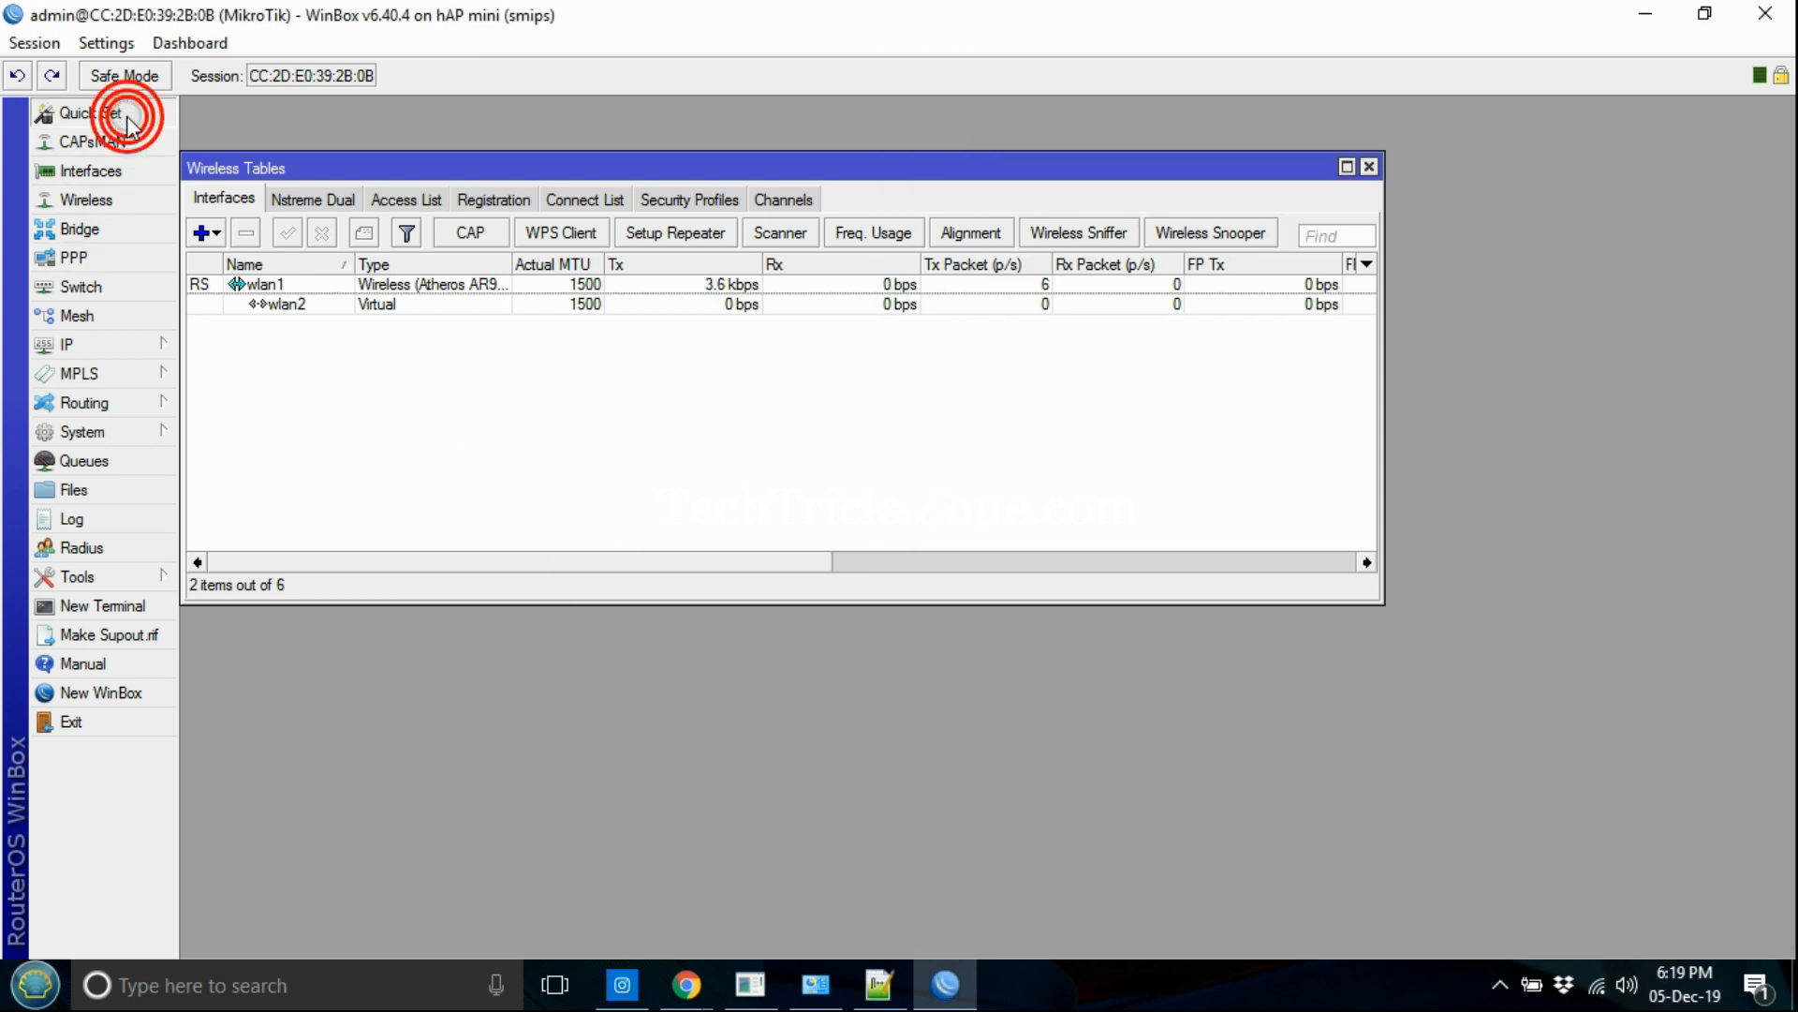
Step: In Quick Set, make the bridge acquire its address automatically from the Ethernet side
click(90, 112)
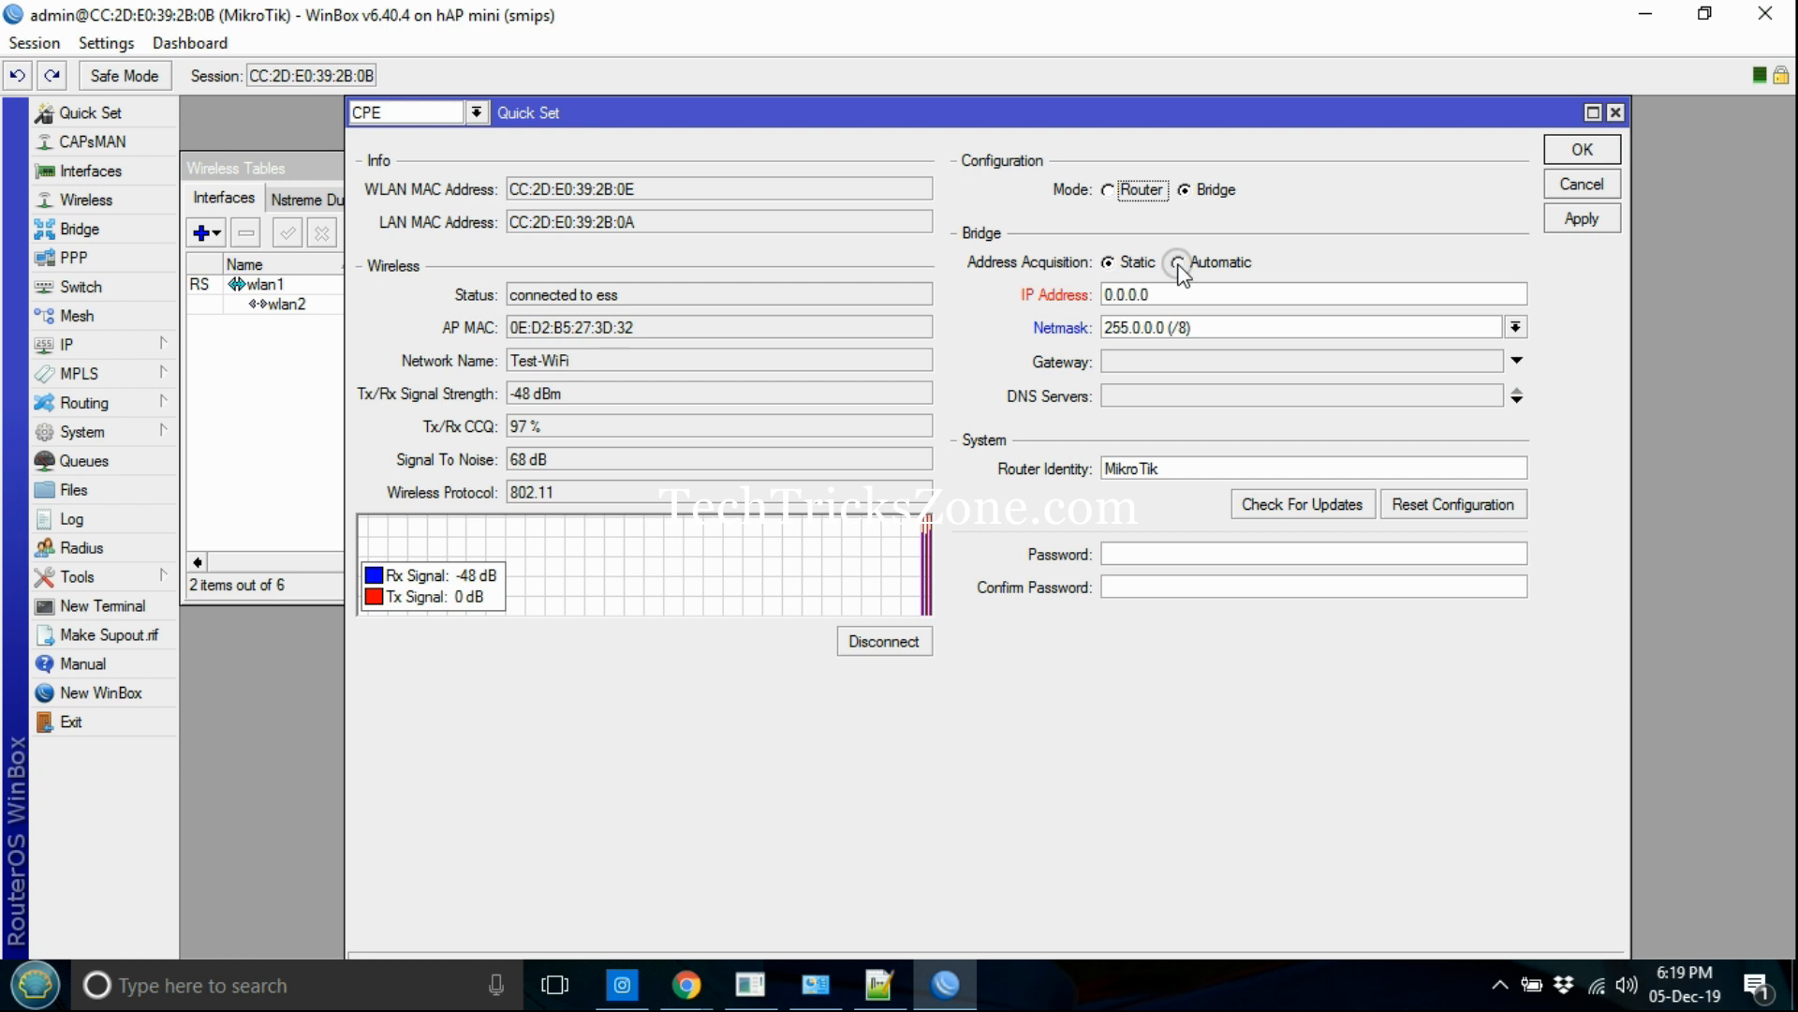
click(1178, 262)
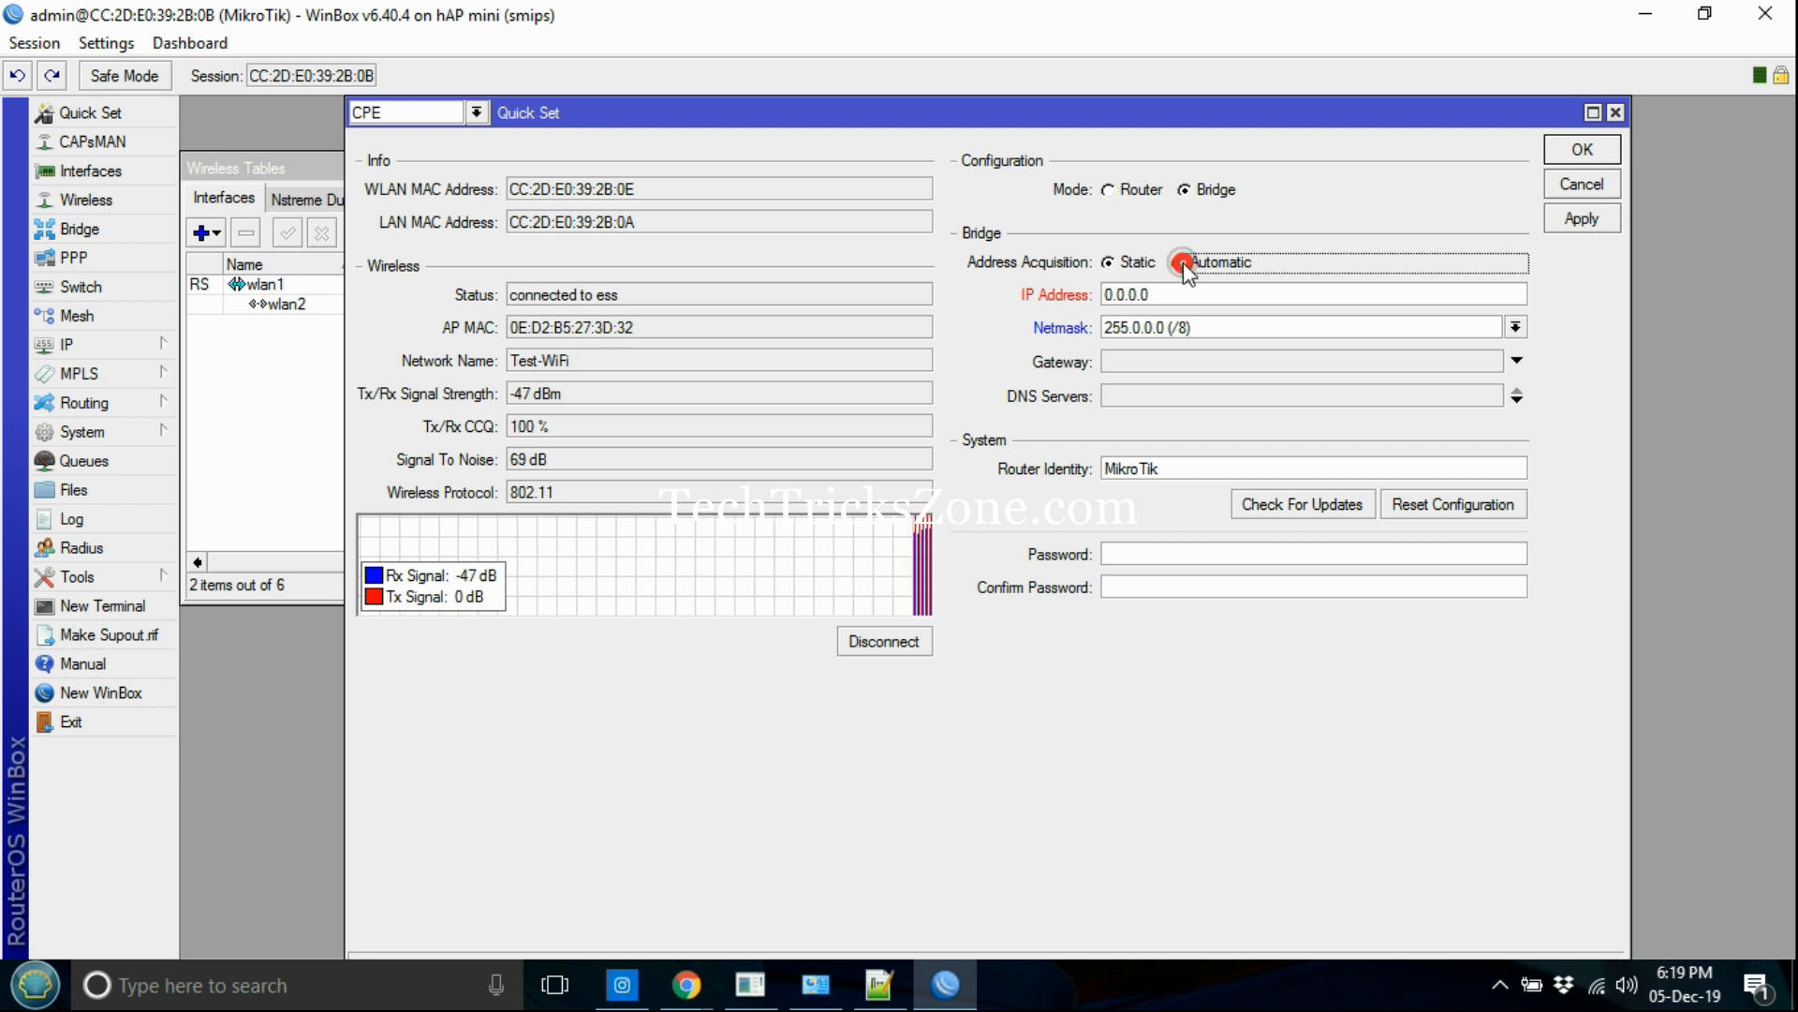
click(1184, 262)
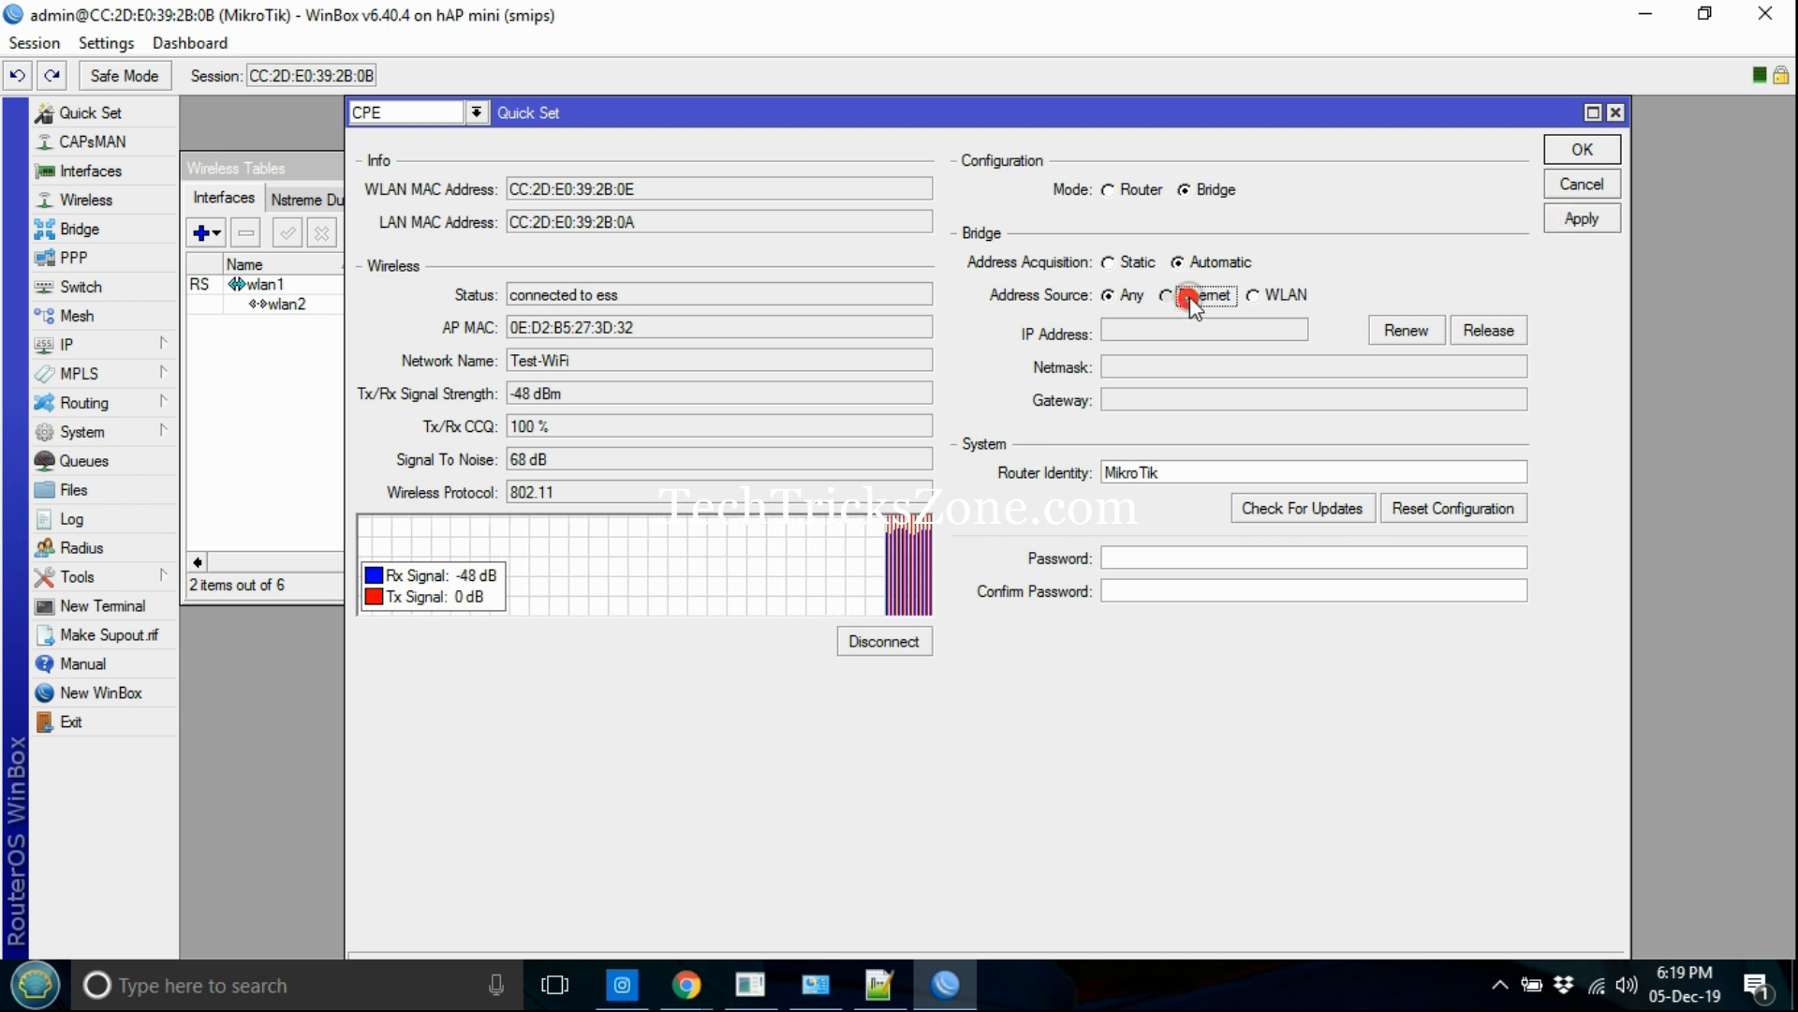
click(1176, 296)
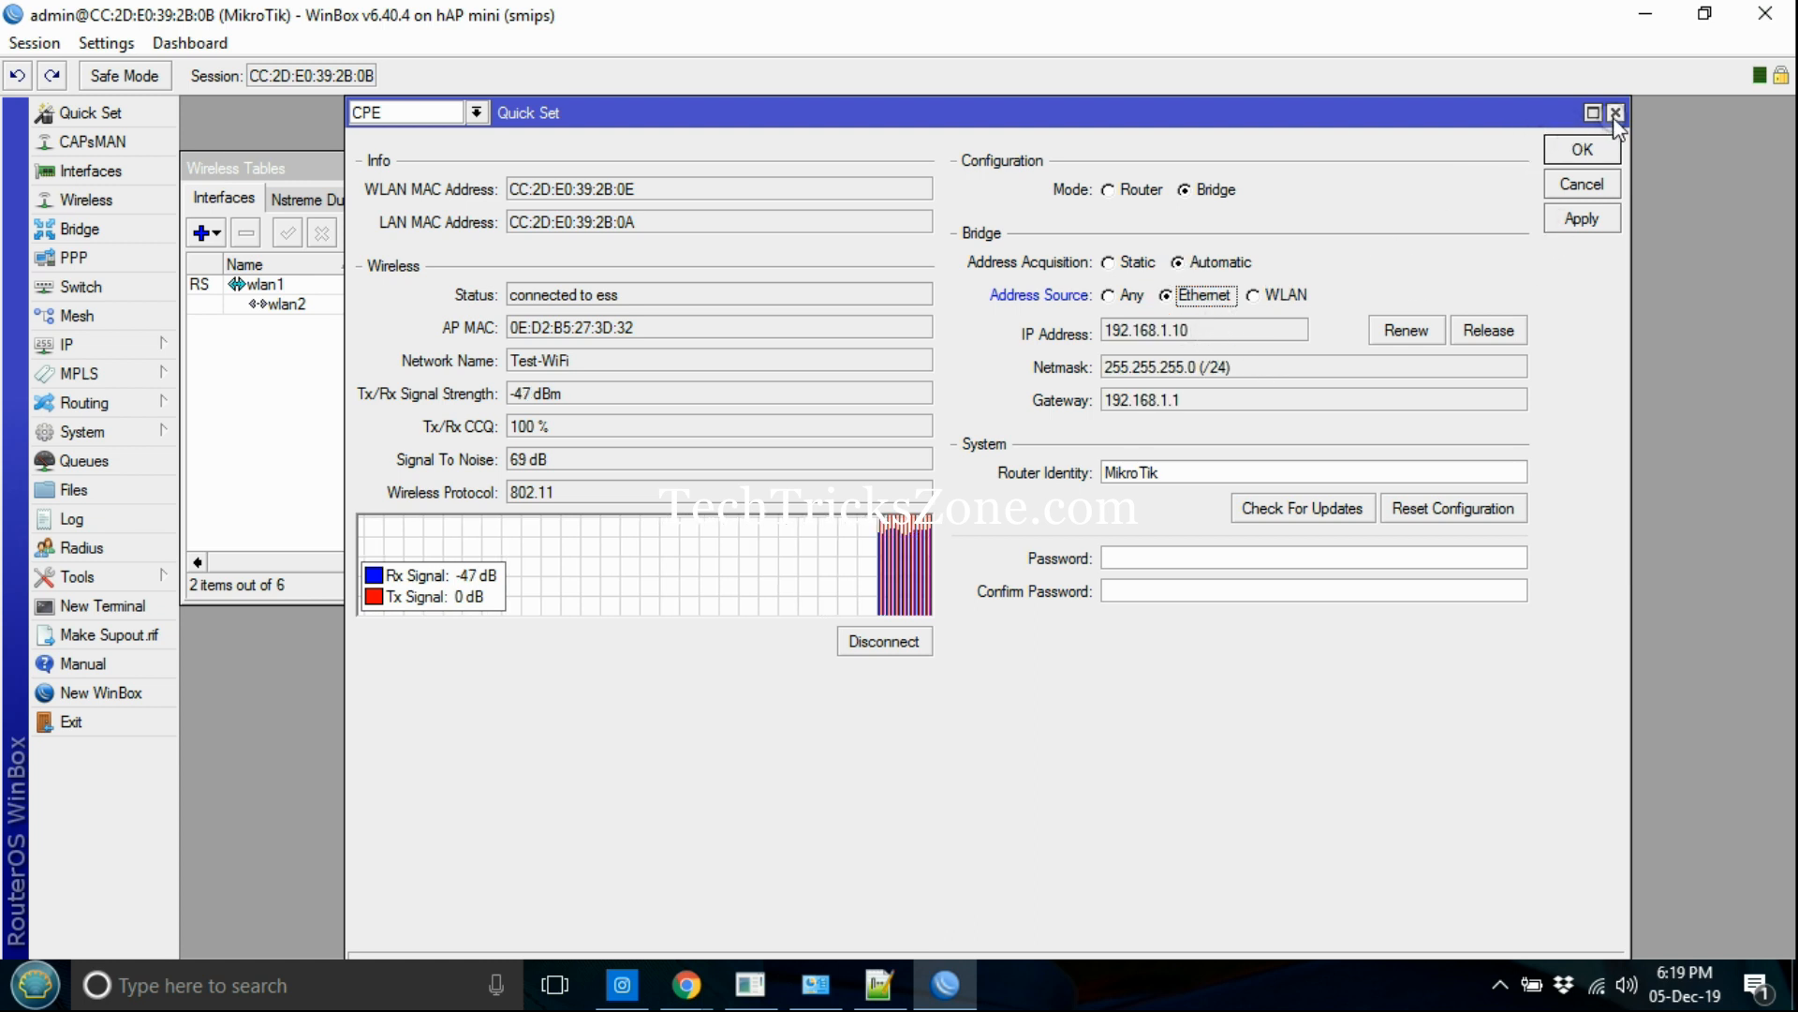
click(1618, 112)
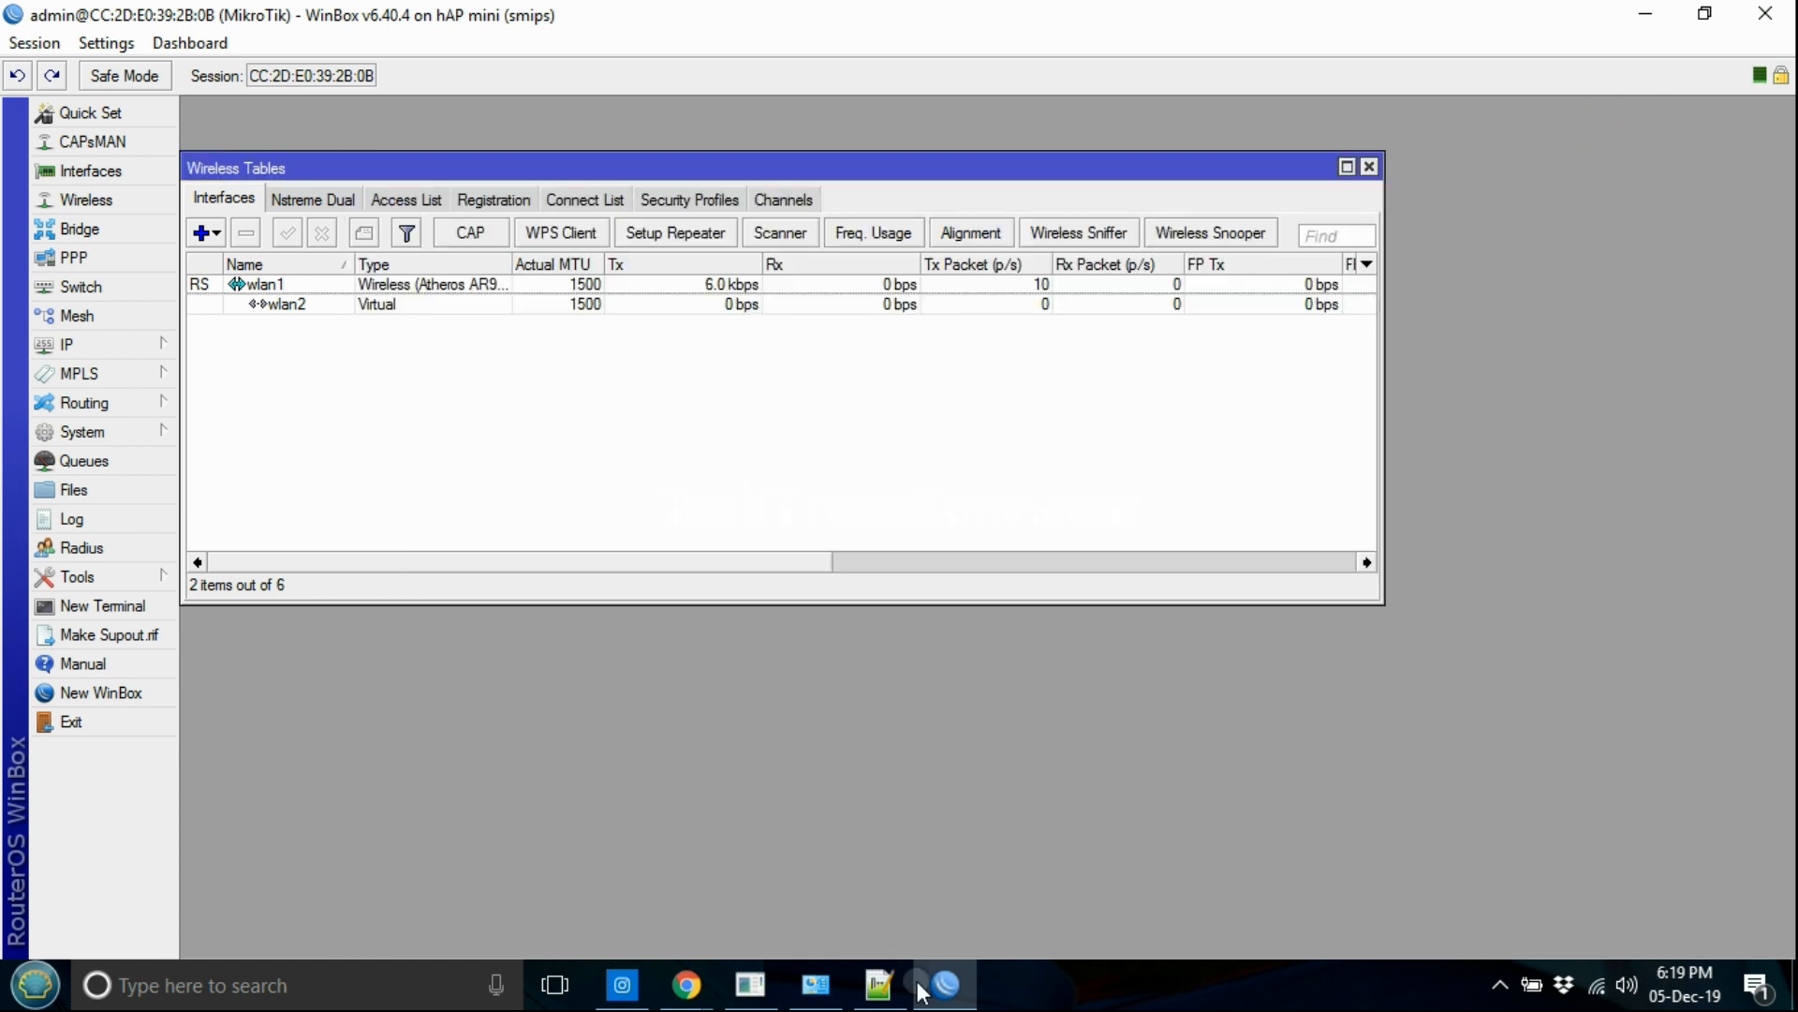
click(877, 983)
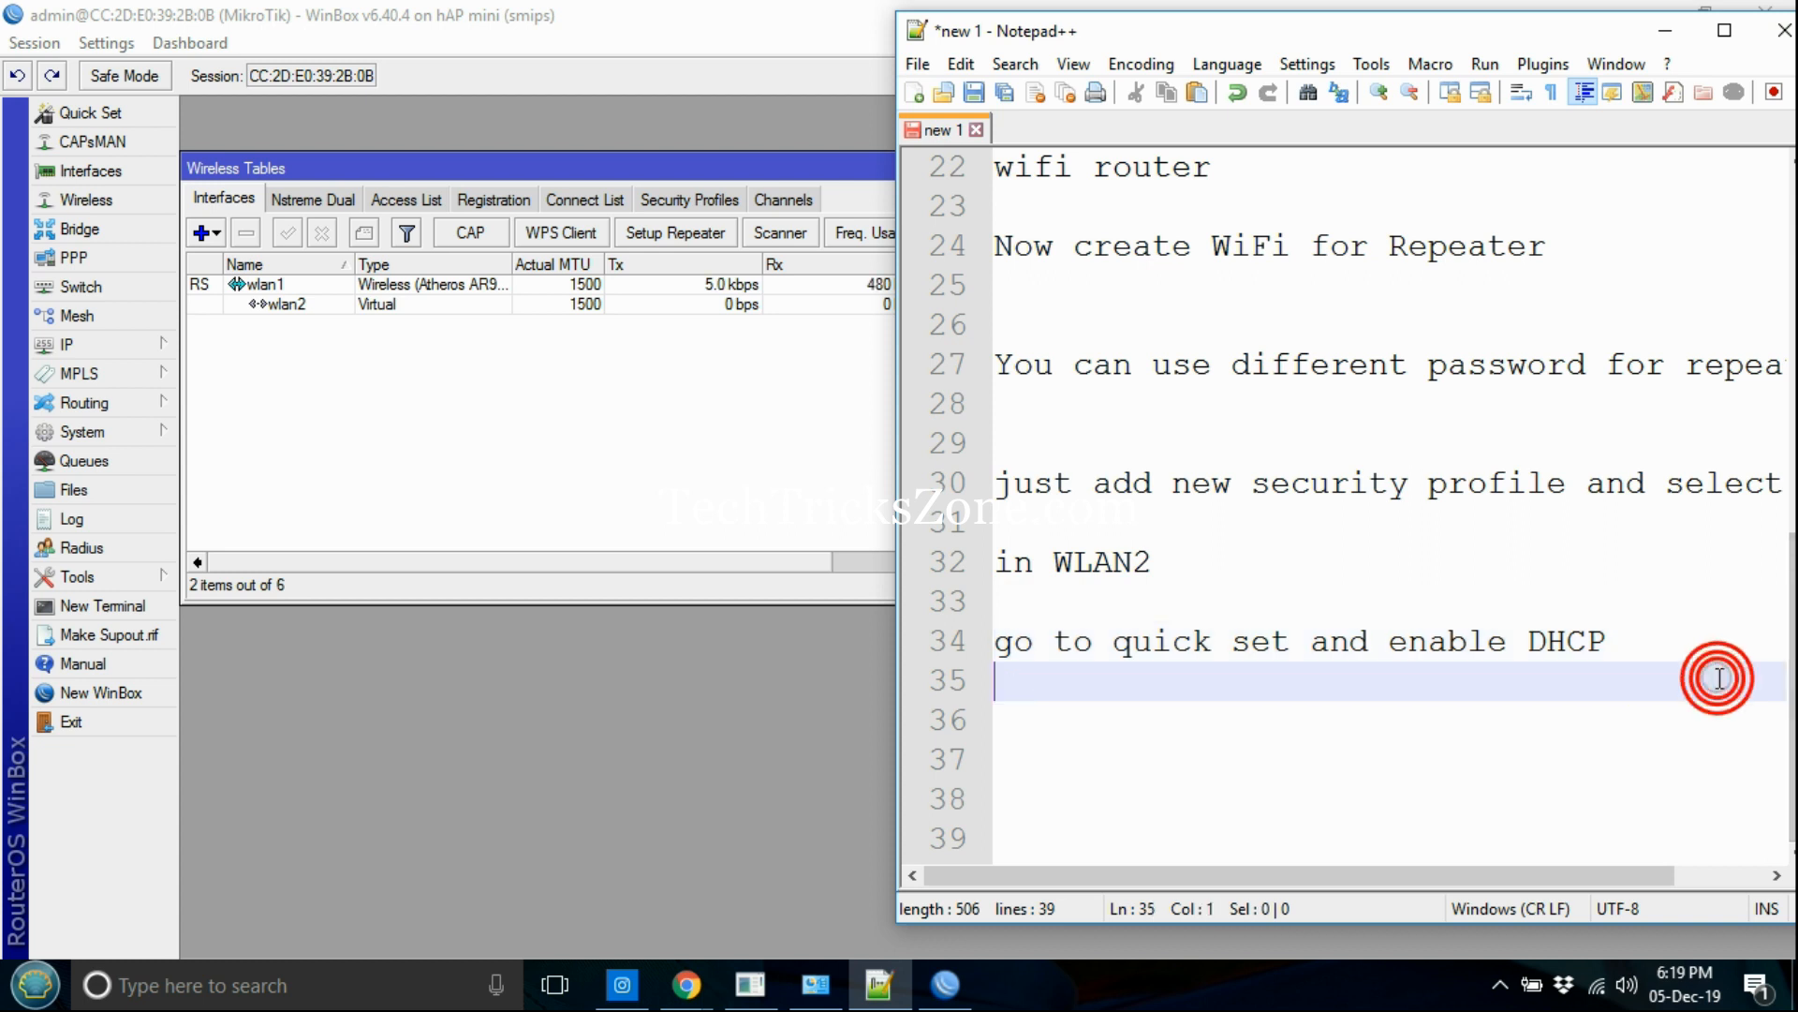
Step: Note 'Add bridge to WLAN2' in the setup notes
text(Add b)
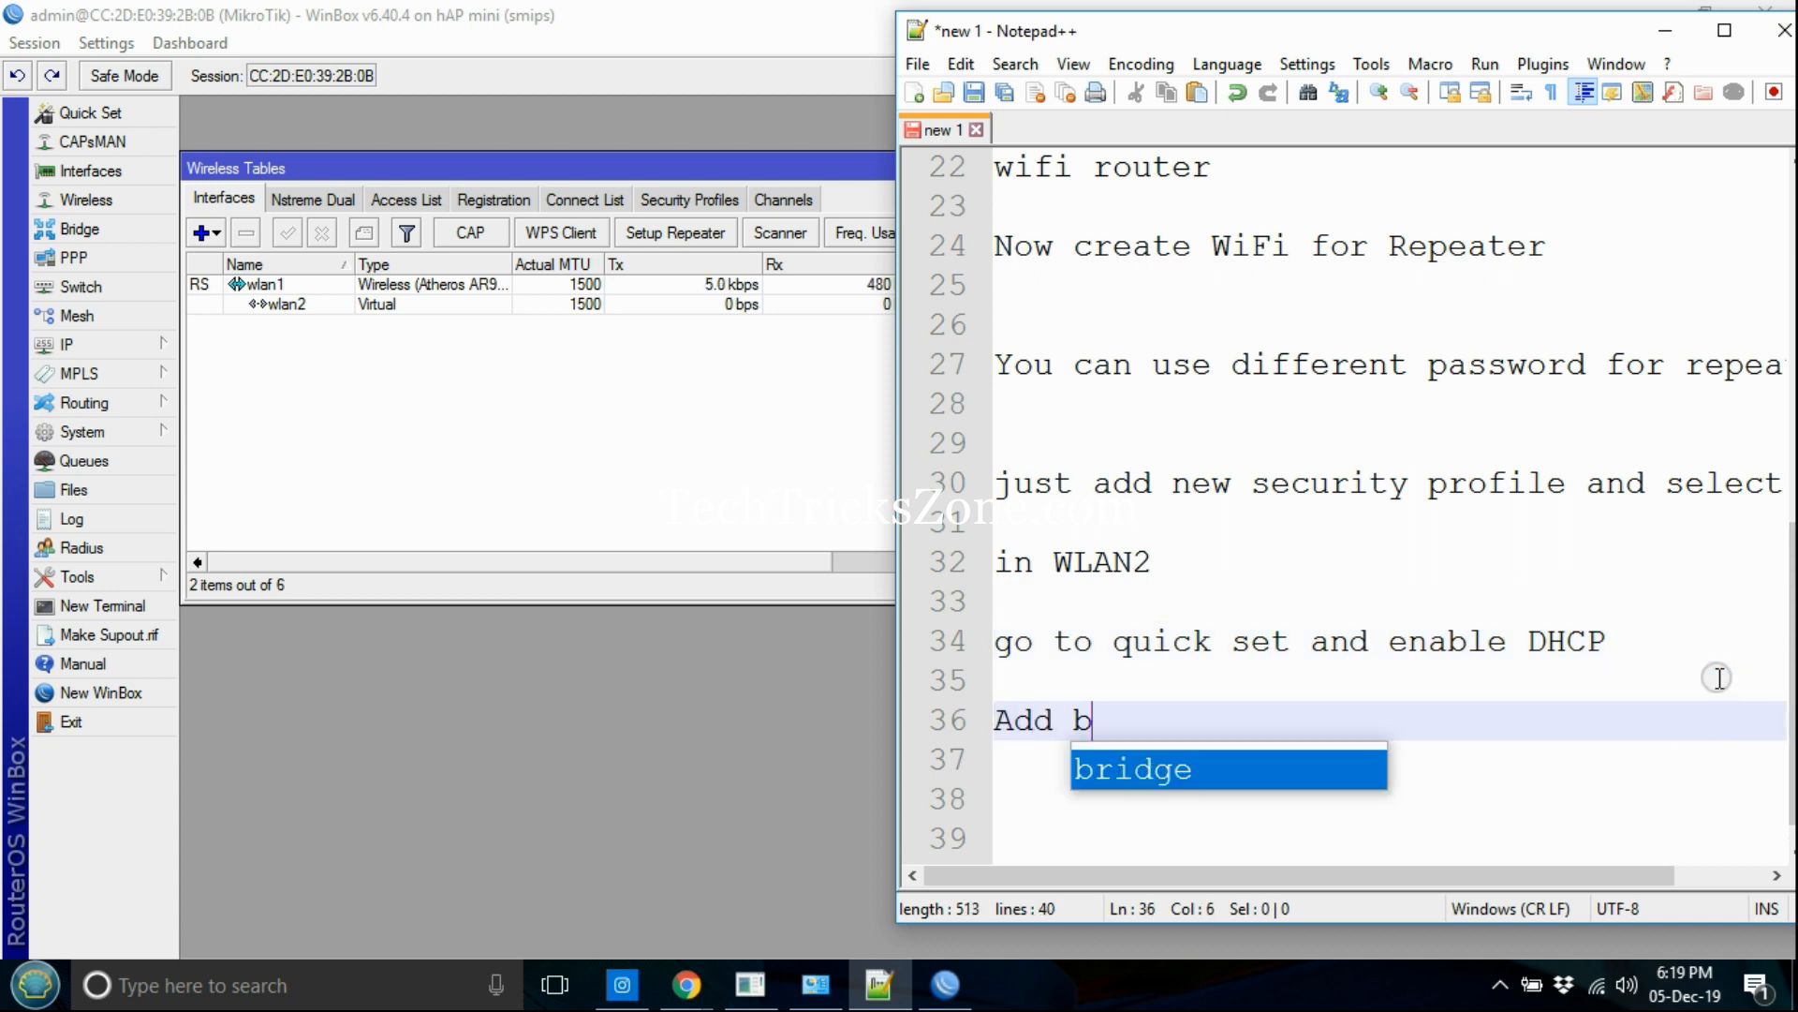
text(ridge to)
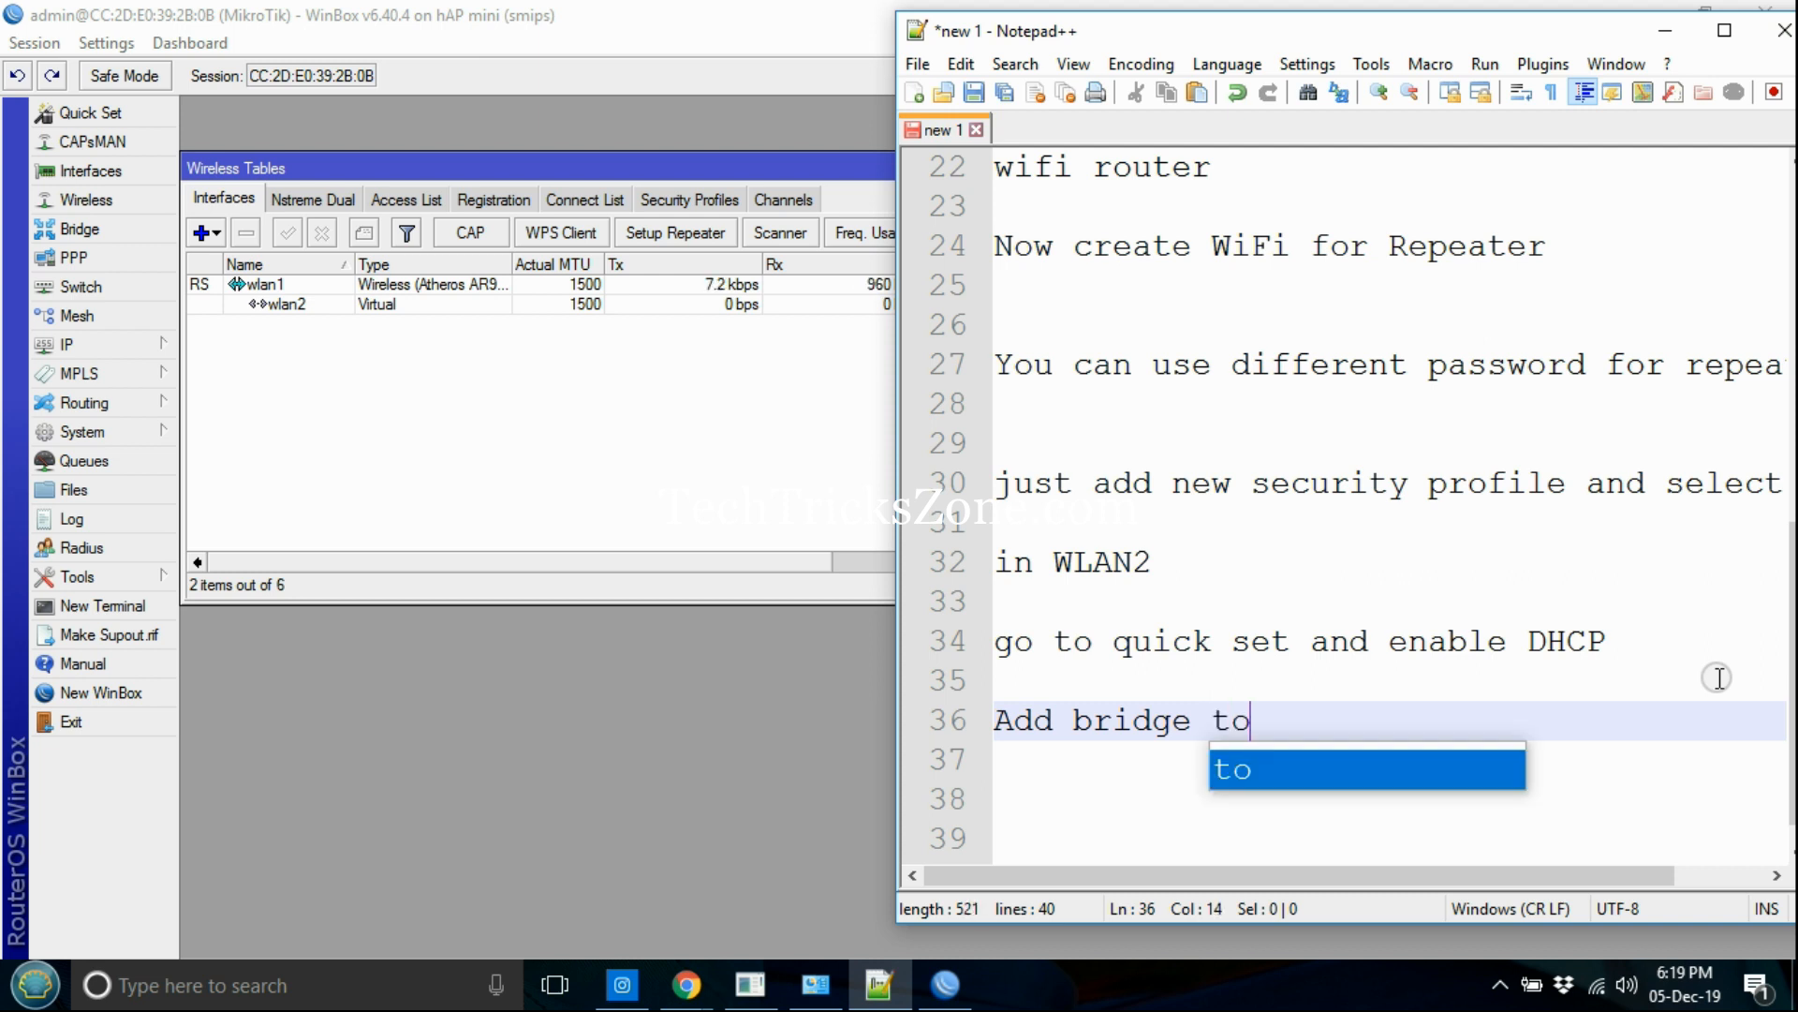
text(WLAN)
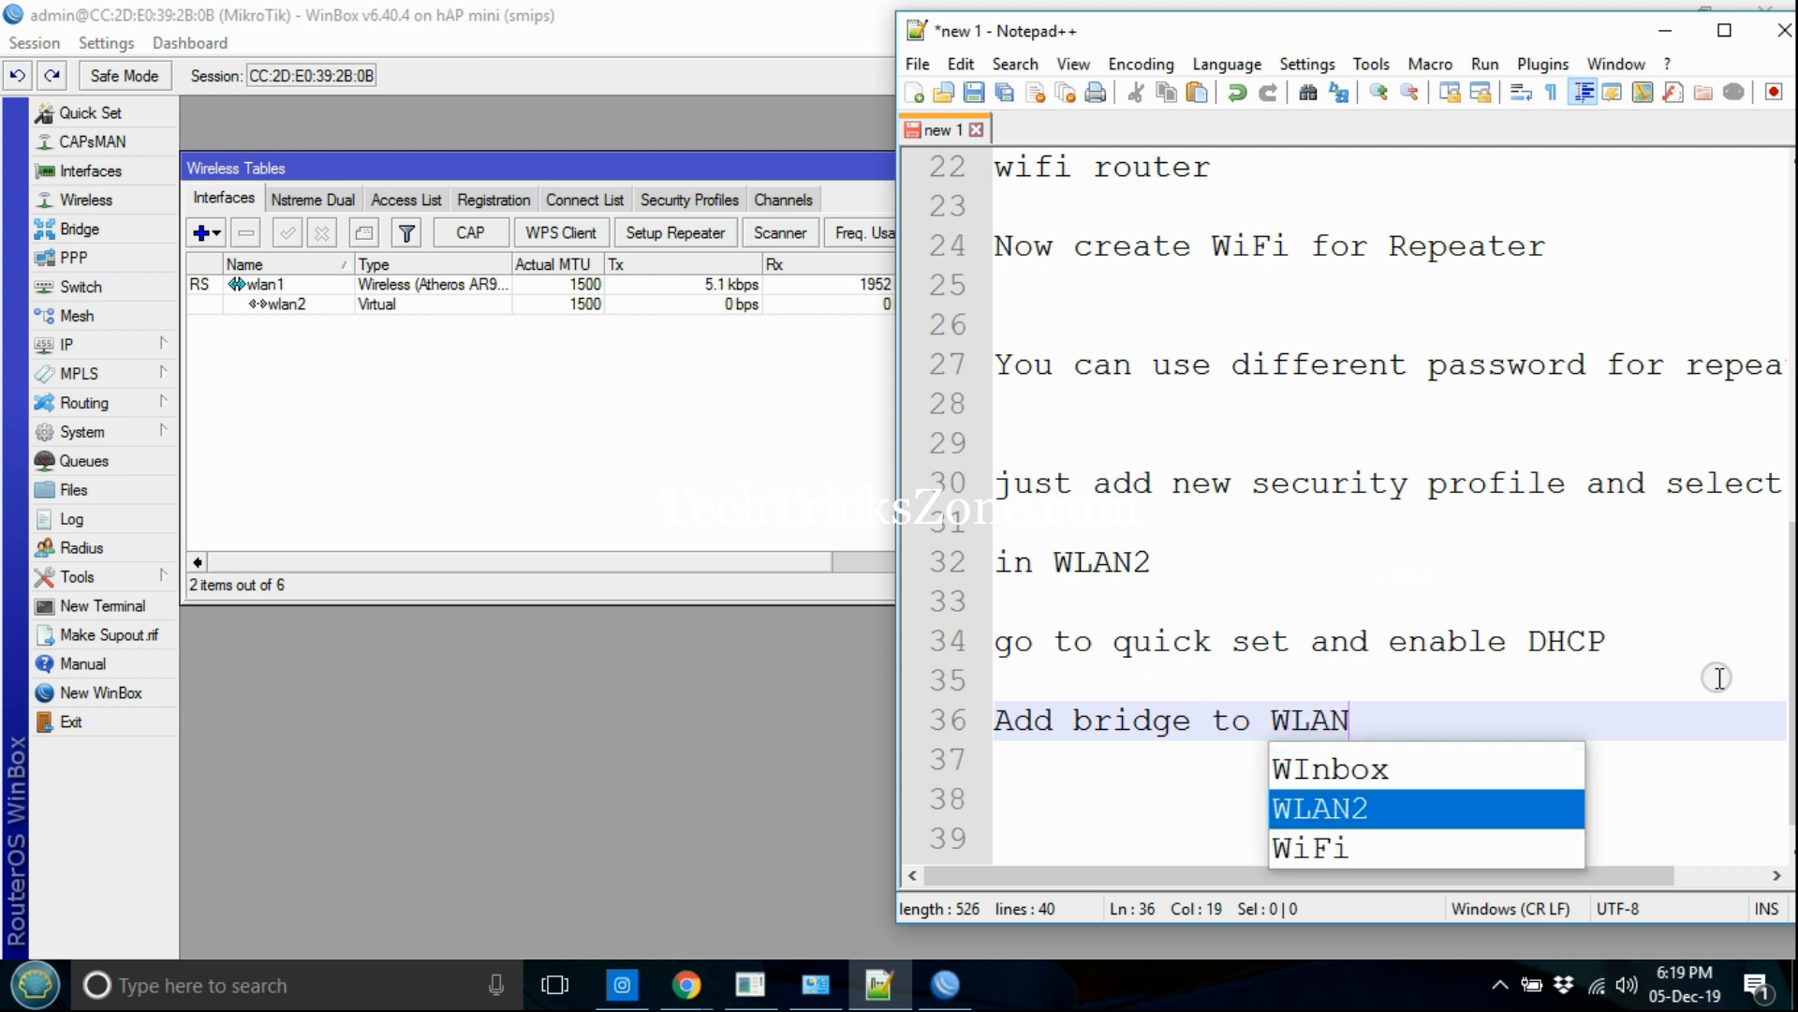
text(2)
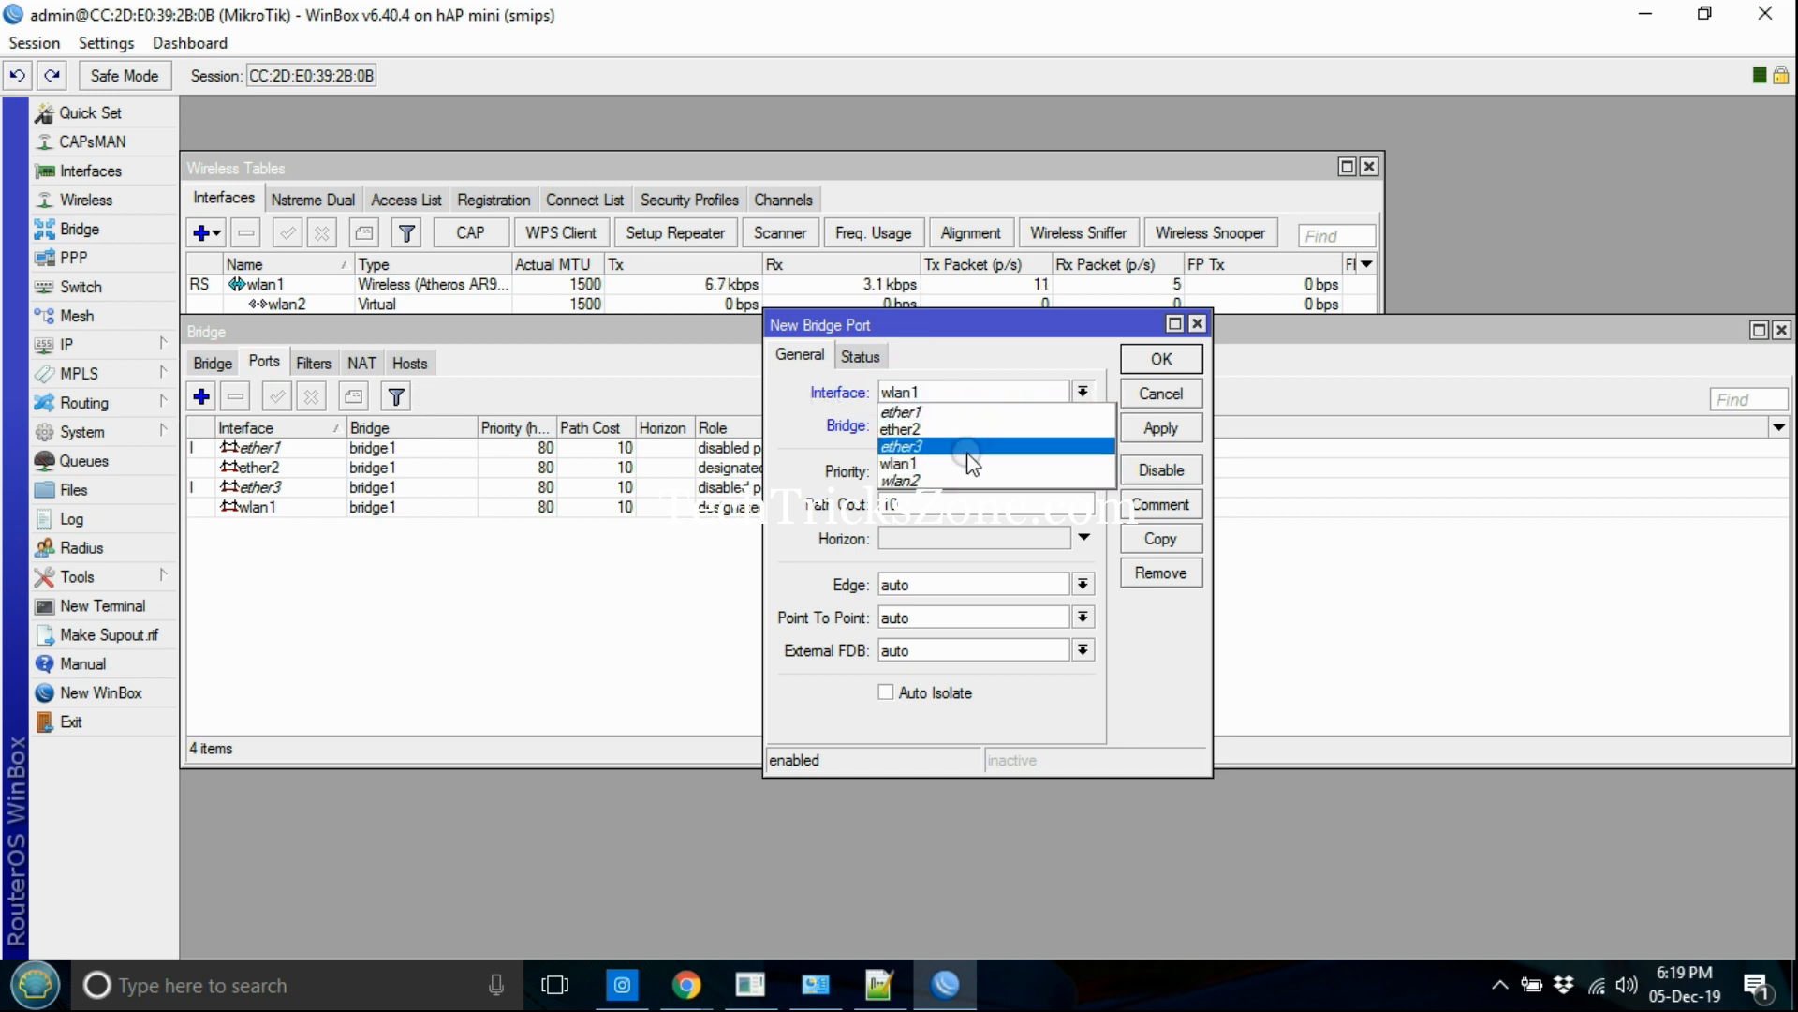
Step: Add wlan2 as a new port of bridge1
click(1161, 358)
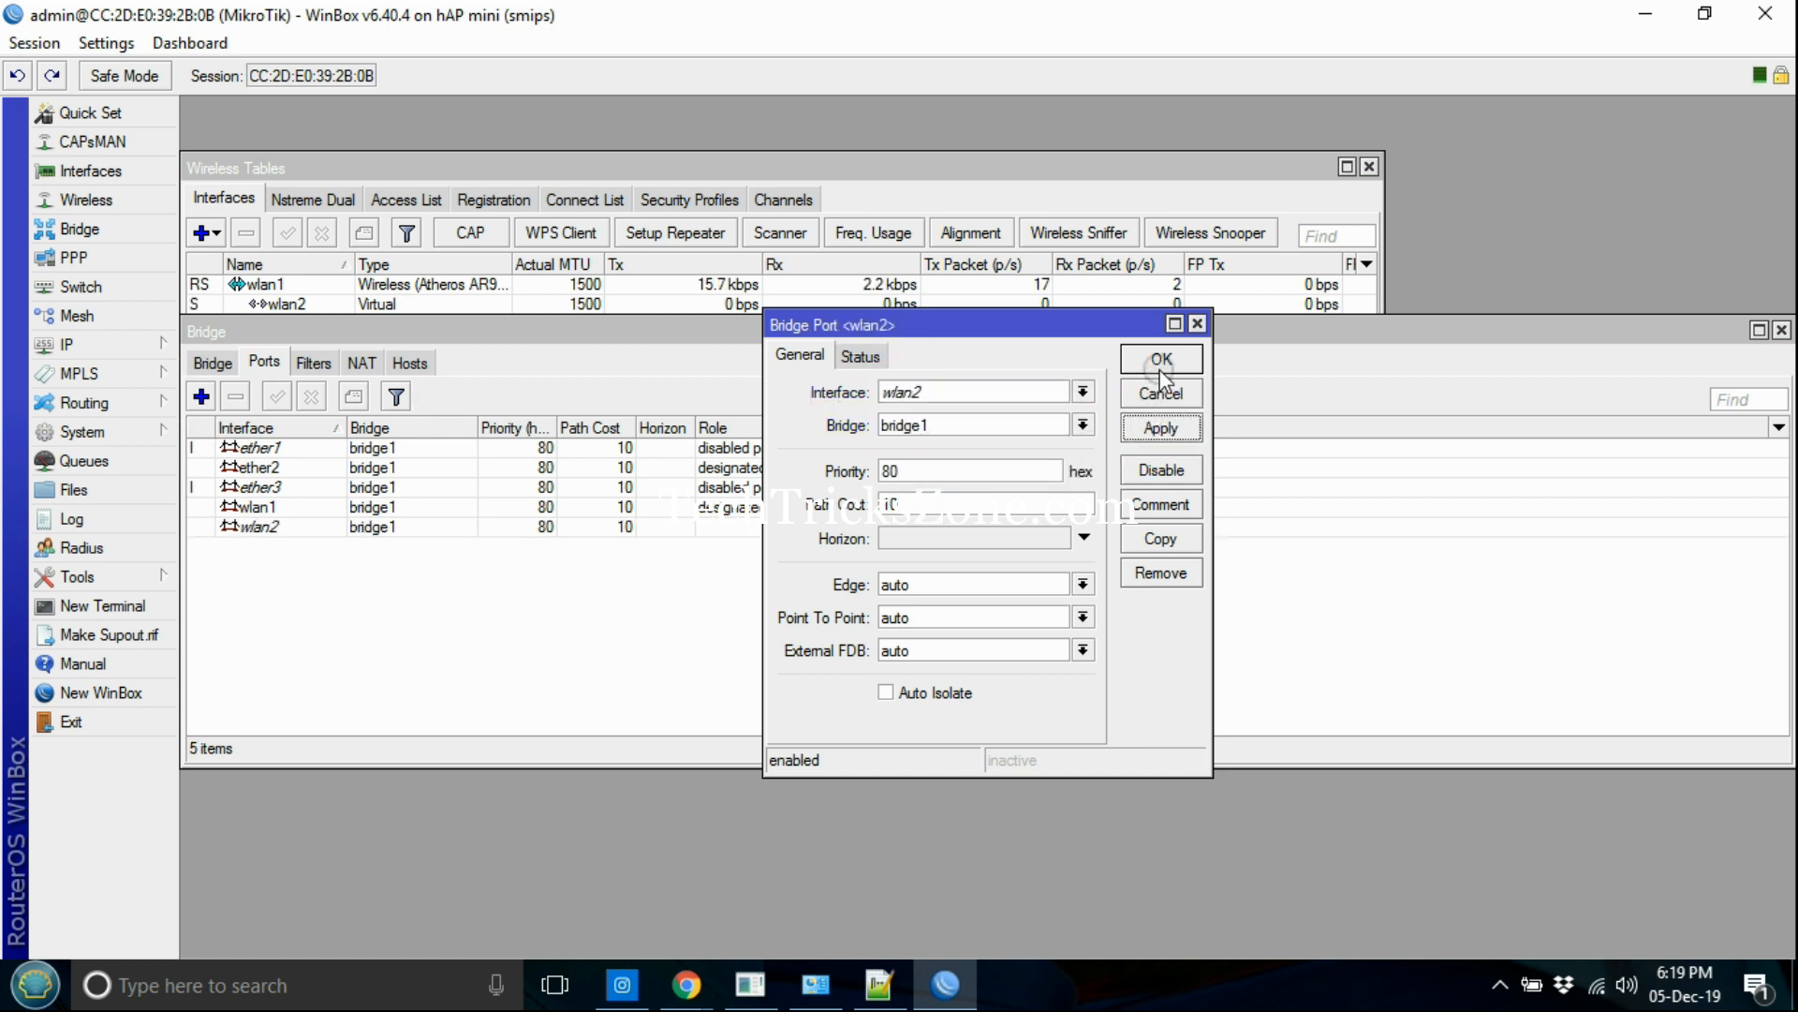
click(1161, 357)
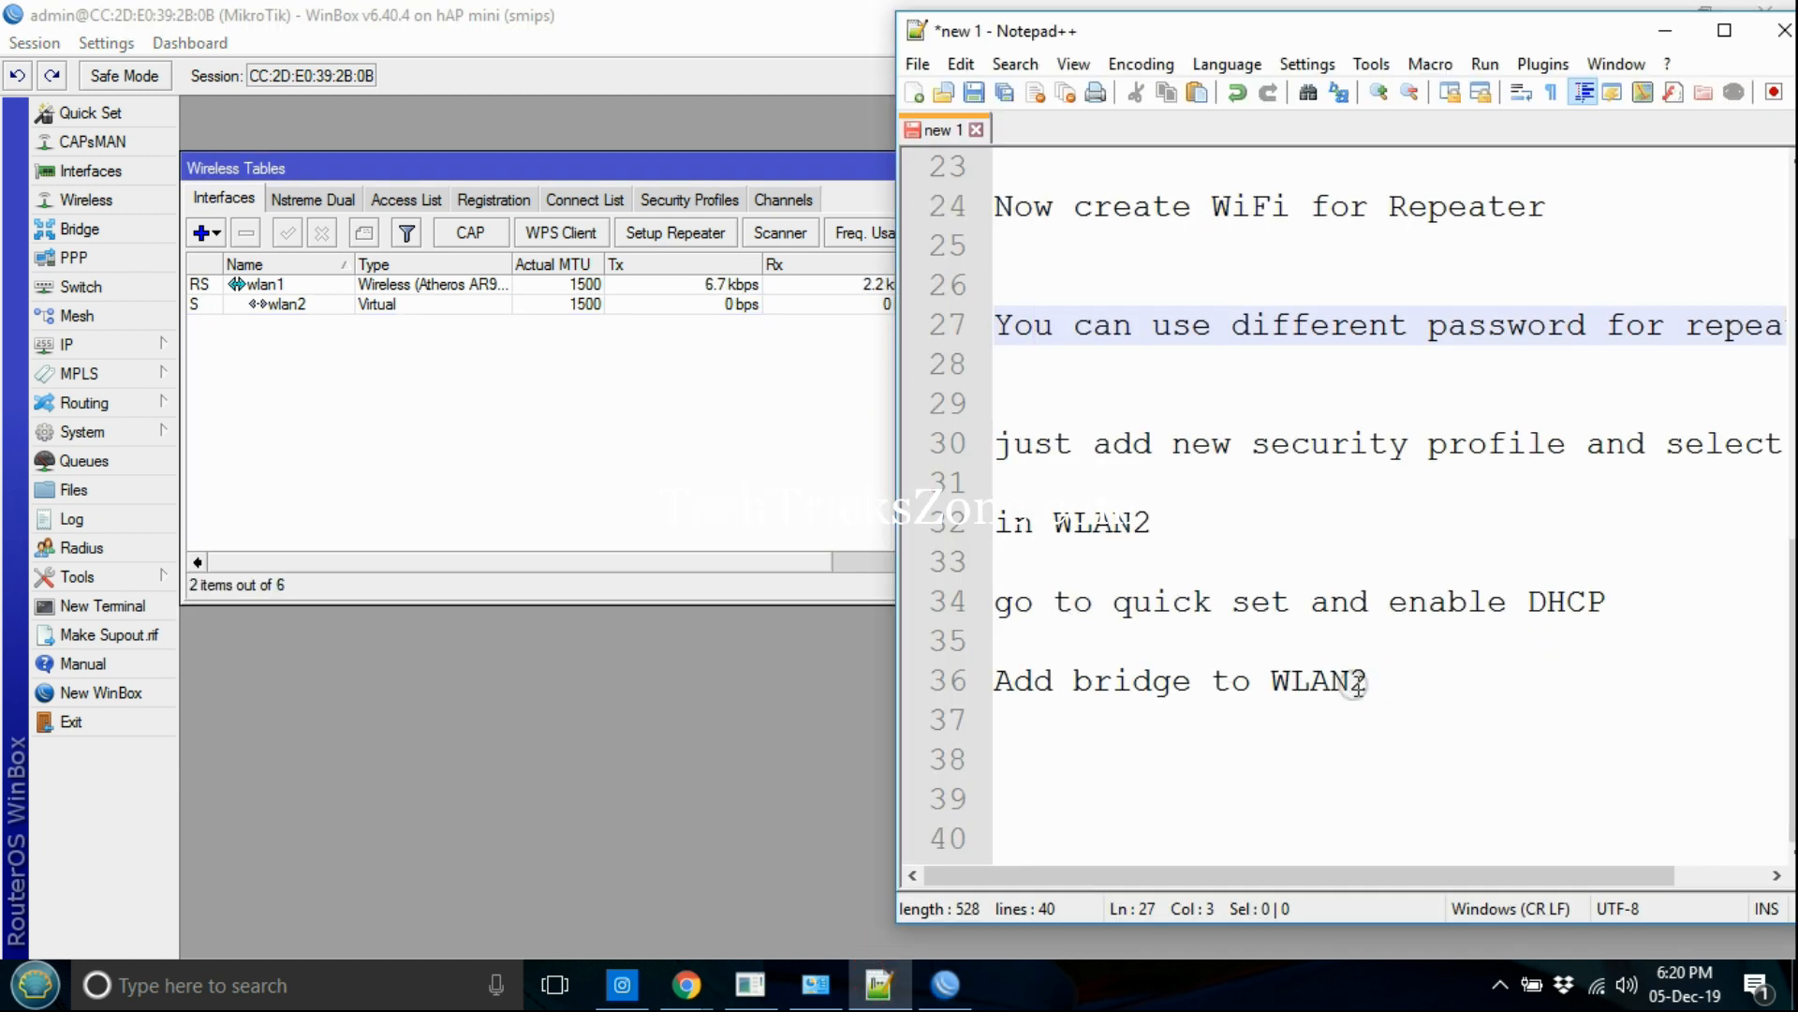
Step: Note 'Configuration done' and to check the MikroTik Repeter SSID for working internet
text(Configu)
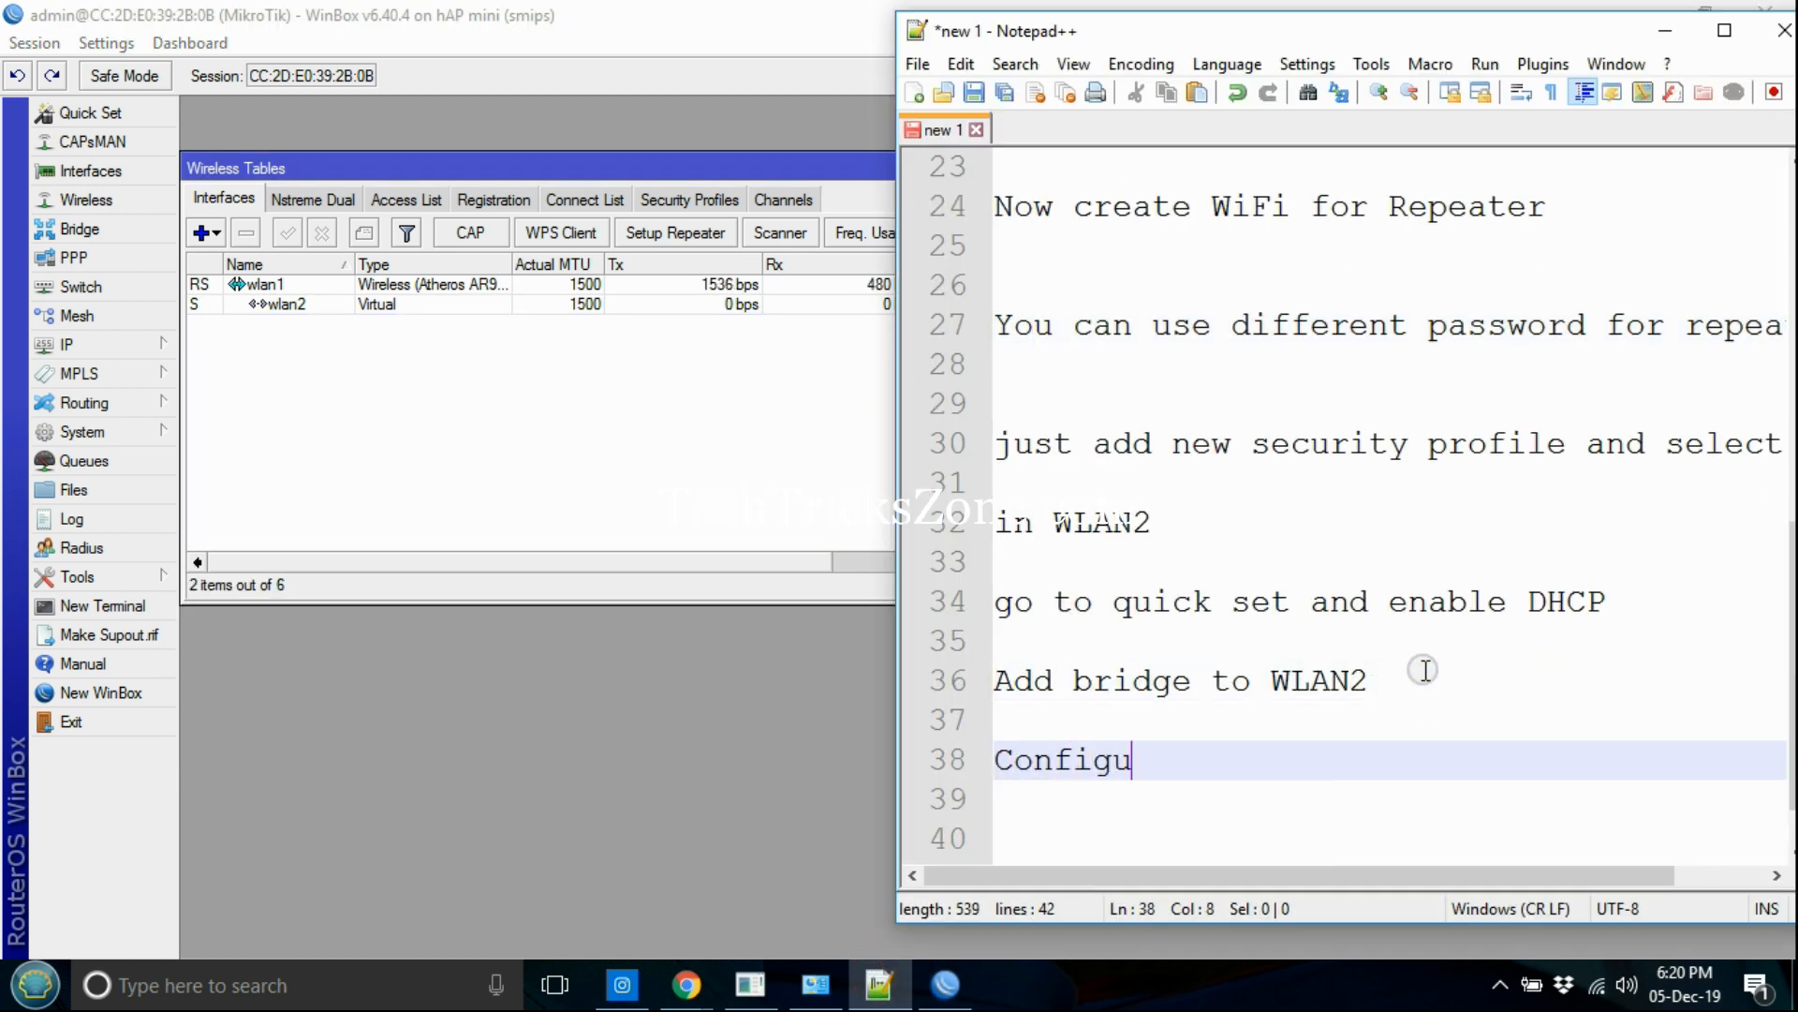
text(ration  done)
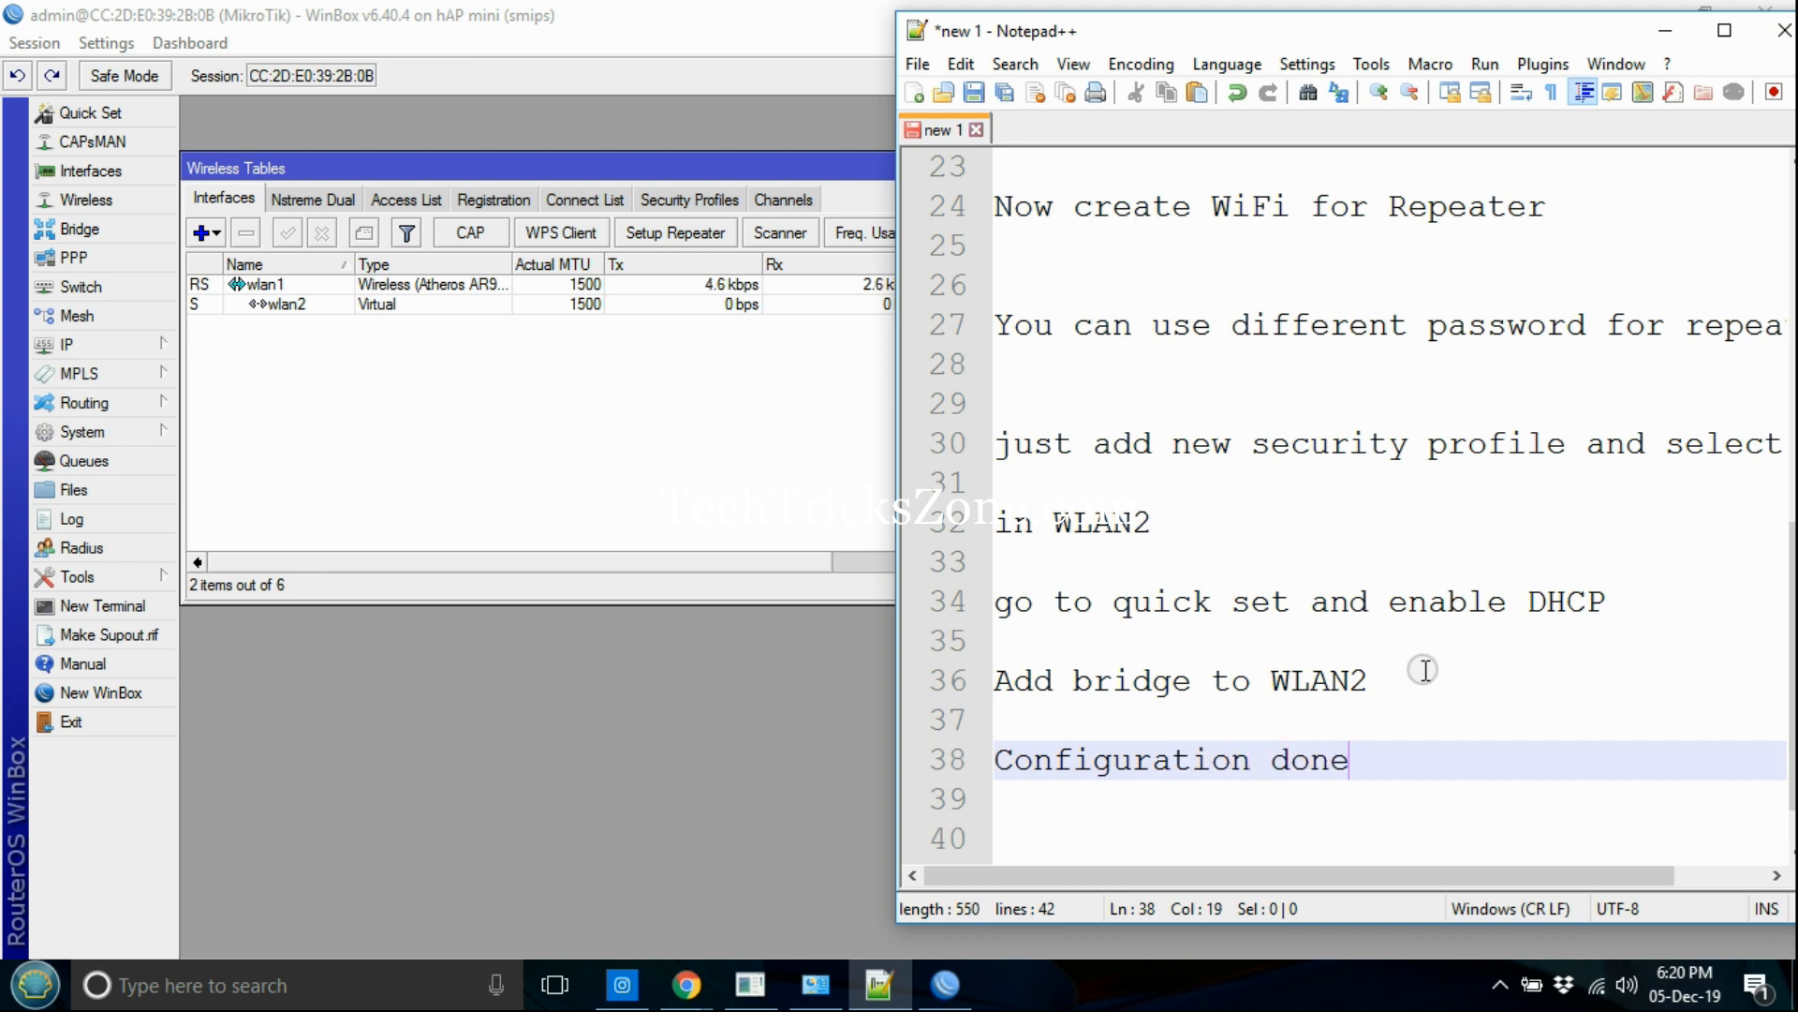
text(Now check M)
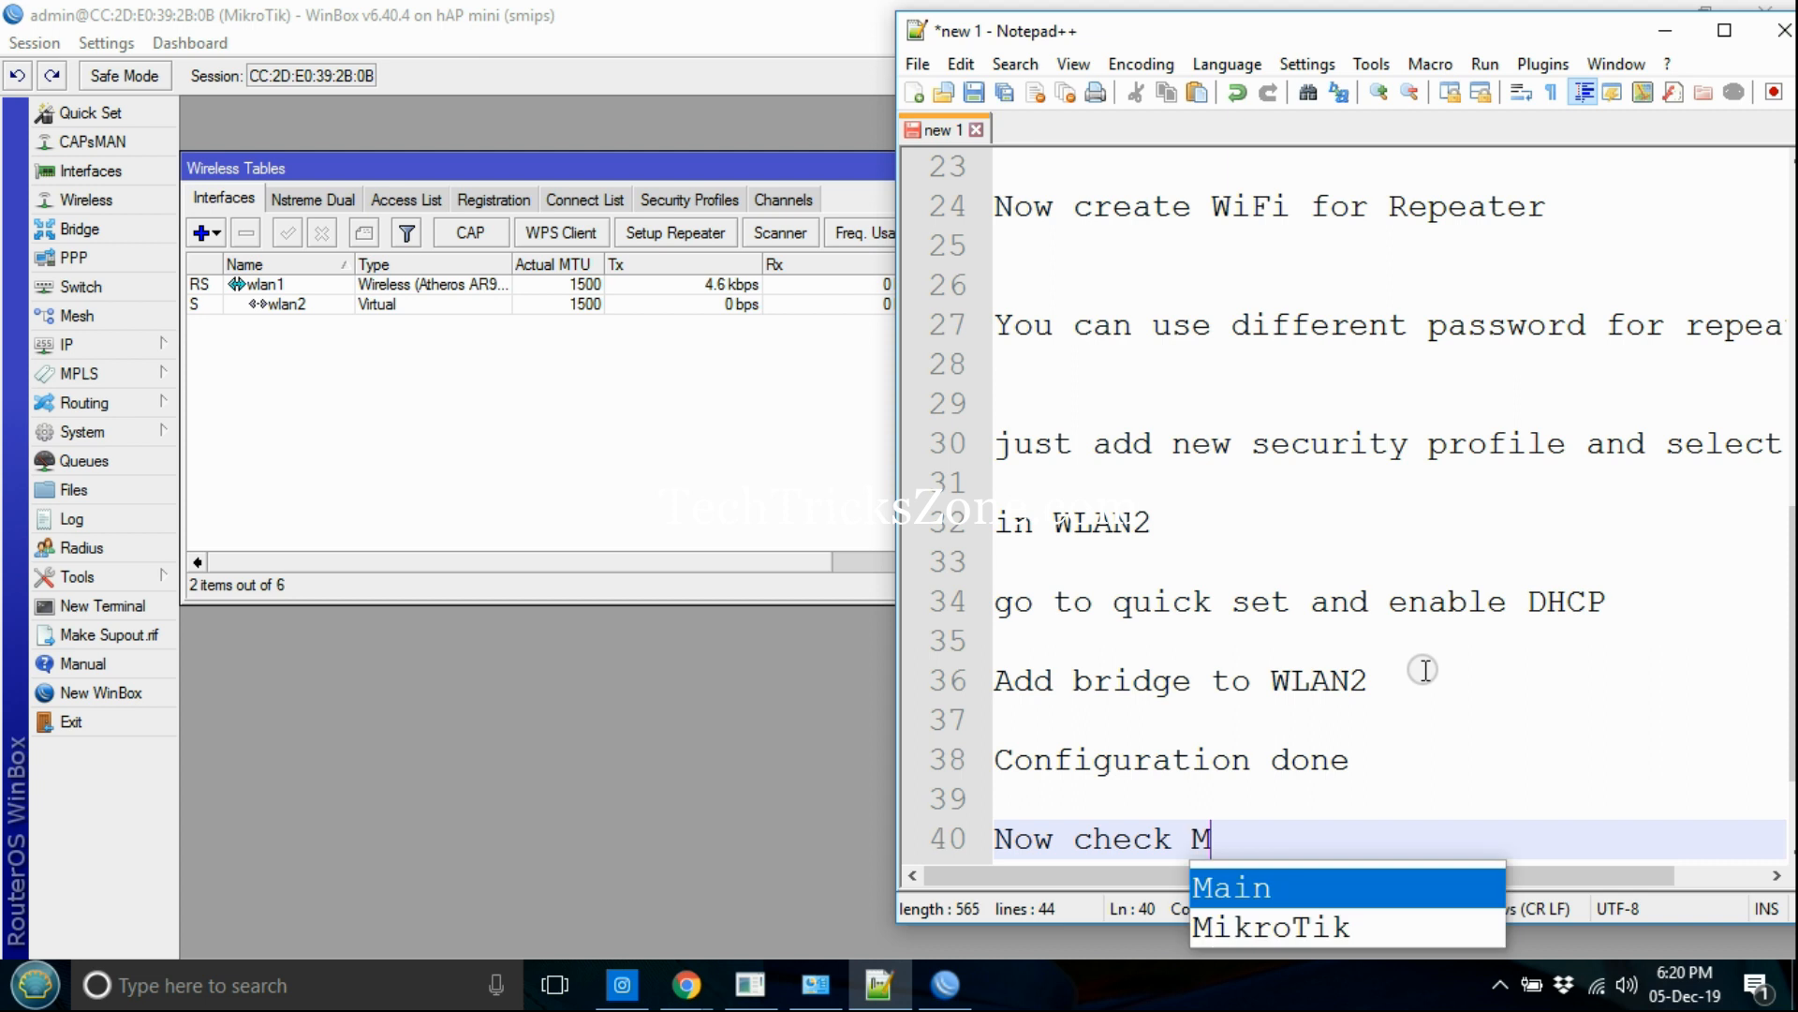
text(ikroTik)
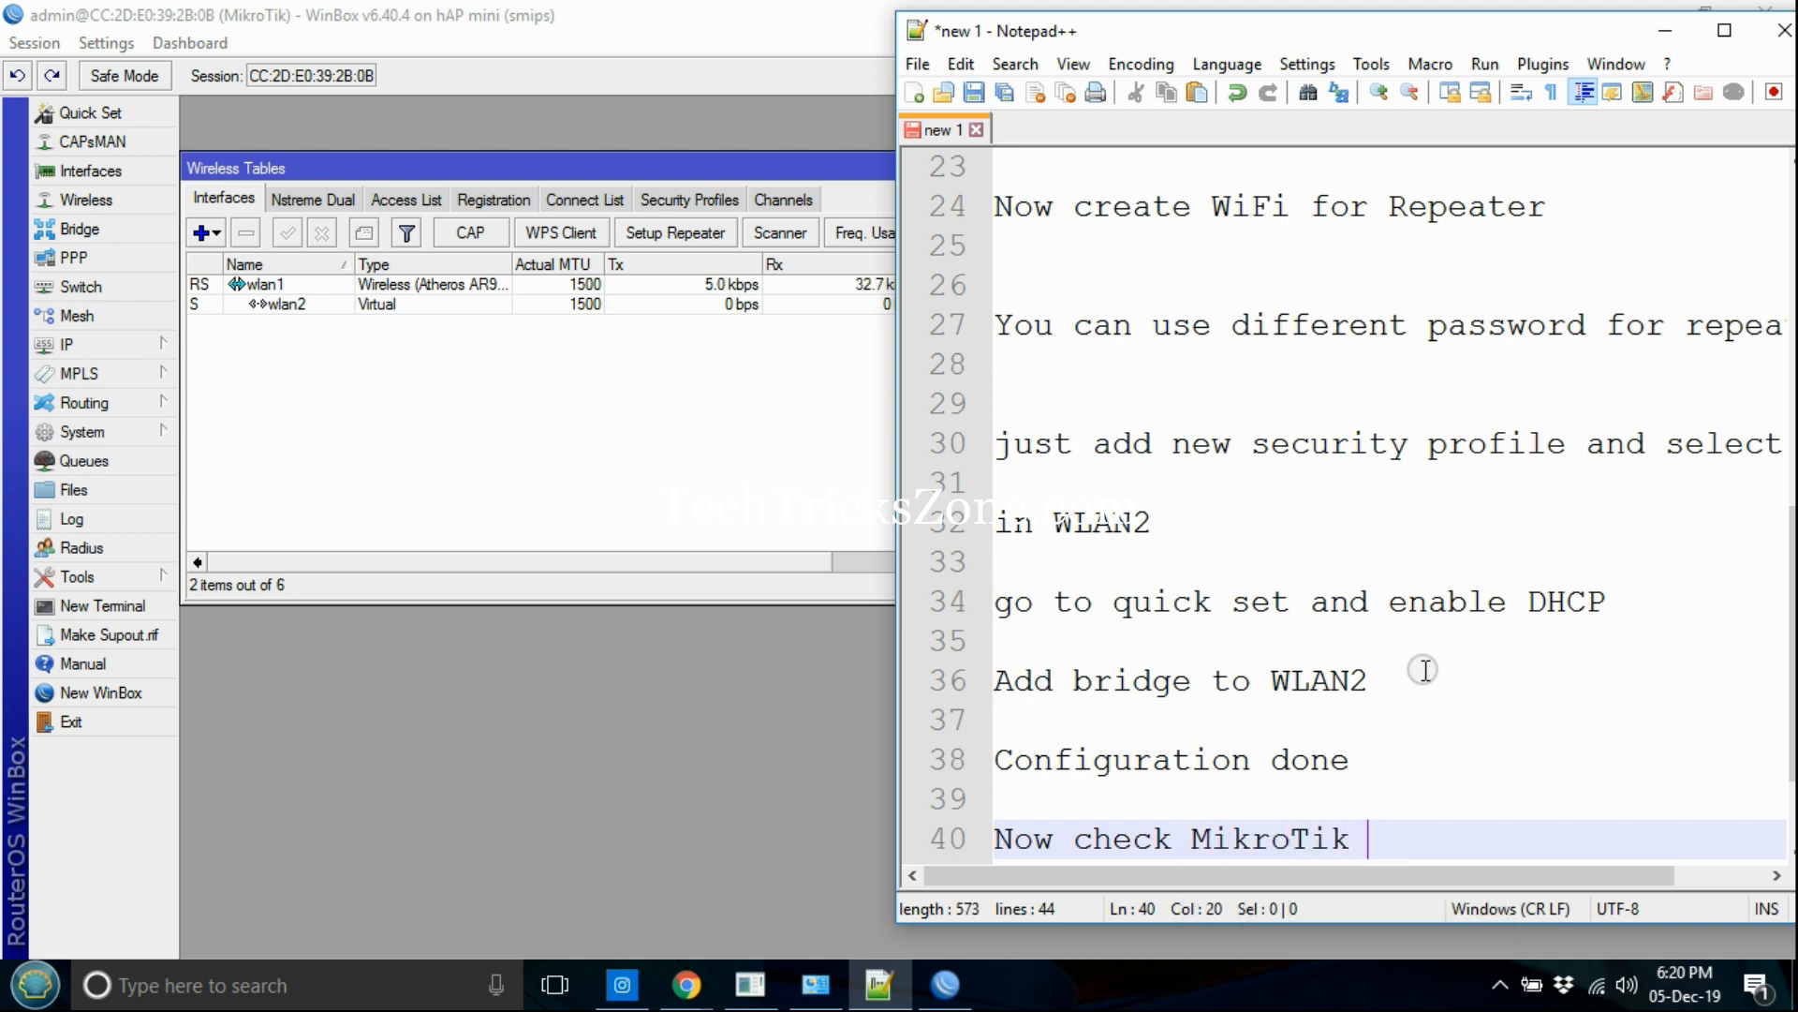
text(Repeter SSID)
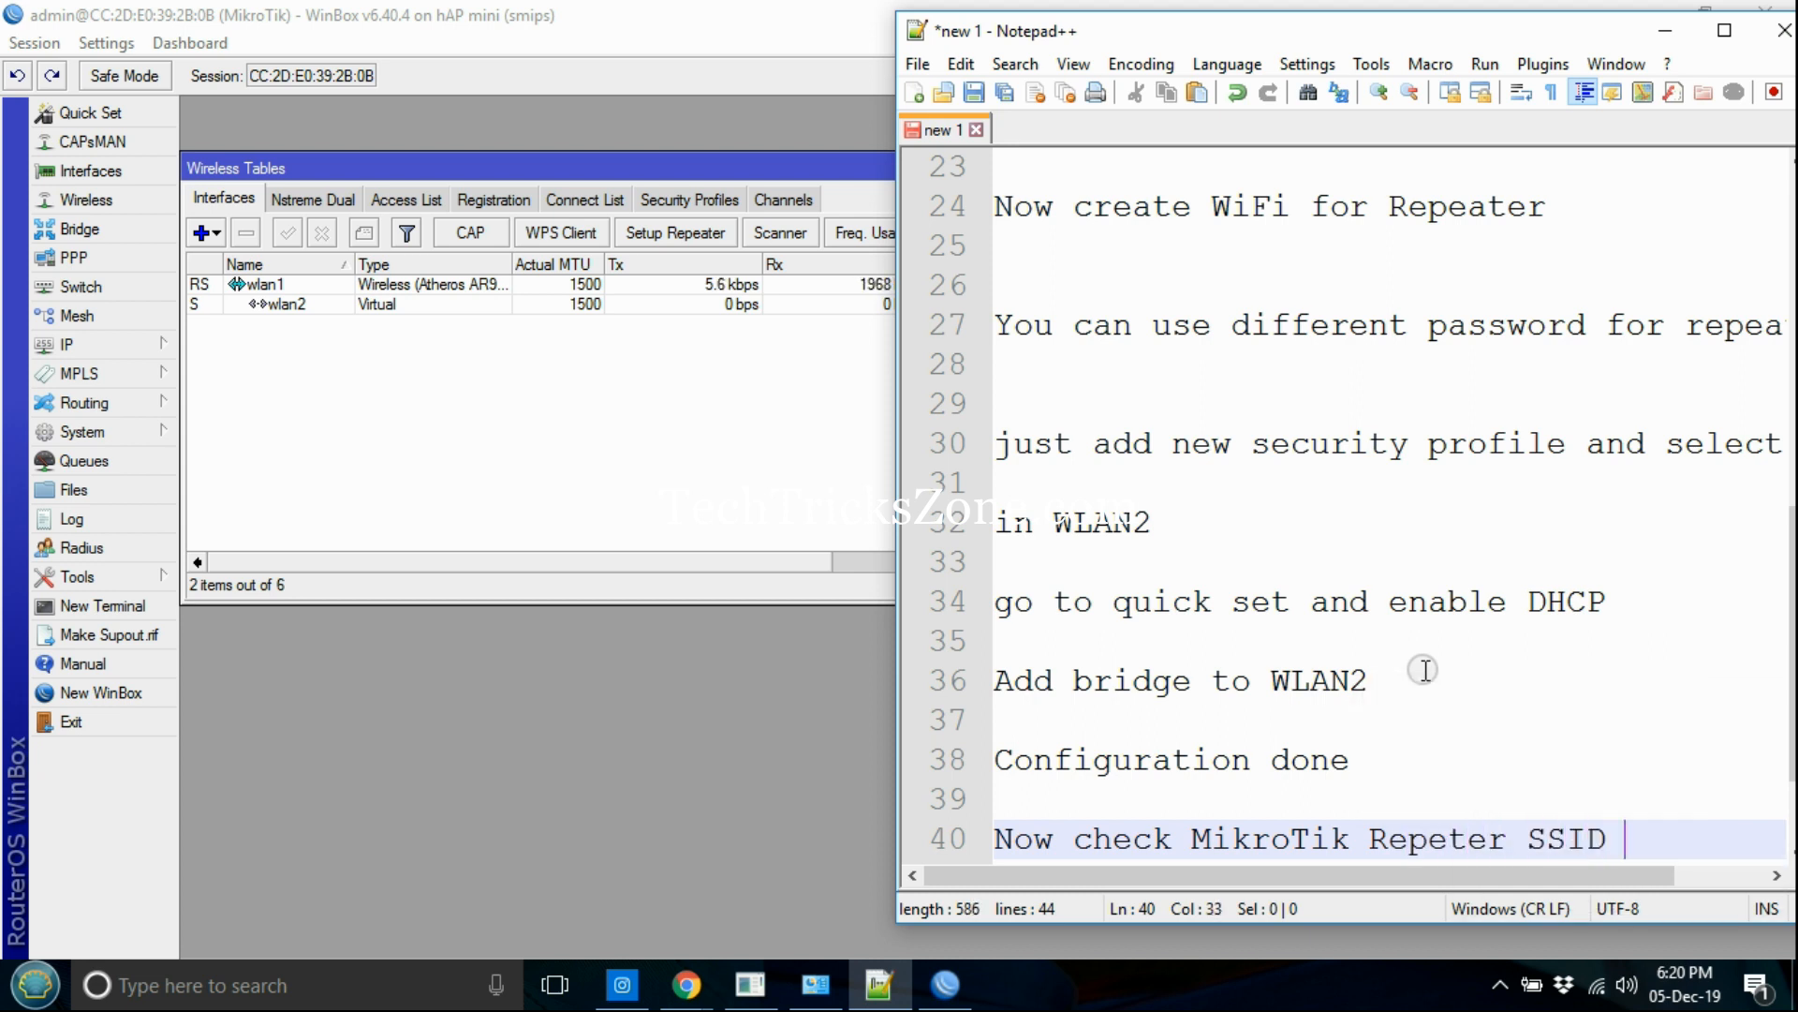
text(for inter)
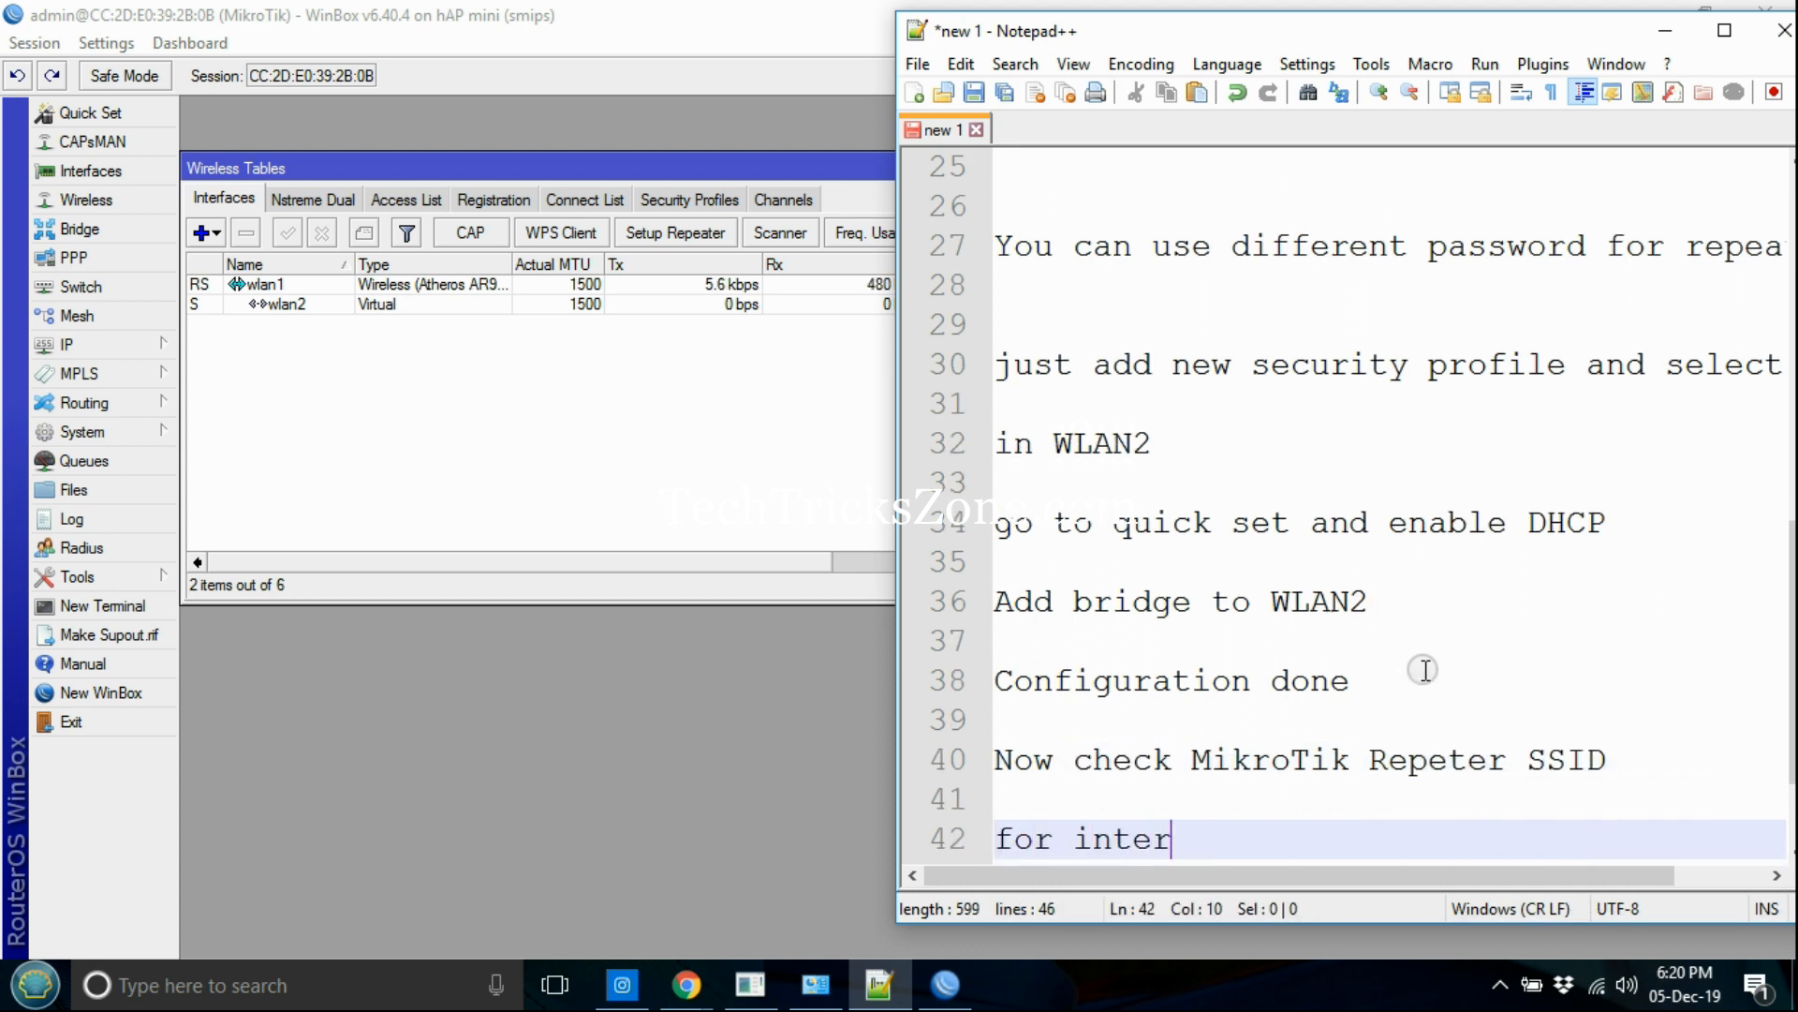
text(net workin or)
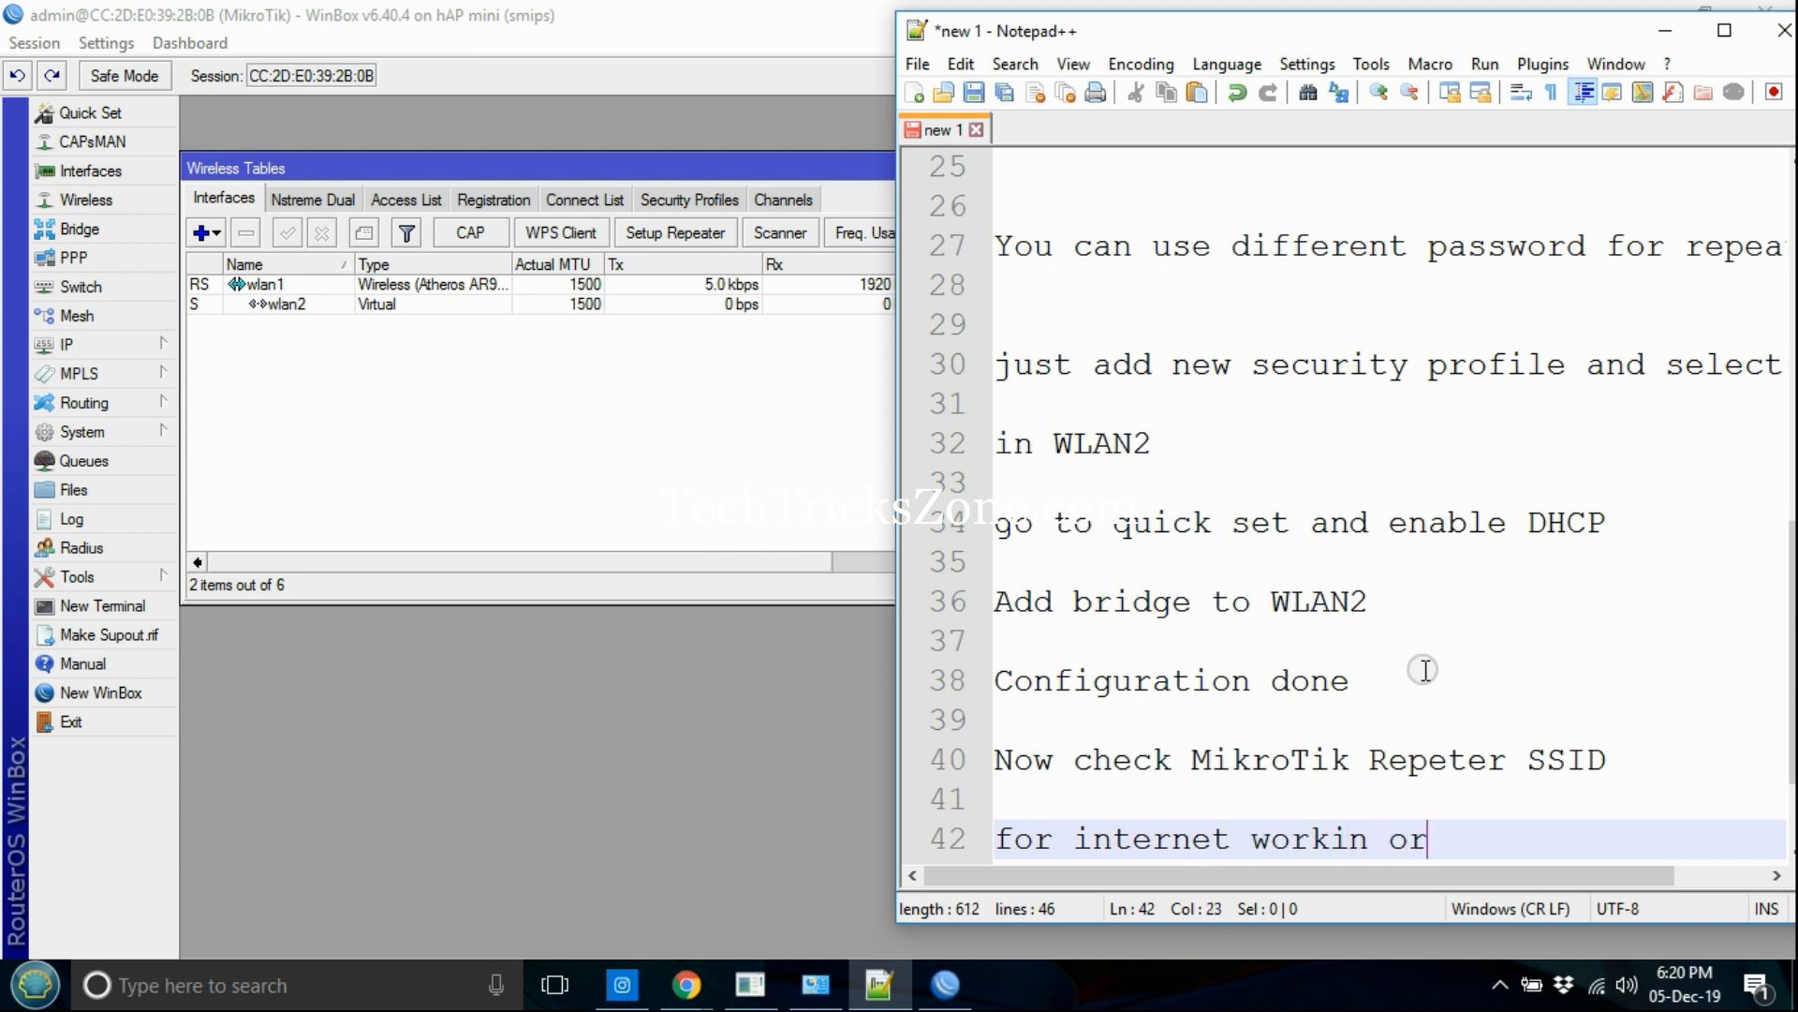